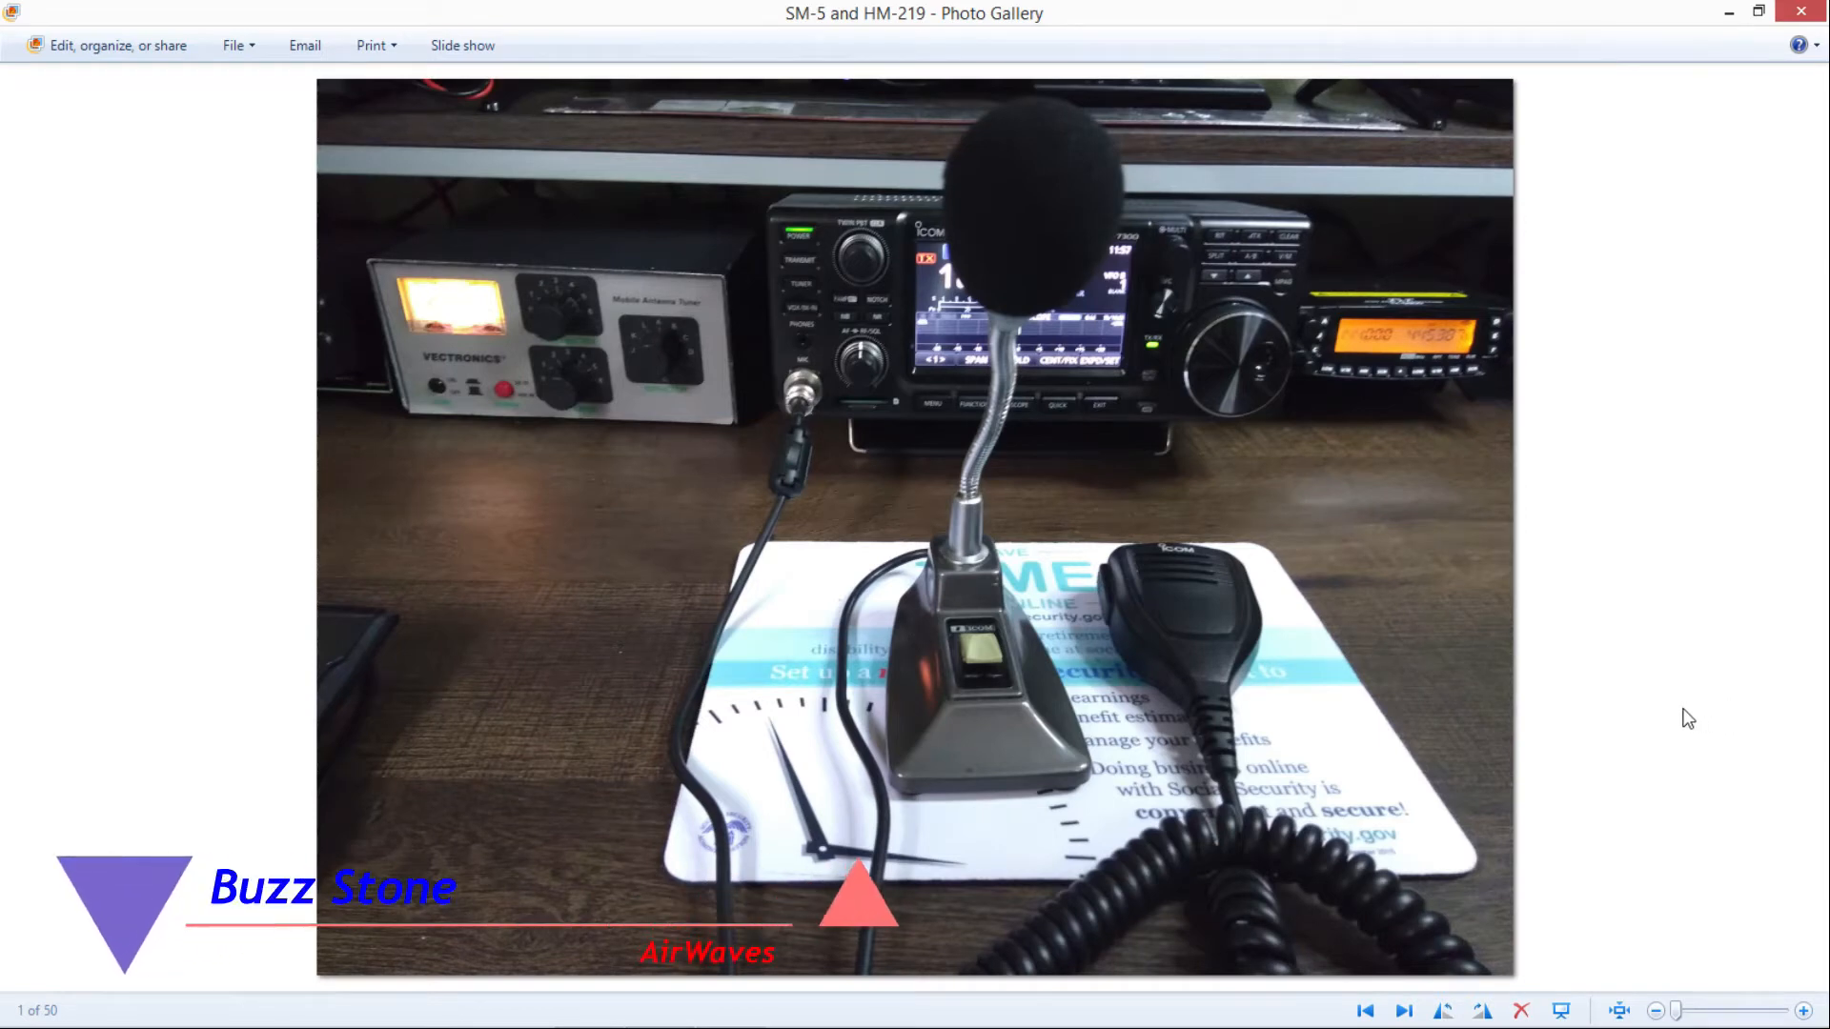
mouse_move(1140, 763)
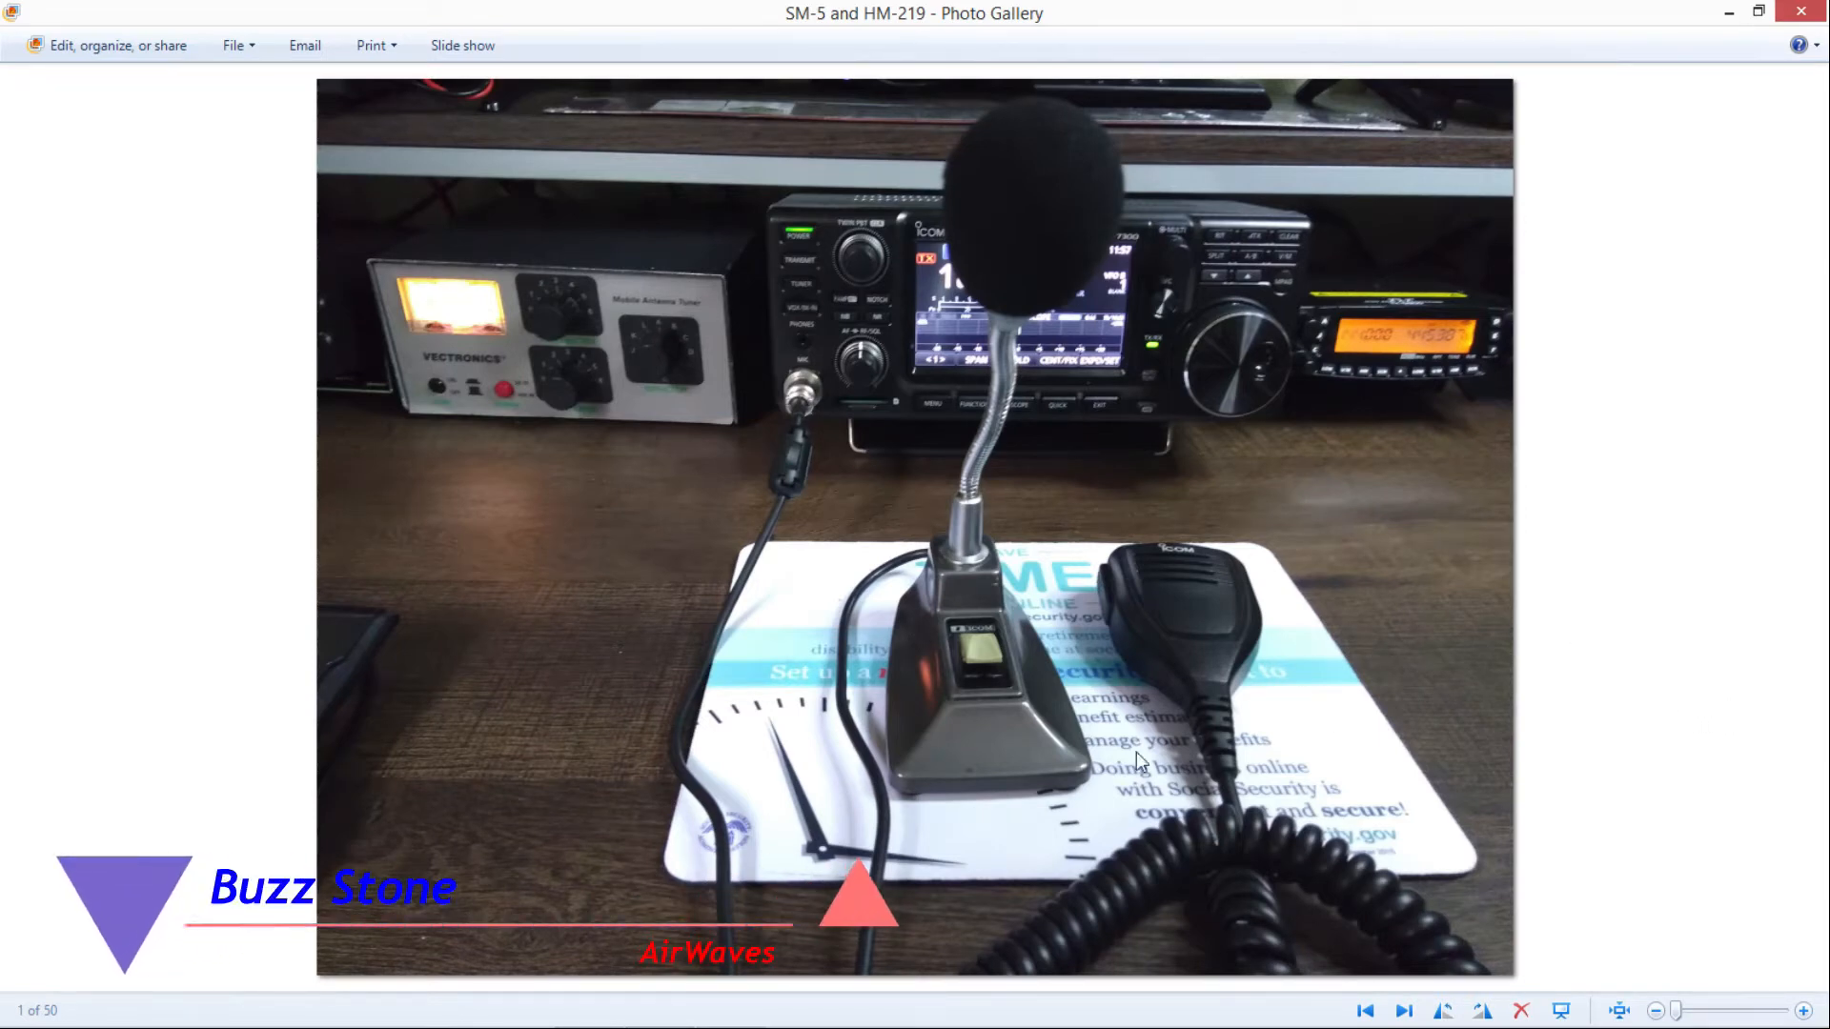
mouse_move(964, 684)
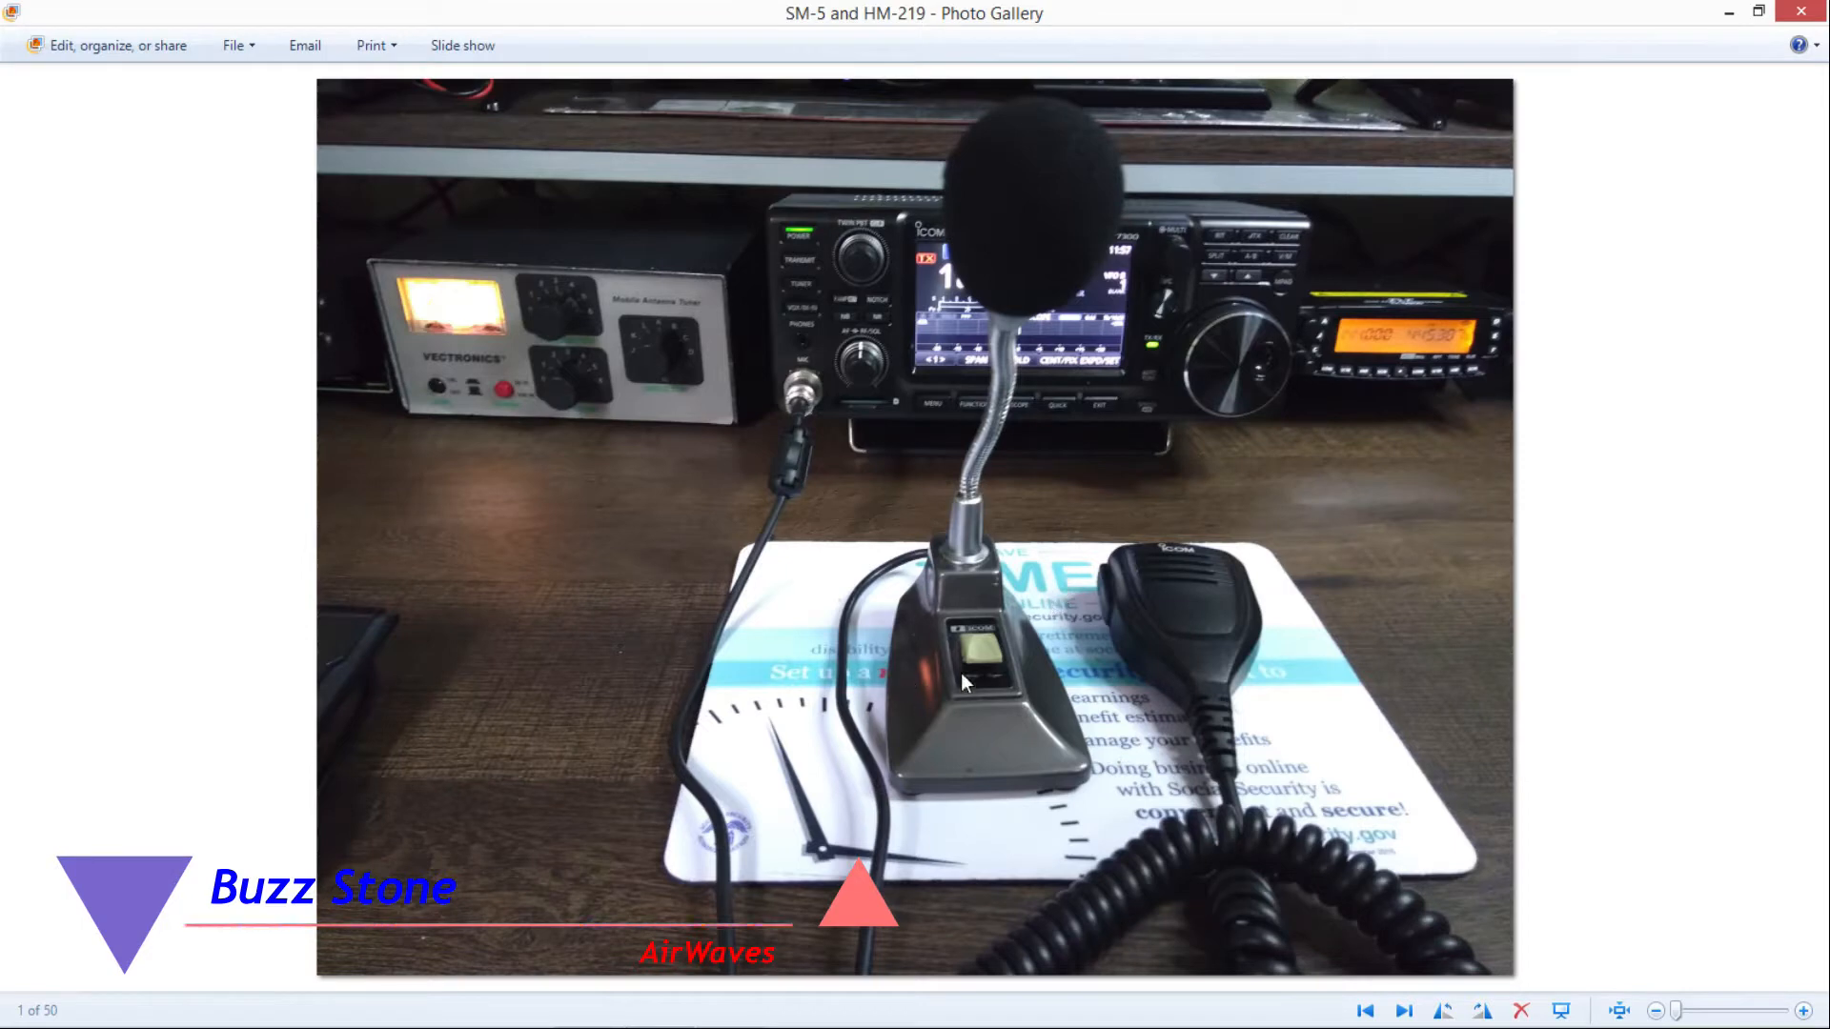
mouse_move(1115, 774)
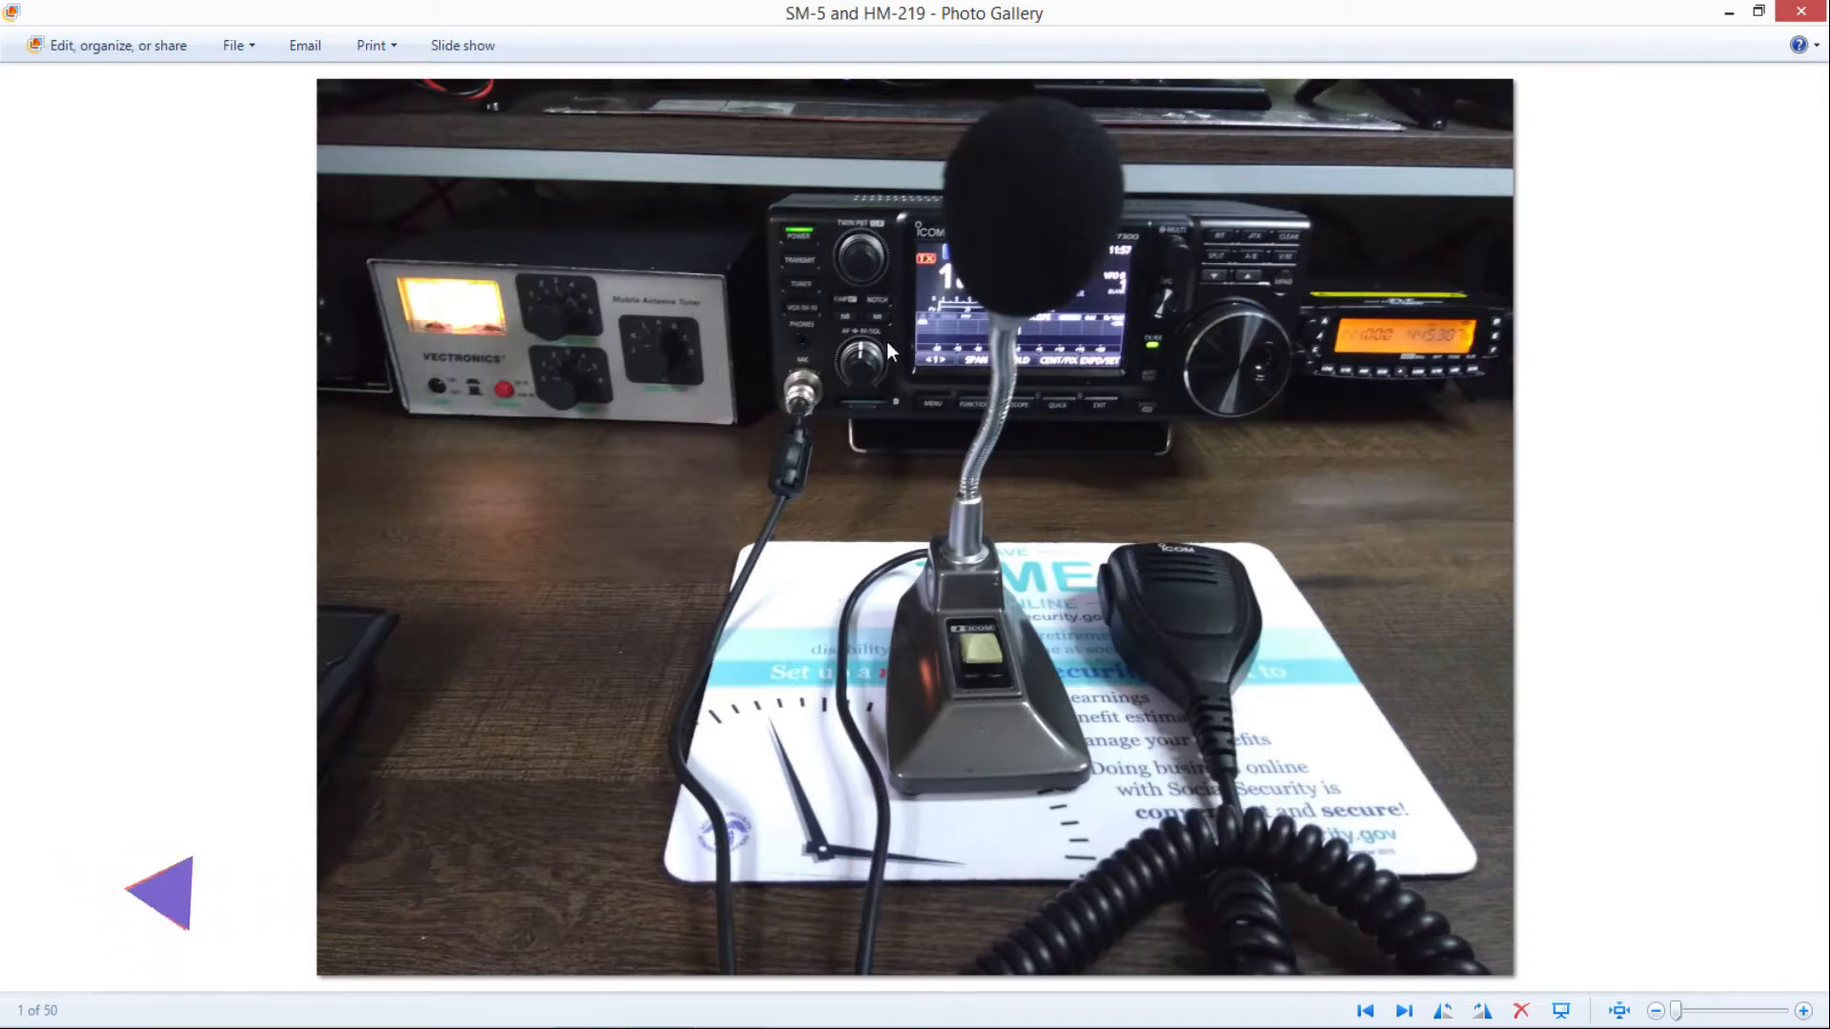
mouse_move(1193, 616)
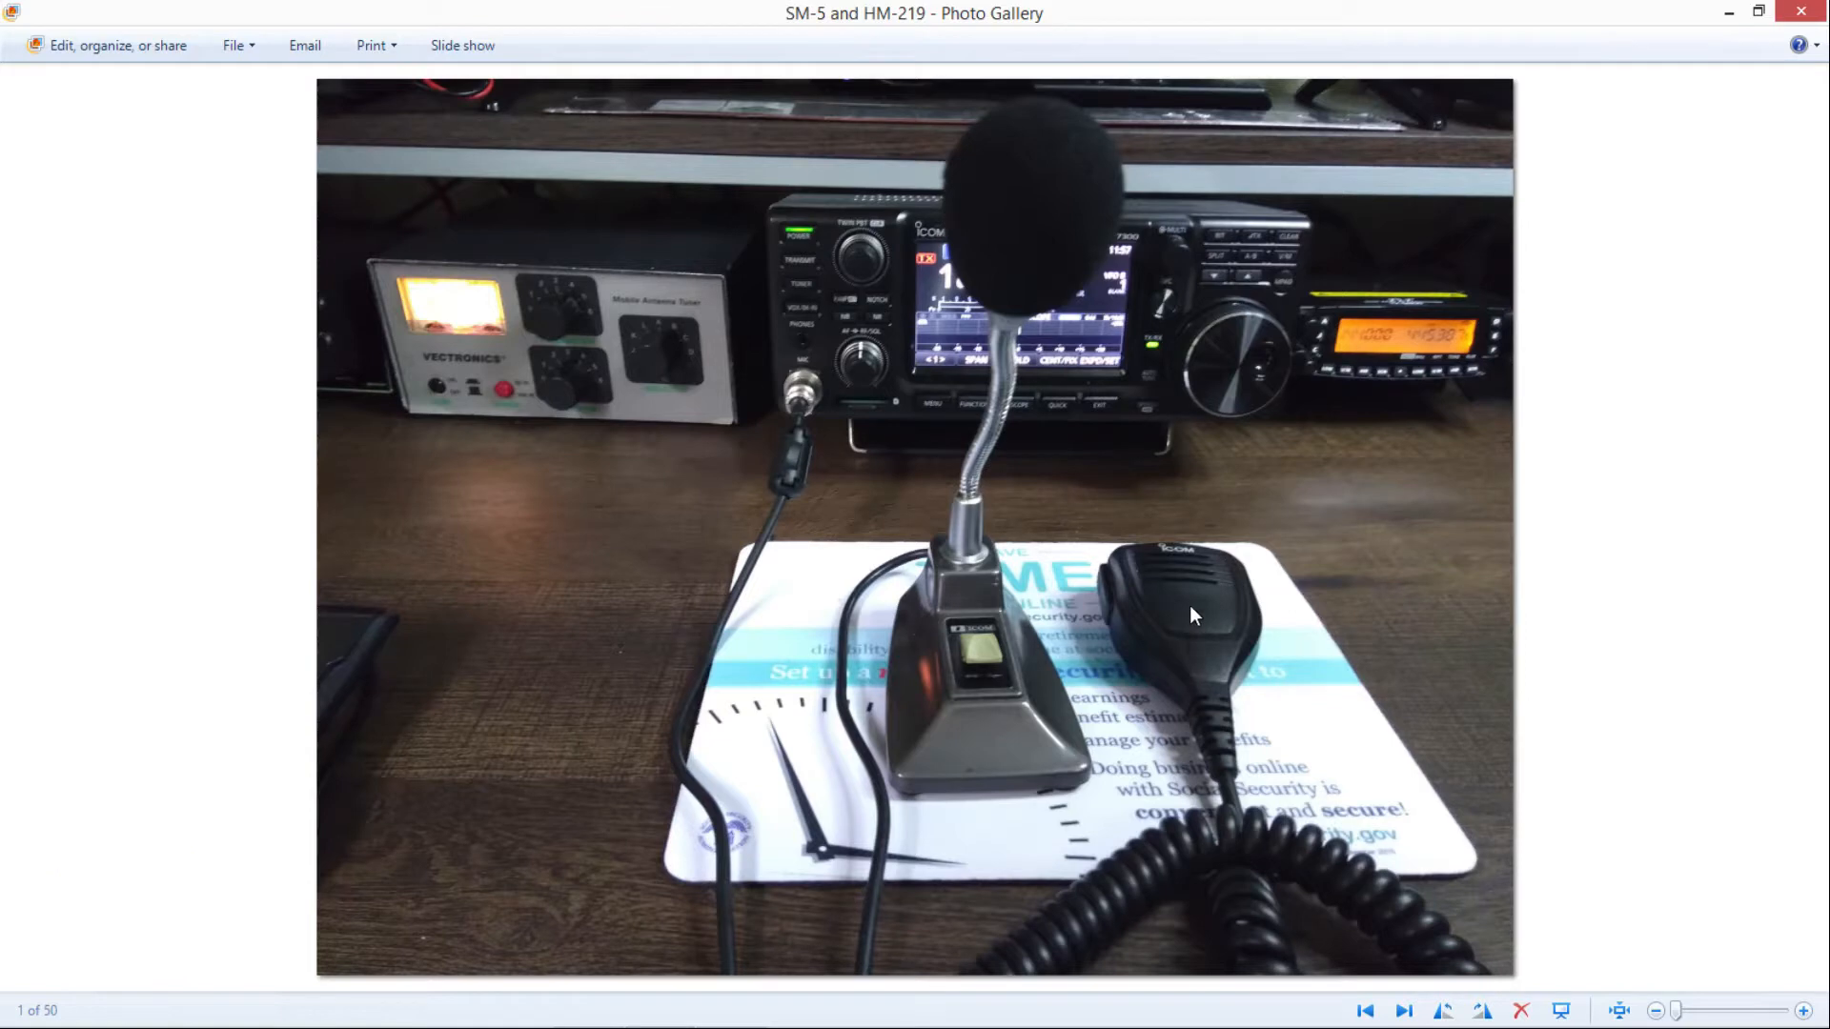
mouse_move(1178, 628)
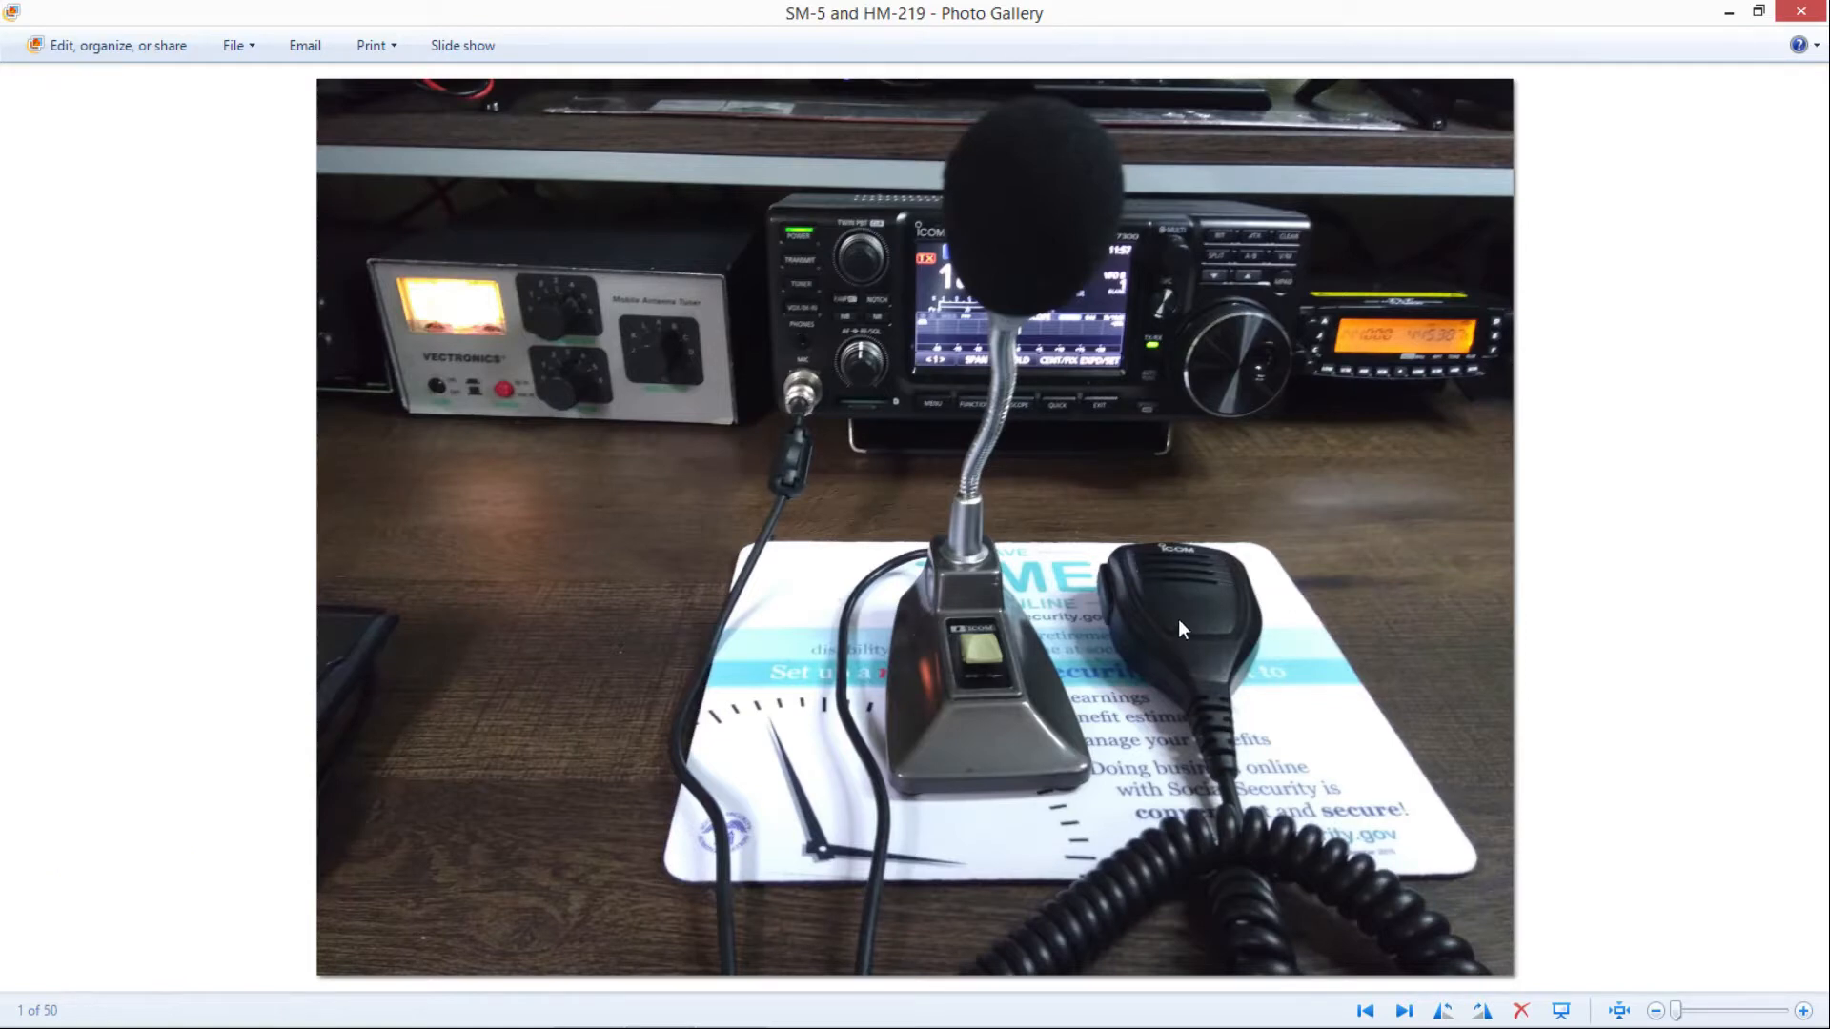
mouse_move(955, 368)
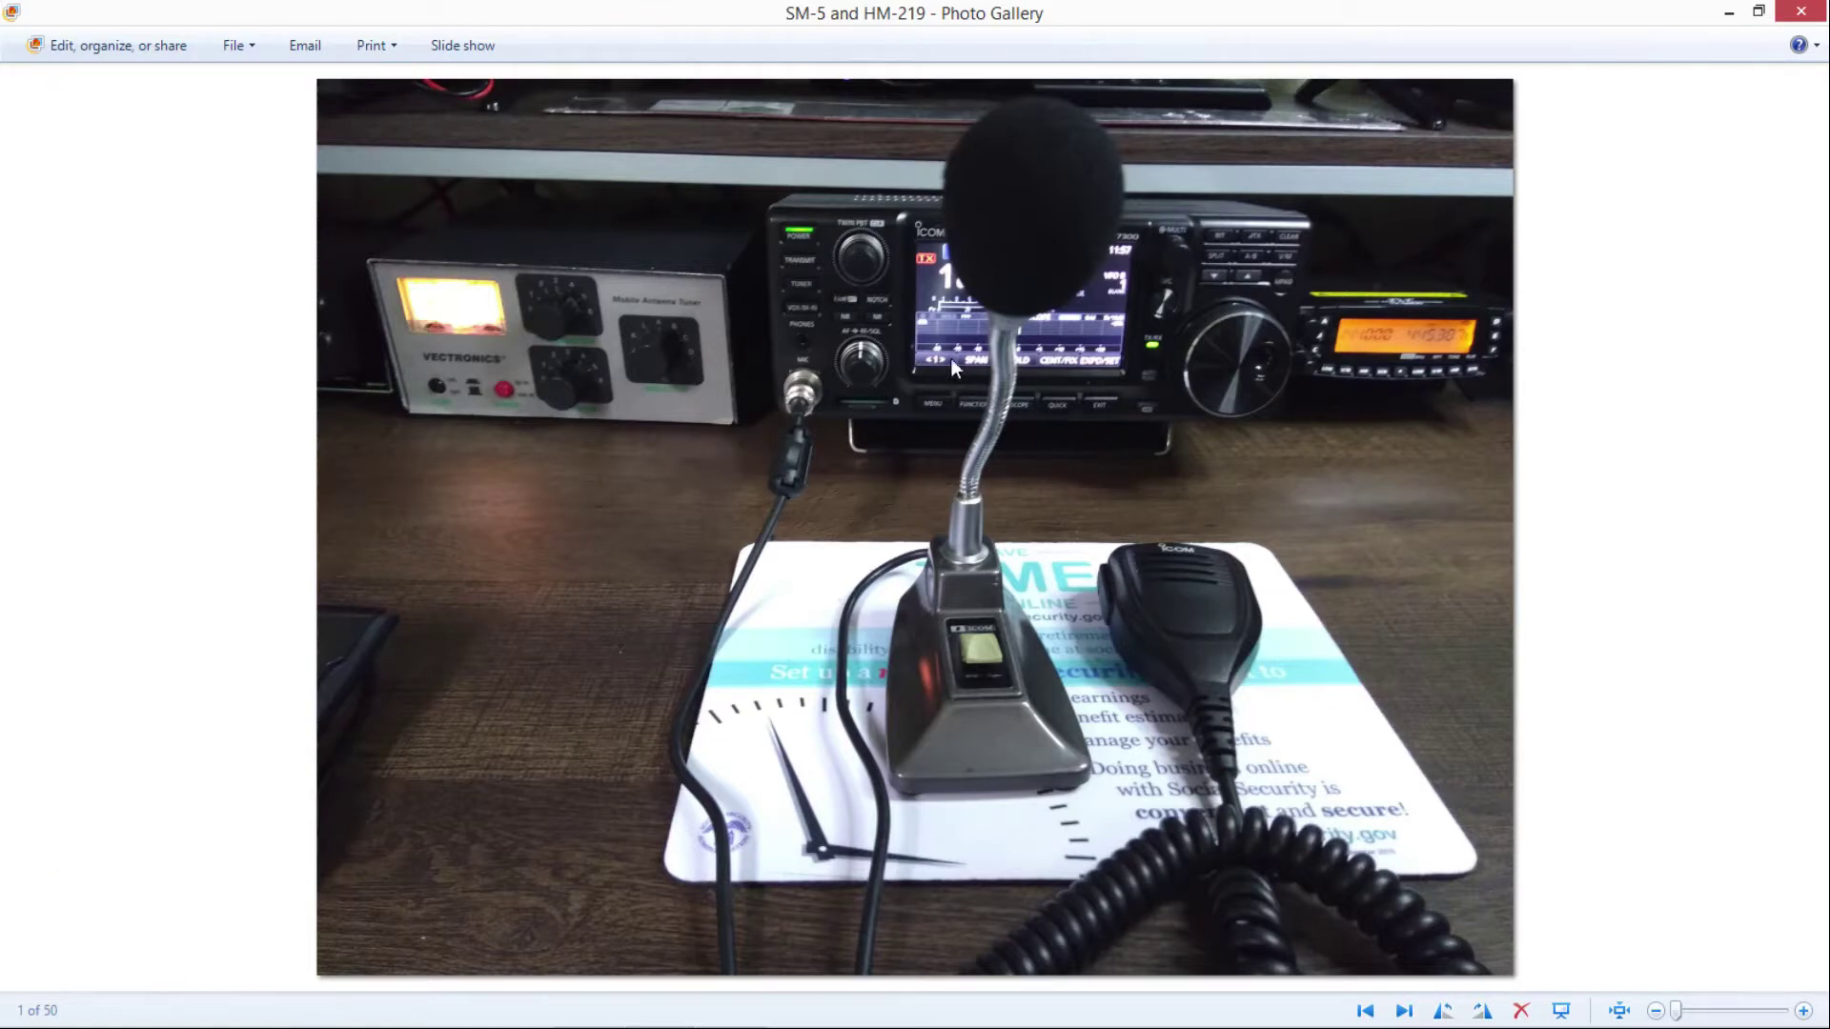
mouse_move(1133, 324)
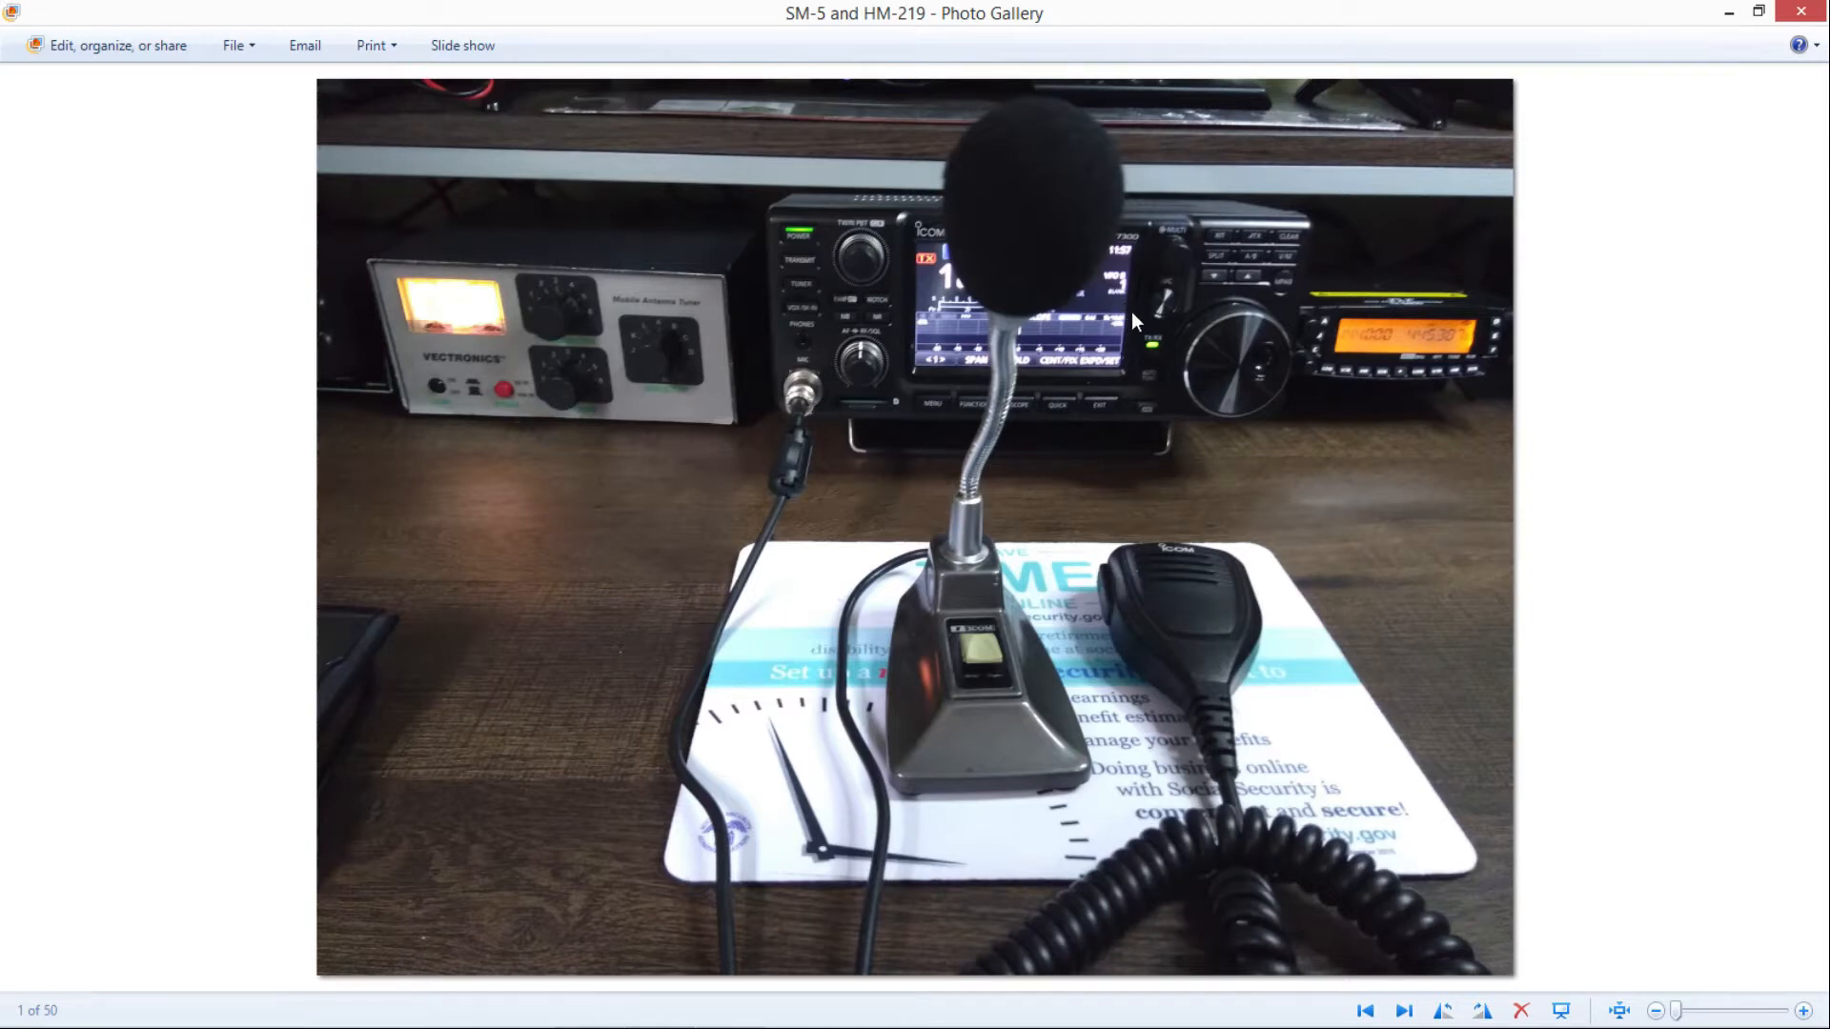
mouse_move(1028, 371)
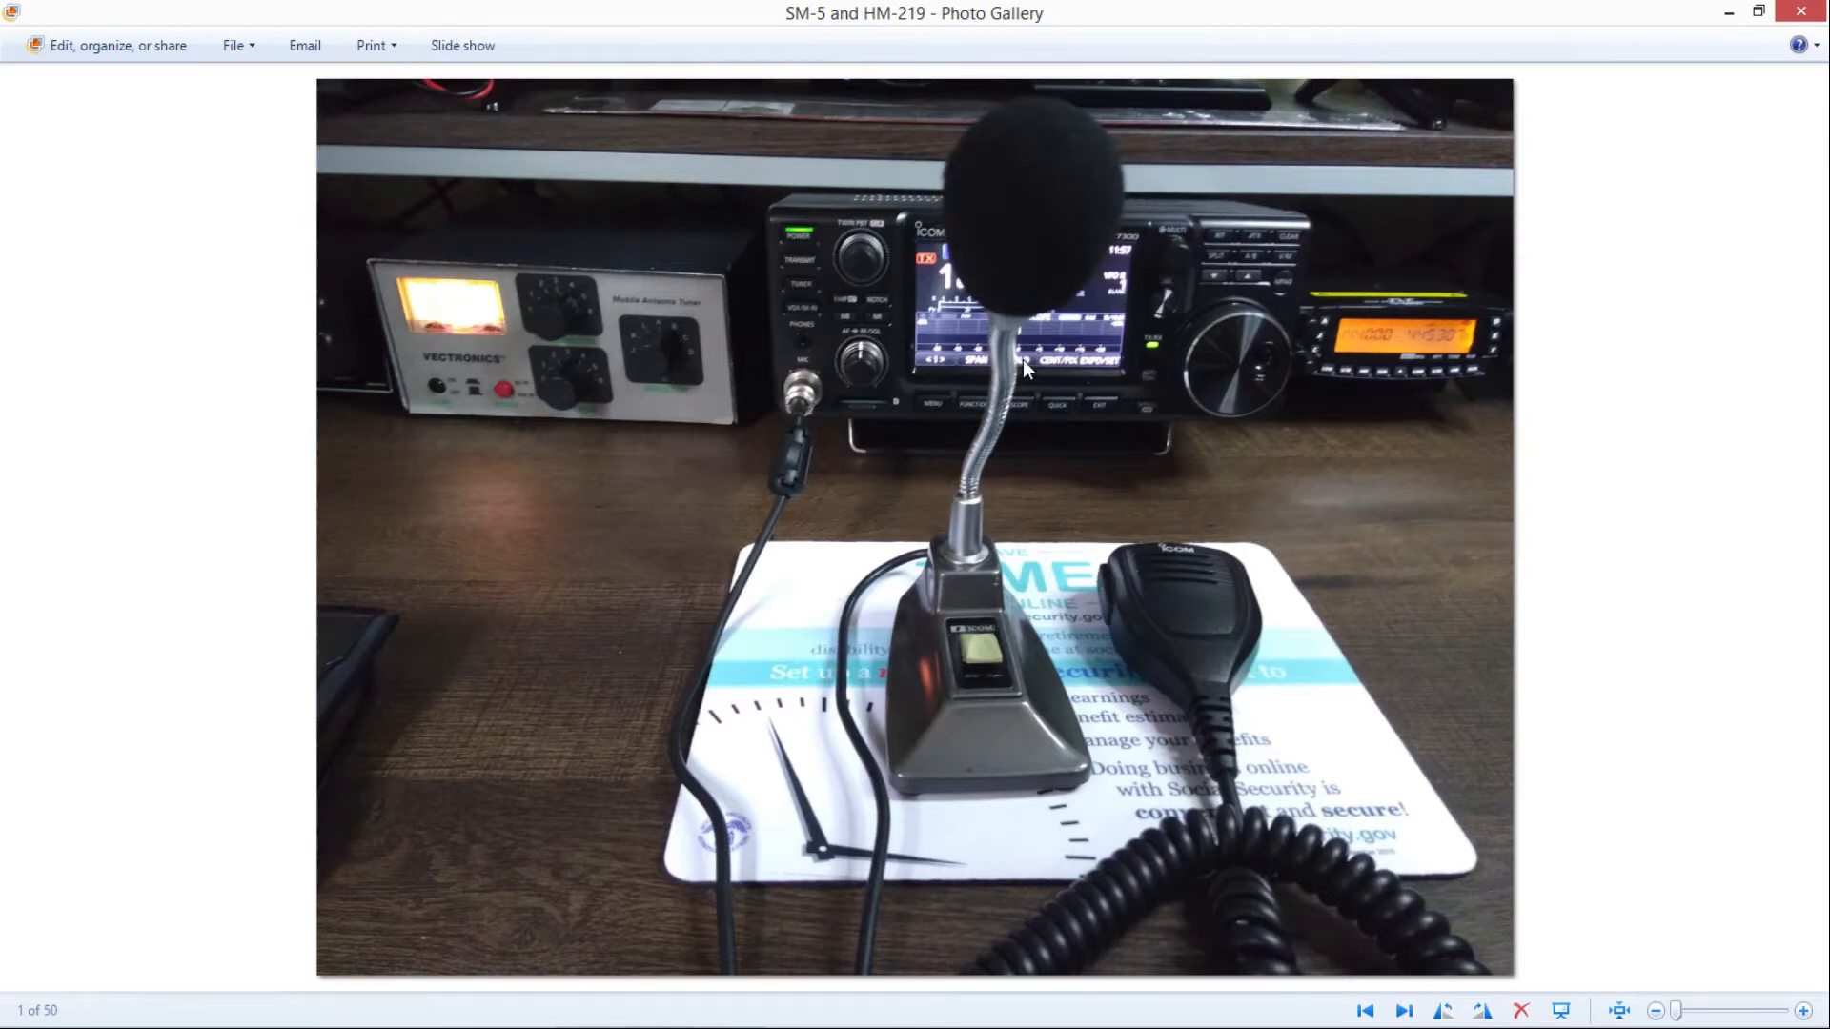
mouse_move(992, 700)
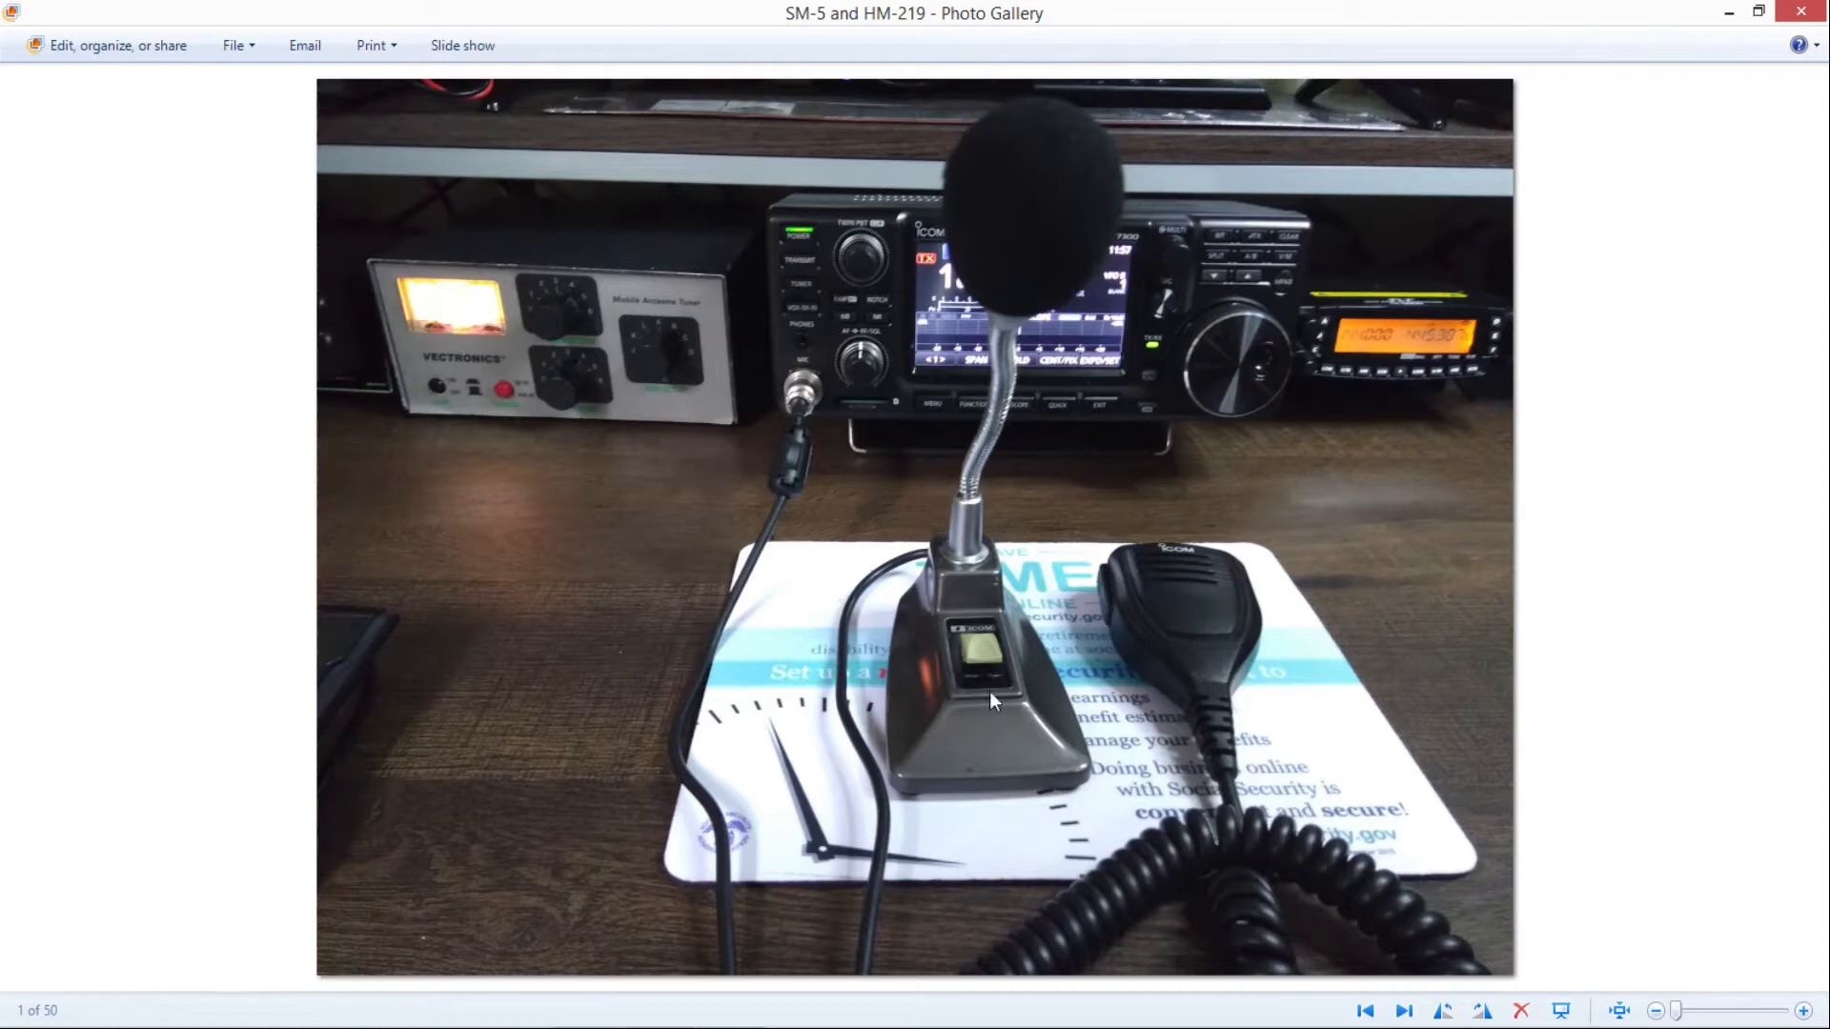
mouse_move(892, 350)
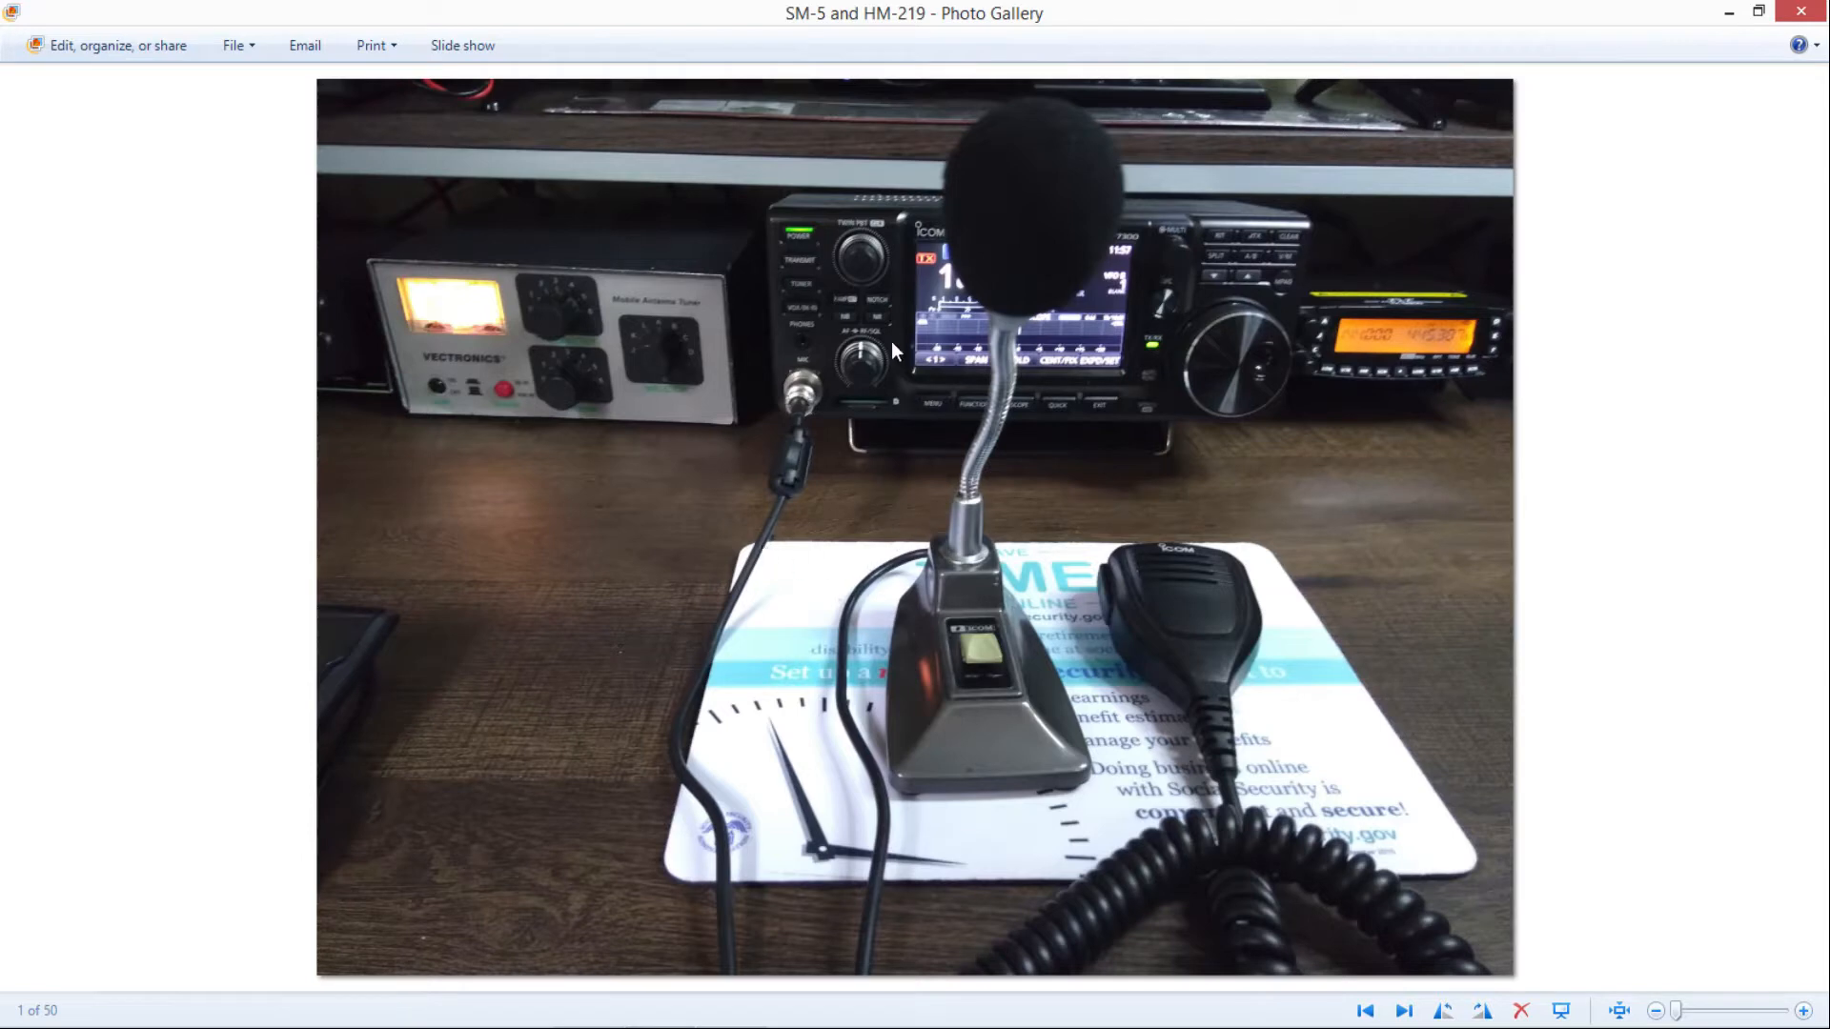
mouse_move(869, 341)
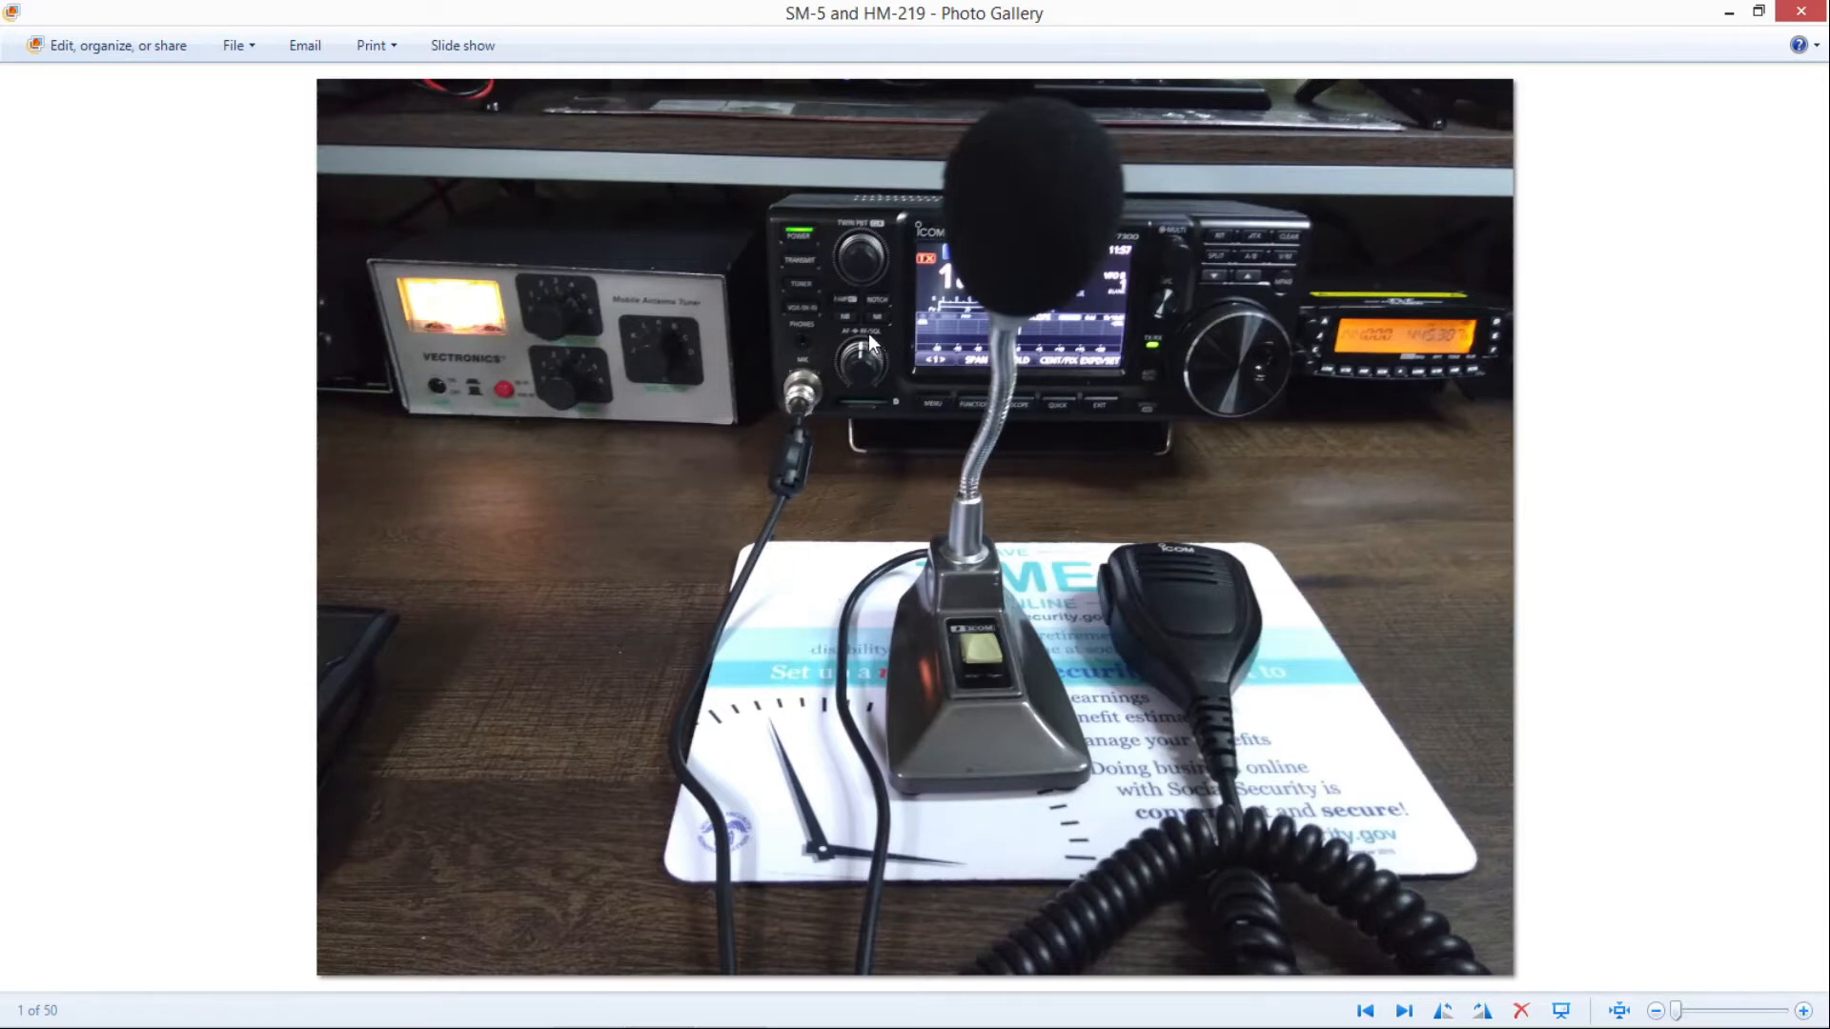
mouse_move(898, 305)
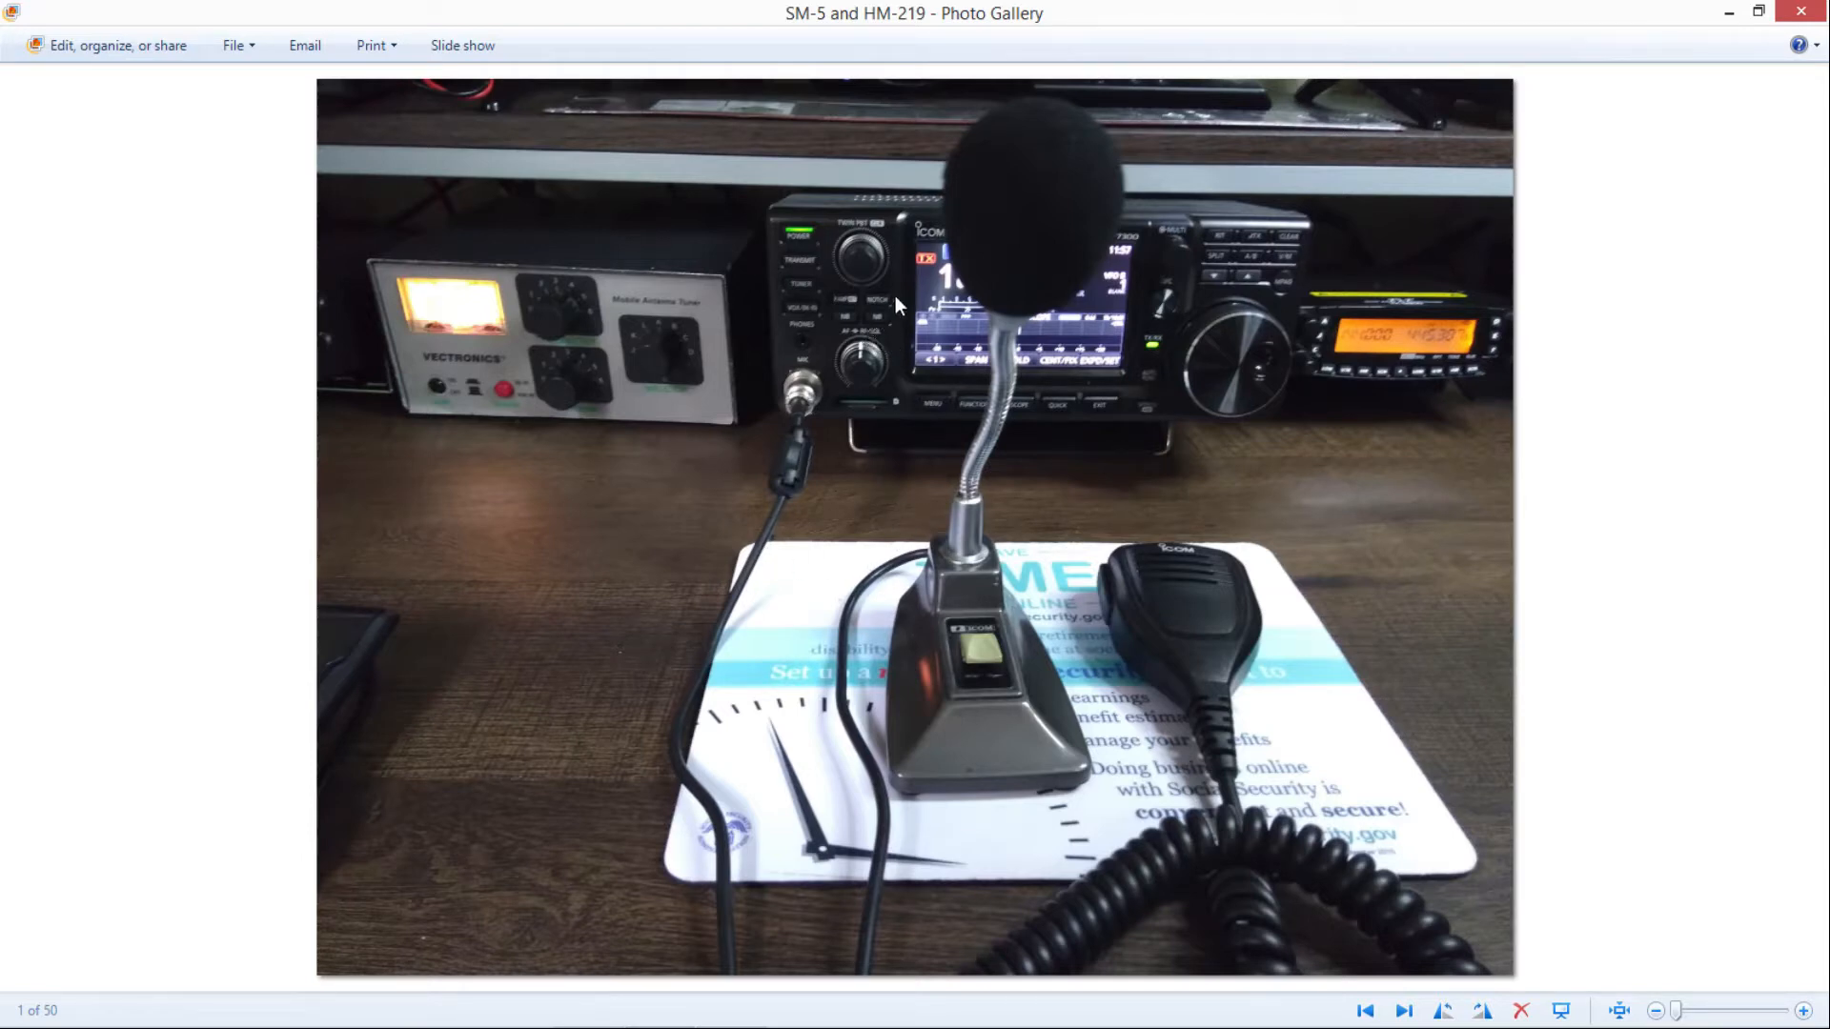
mouse_move(1249, 267)
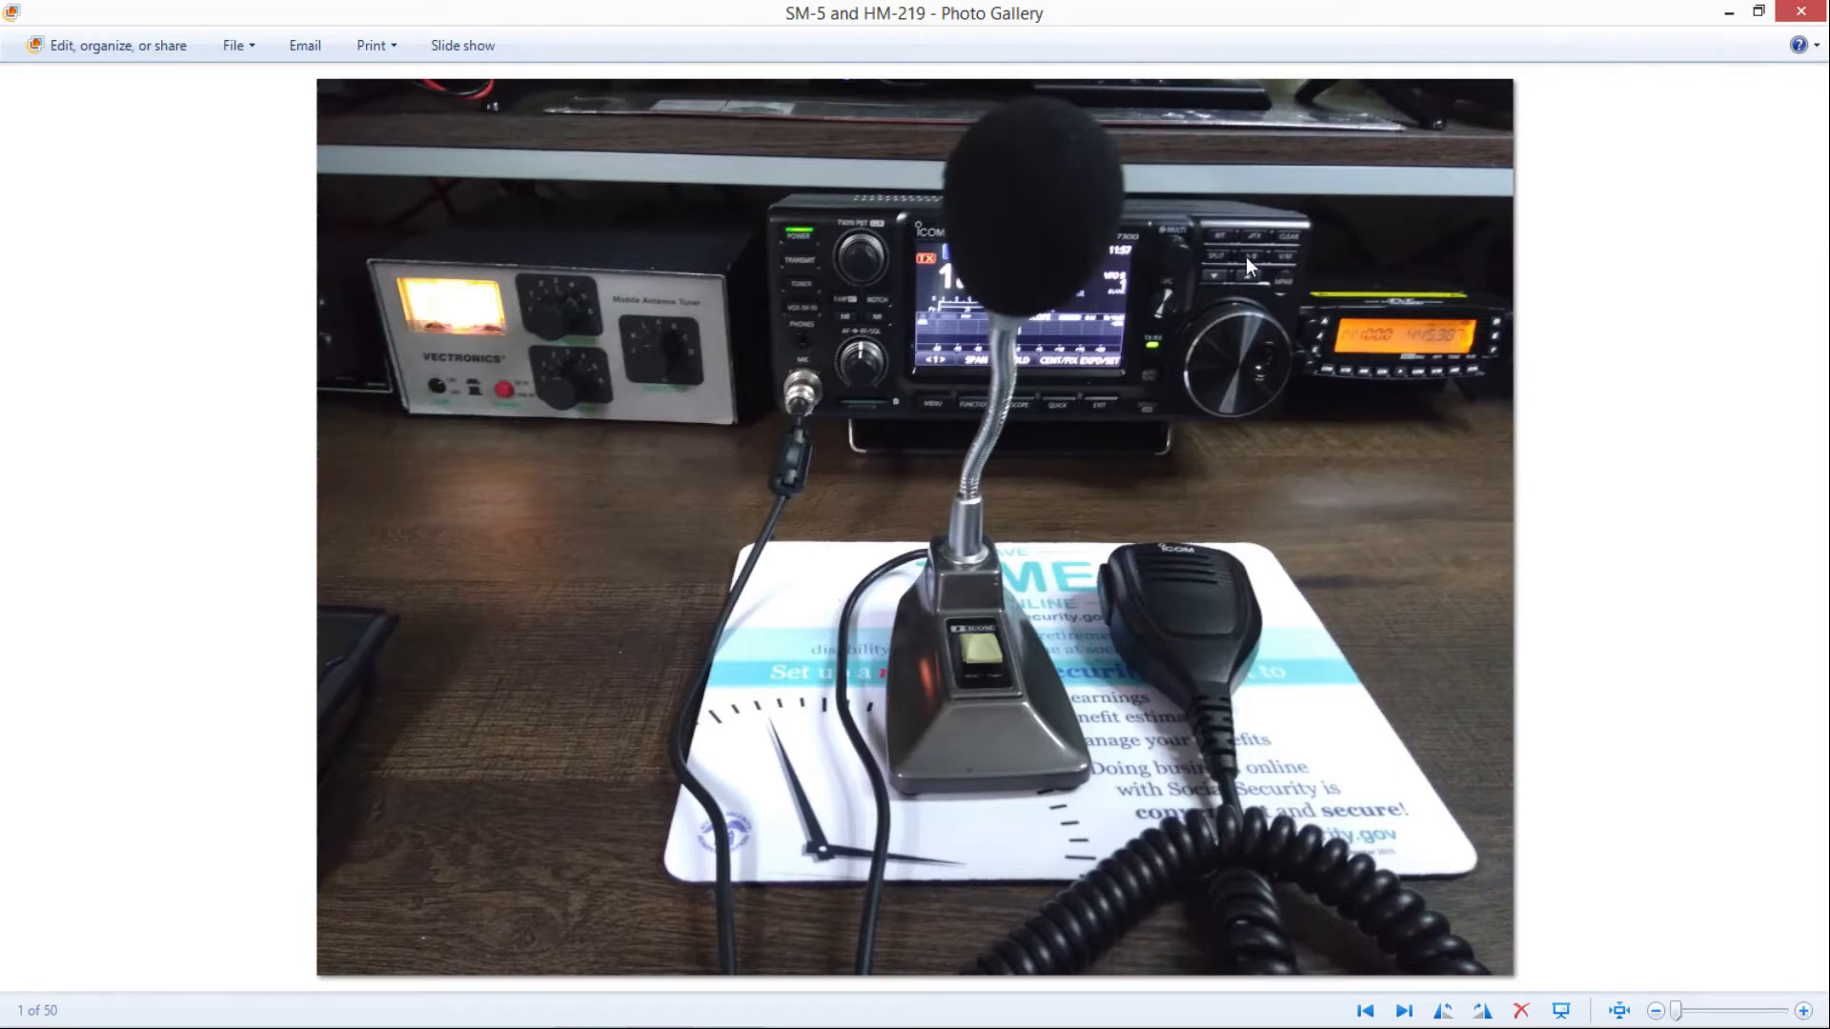
mouse_move(1197, 683)
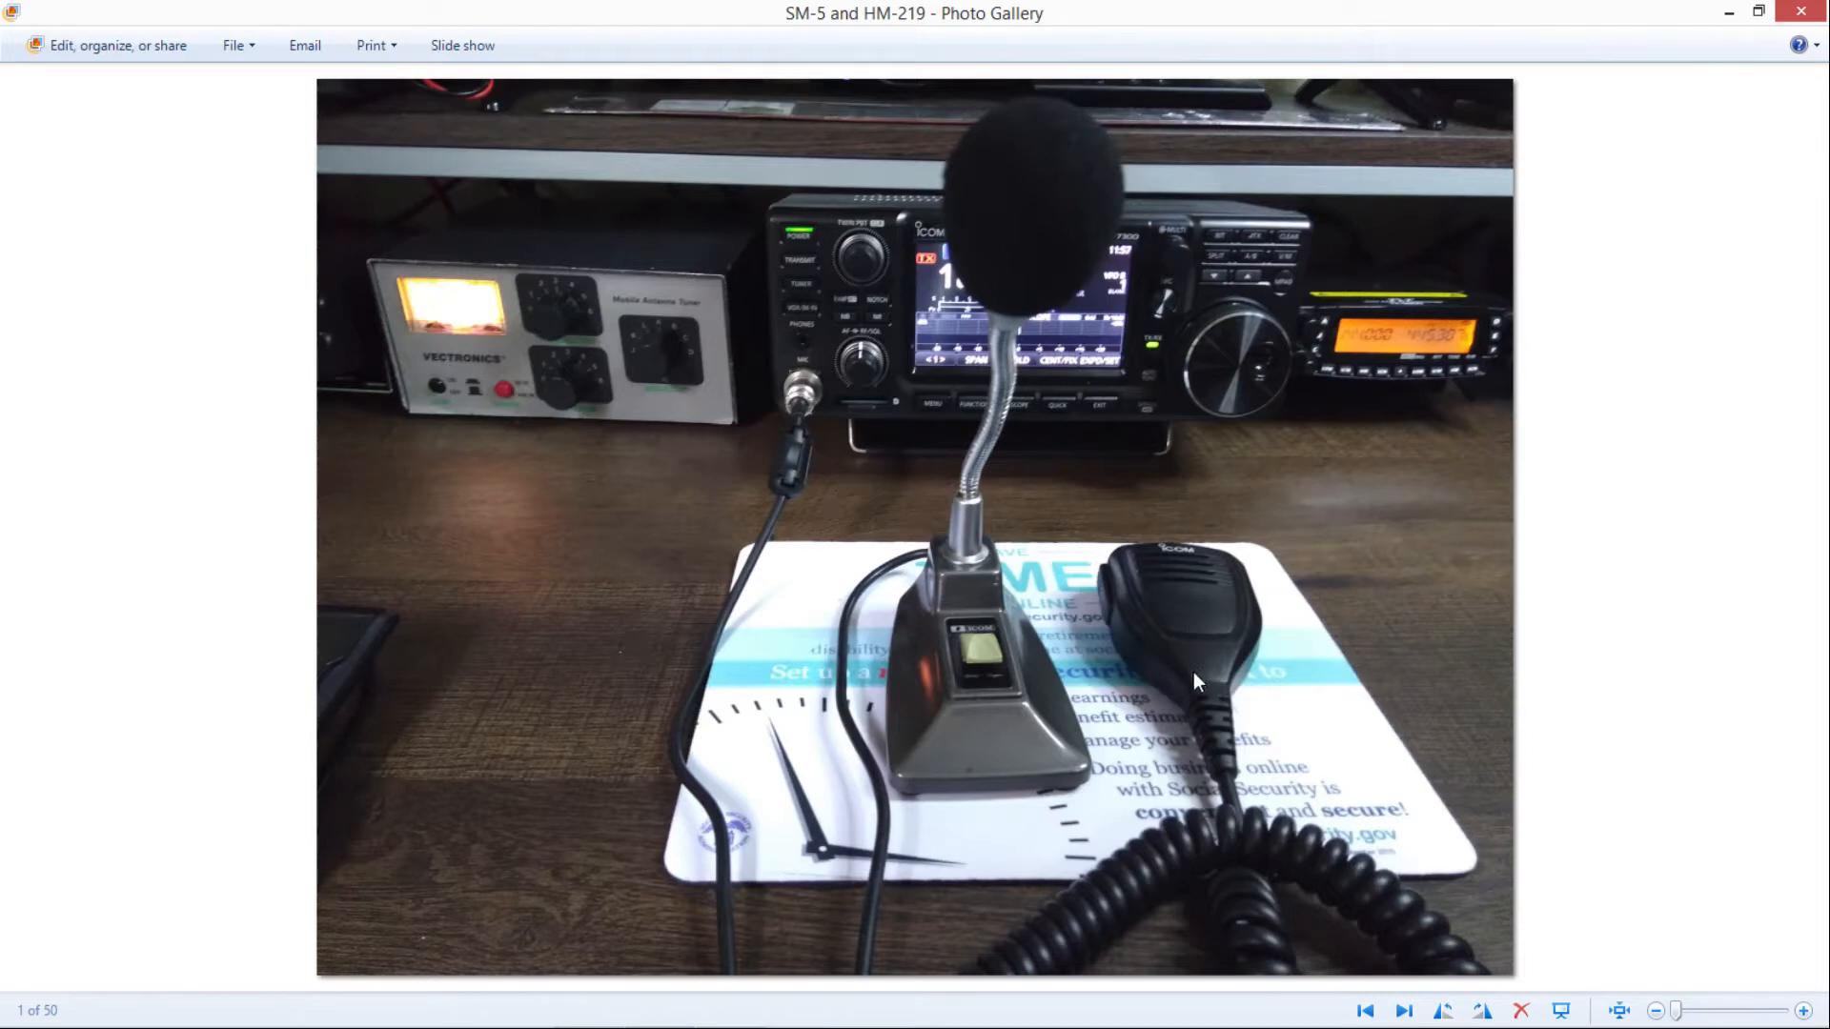
mouse_move(1012, 248)
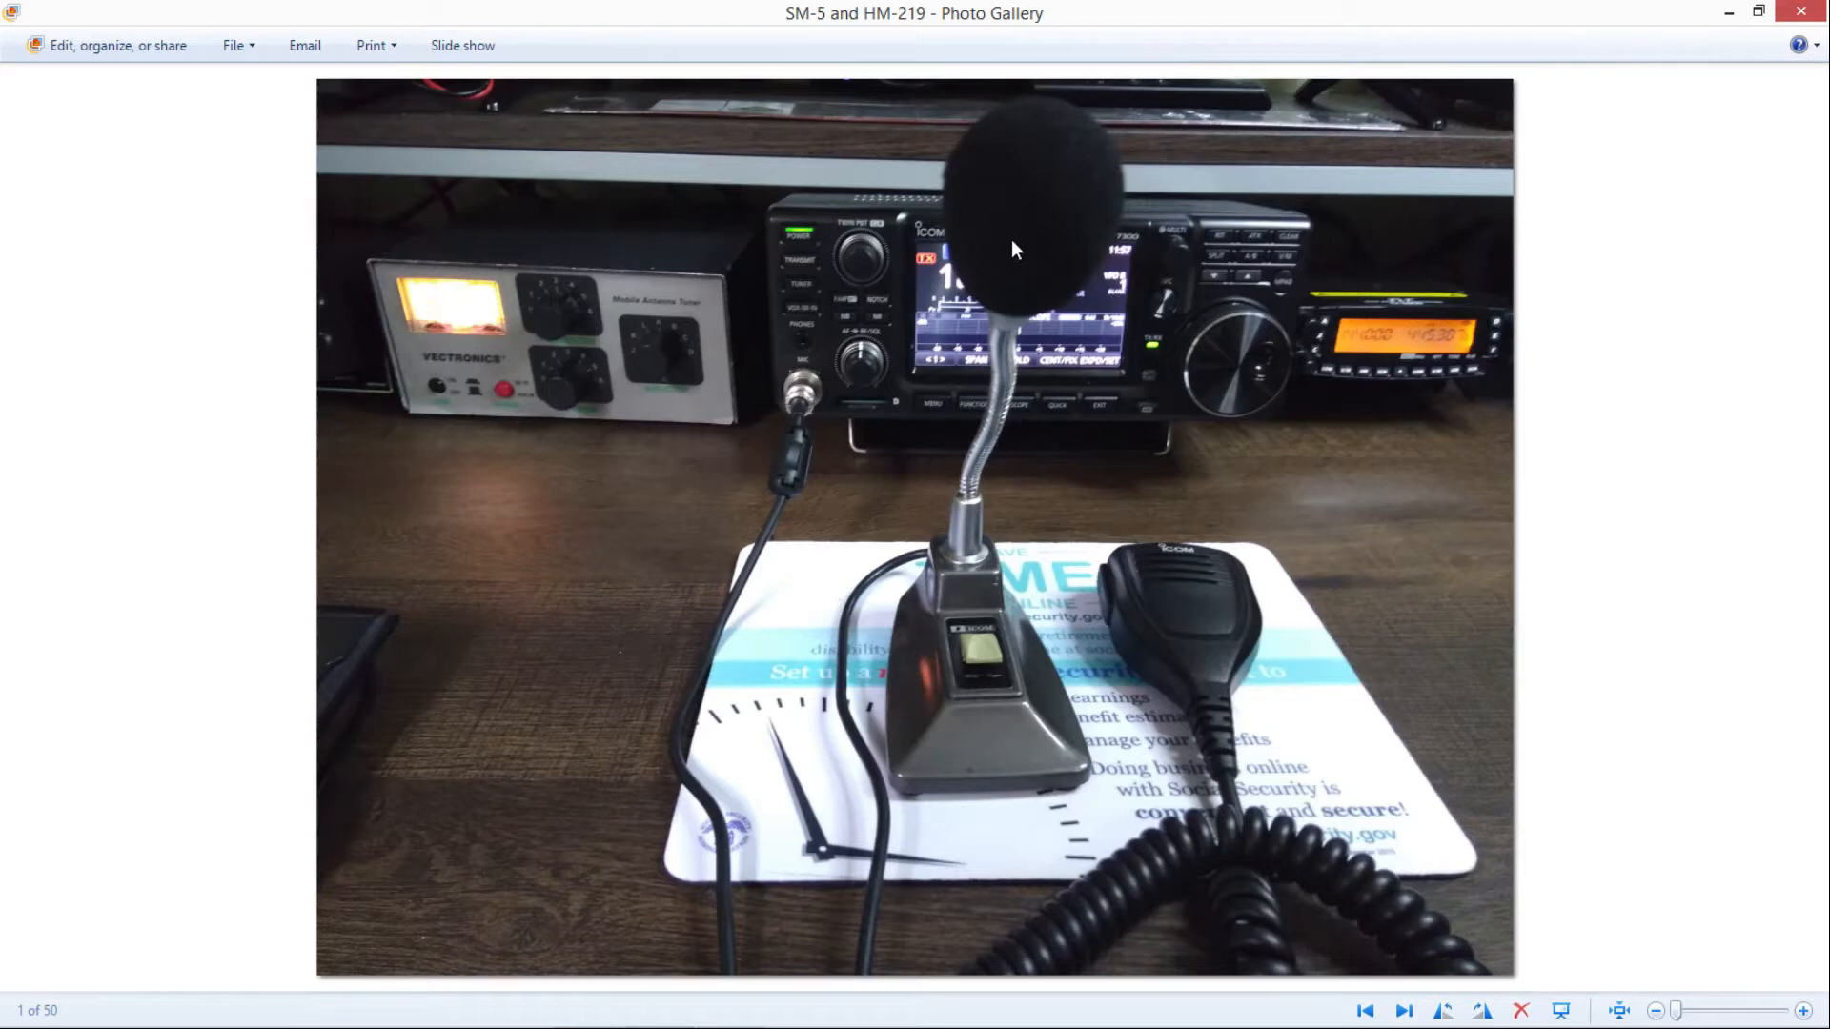
mouse_move(975, 439)
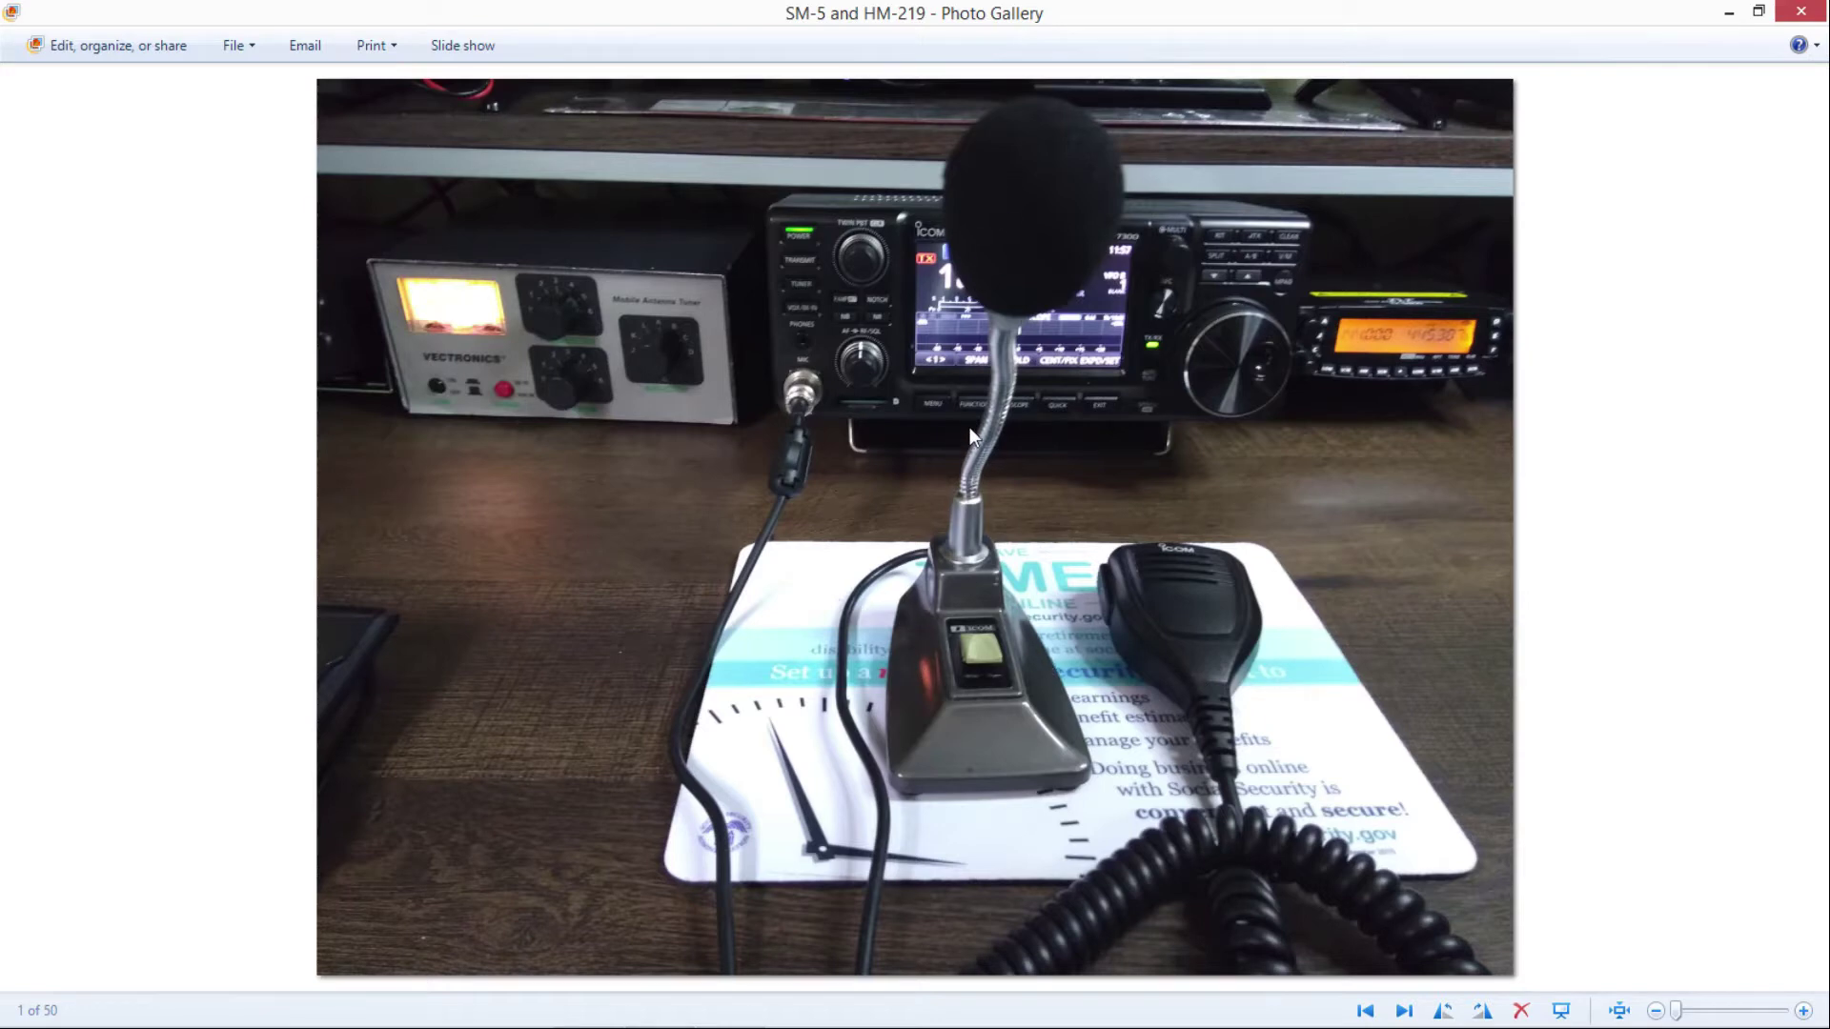
mouse_move(1323, 225)
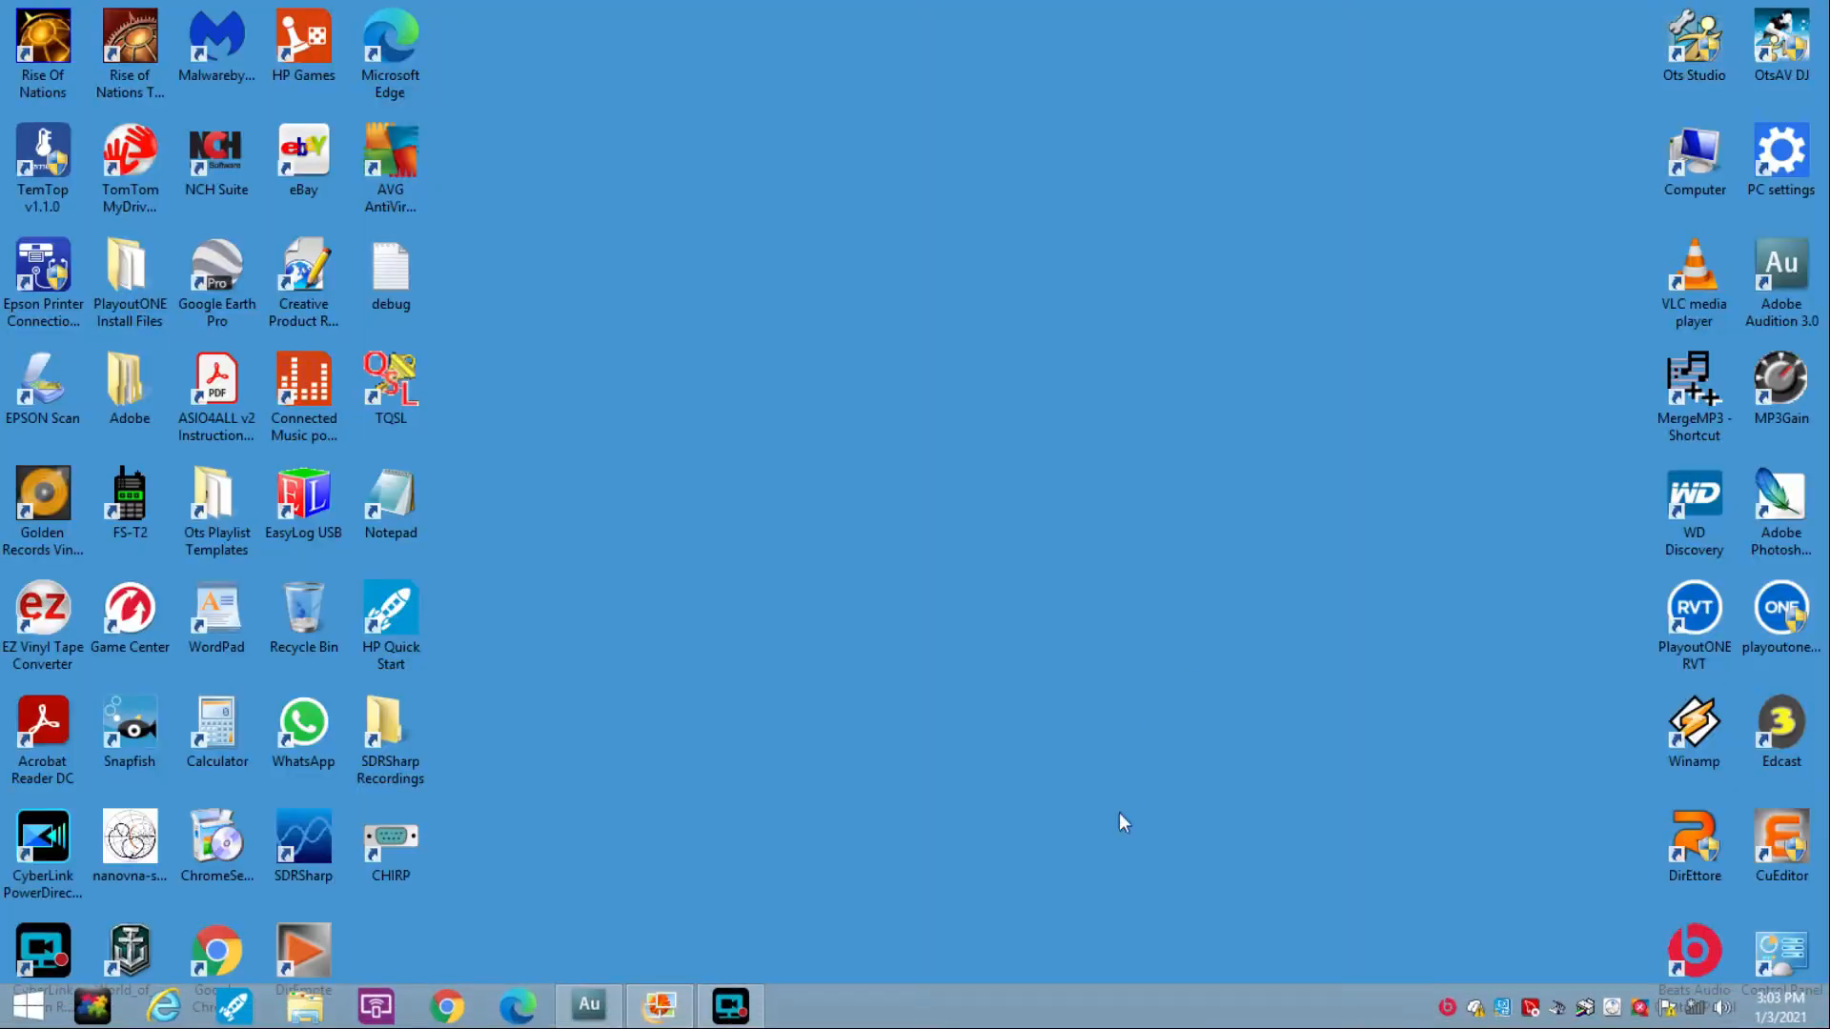
- Launch Adobe Audition from the desktop to load the HM-219 Mic test recording
click(587, 1005)
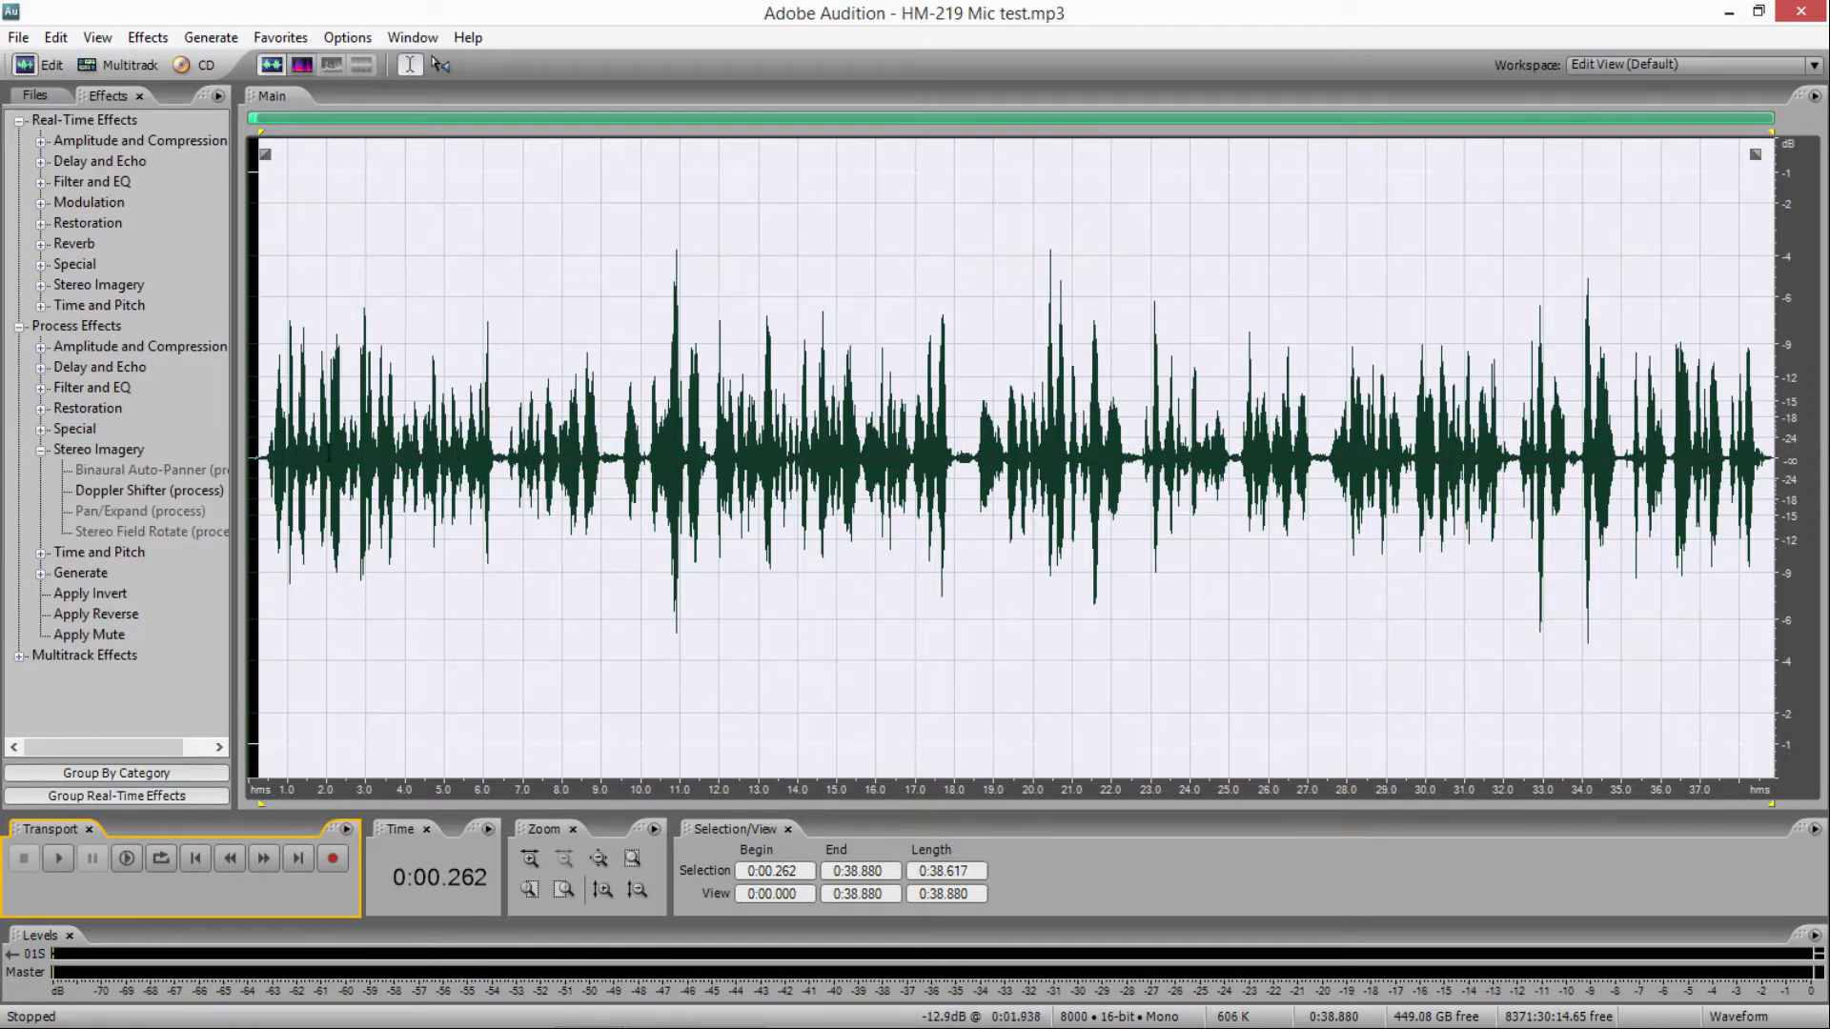
mouse_move(1628, 671)
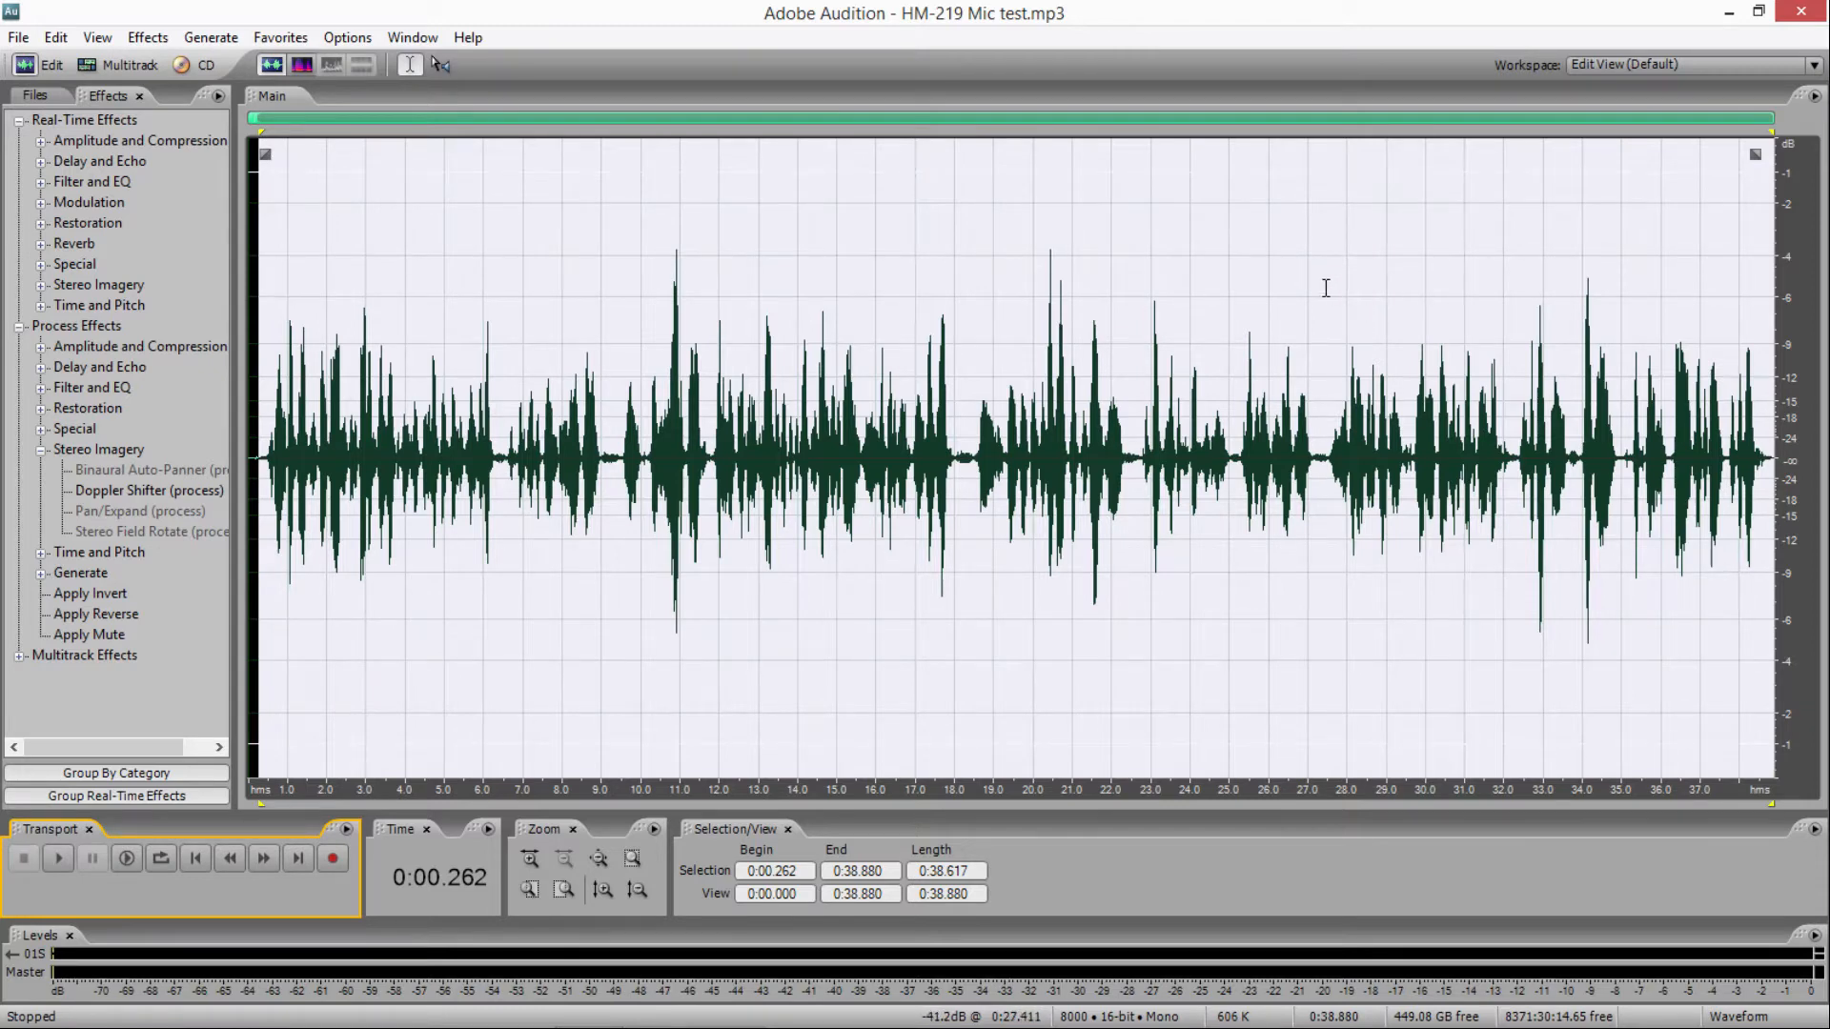
mouse_move(1110, 389)
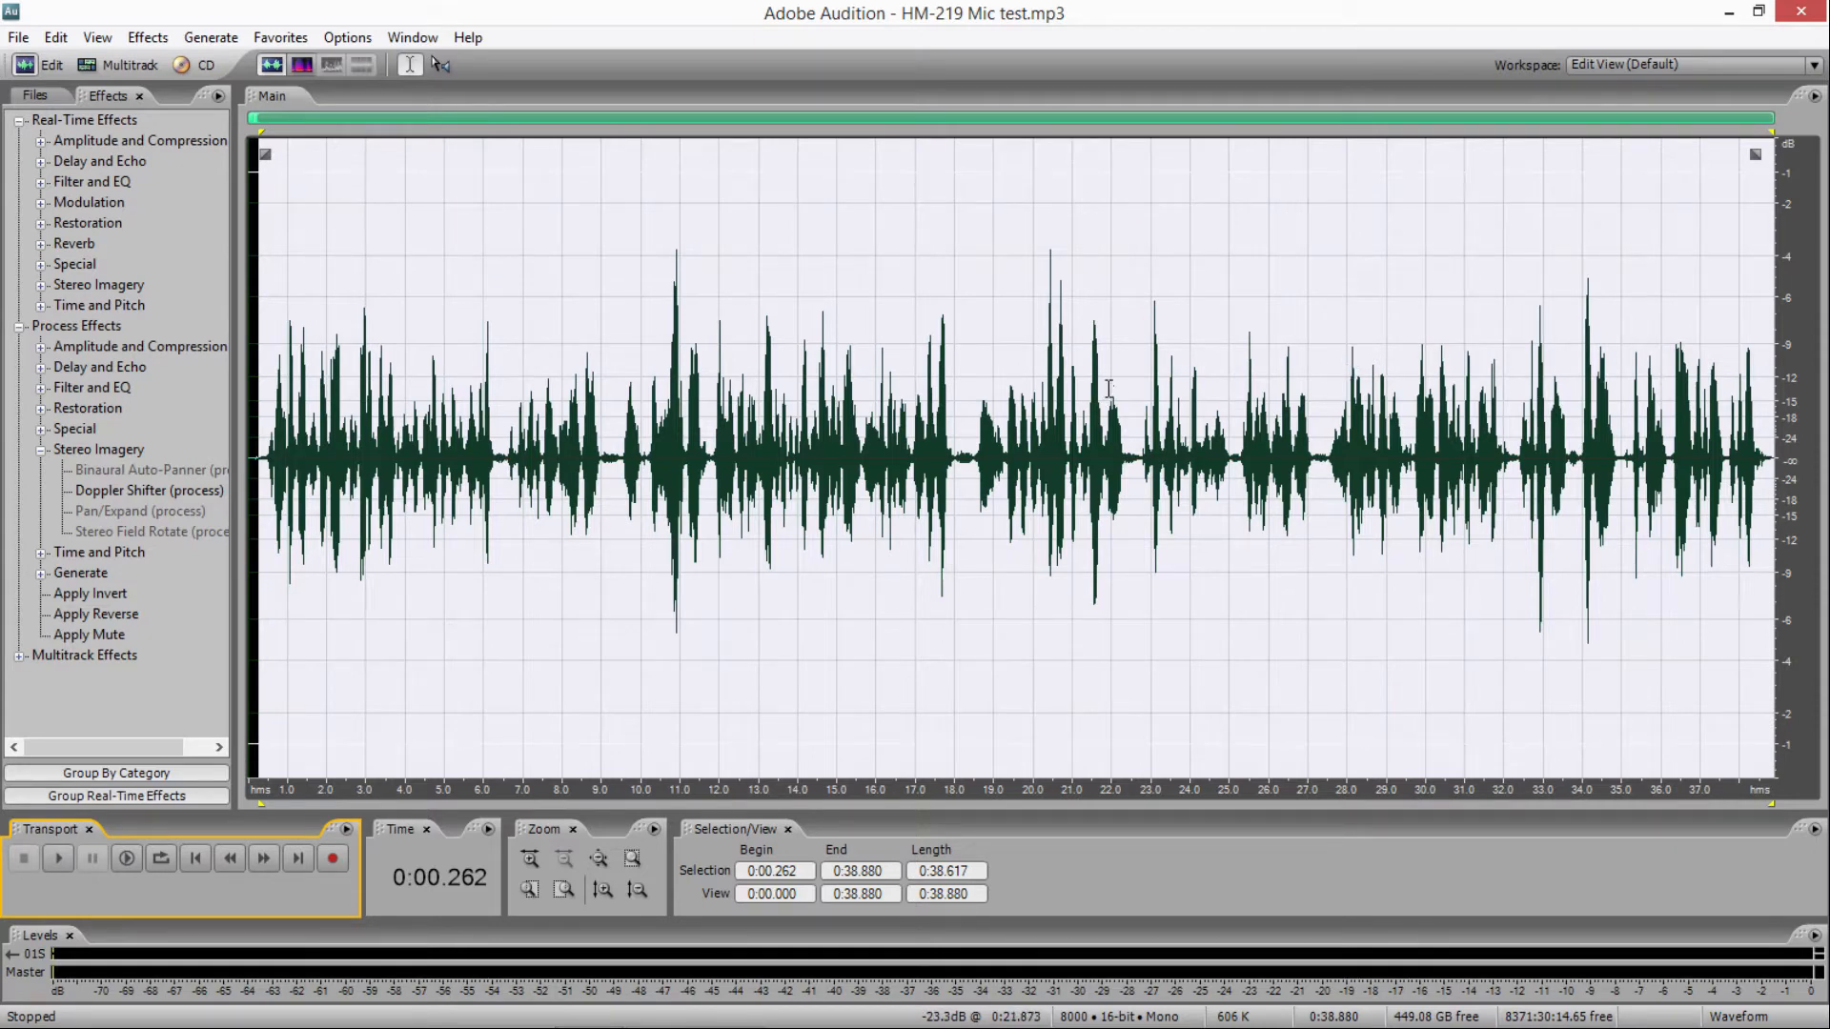
mouse_move(705, 411)
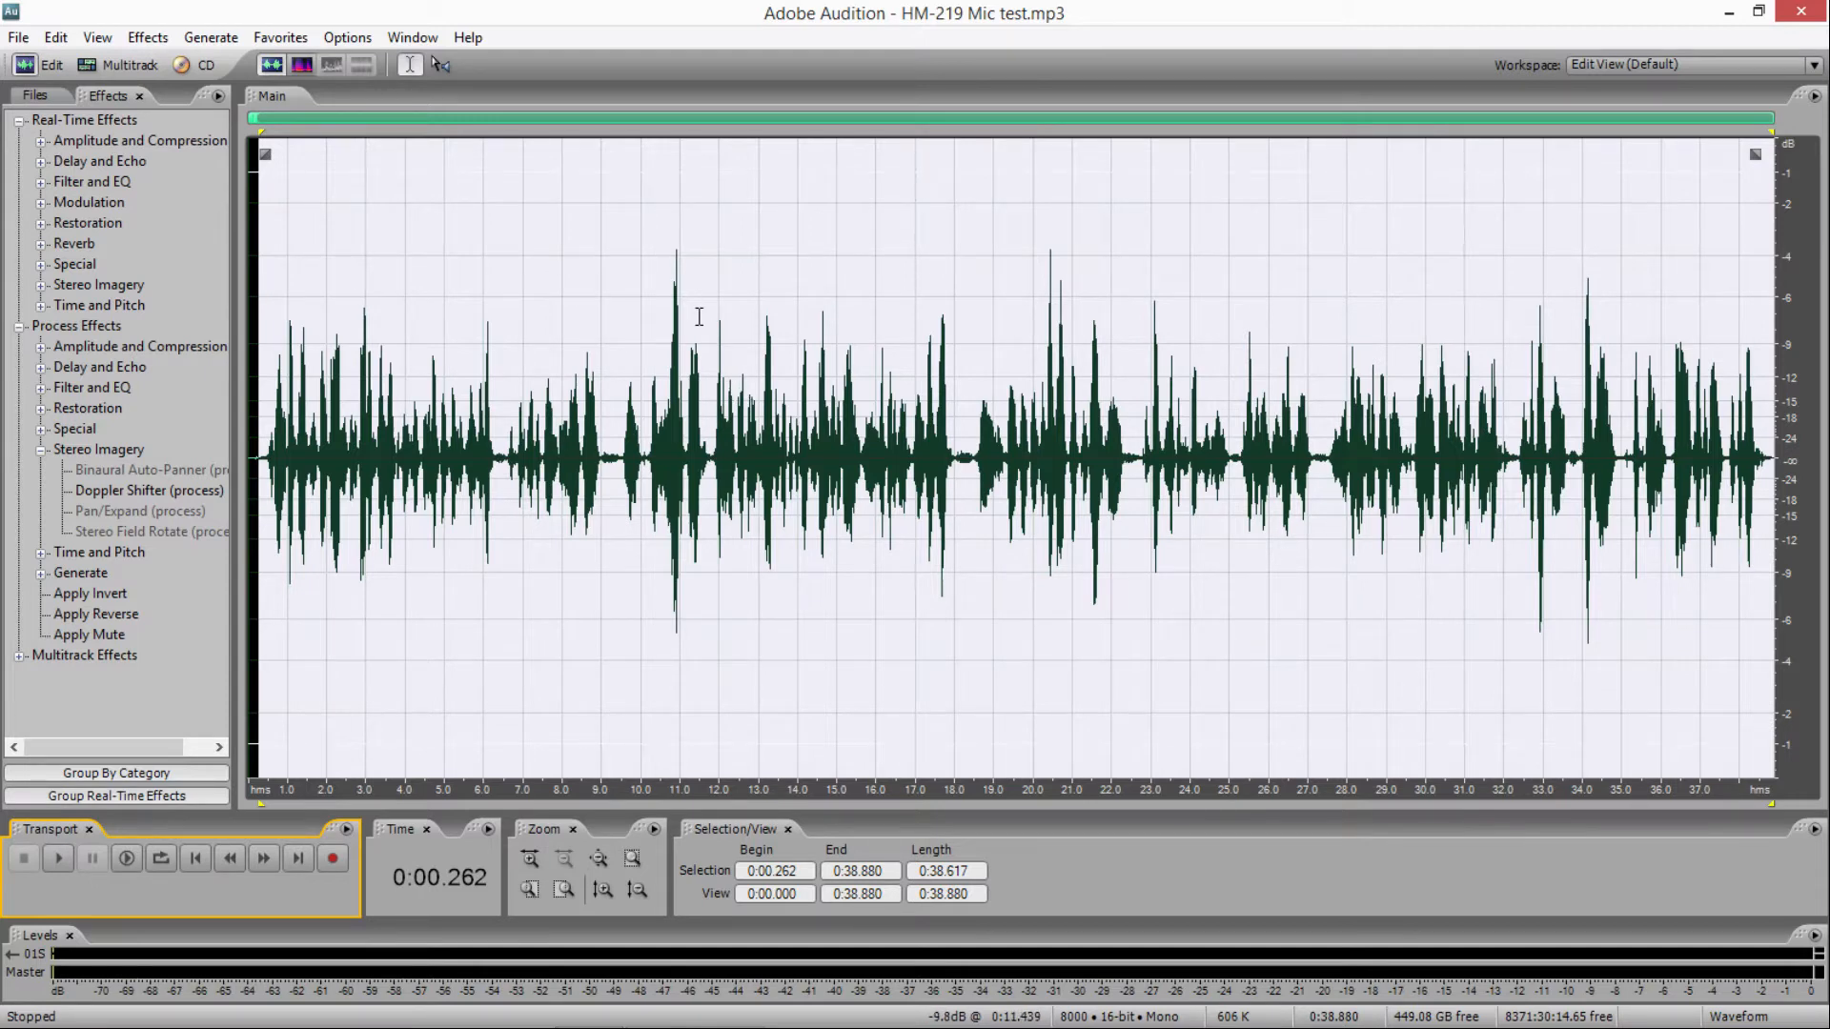
mouse_move(140, 736)
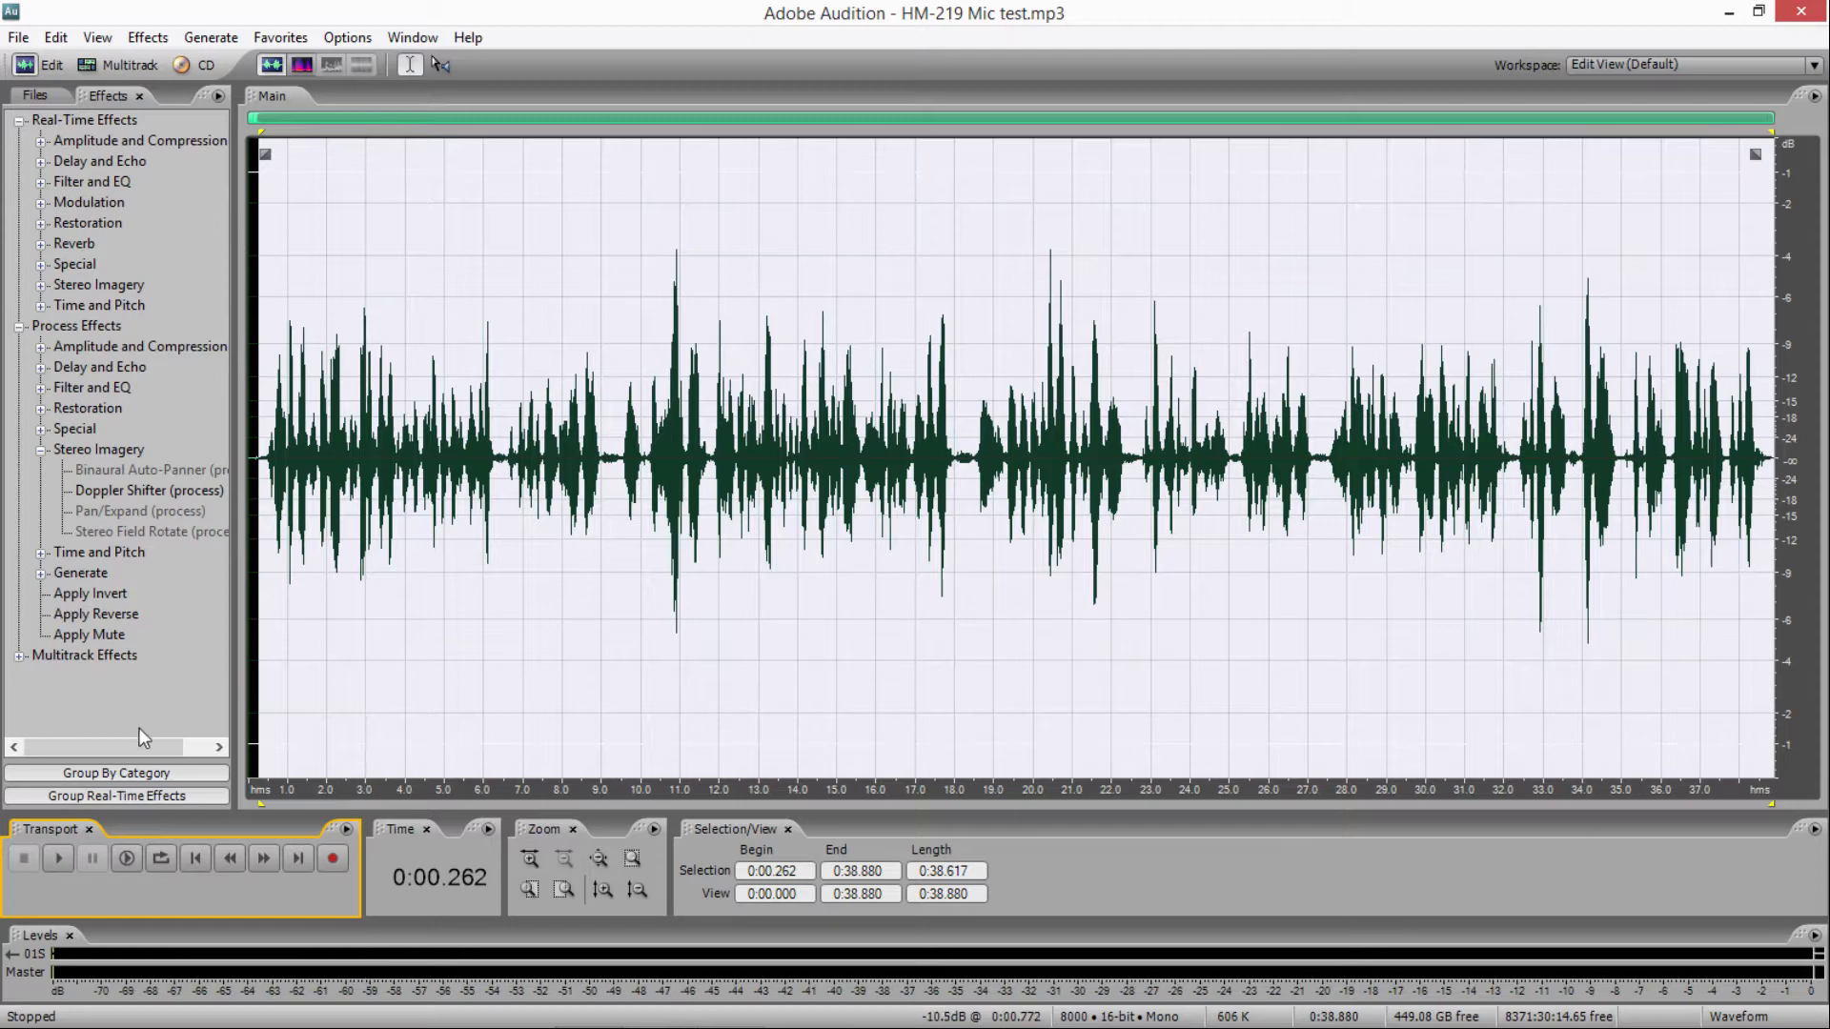
click(57, 860)
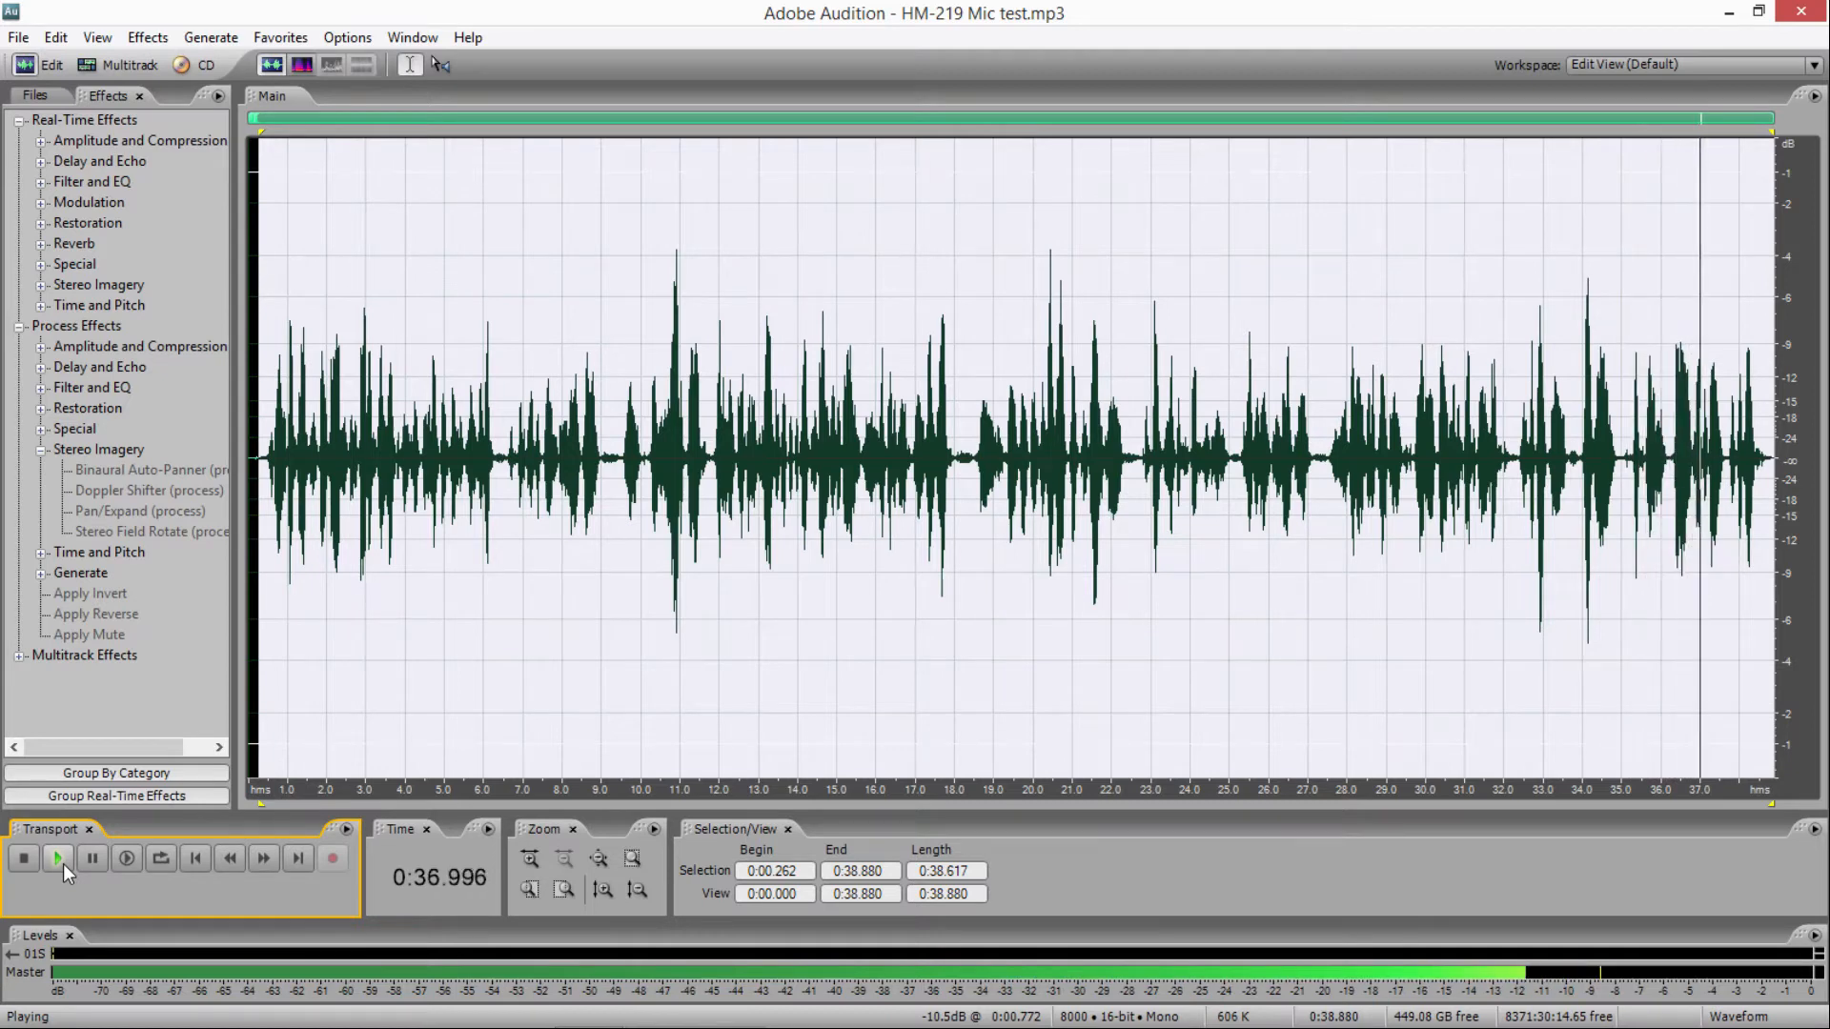
click(23, 858)
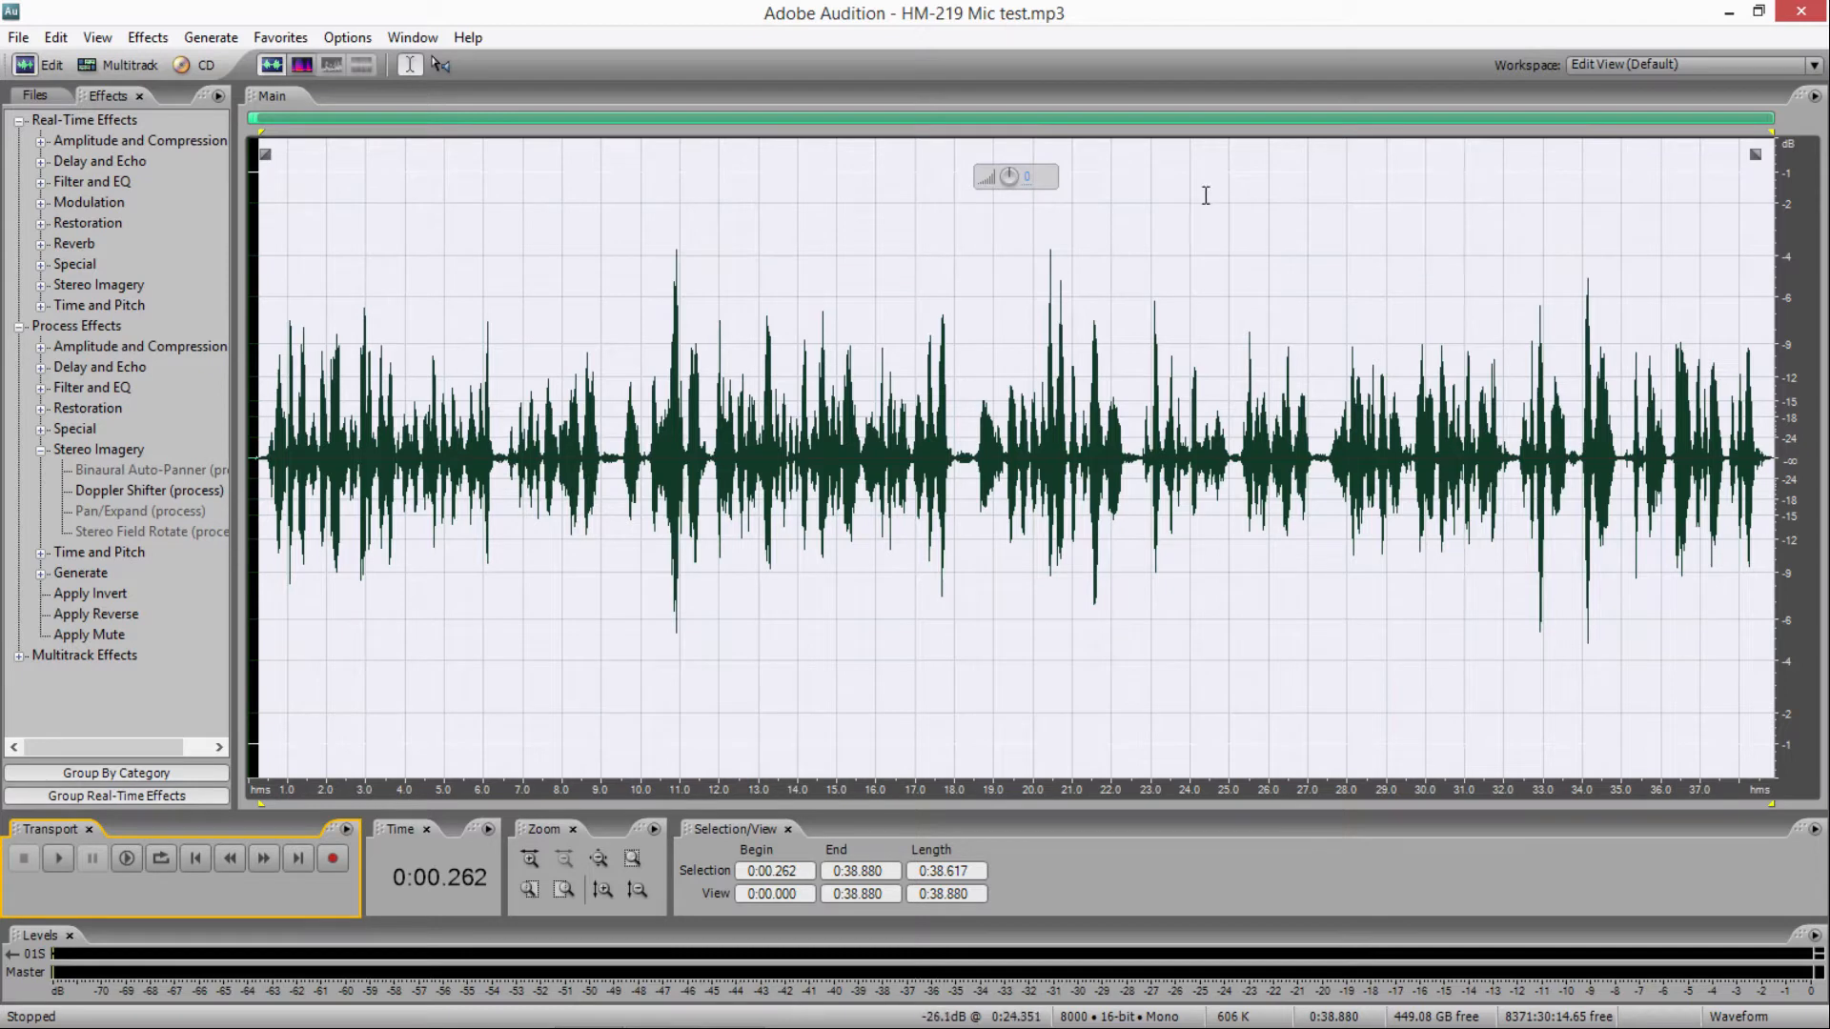
mouse_move(1061, 284)
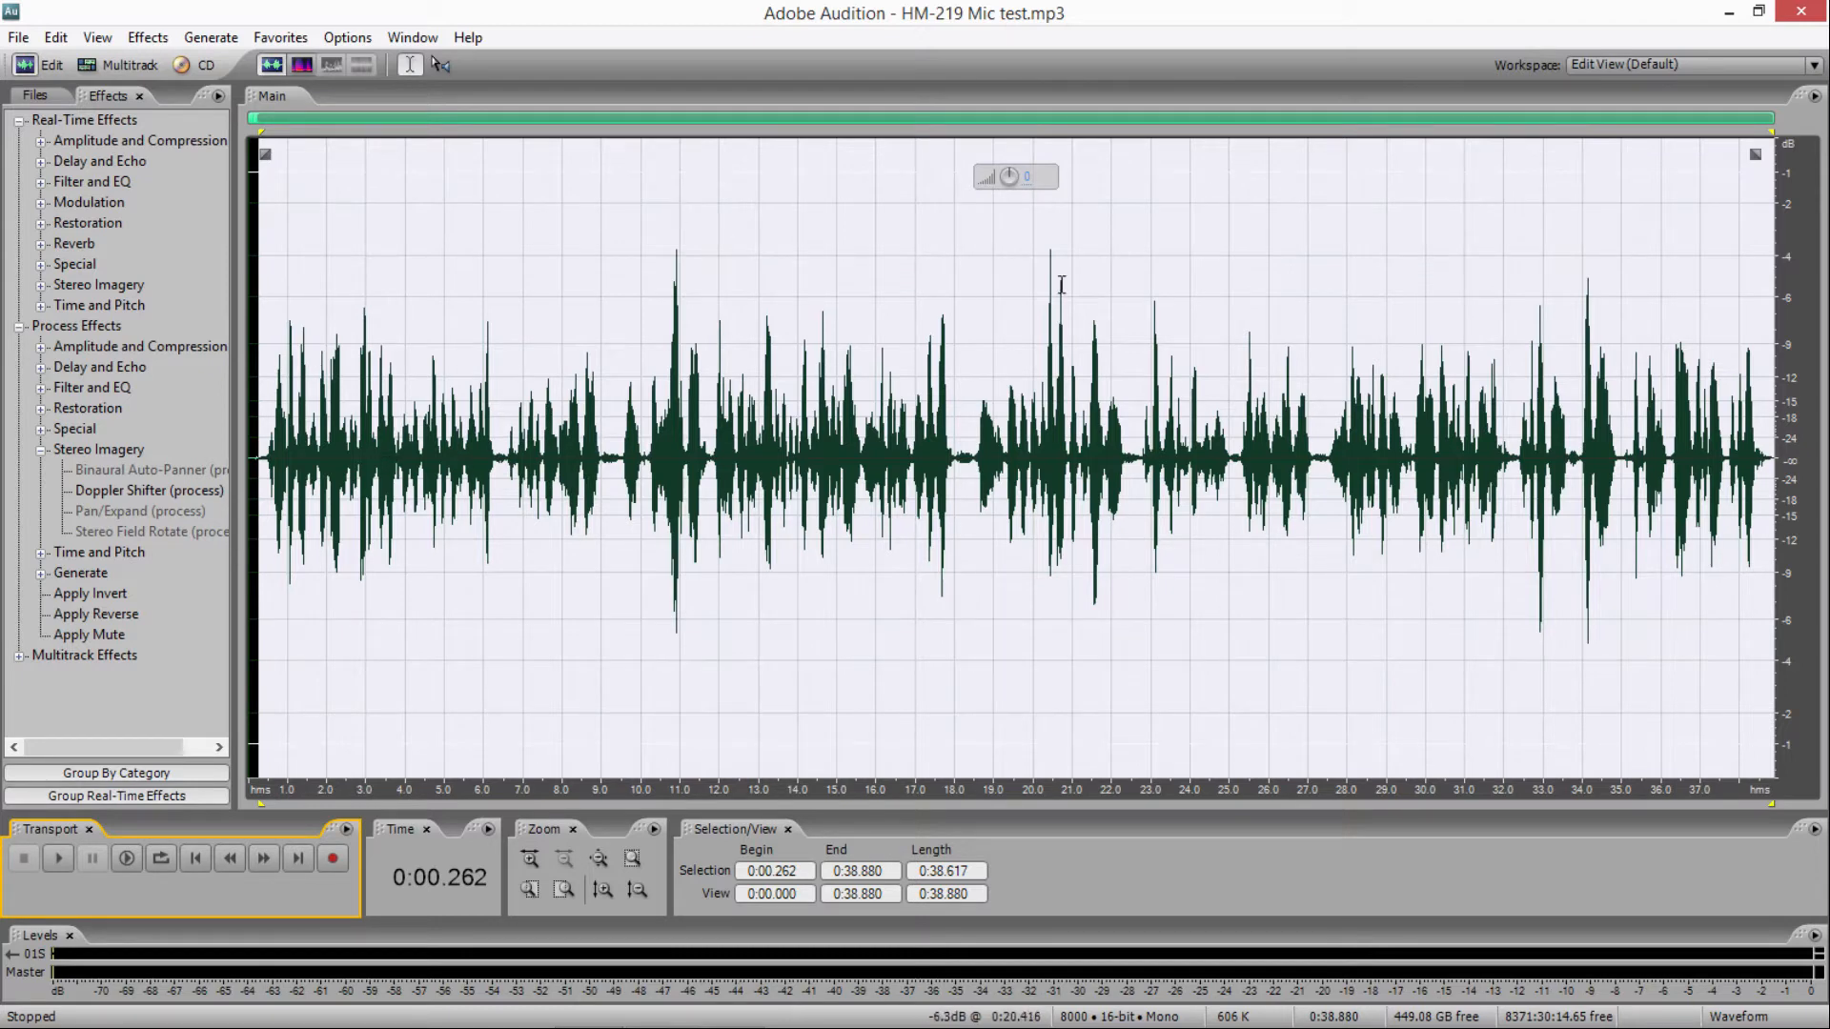
mouse_move(1062, 284)
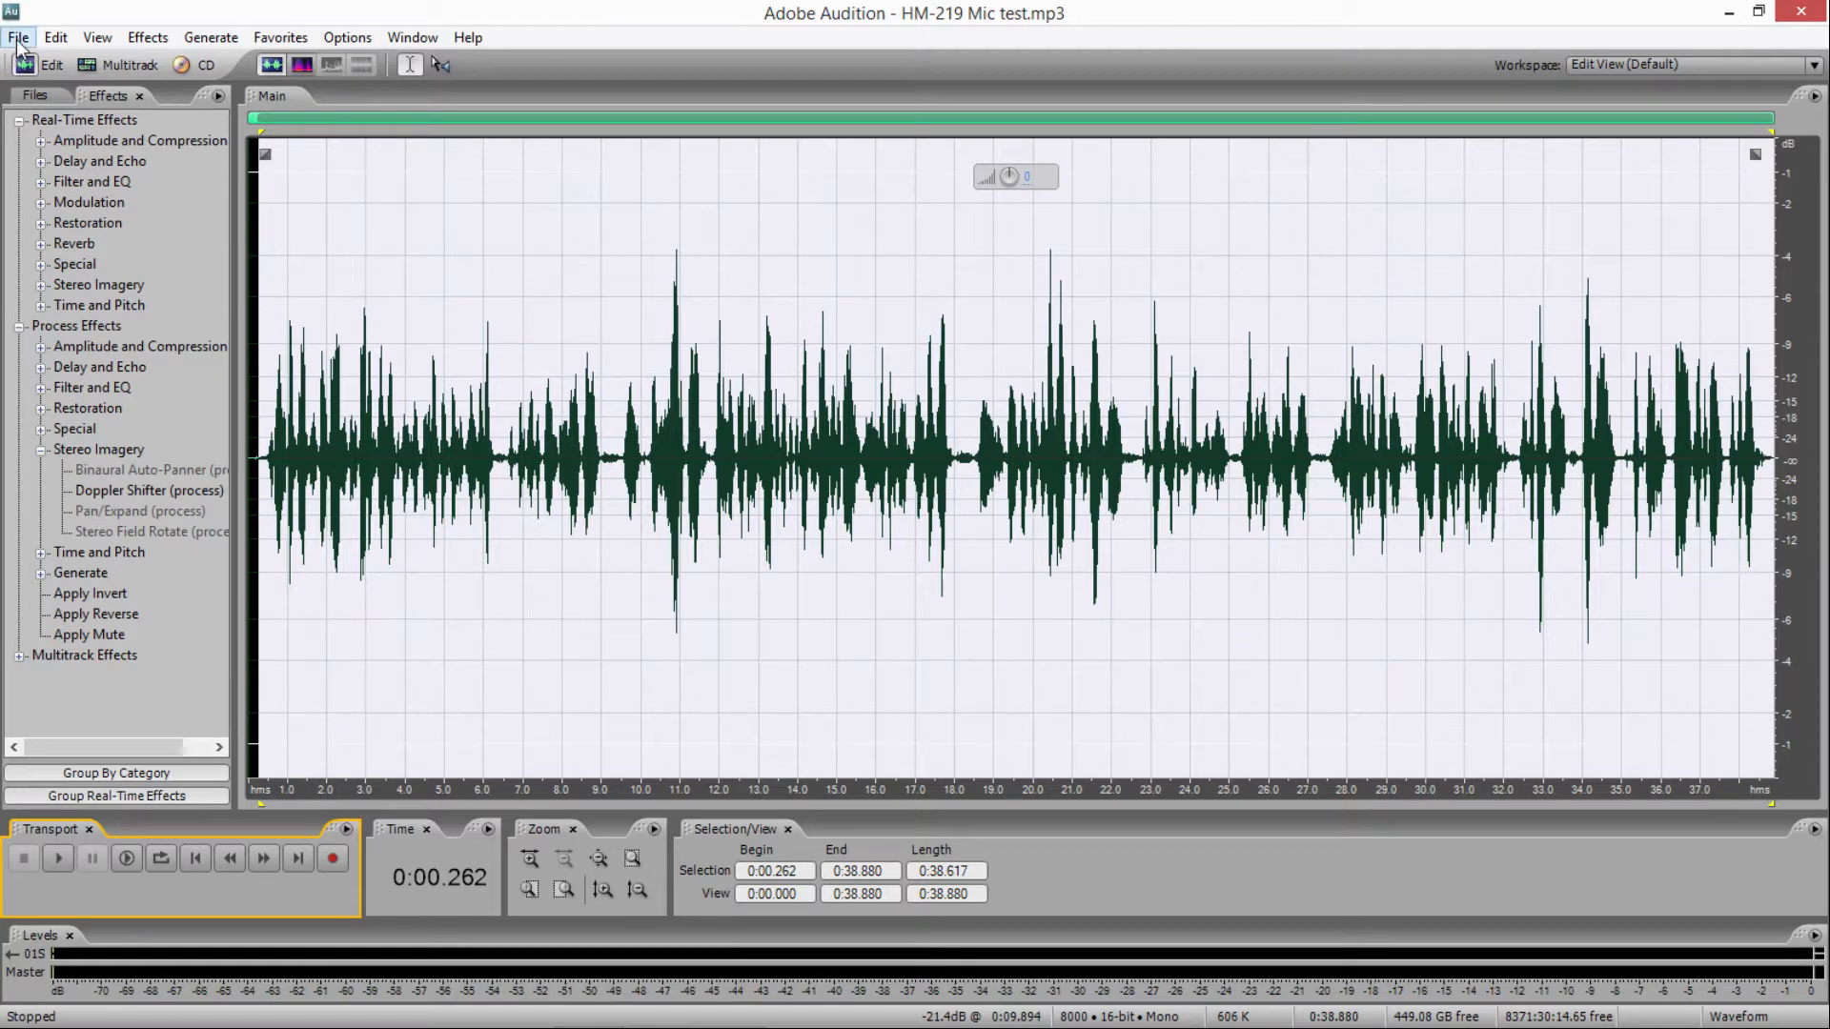
- Reopen SM-5 Test 1.mp3 from recent files and play it from the start
click(17, 36)
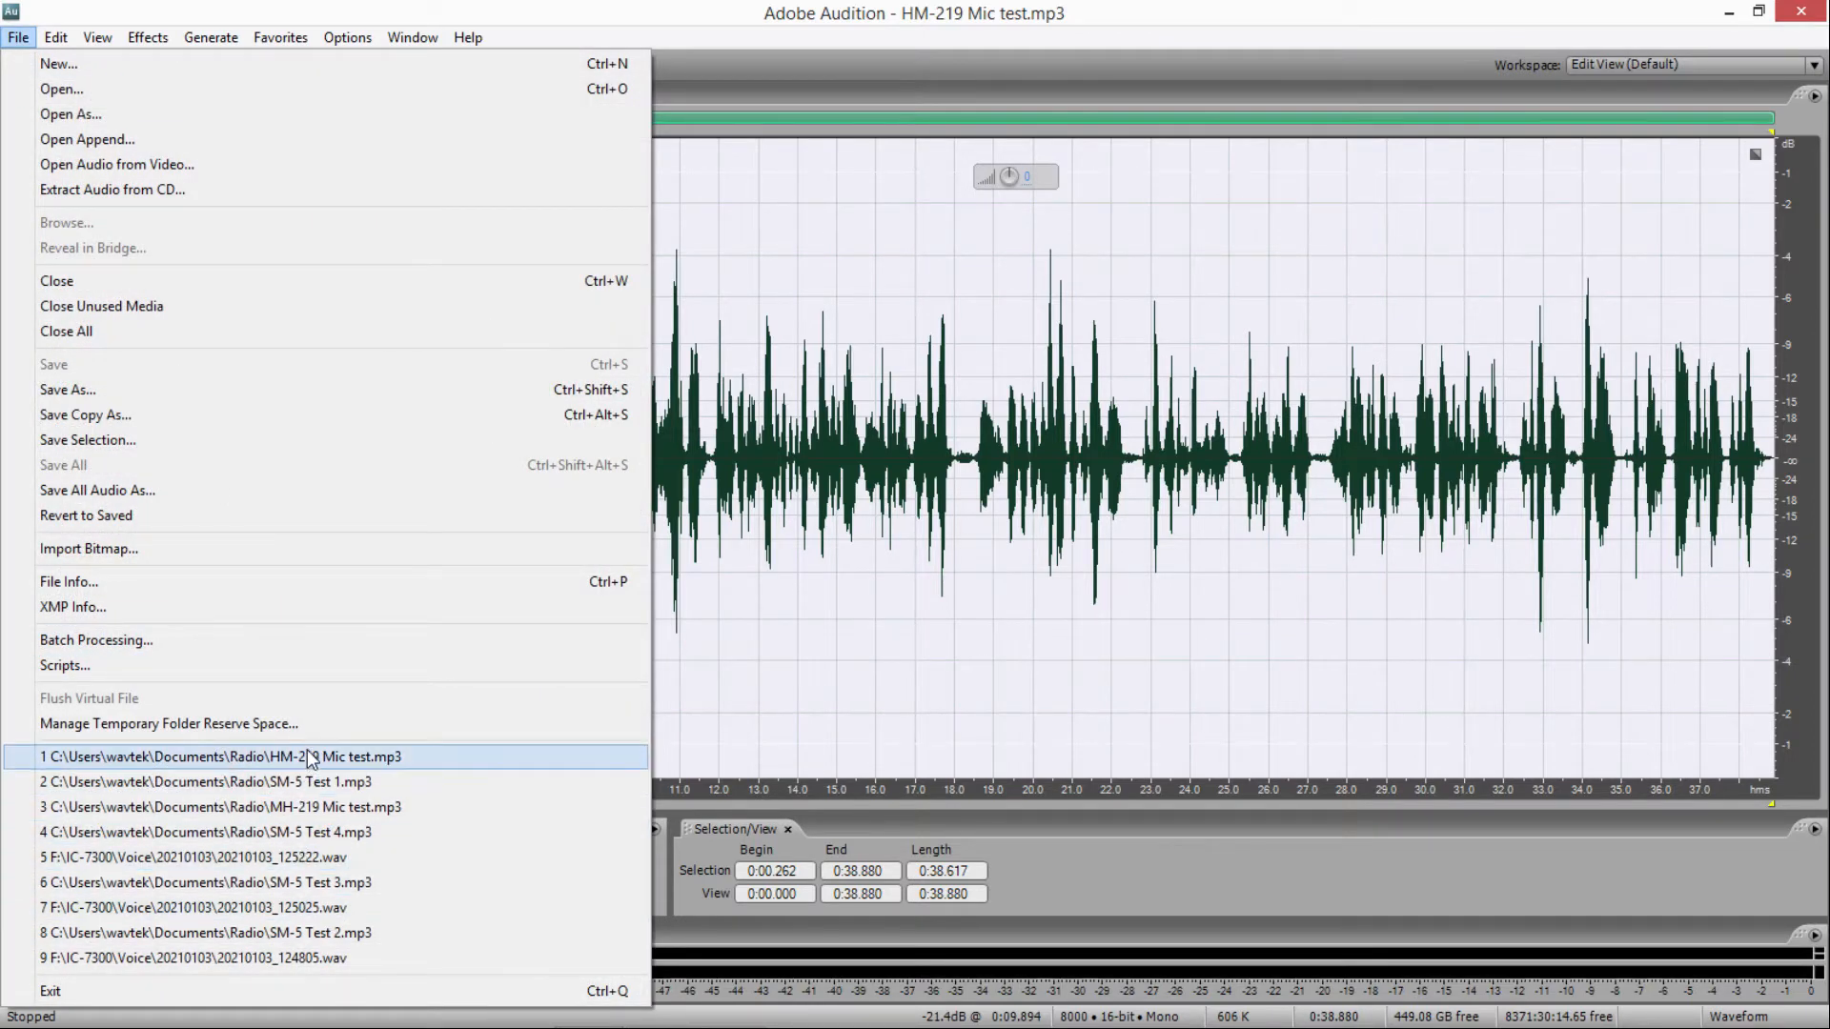
click(210, 782)
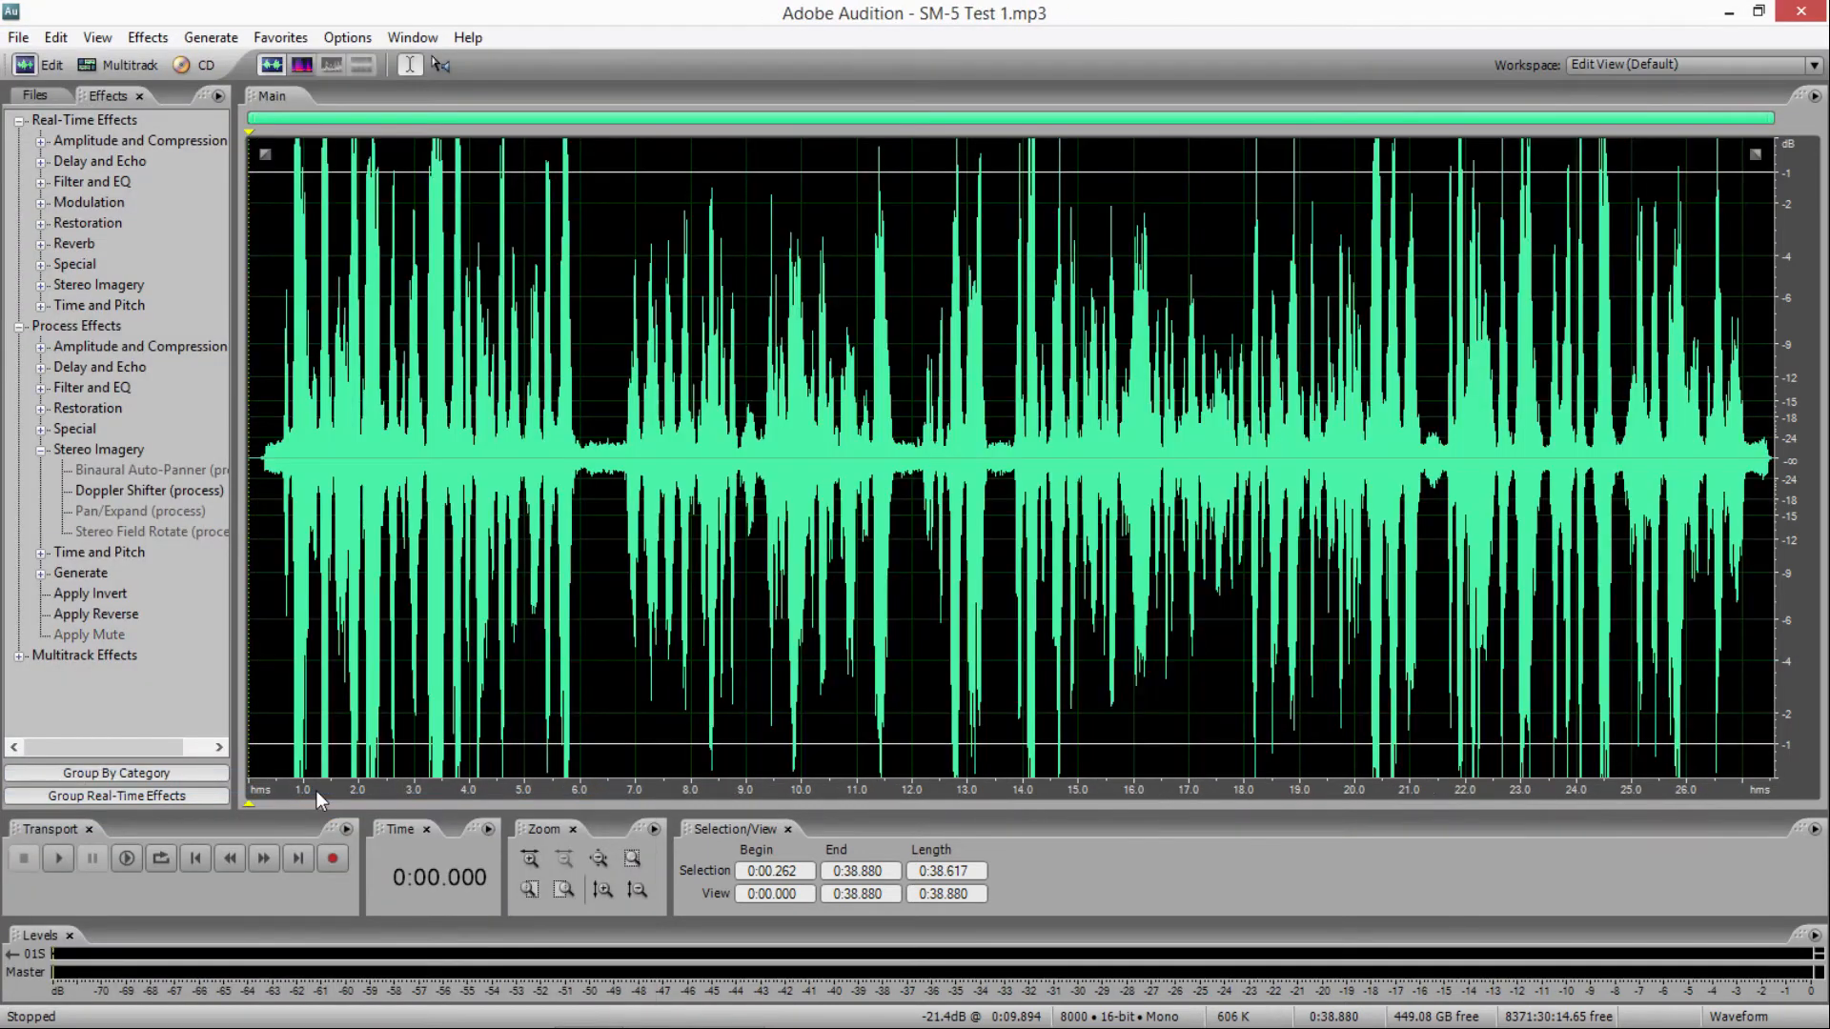
click(755, 467)
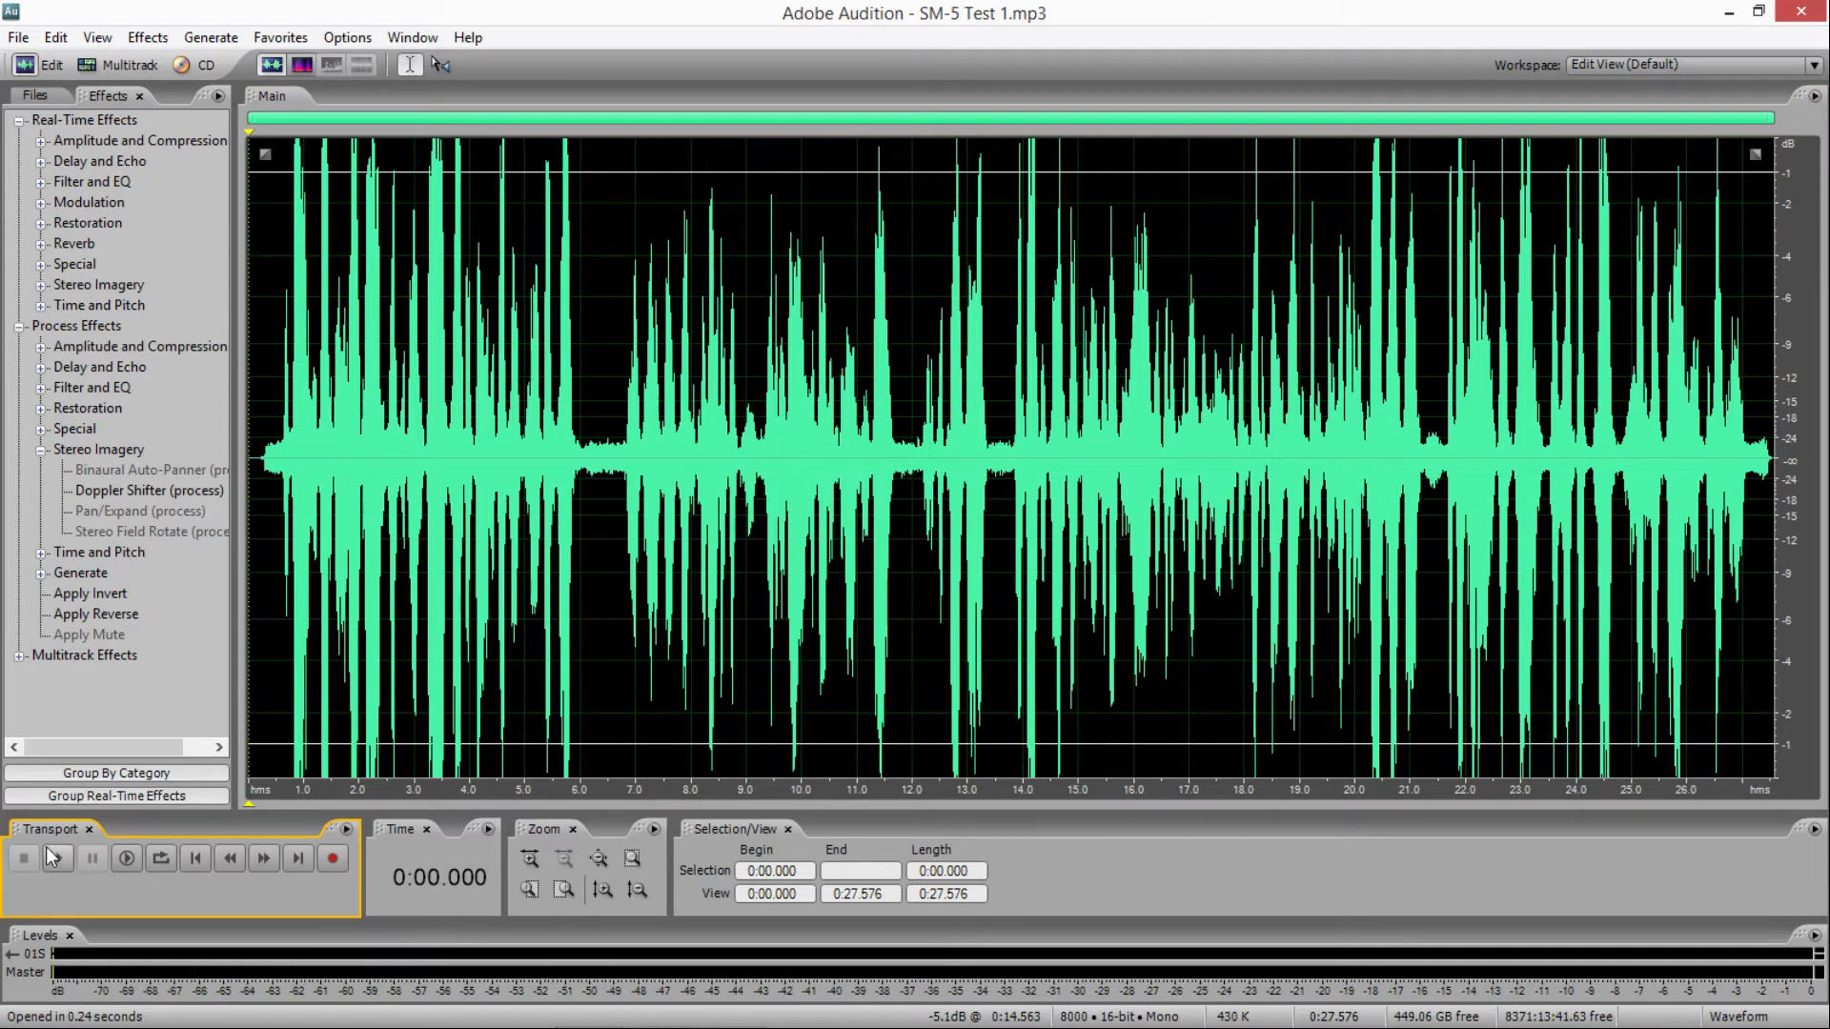
mouse_move(57, 857)
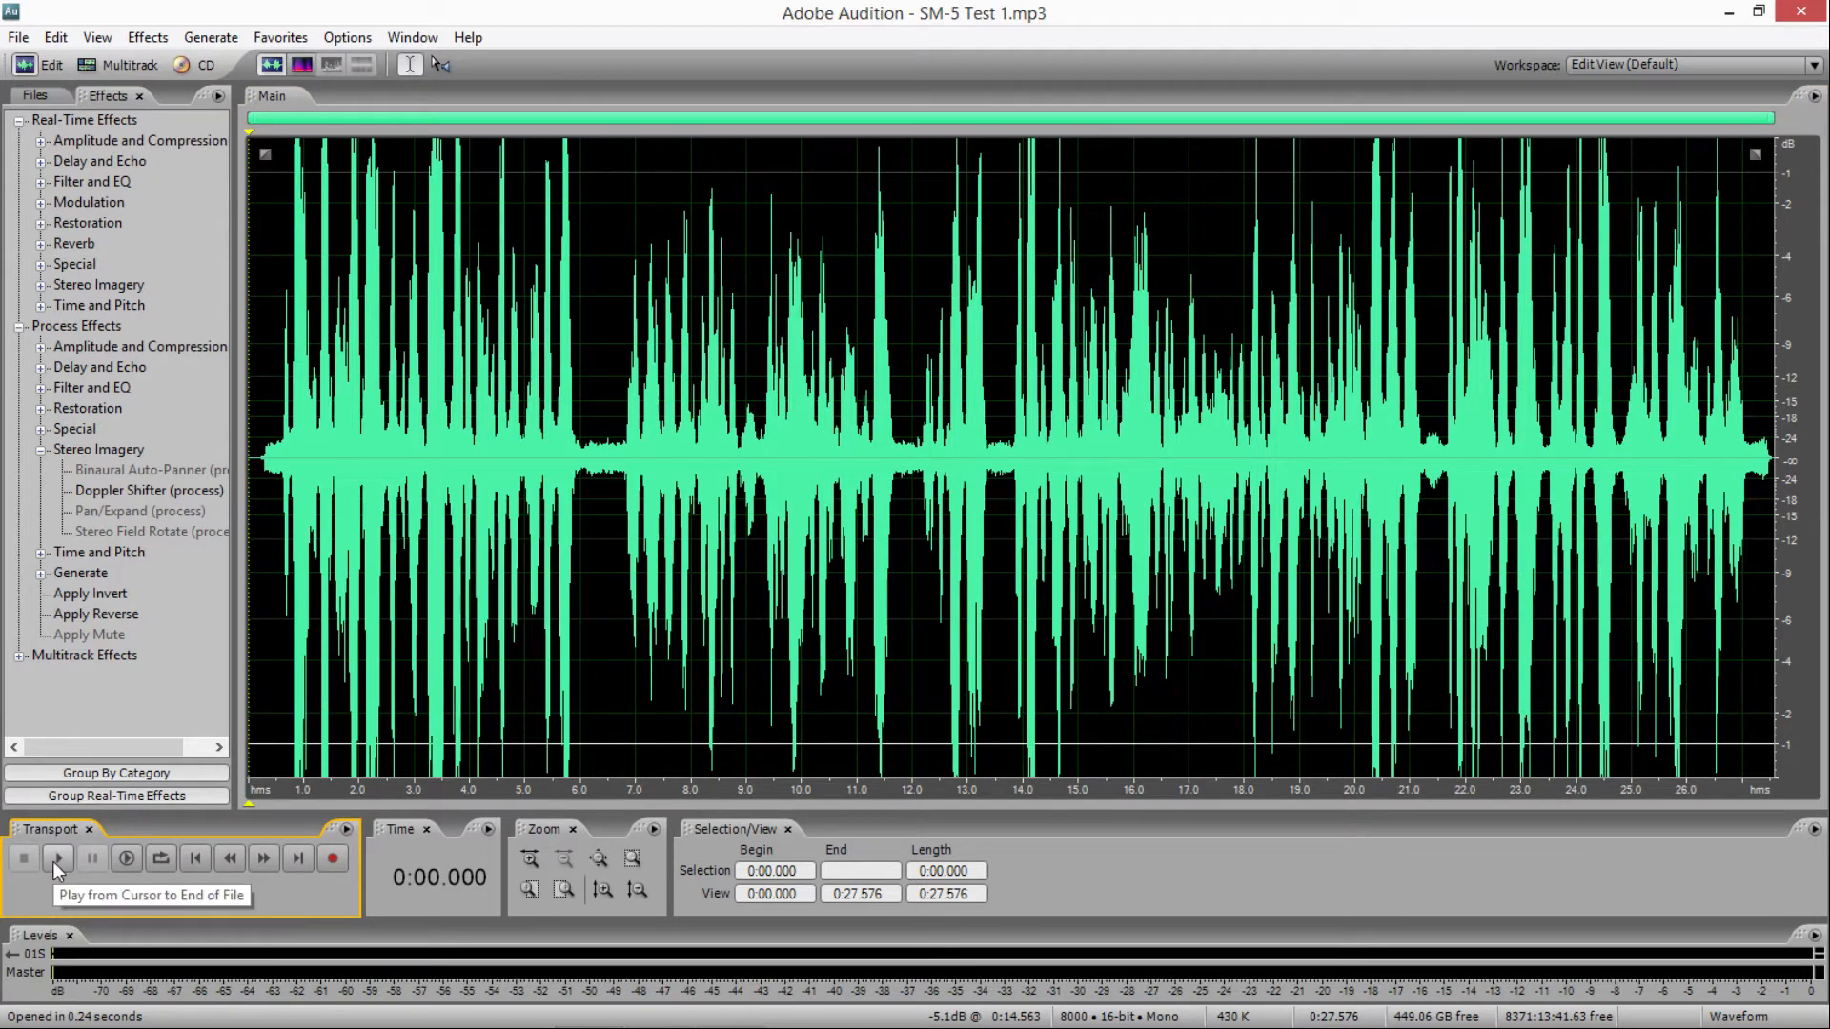
click(56, 860)
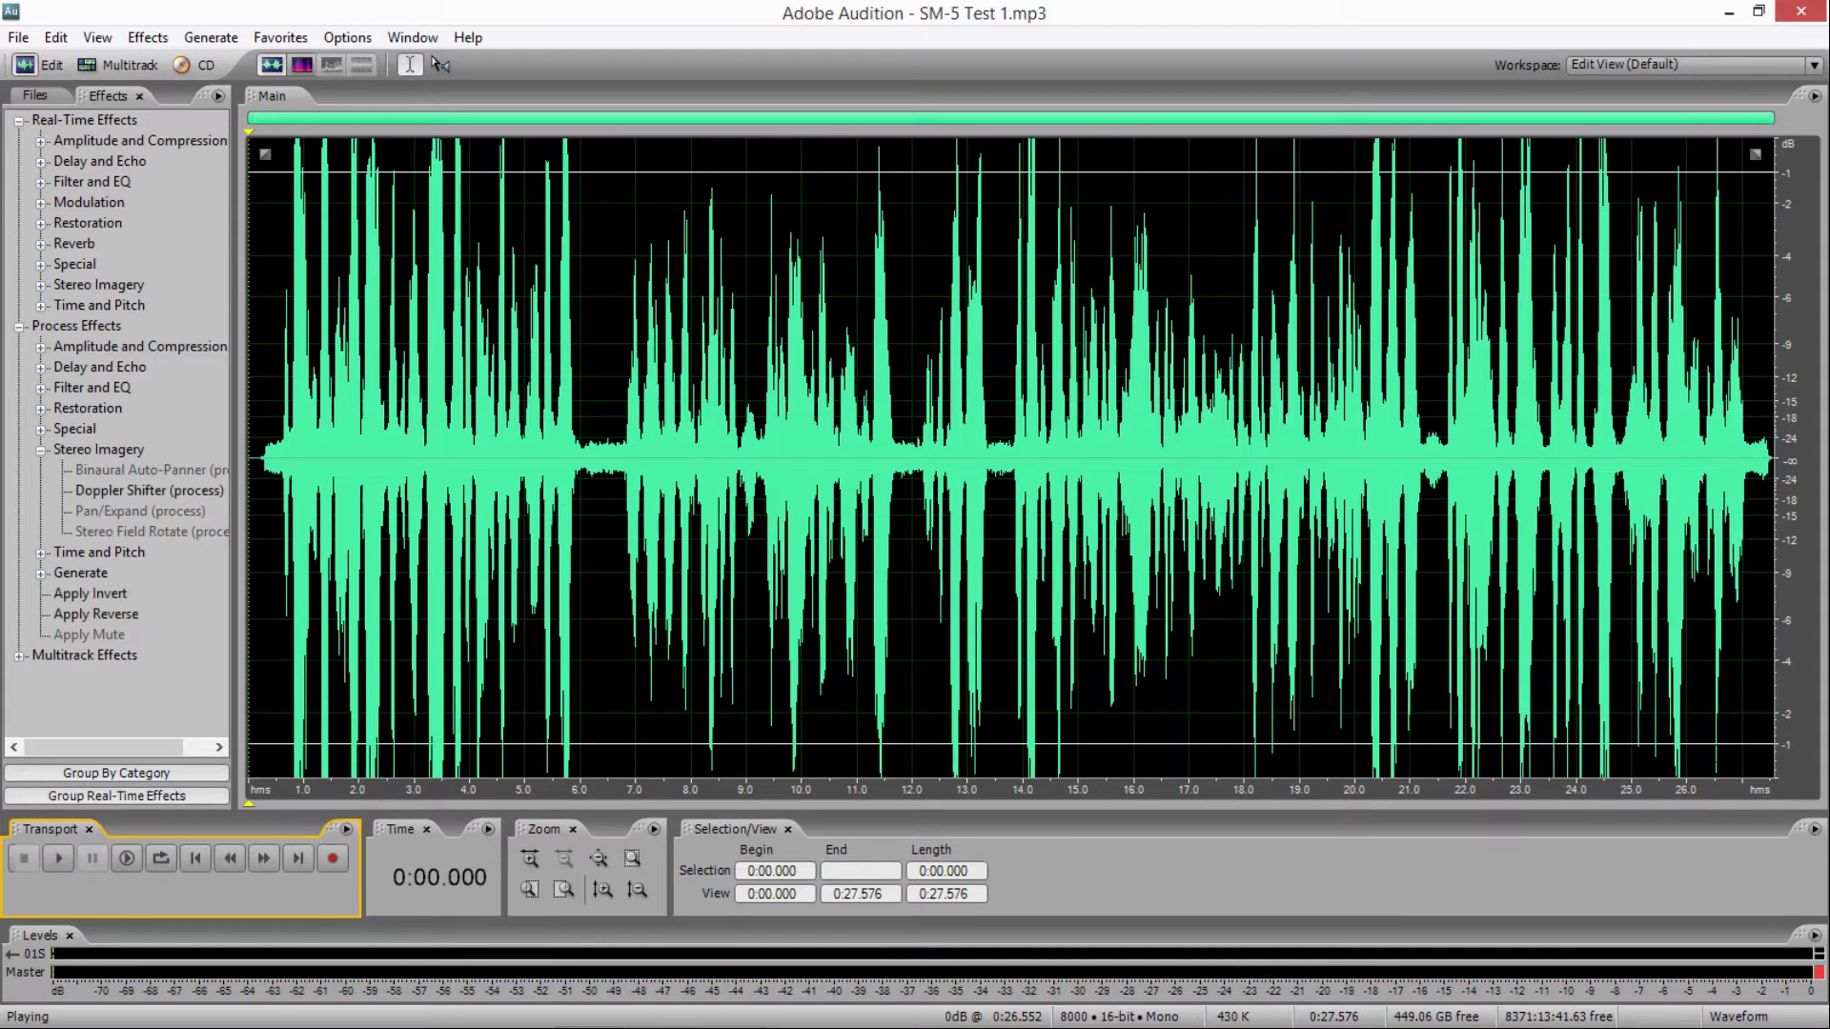
- Stop playback of the SM-5 Test 1 recording
click(21, 858)
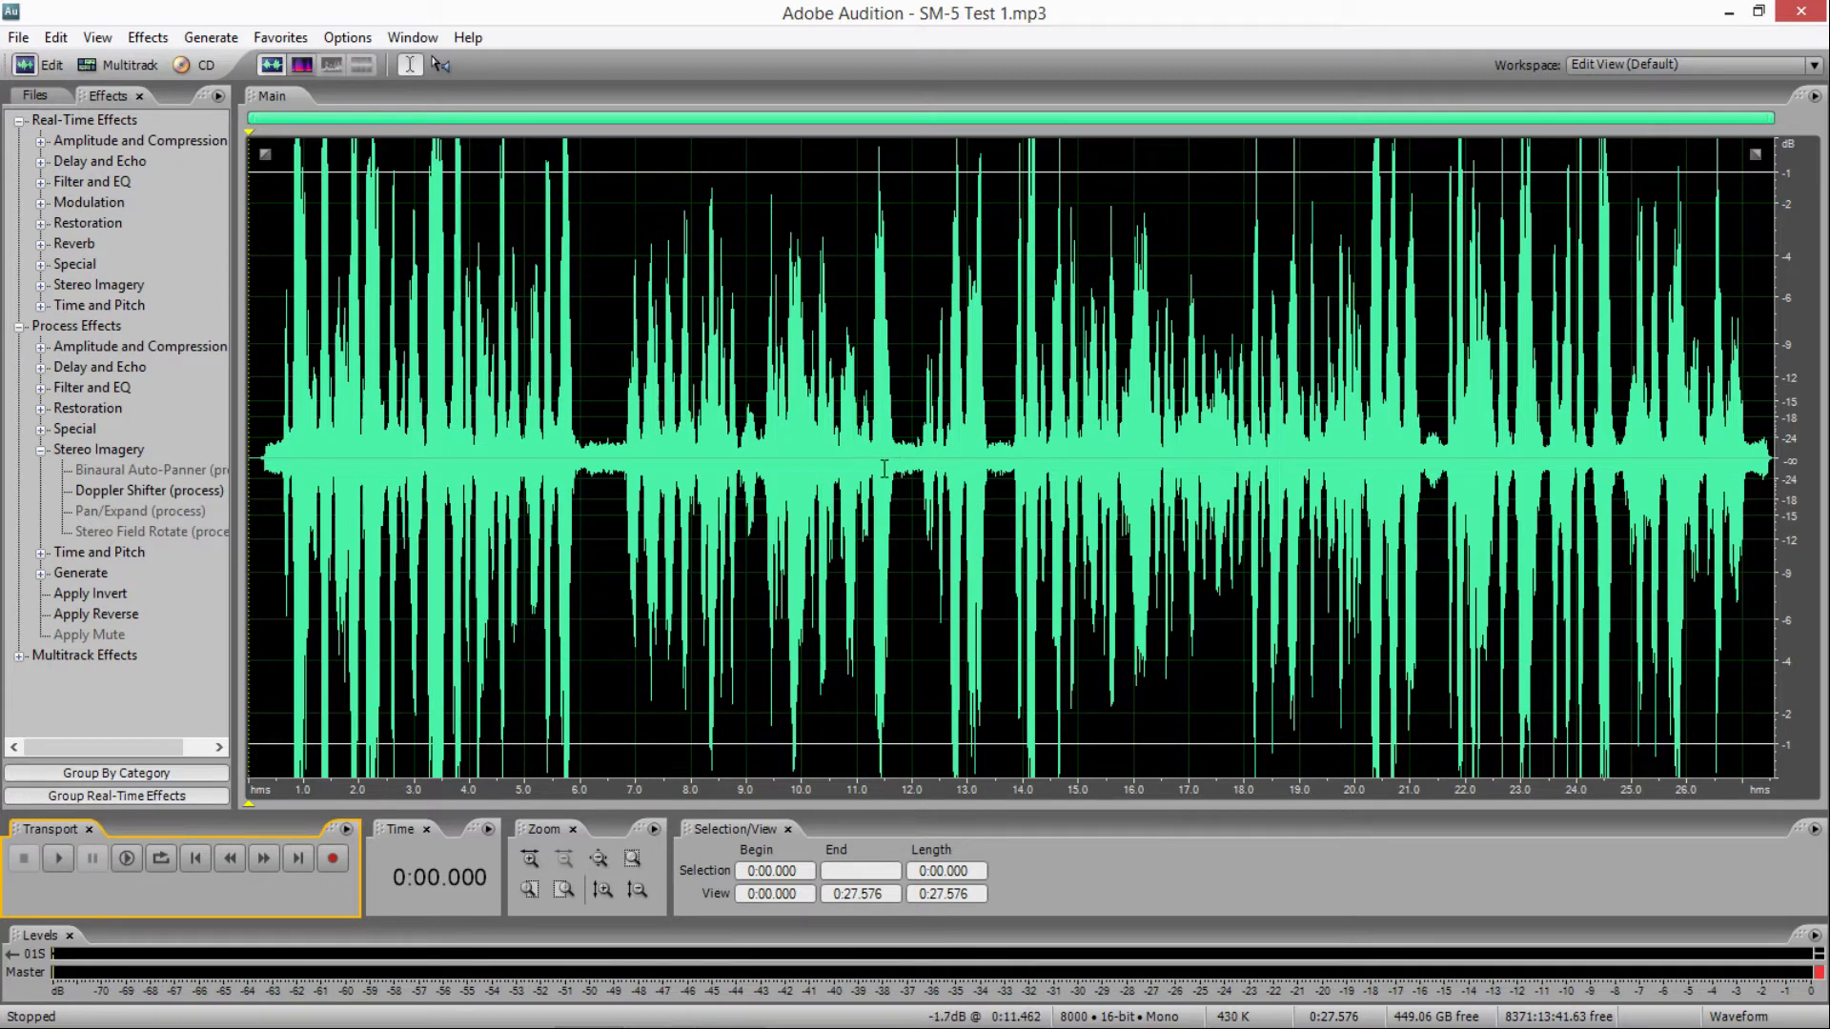
mouse_move(874, 450)
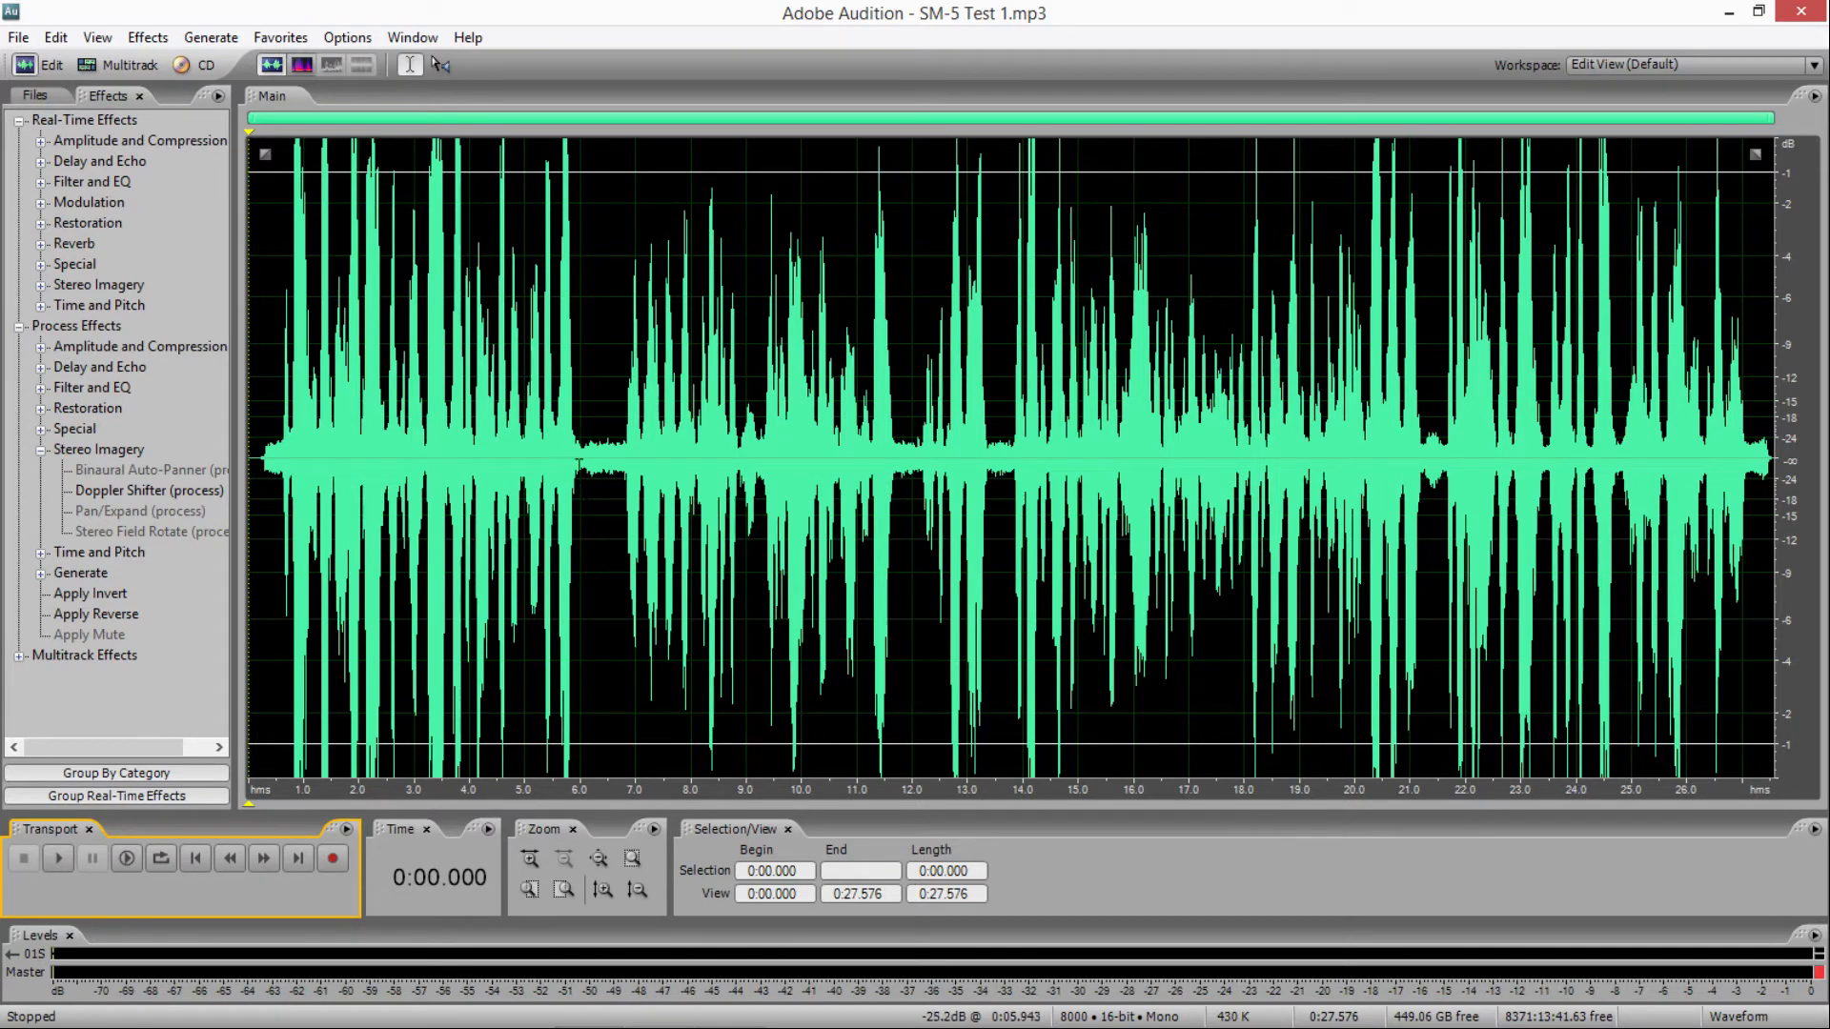
mouse_move(577, 465)
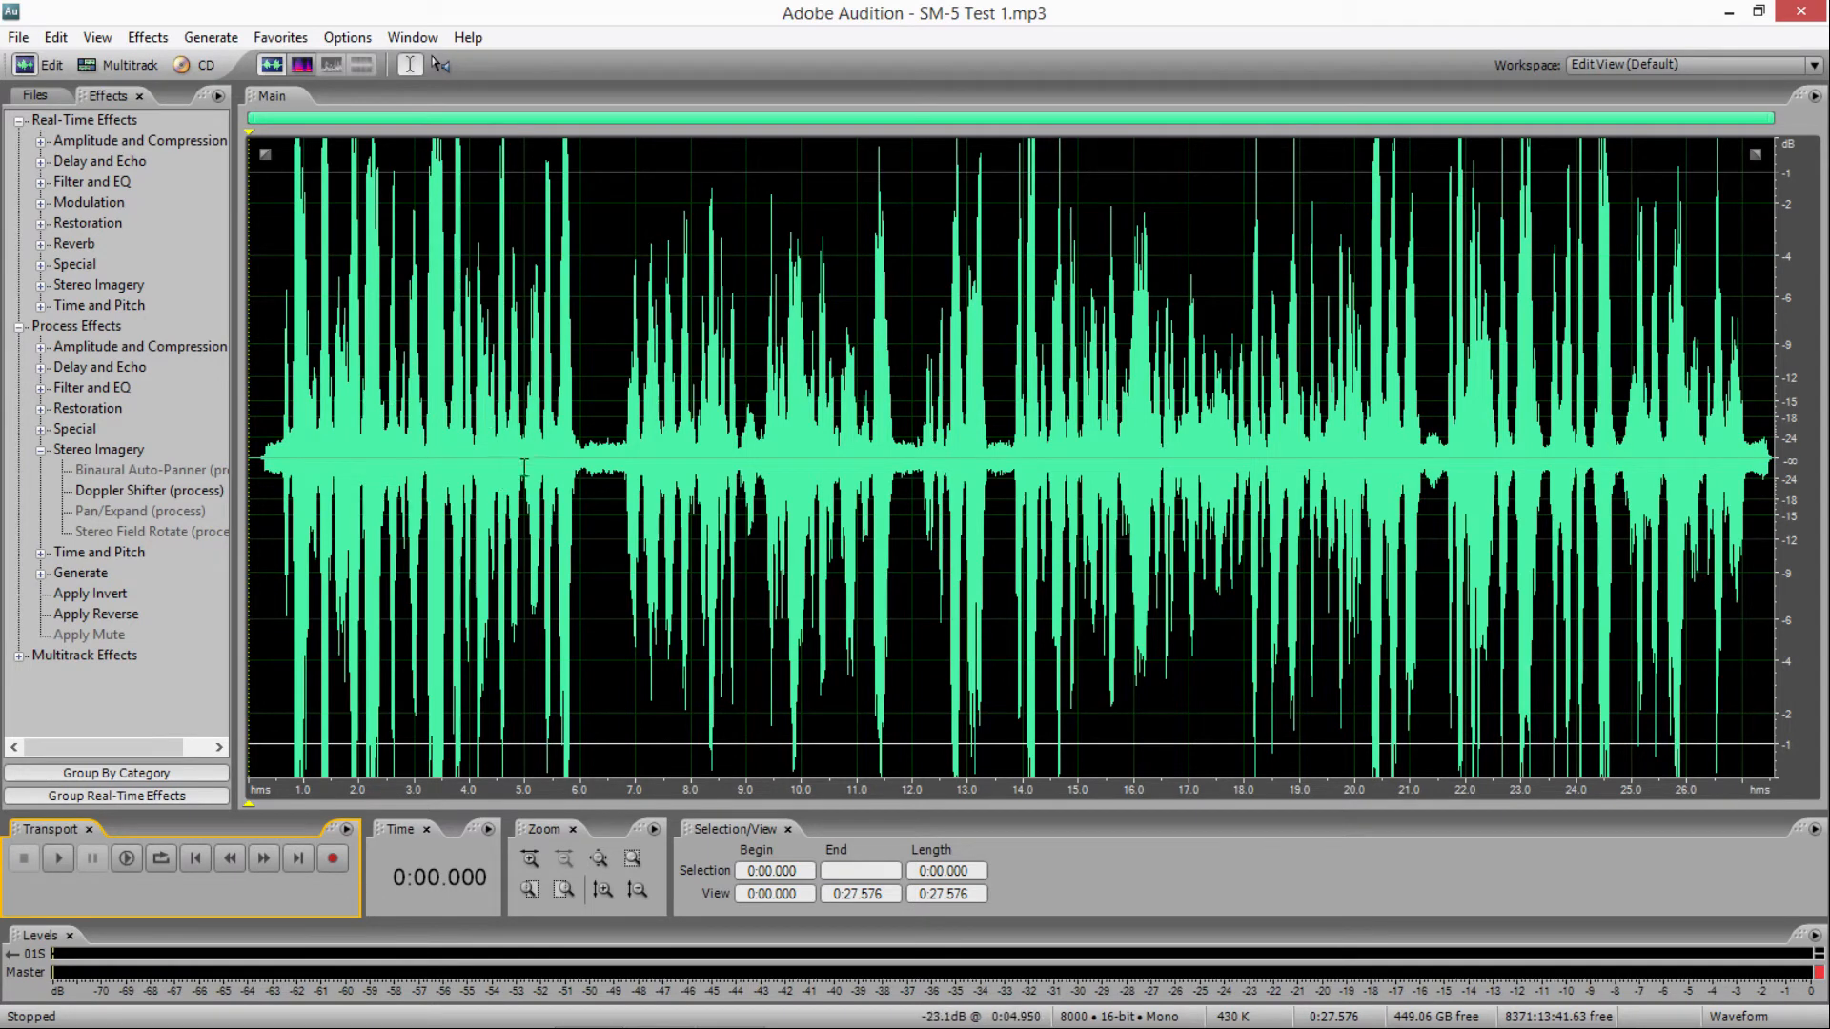
mouse_move(433, 440)
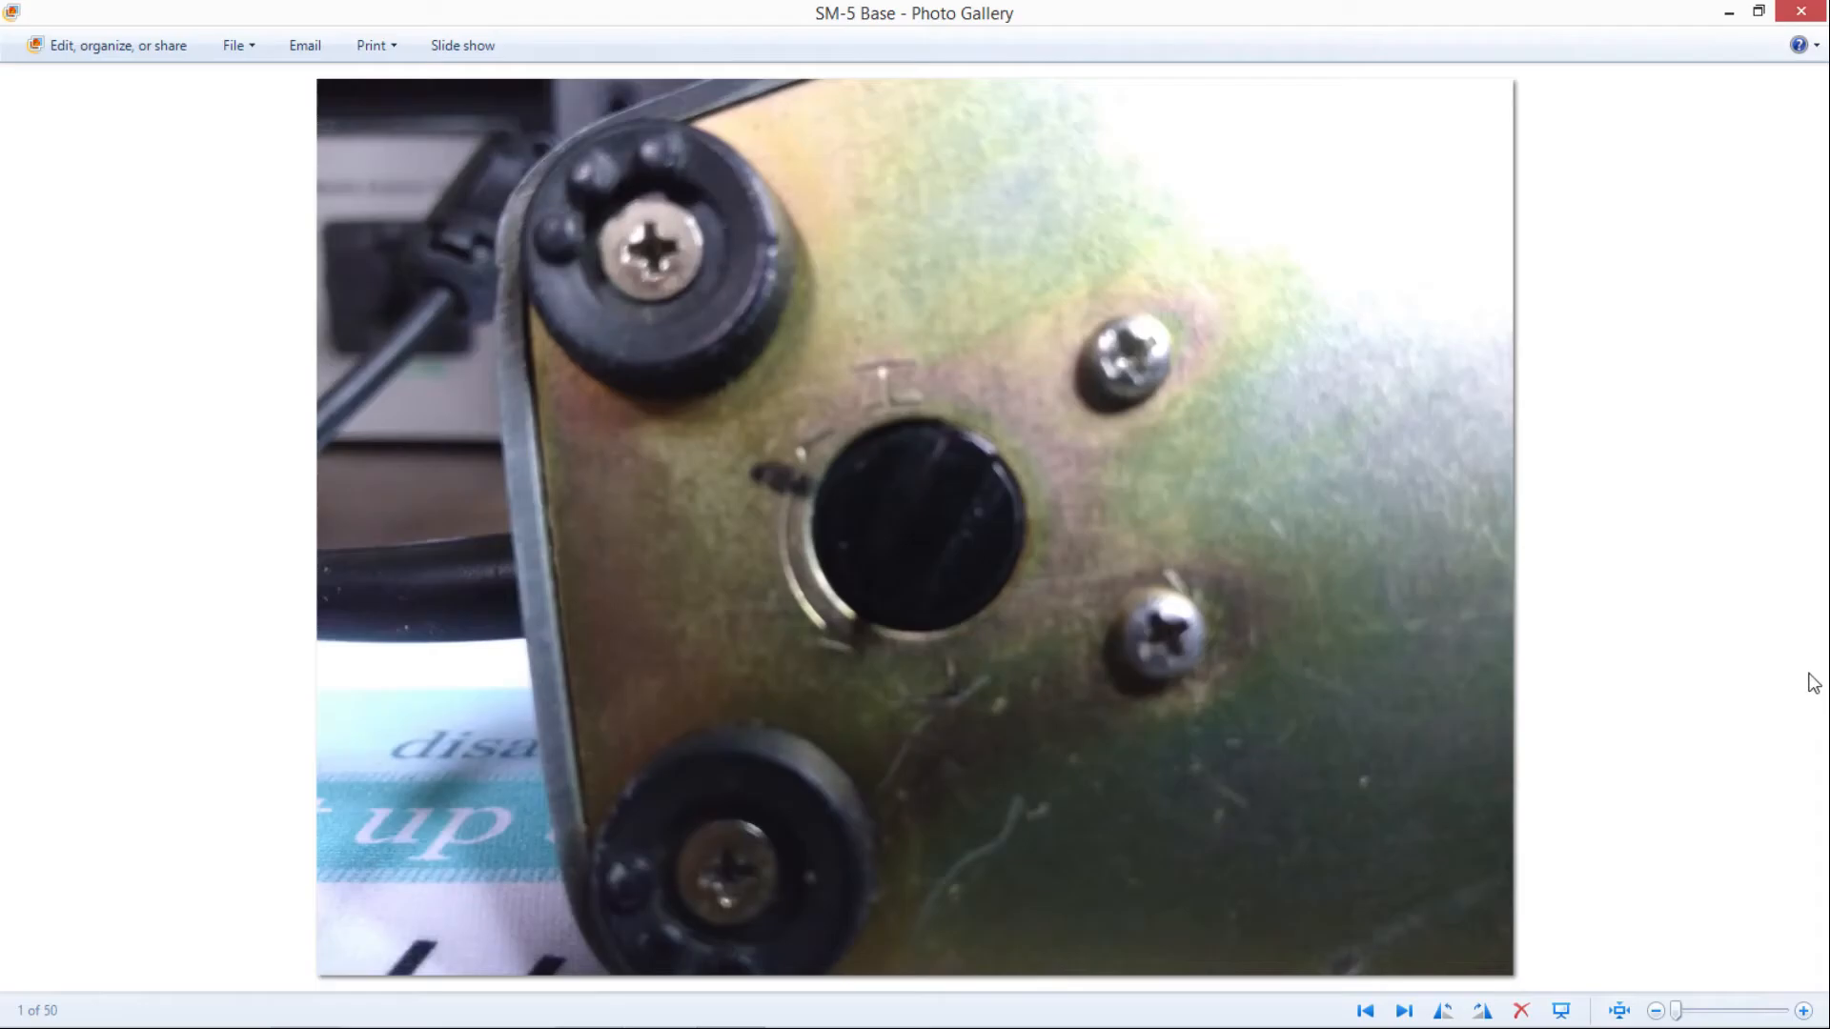
mouse_move(1740, 702)
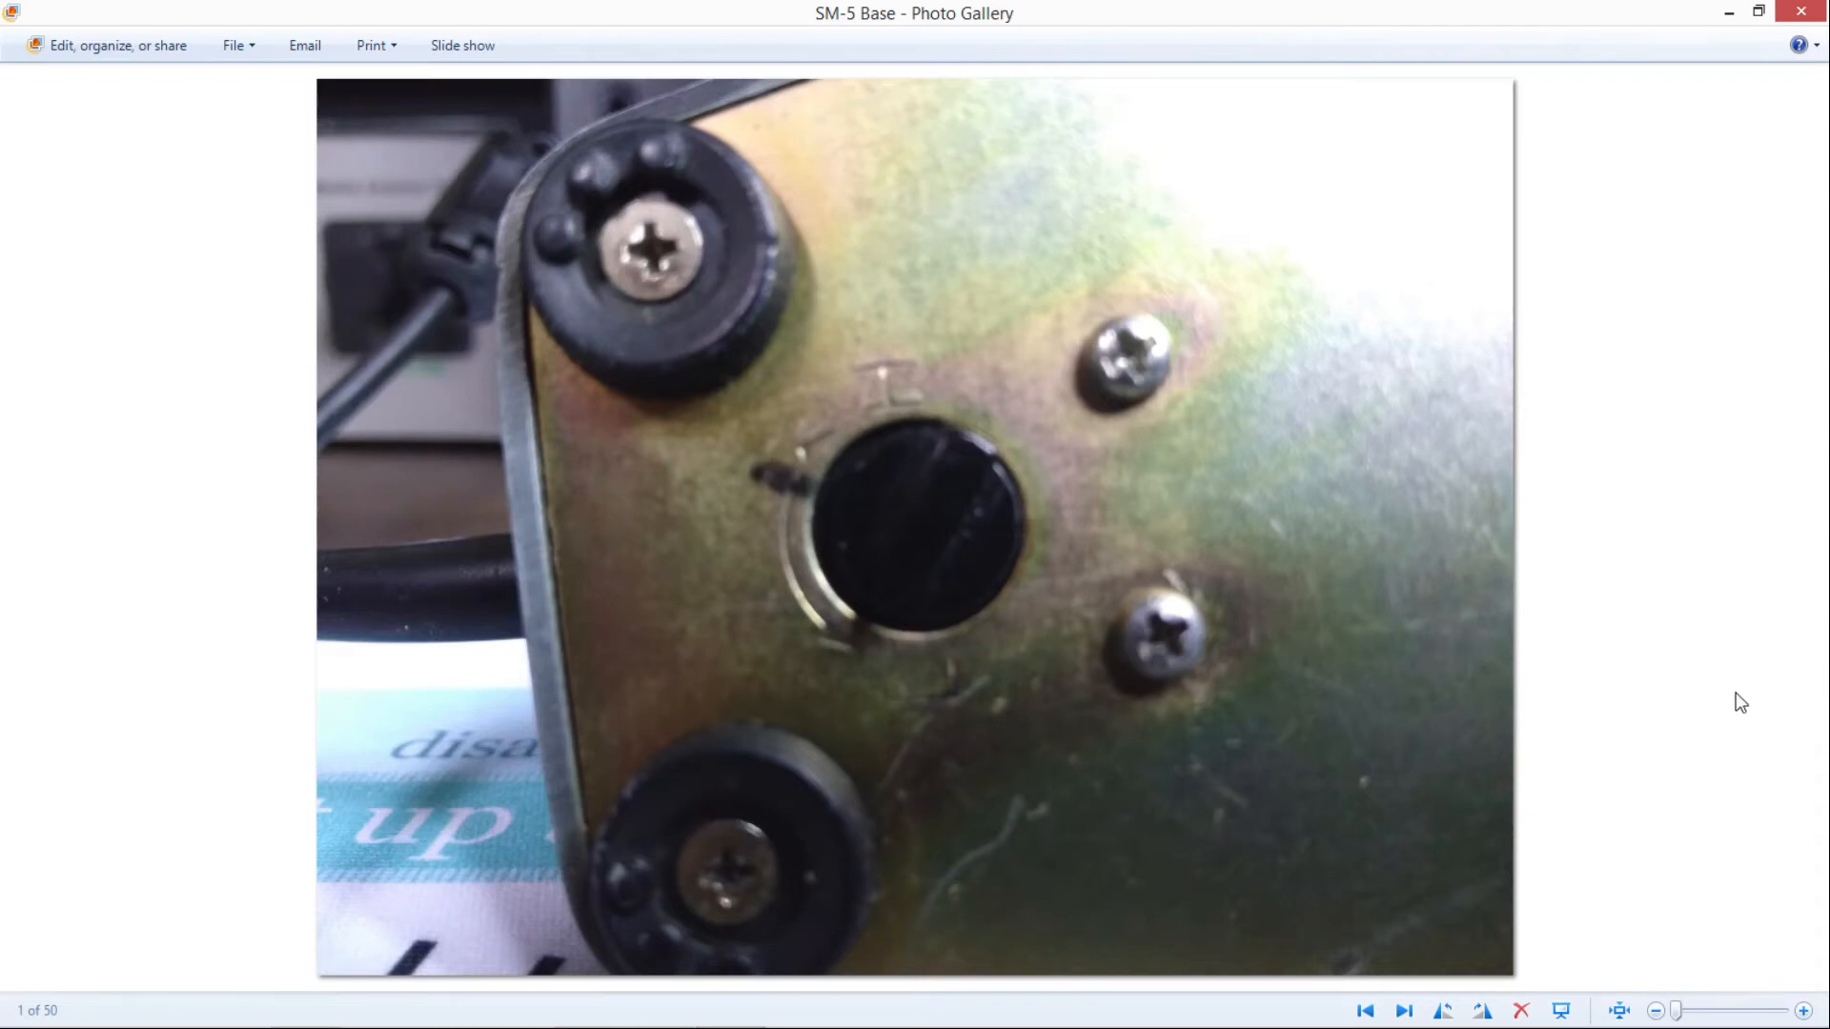
mouse_move(883, 555)
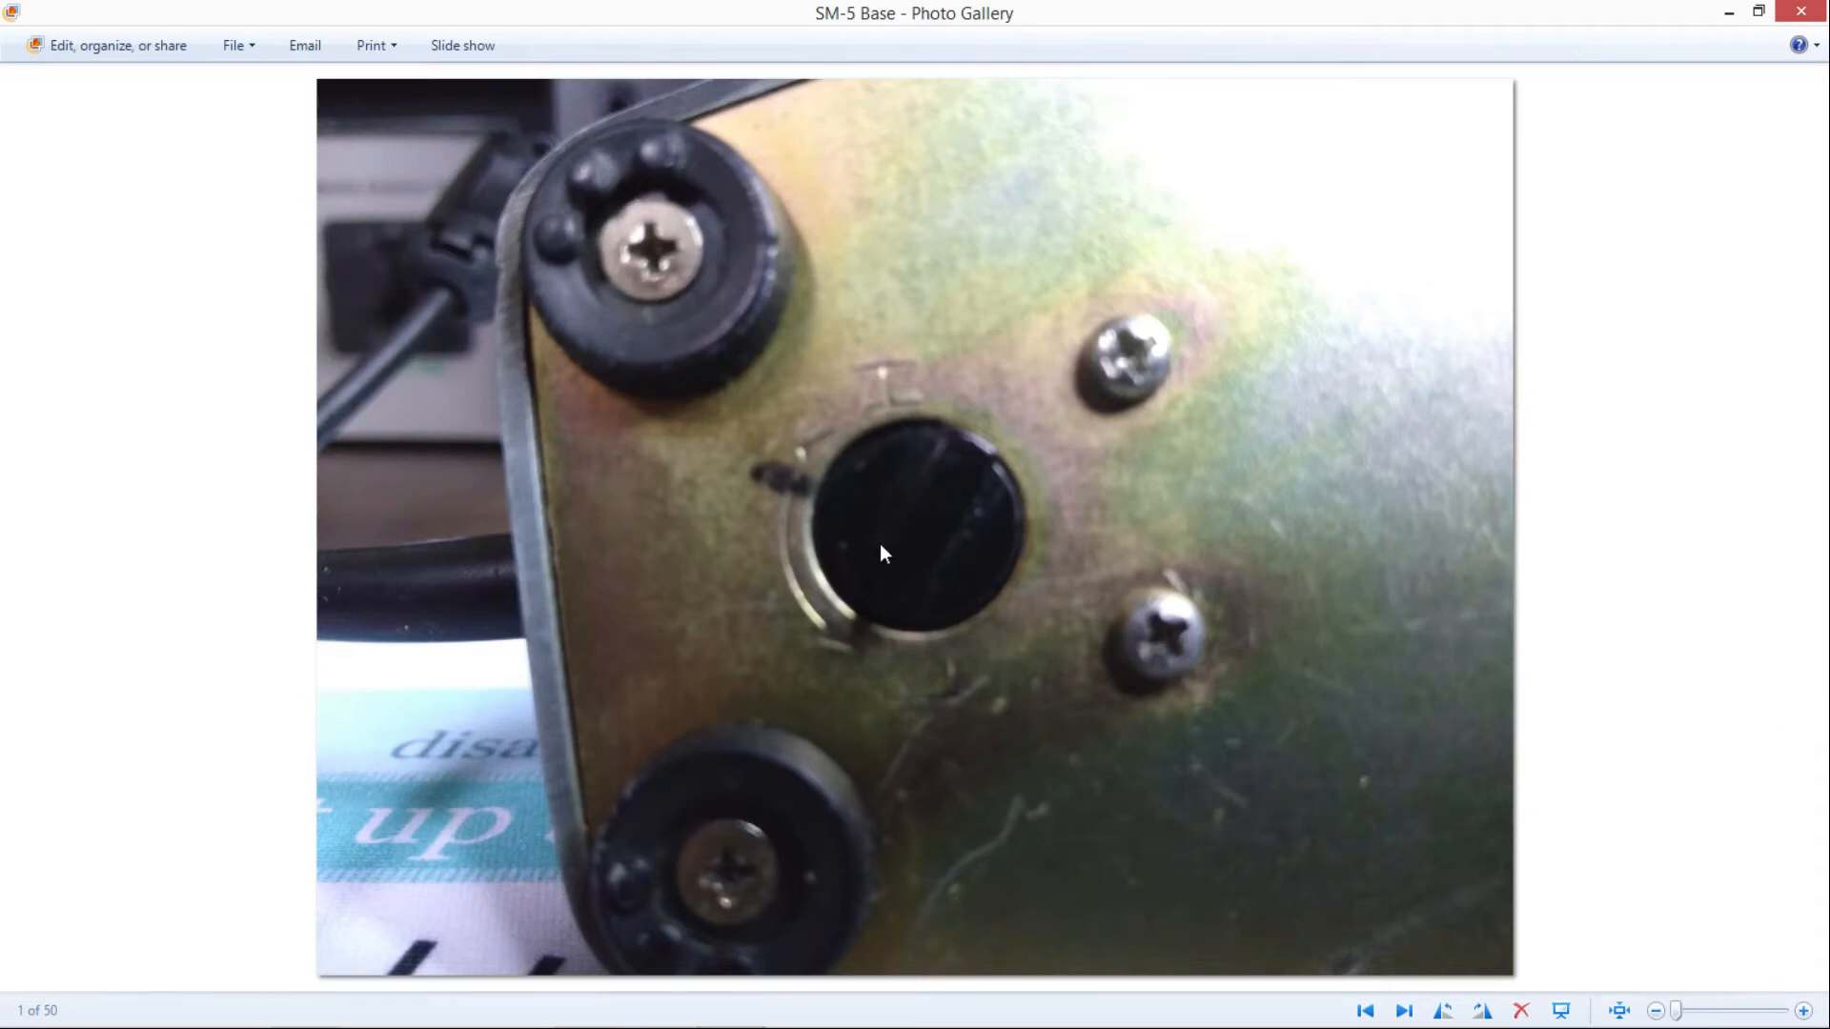
mouse_move(923, 488)
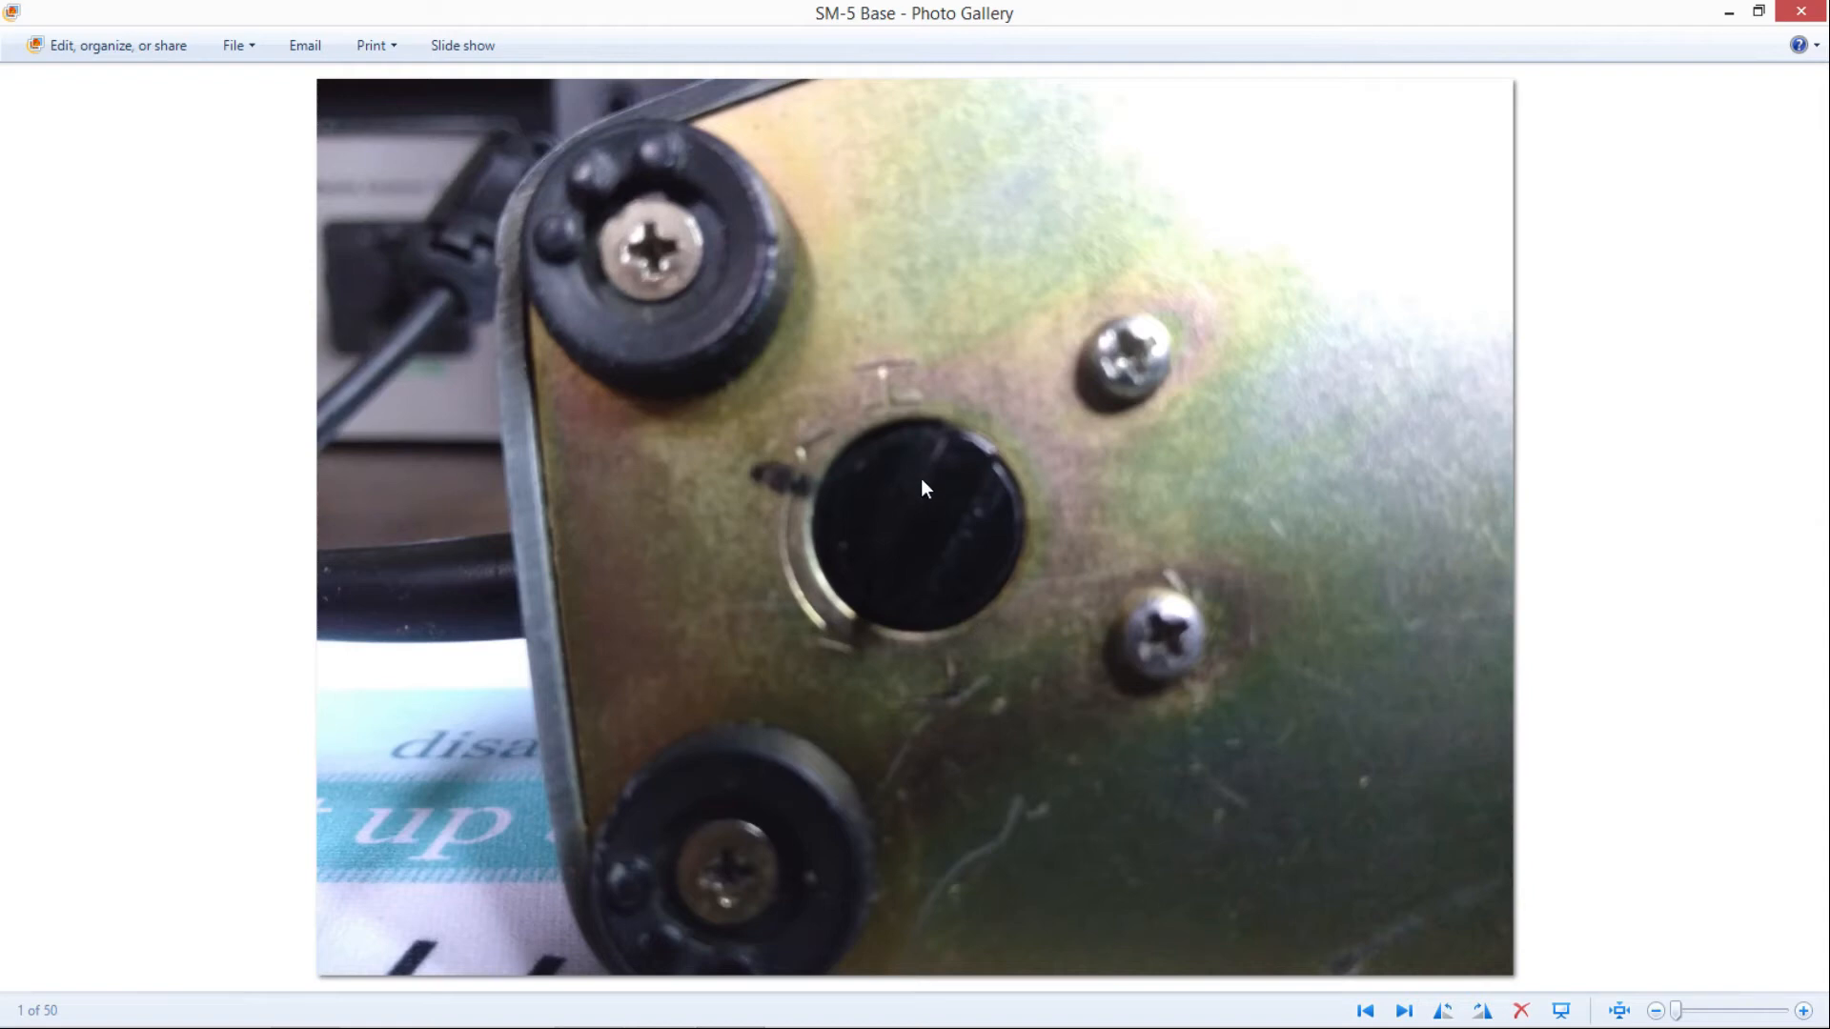
mouse_move(869, 403)
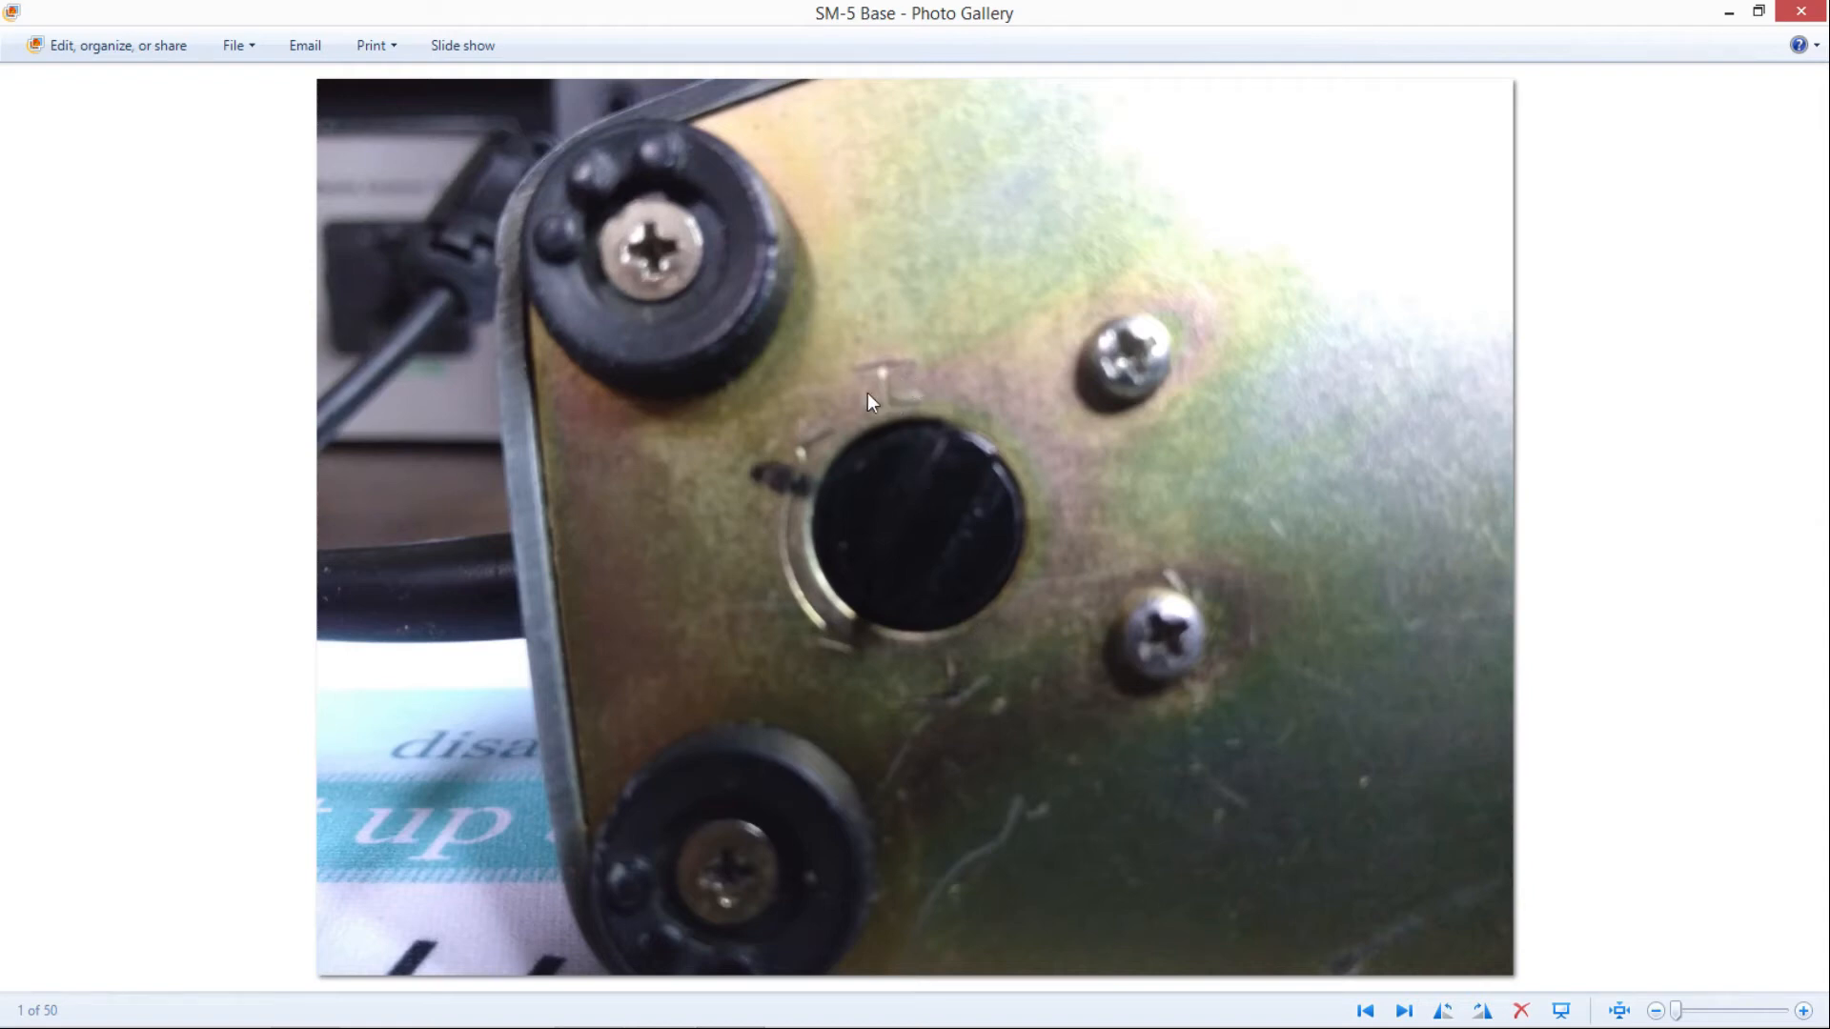
mouse_move(964, 771)
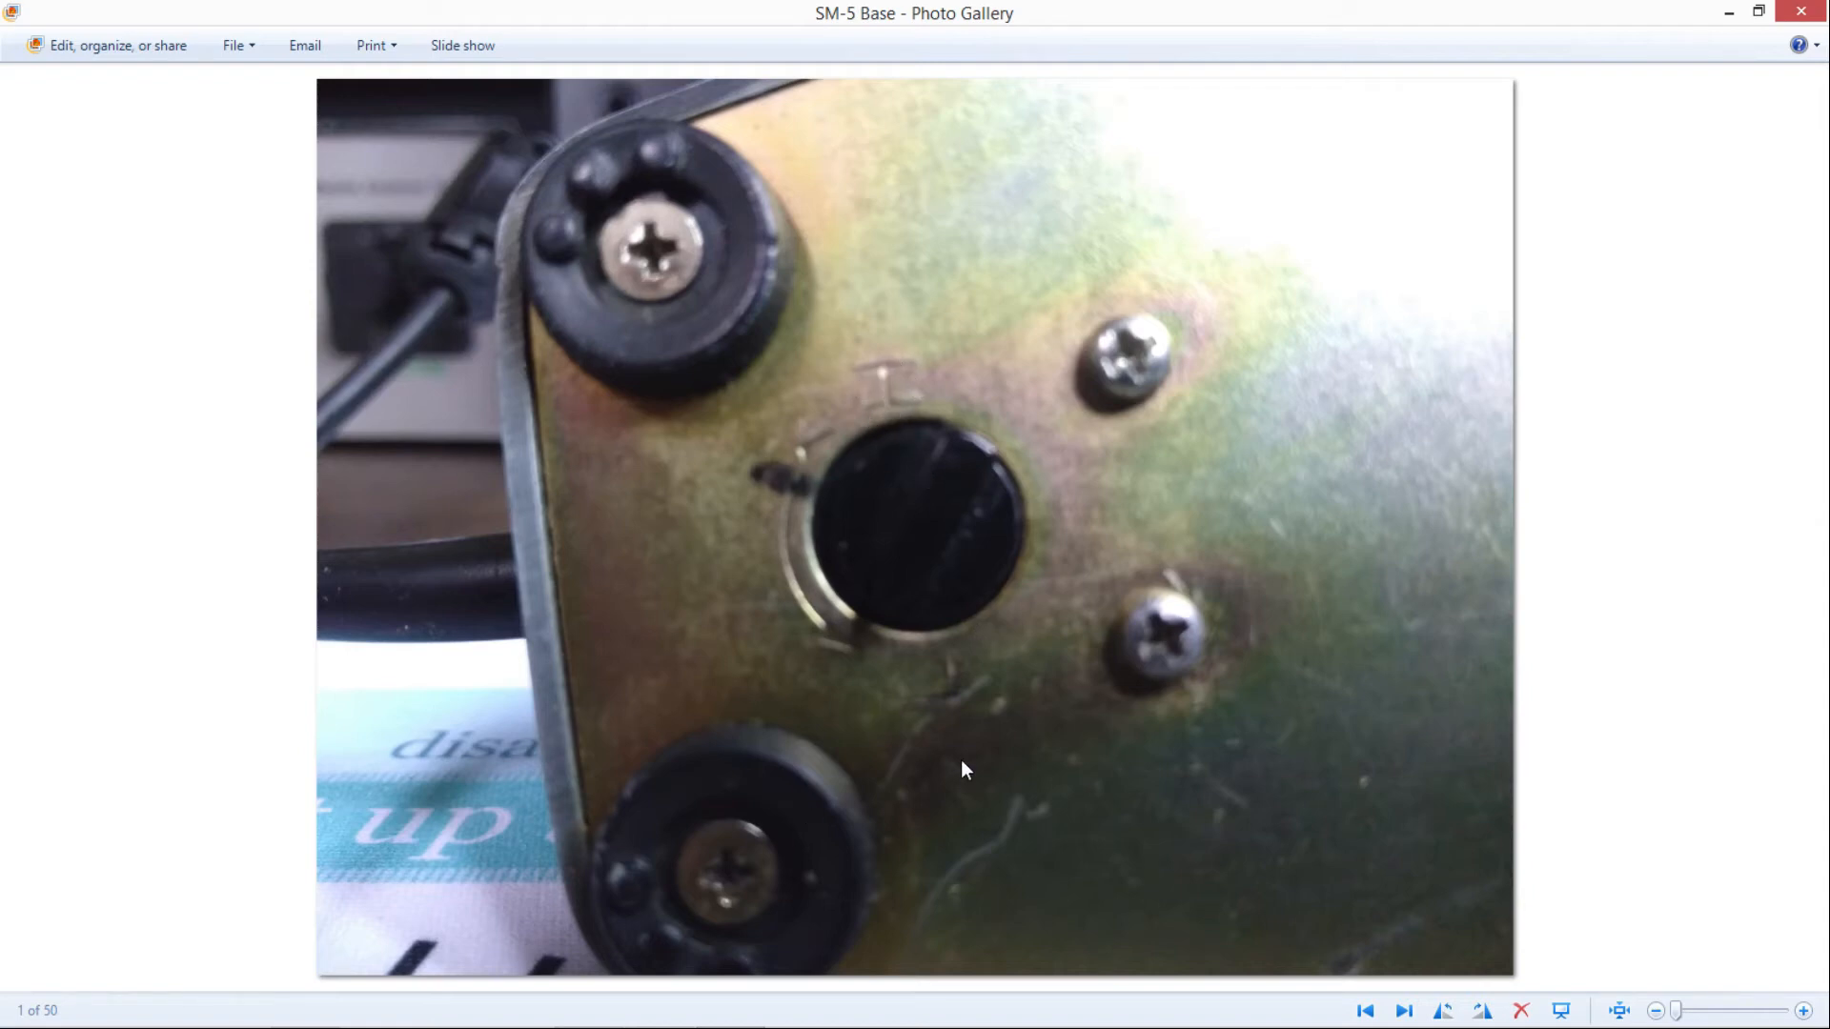
mouse_move(911, 539)
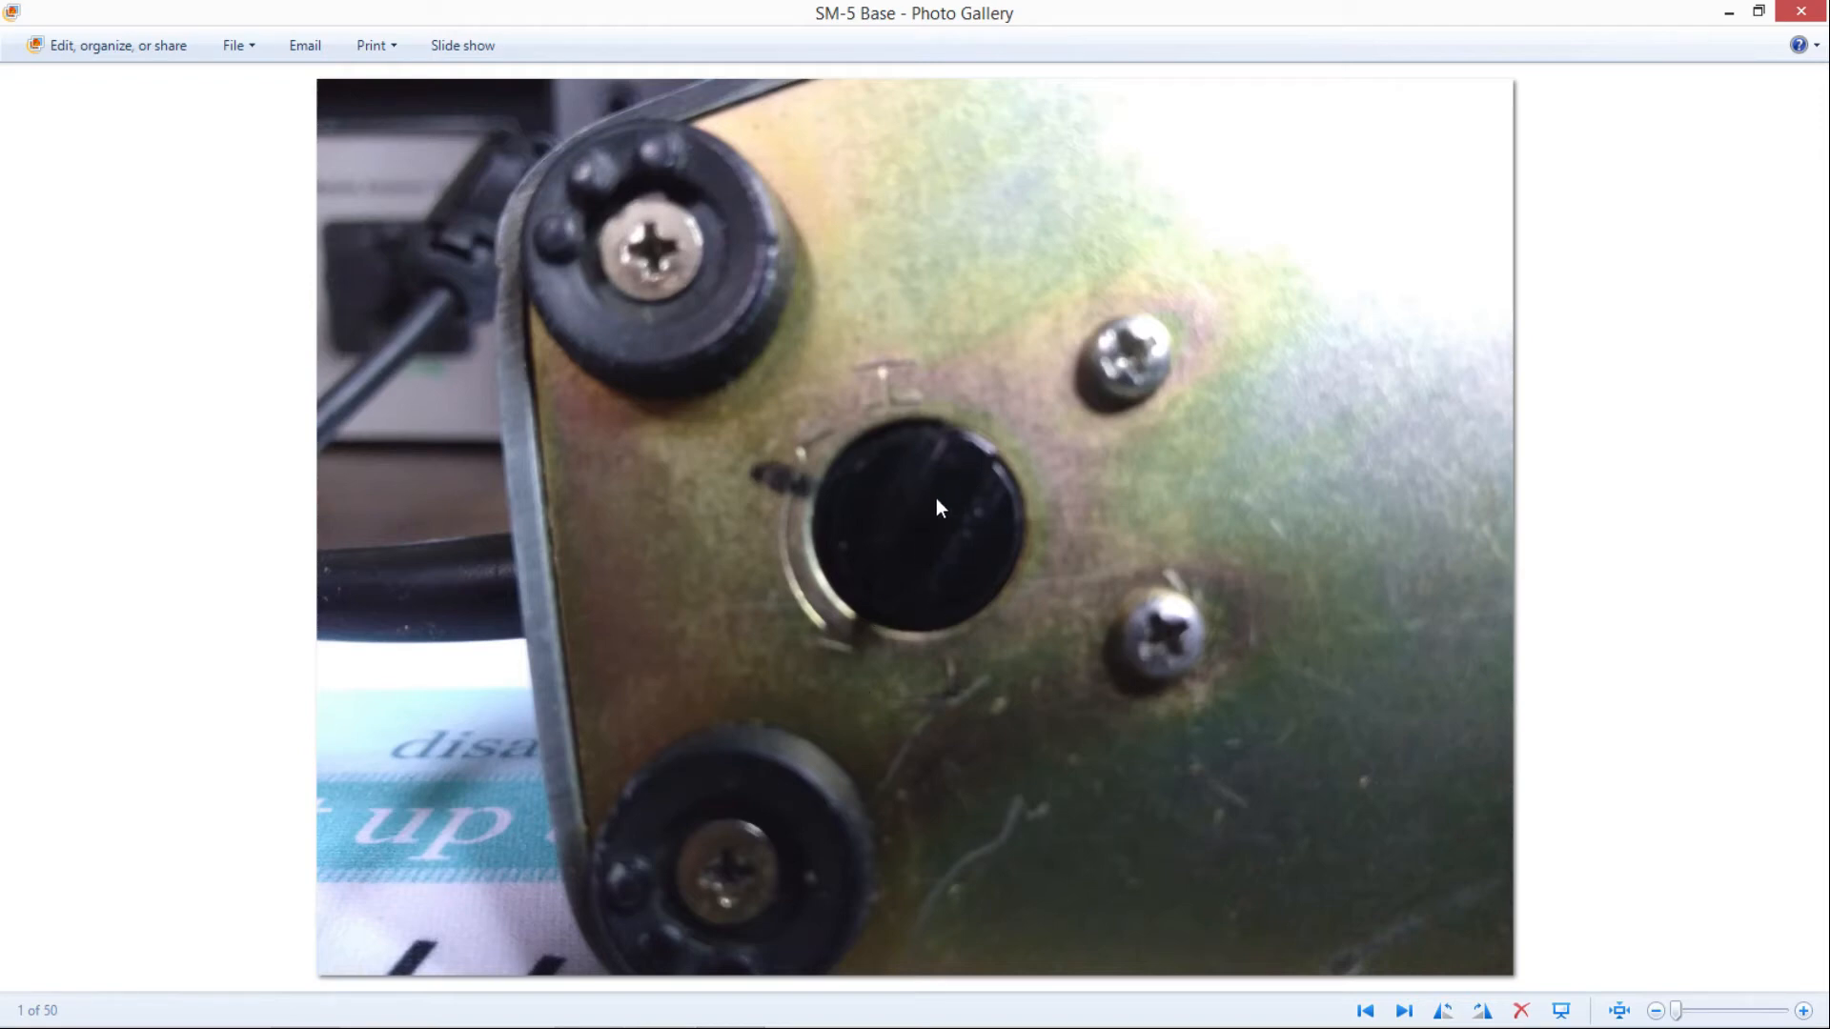
mouse_move(942, 580)
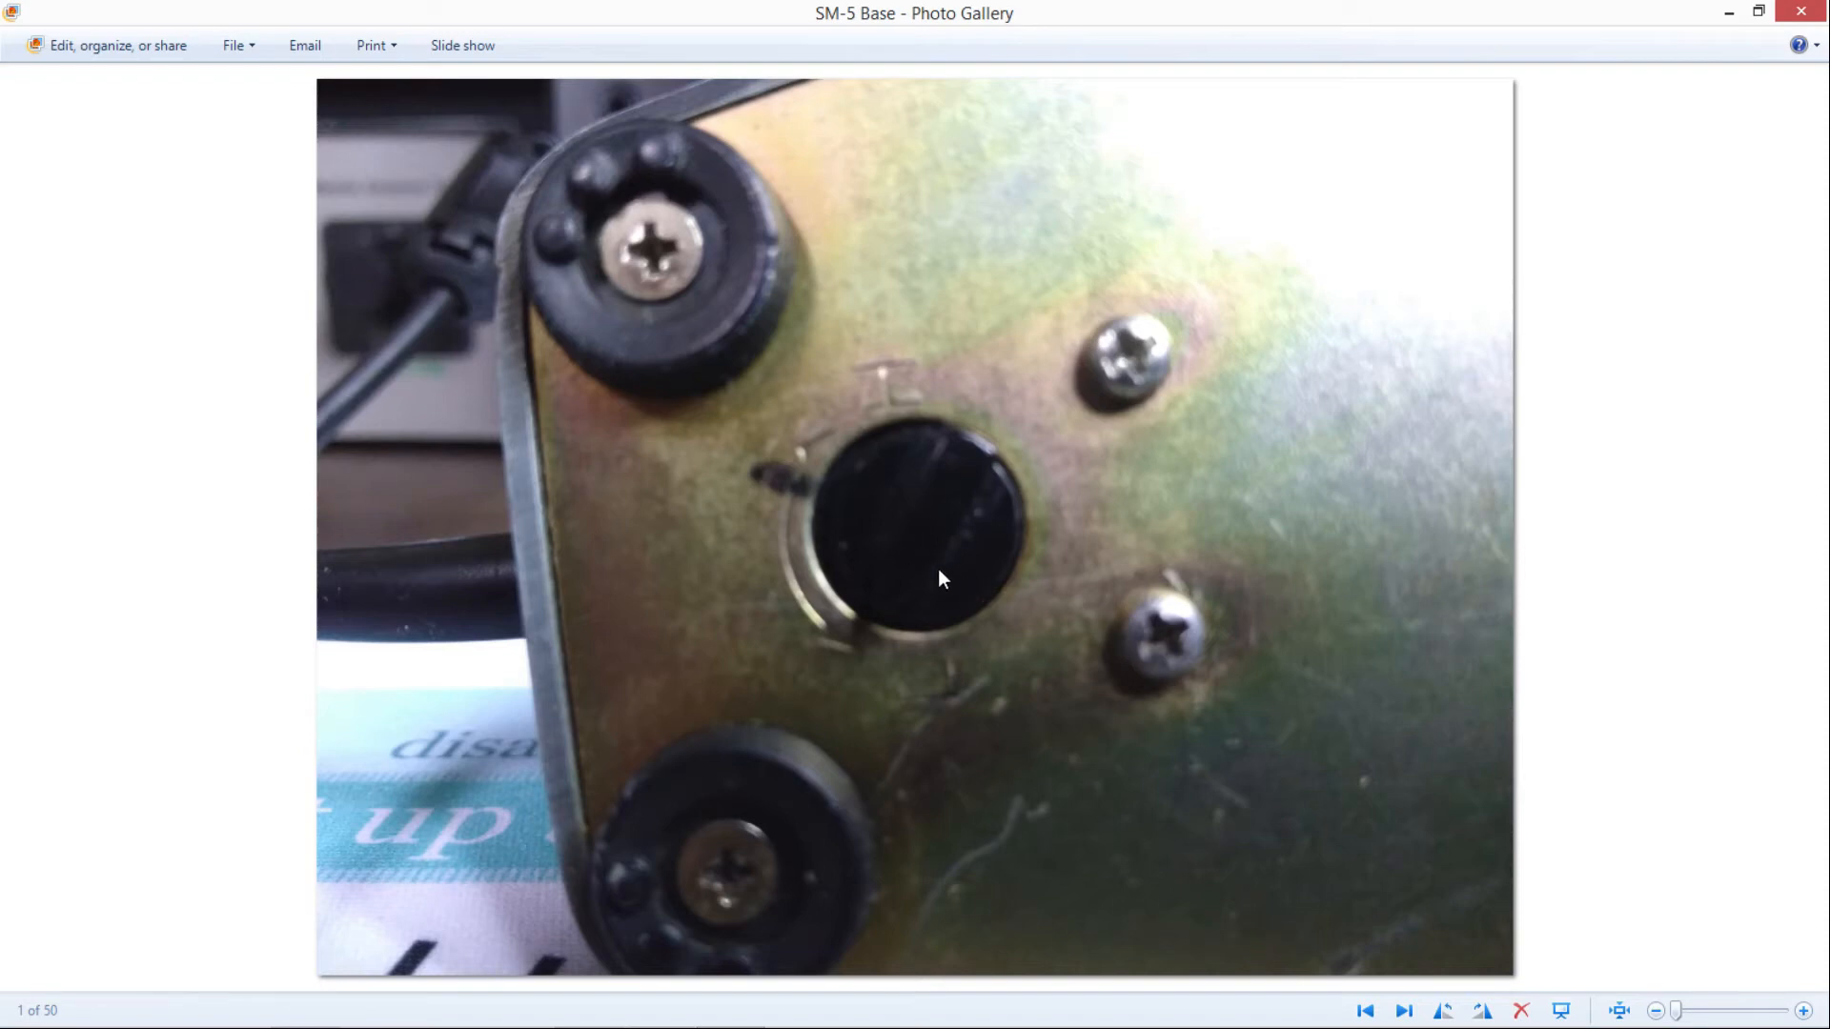
mouse_move(923, 561)
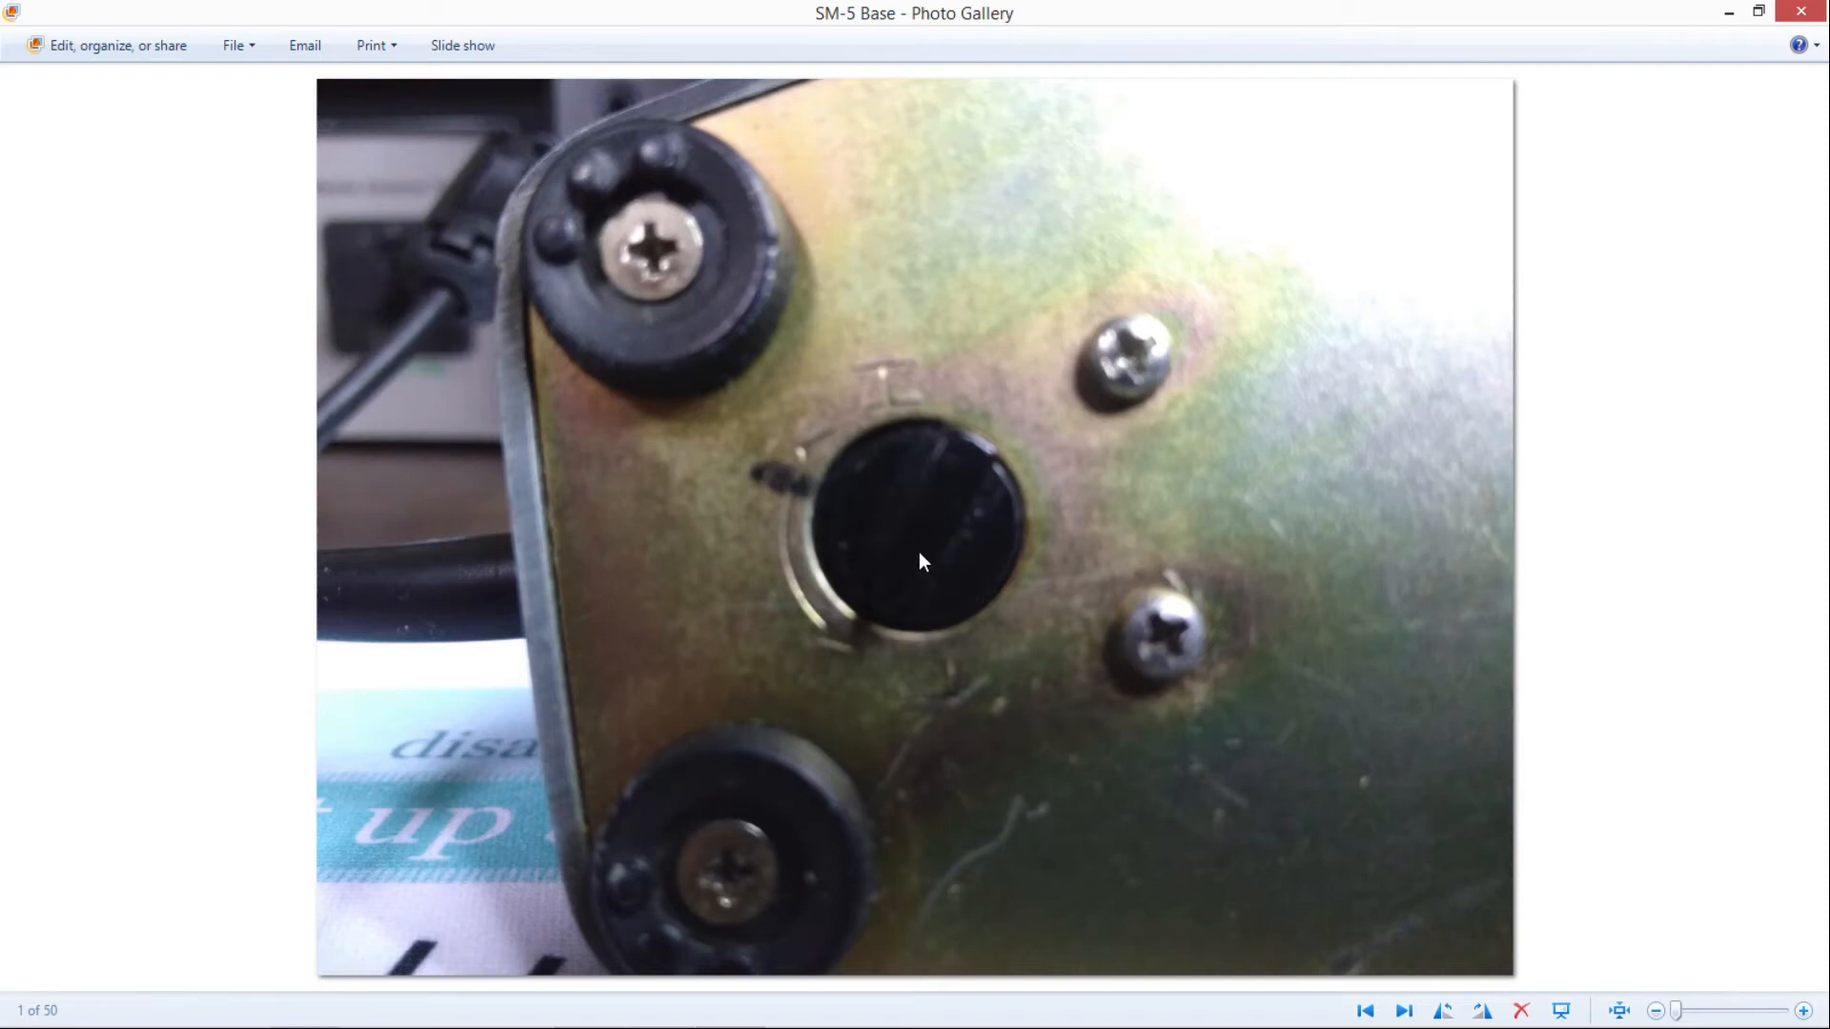
mouse_move(848, 455)
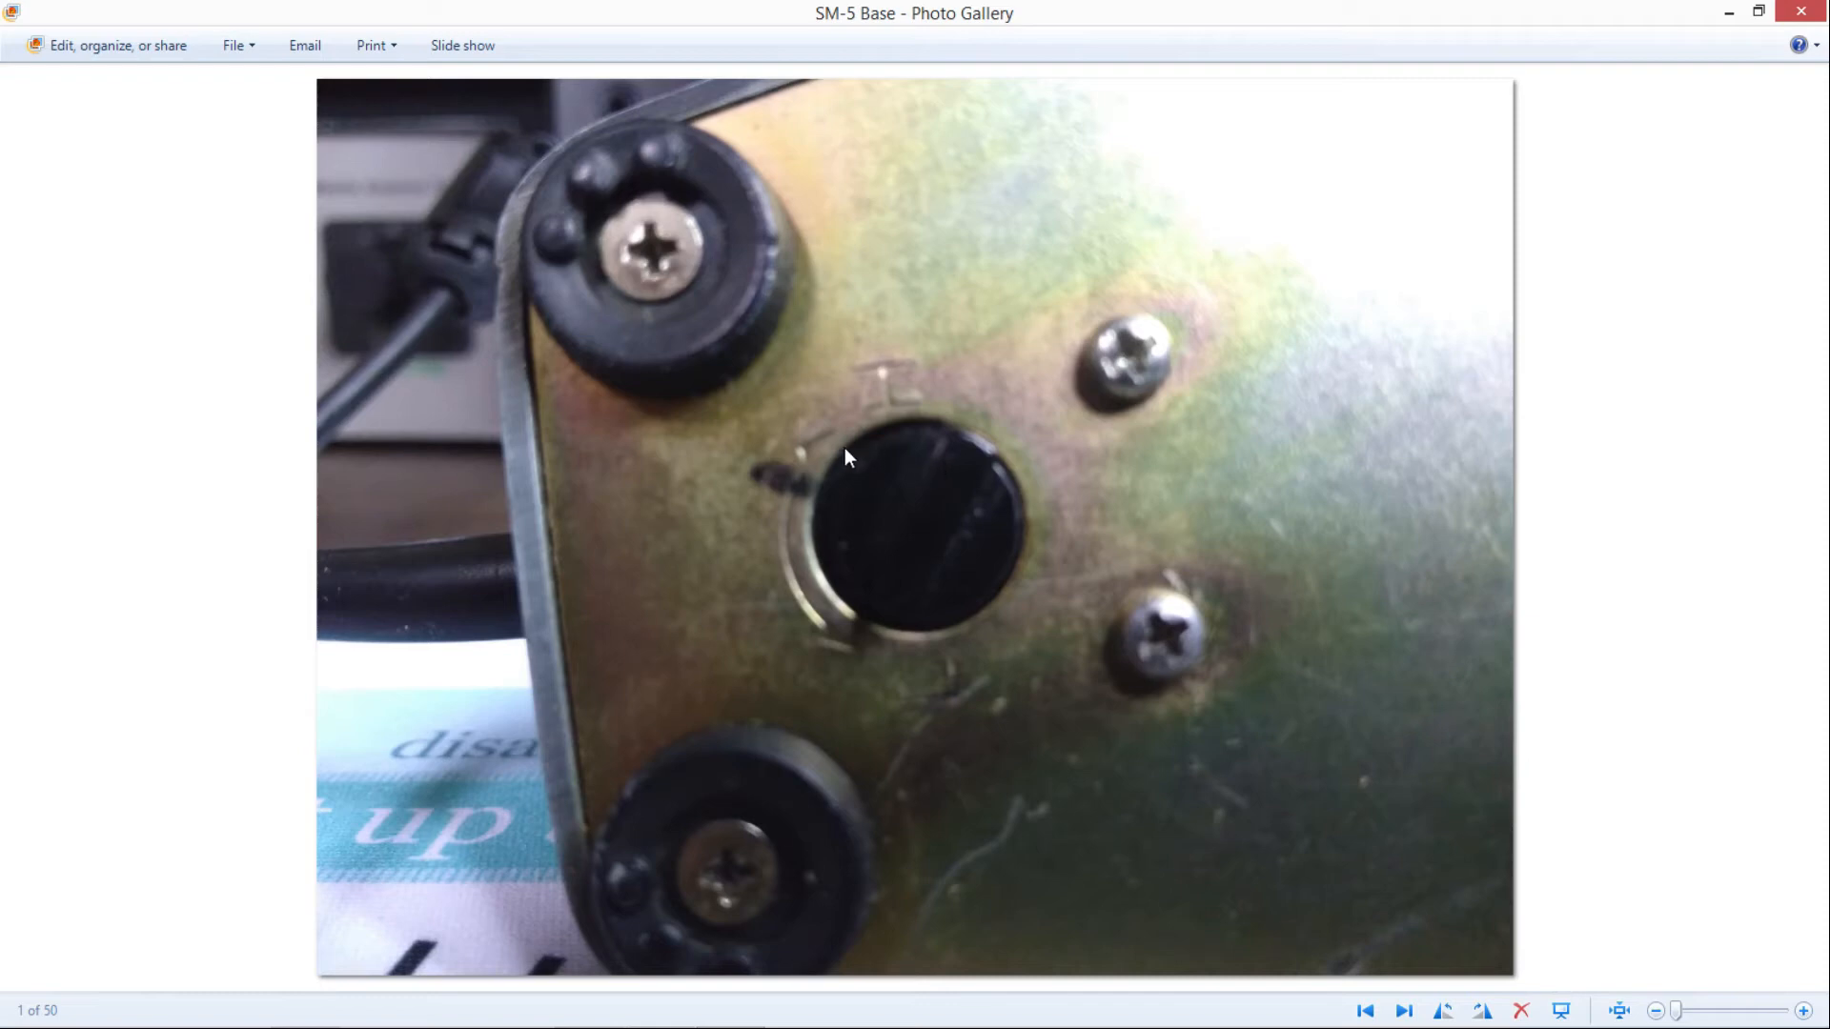
mouse_move(769, 482)
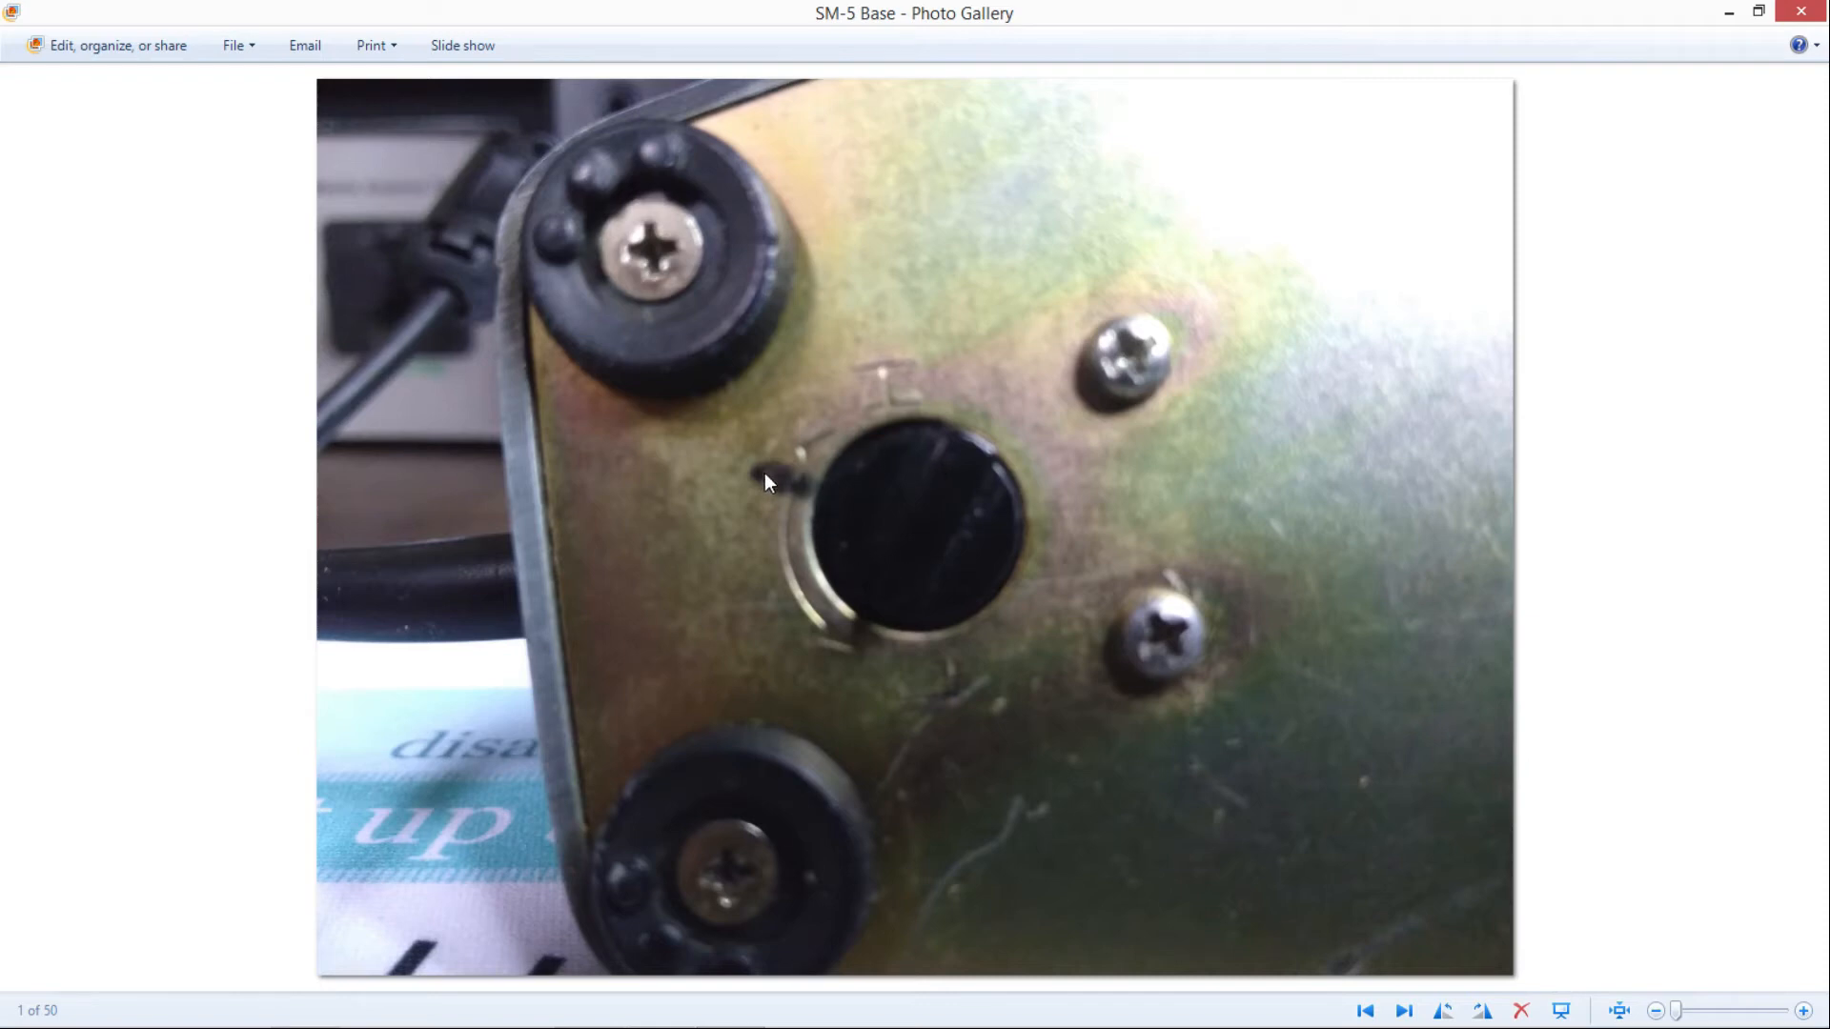
mouse_move(772, 477)
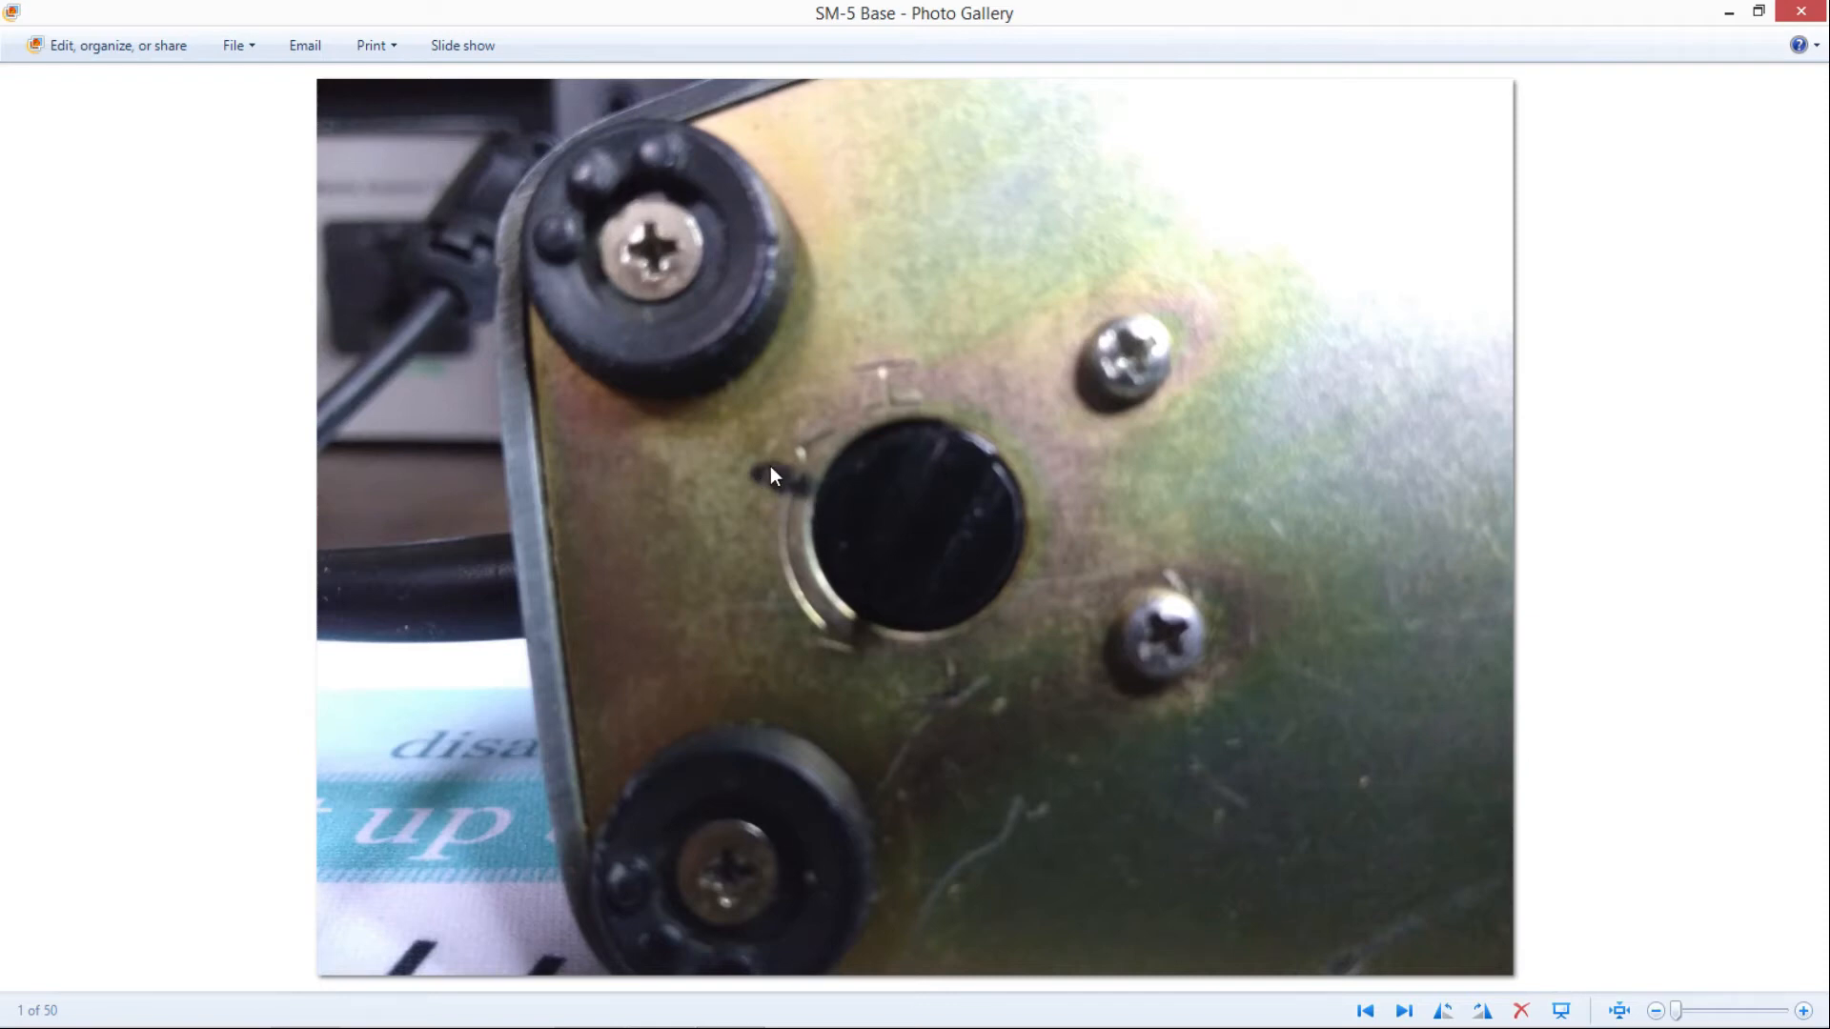
mouse_move(793, 497)
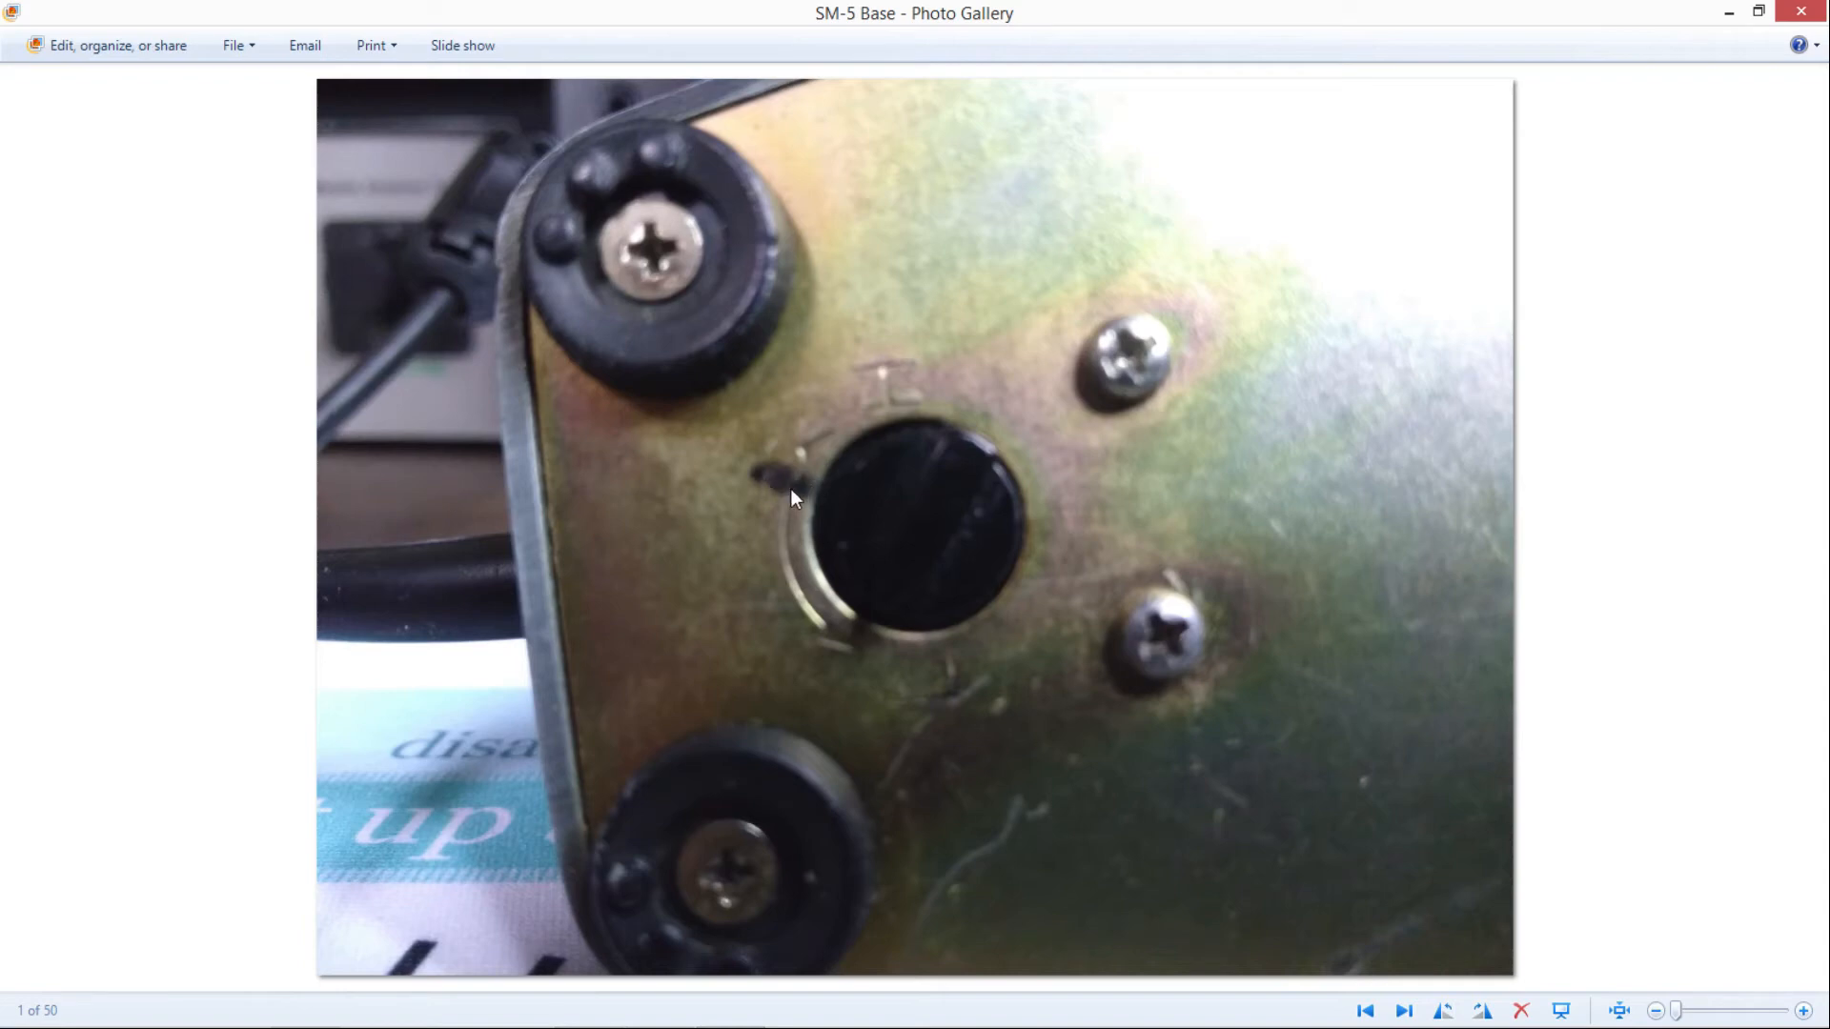
mouse_move(812, 543)
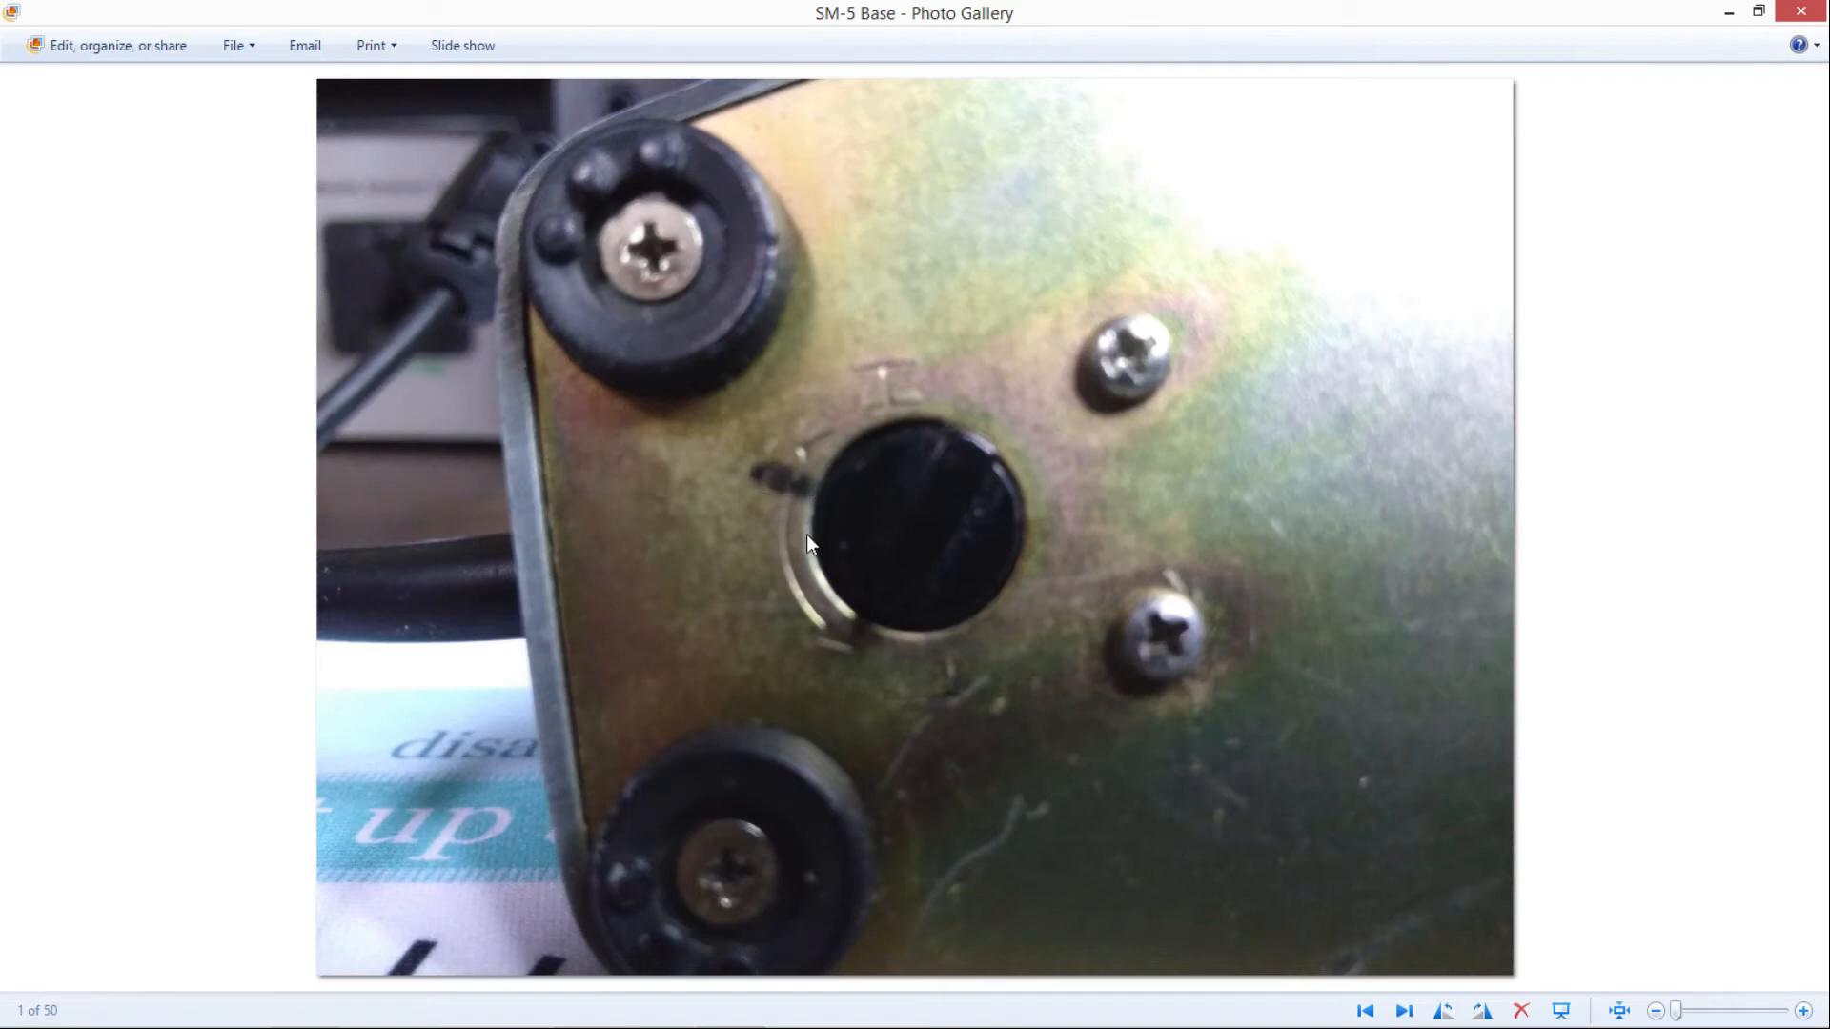
mouse_move(788, 528)
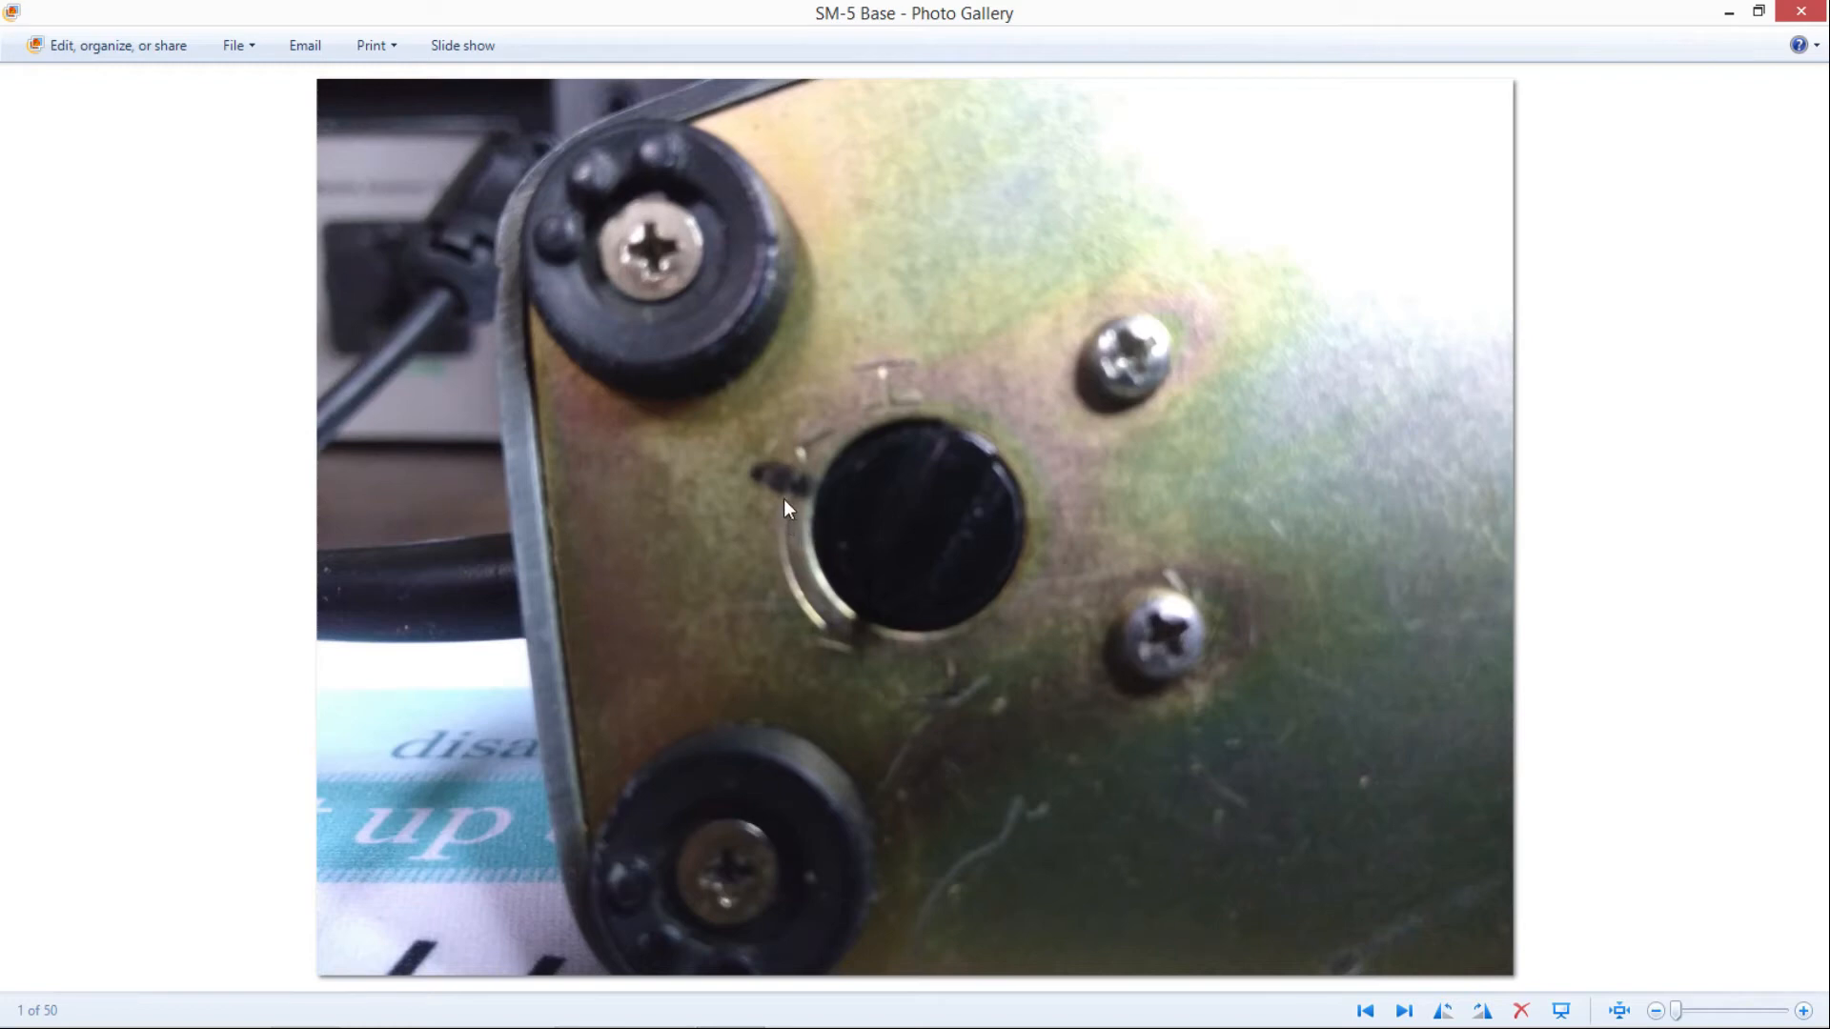
mouse_move(1075, 339)
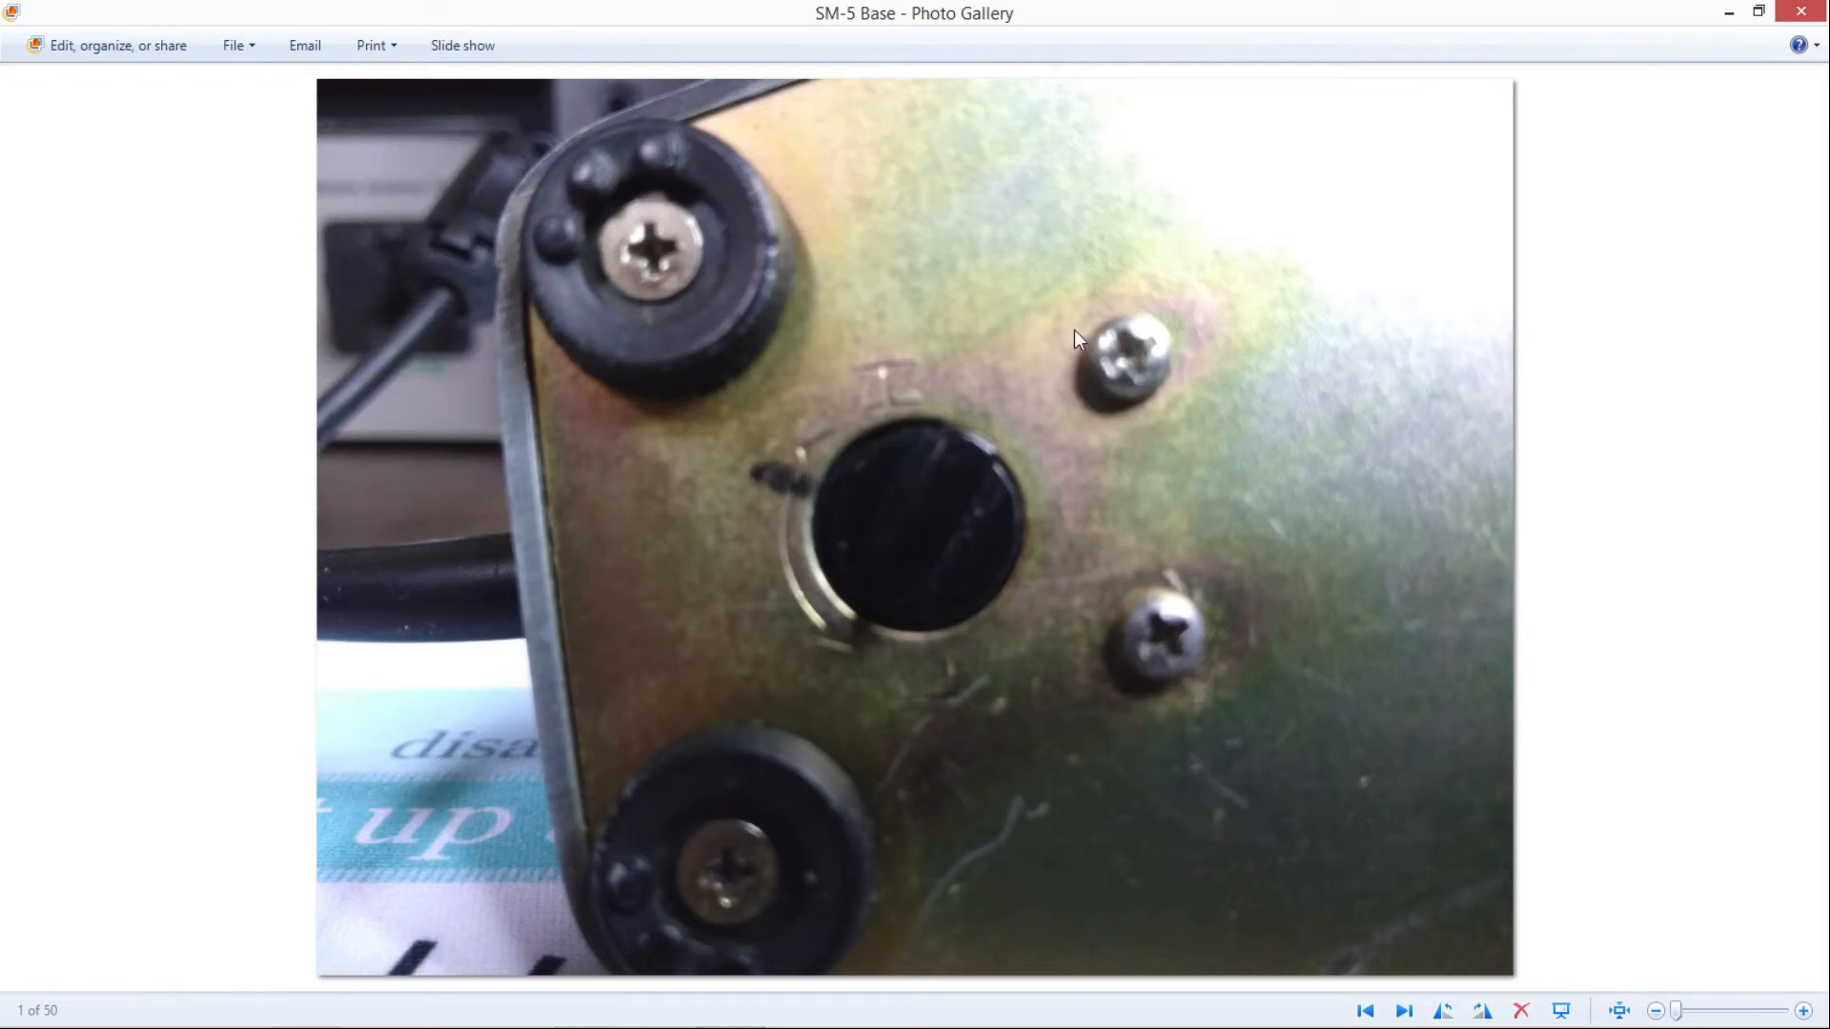
mouse_move(921, 498)
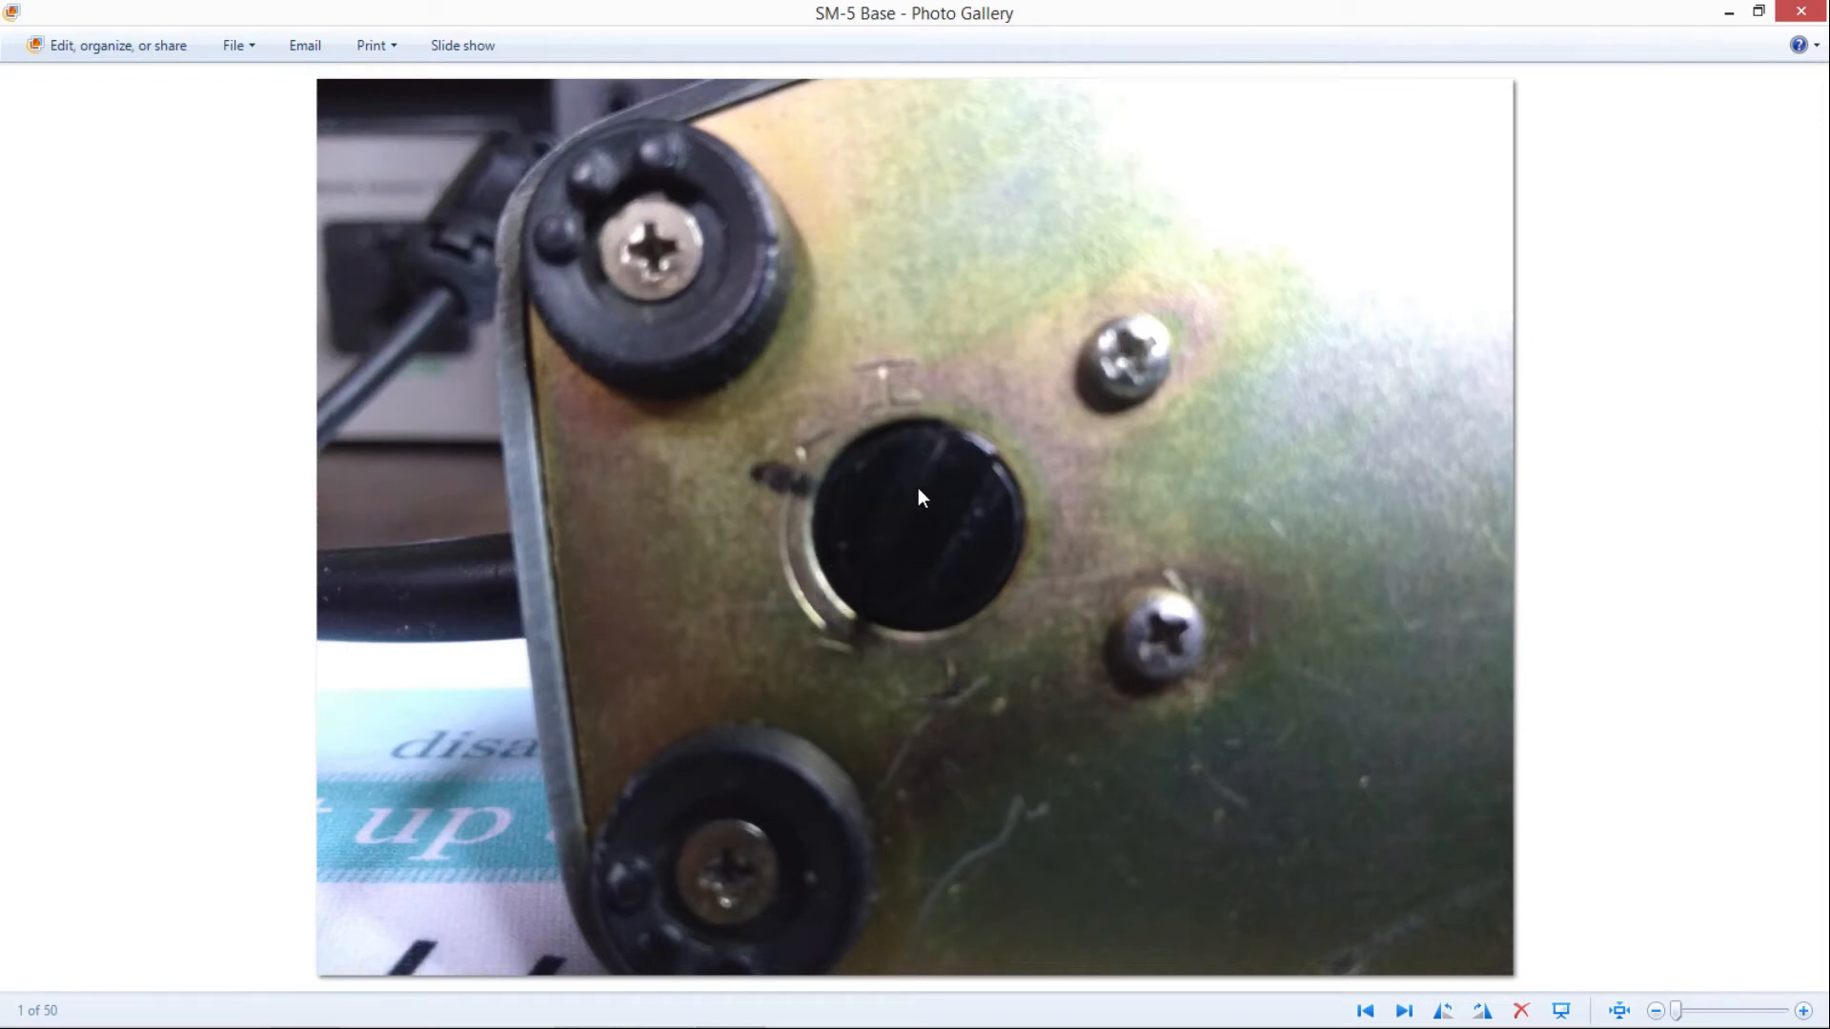
mouse_move(904, 648)
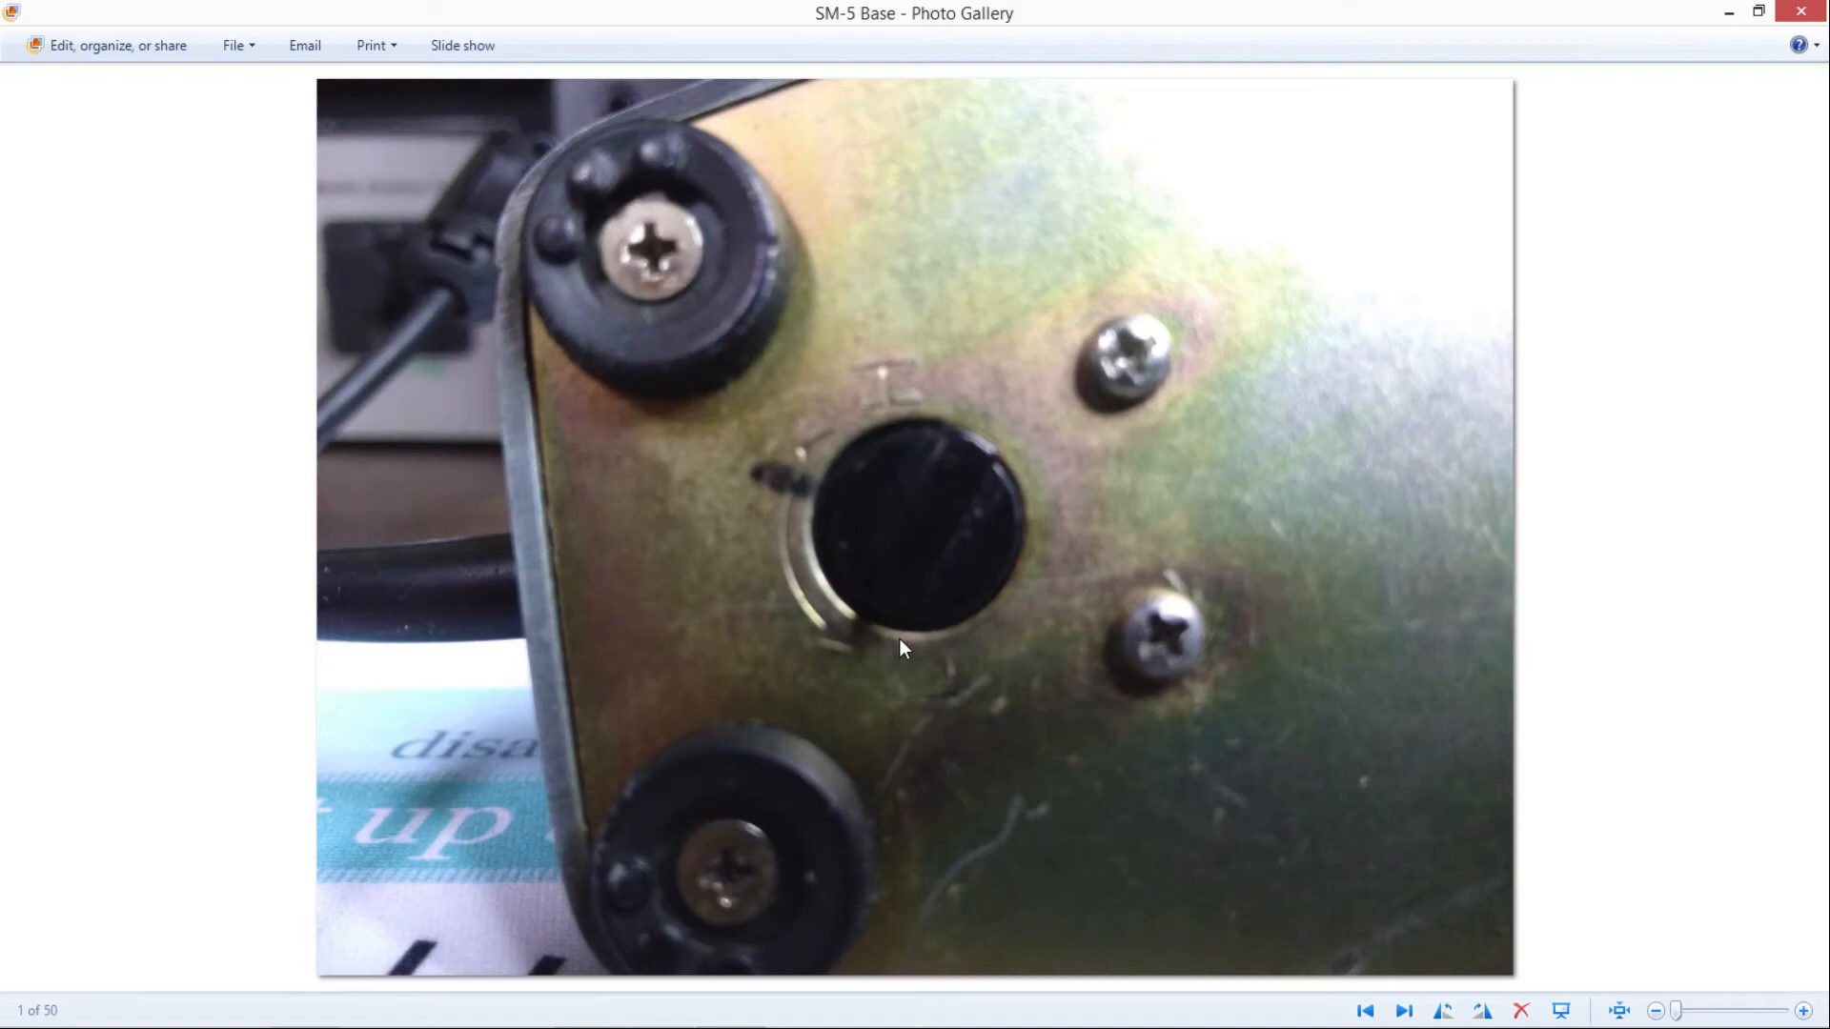
mouse_move(1689, 212)
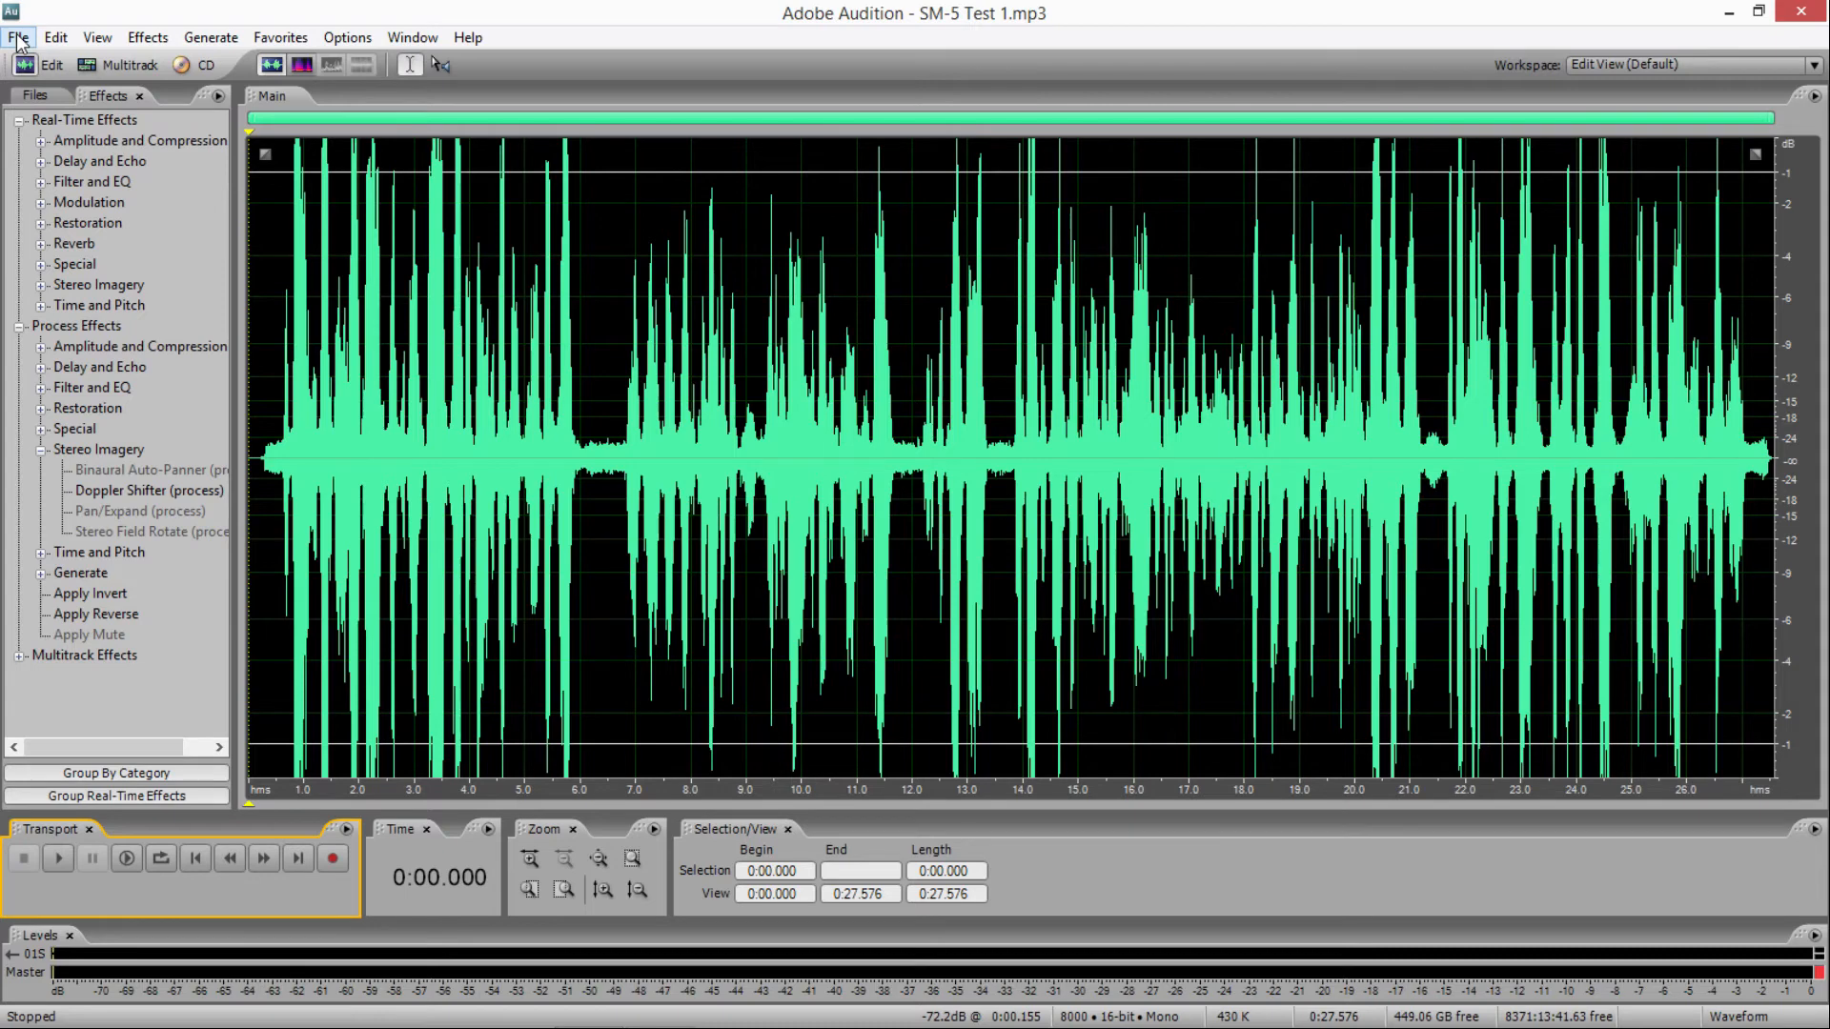
- Play back the roughly 12-second SM-5 Test 2 recording
click(17, 36)
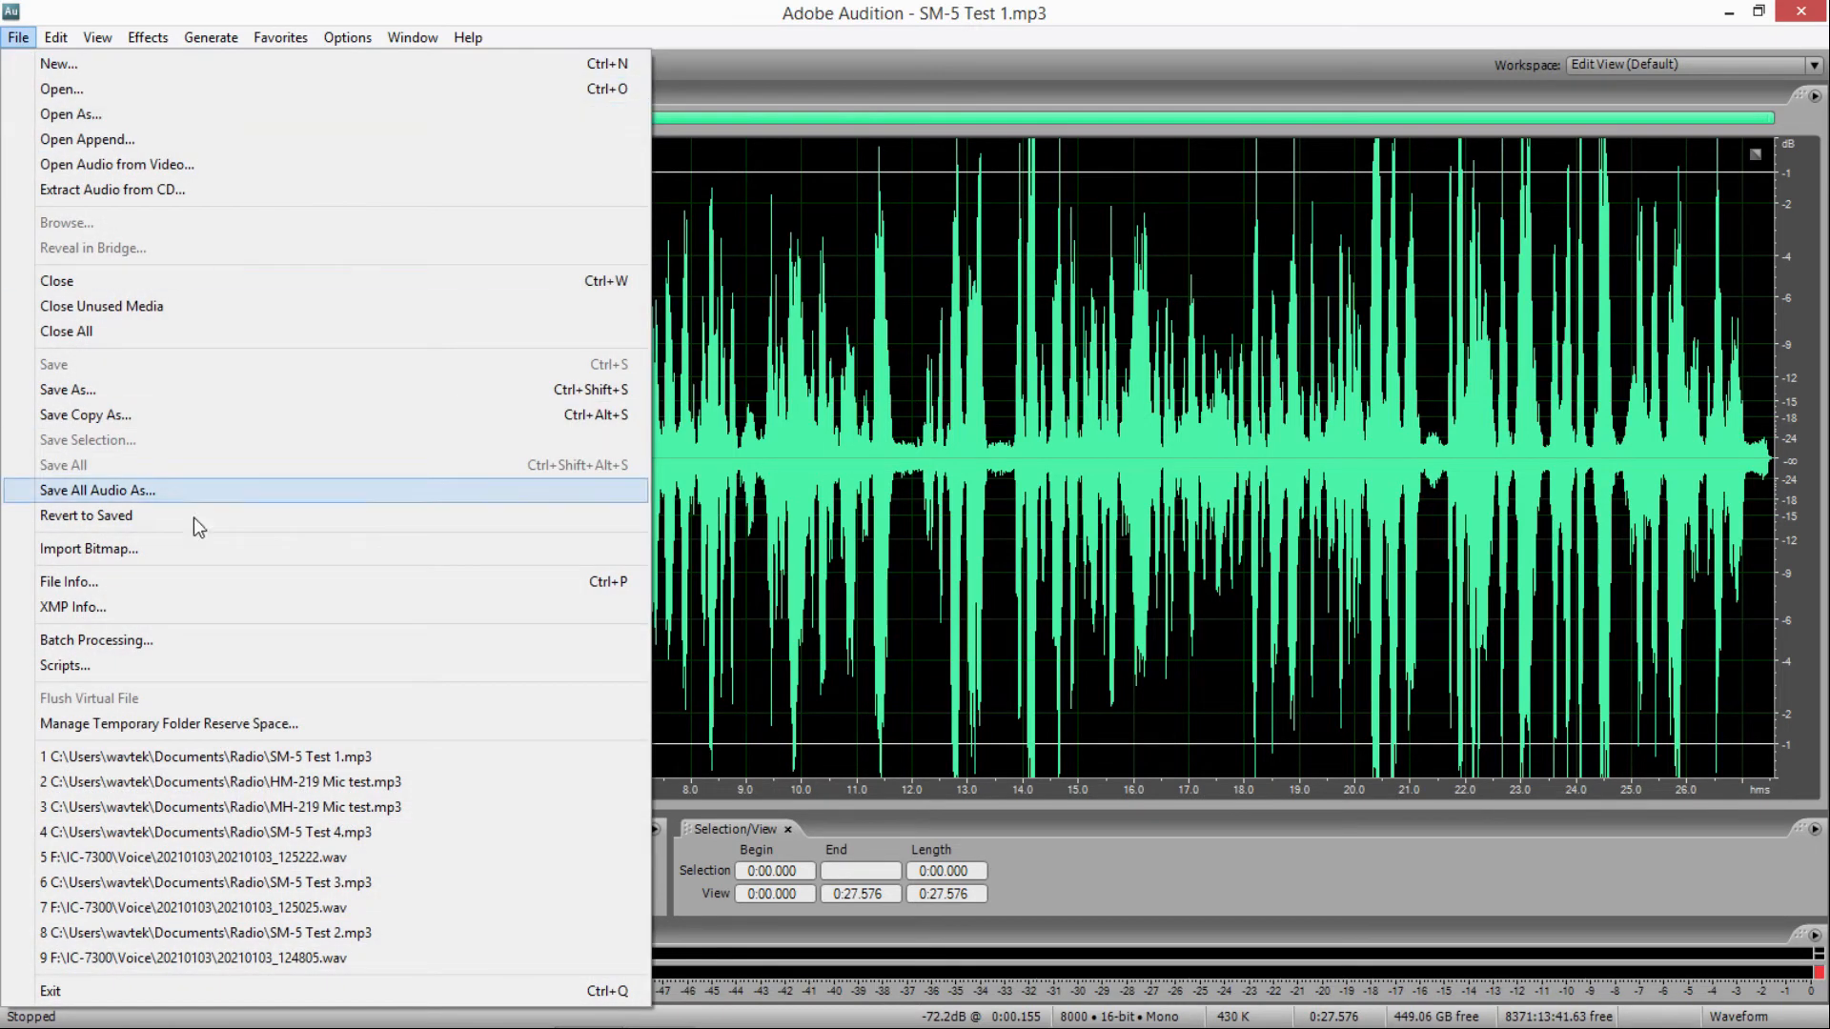
mouse_move(257, 768)
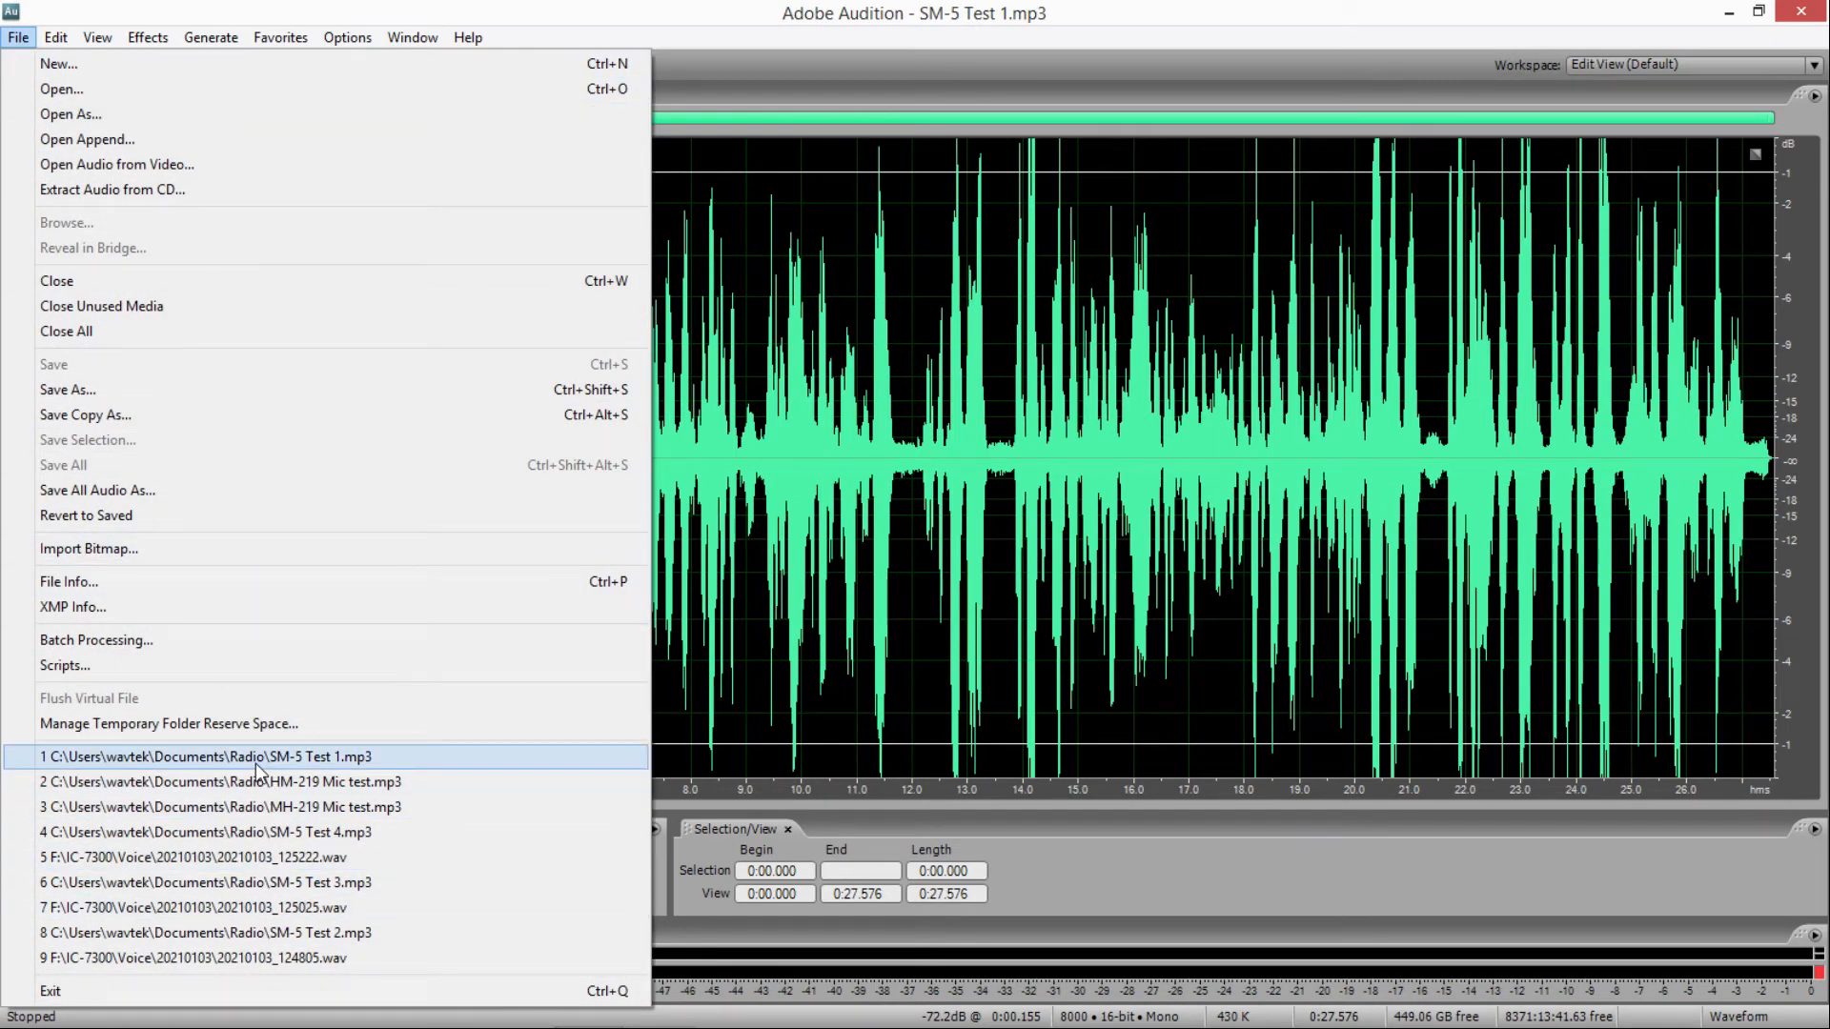
mouse_move(278, 965)
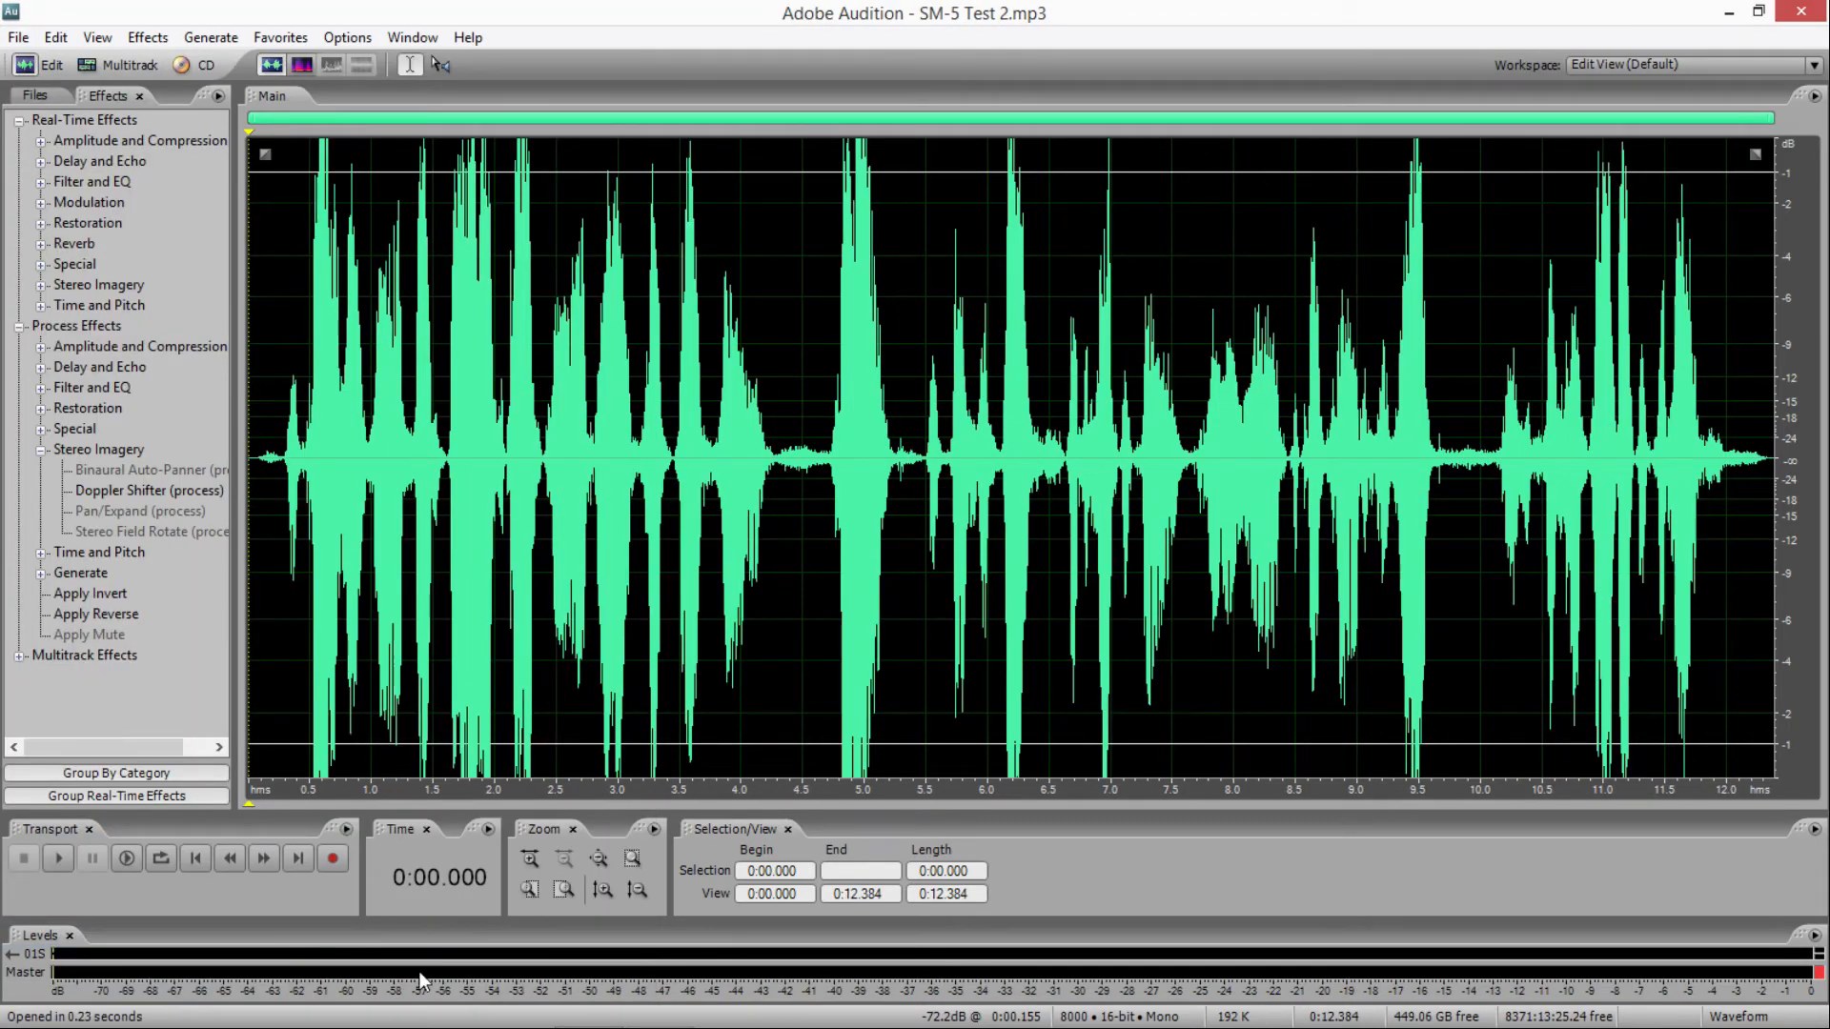
click(57, 858)
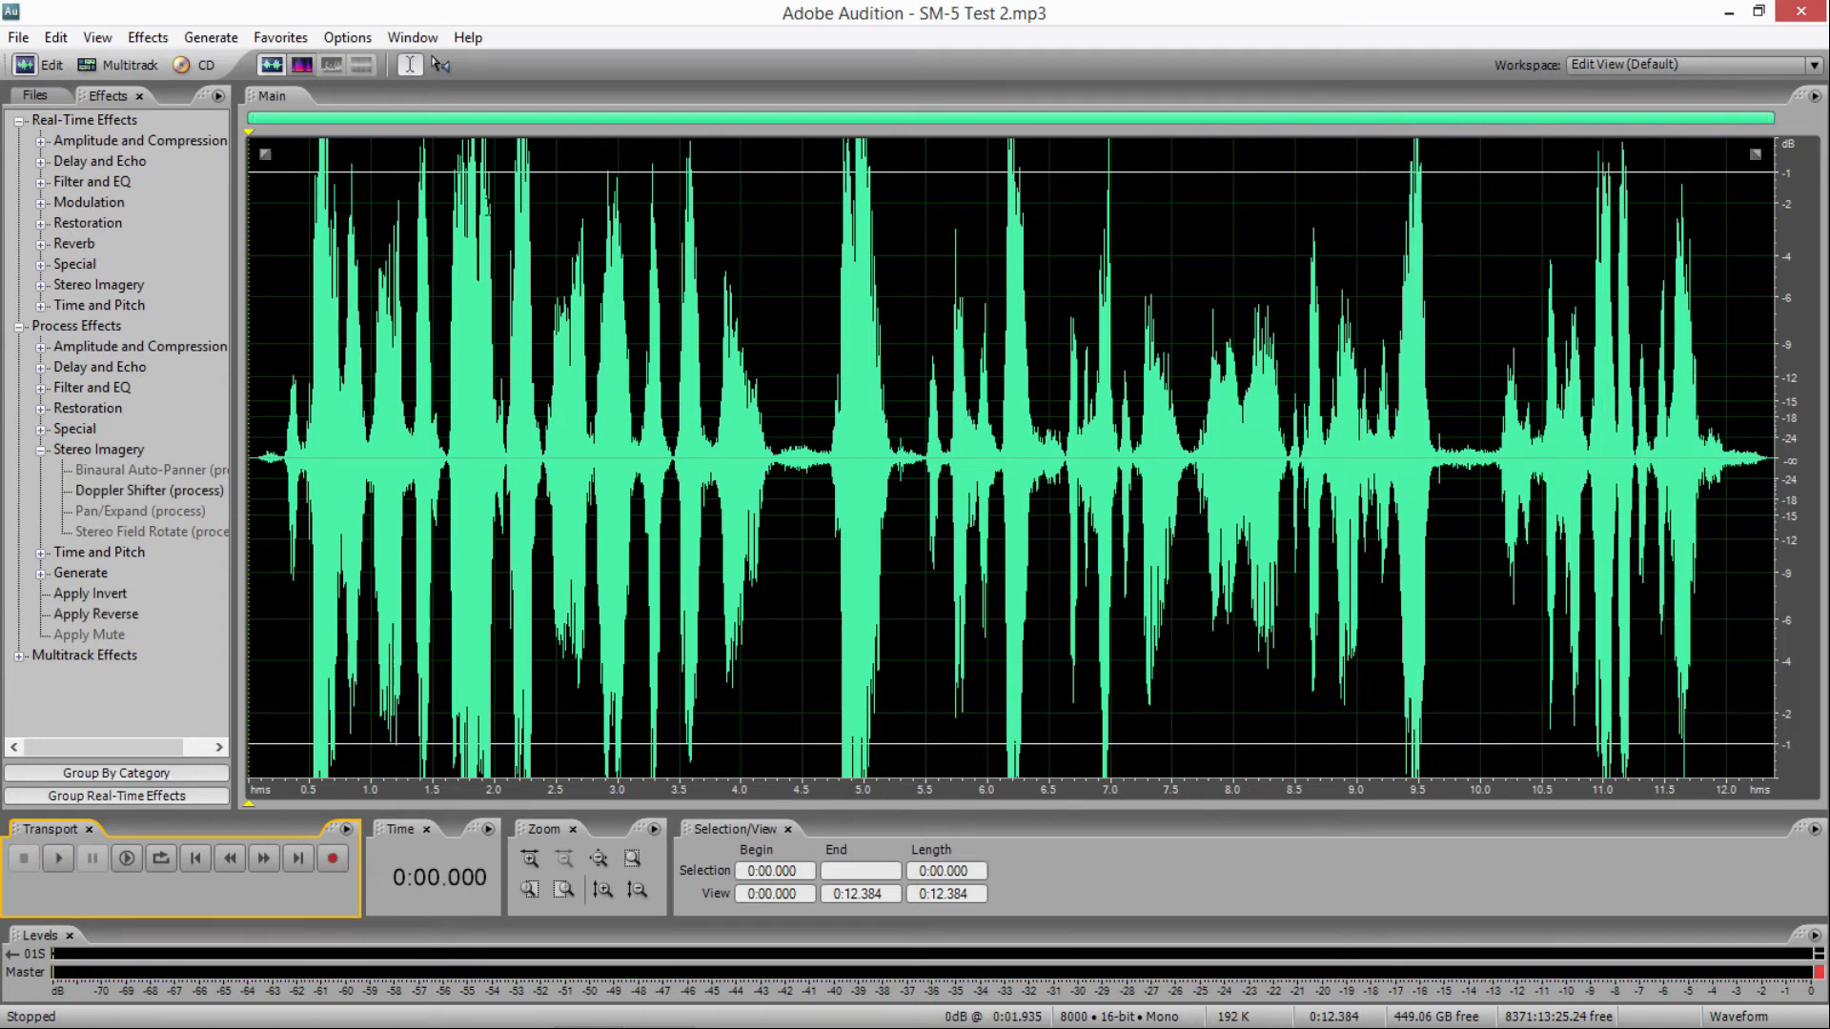
mouse_move(818, 455)
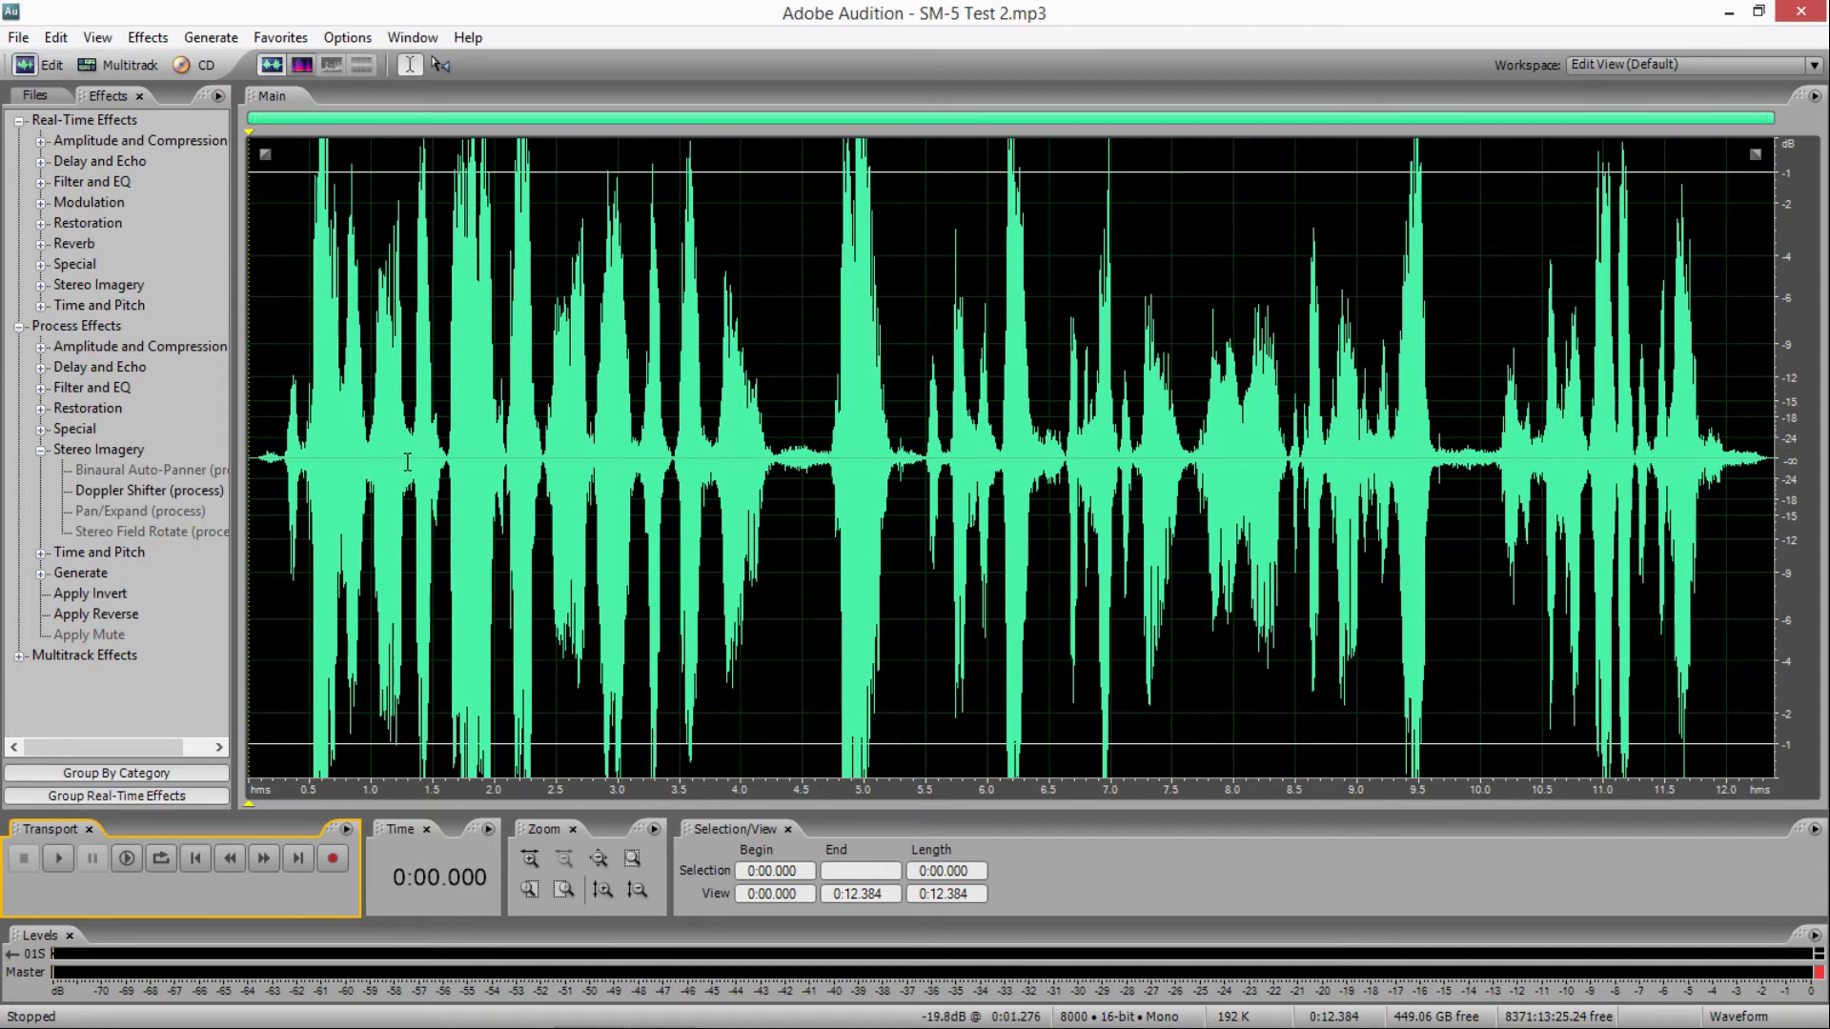
mouse_move(572, 485)
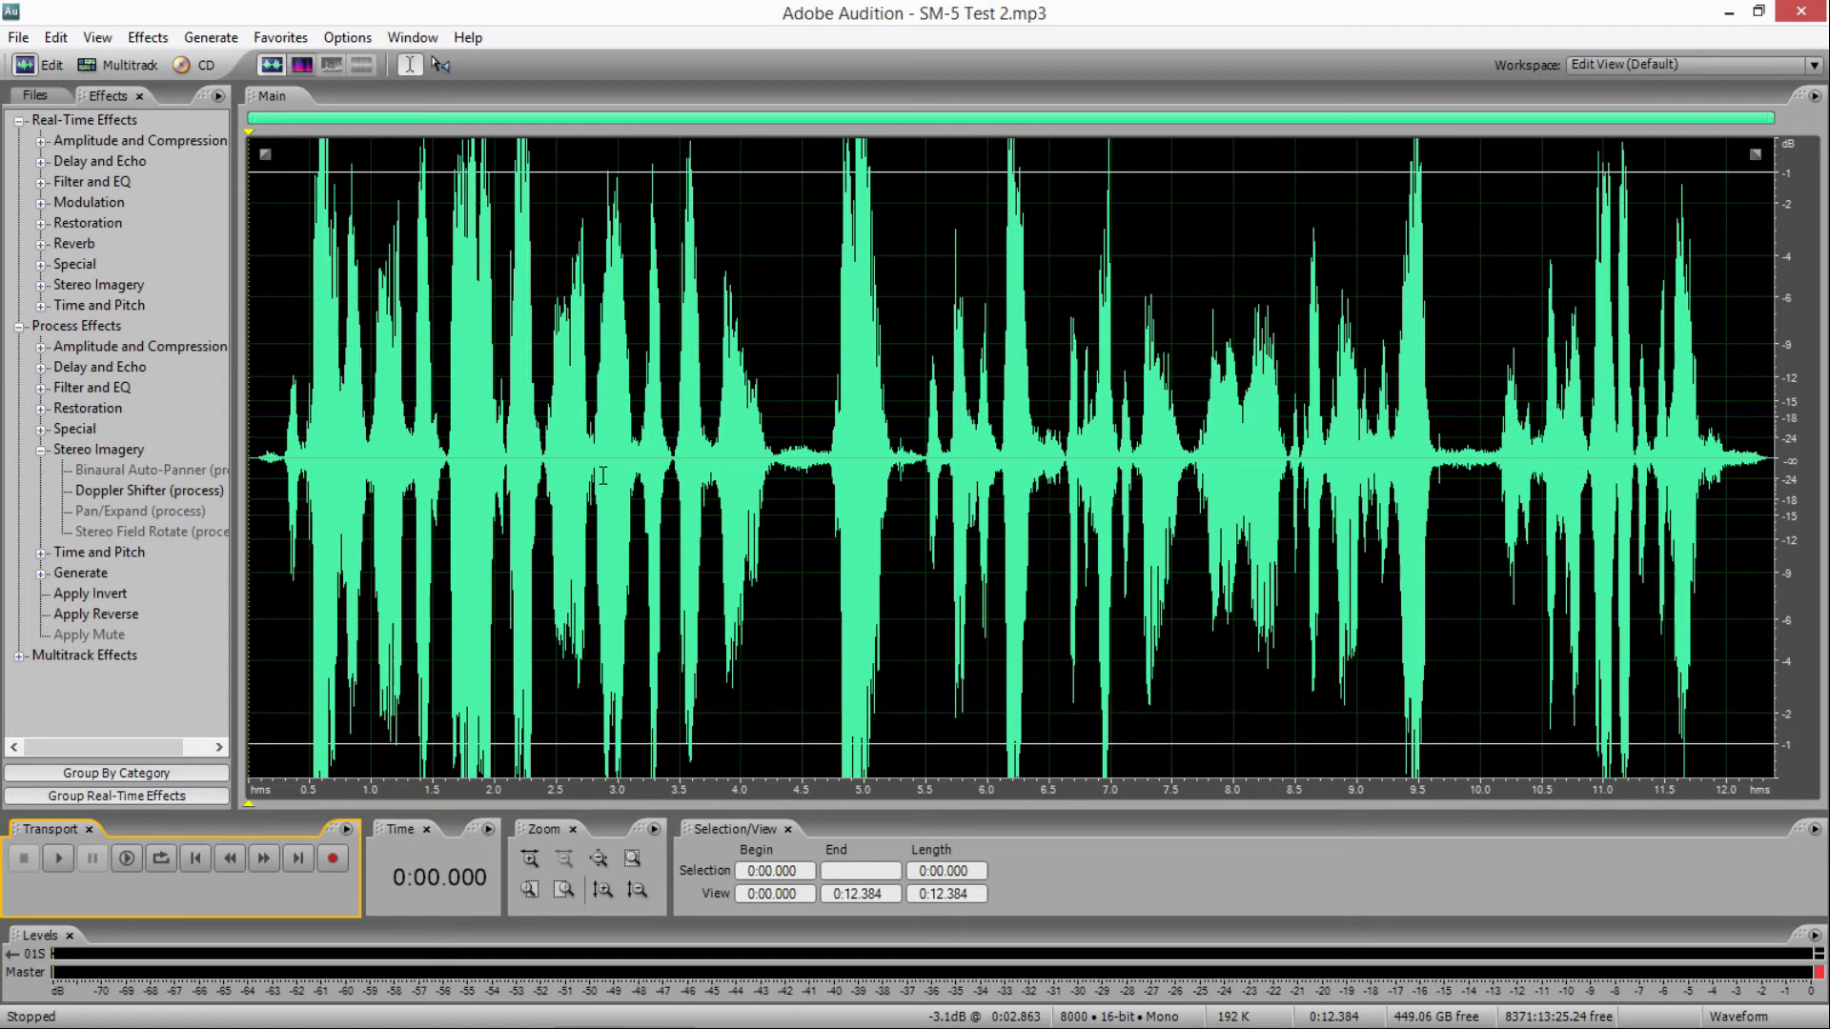
mouse_move(601, 457)
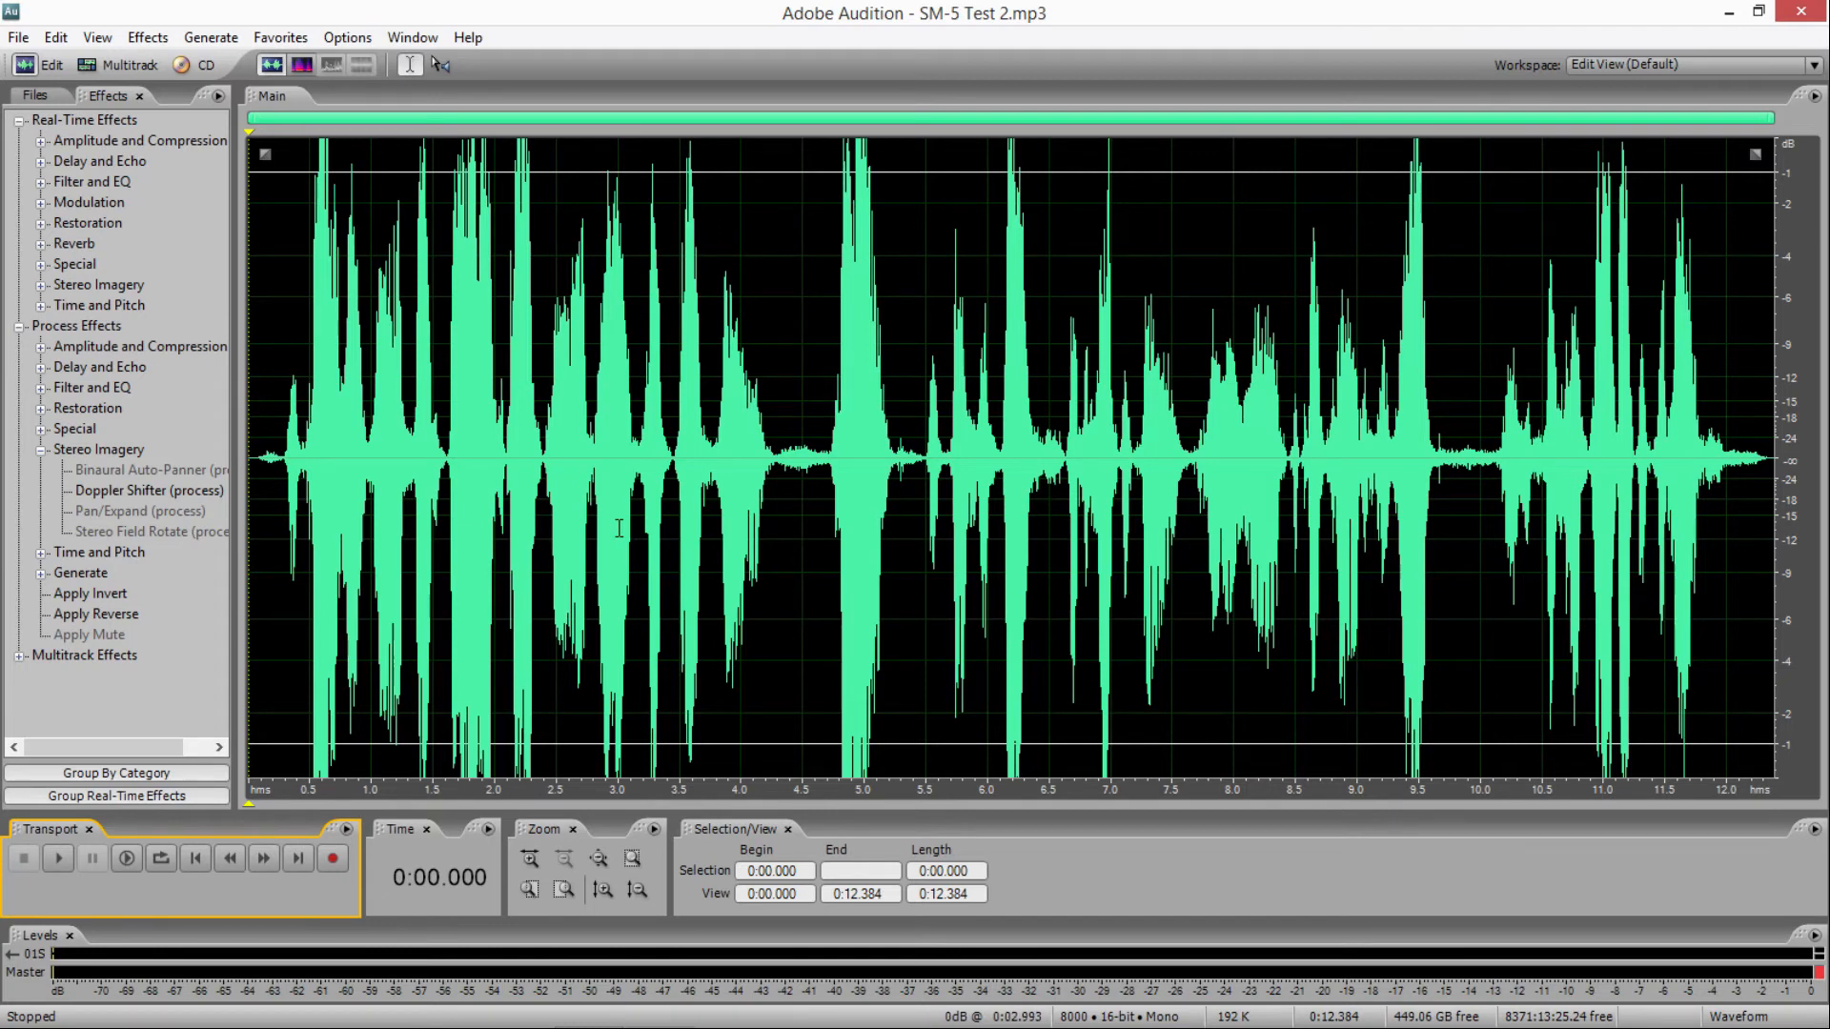
mouse_move(660, 487)
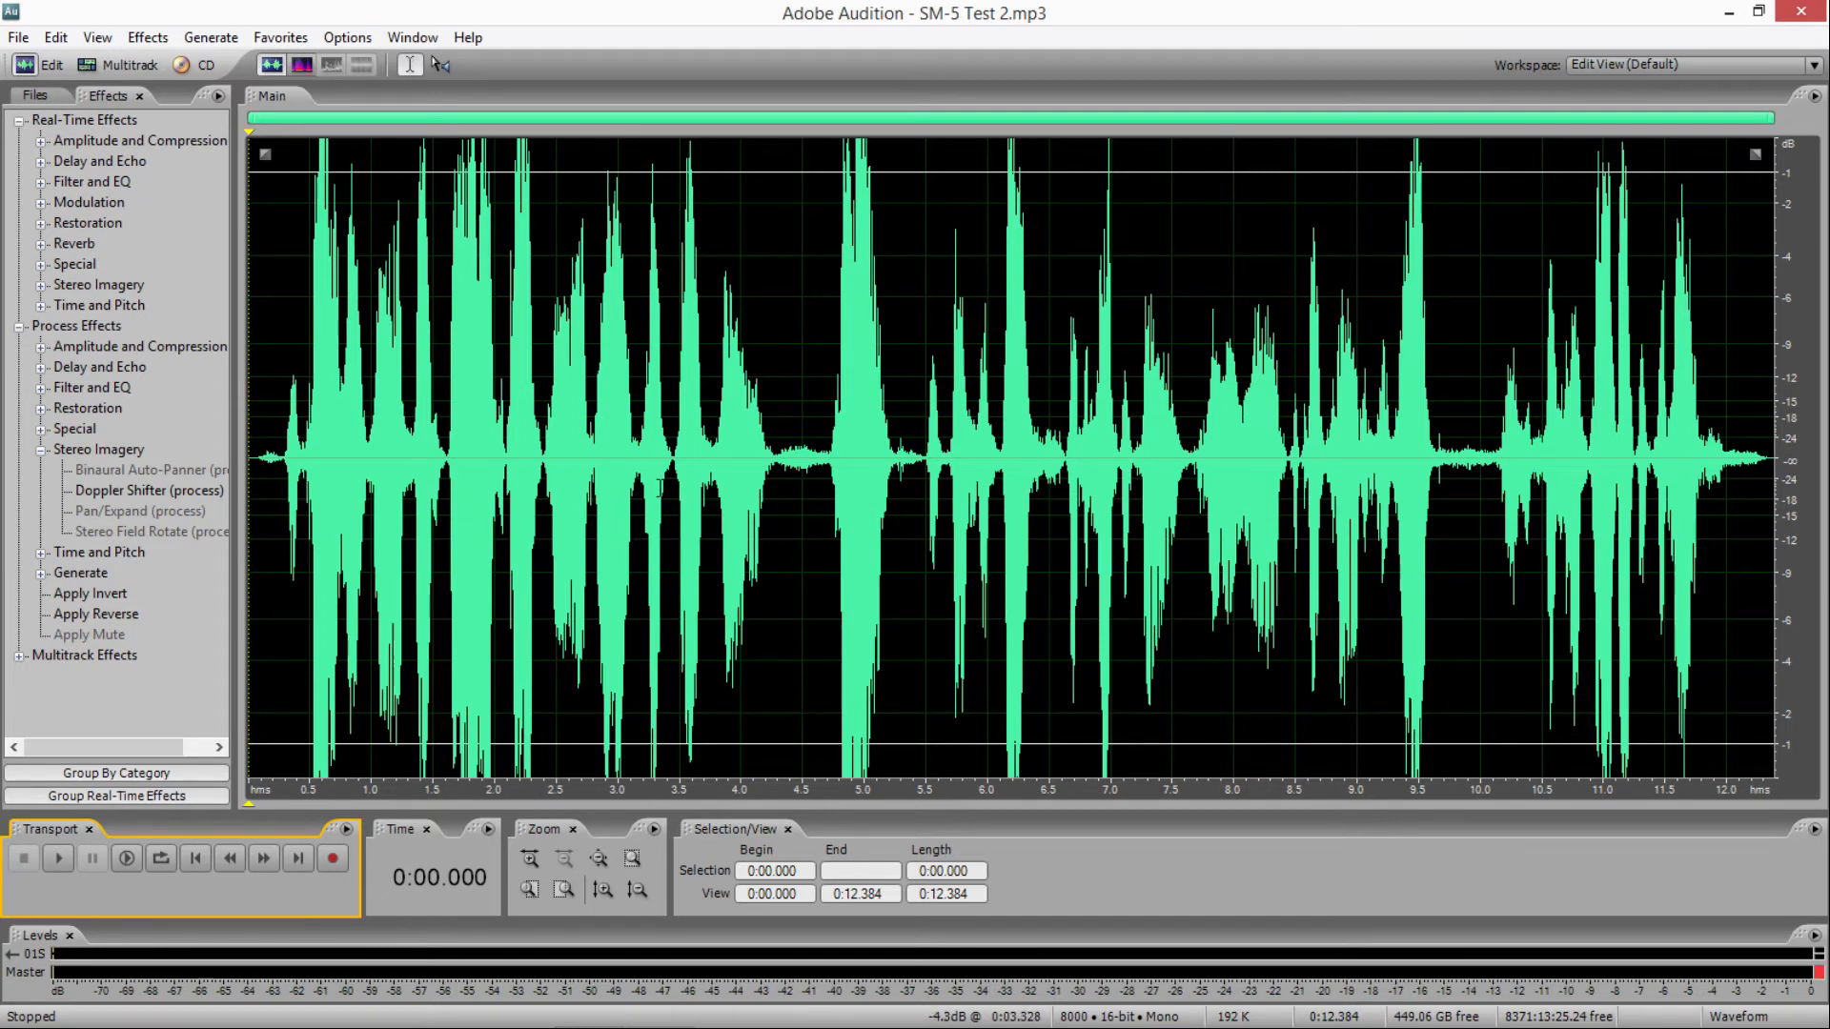
mouse_move(17, 38)
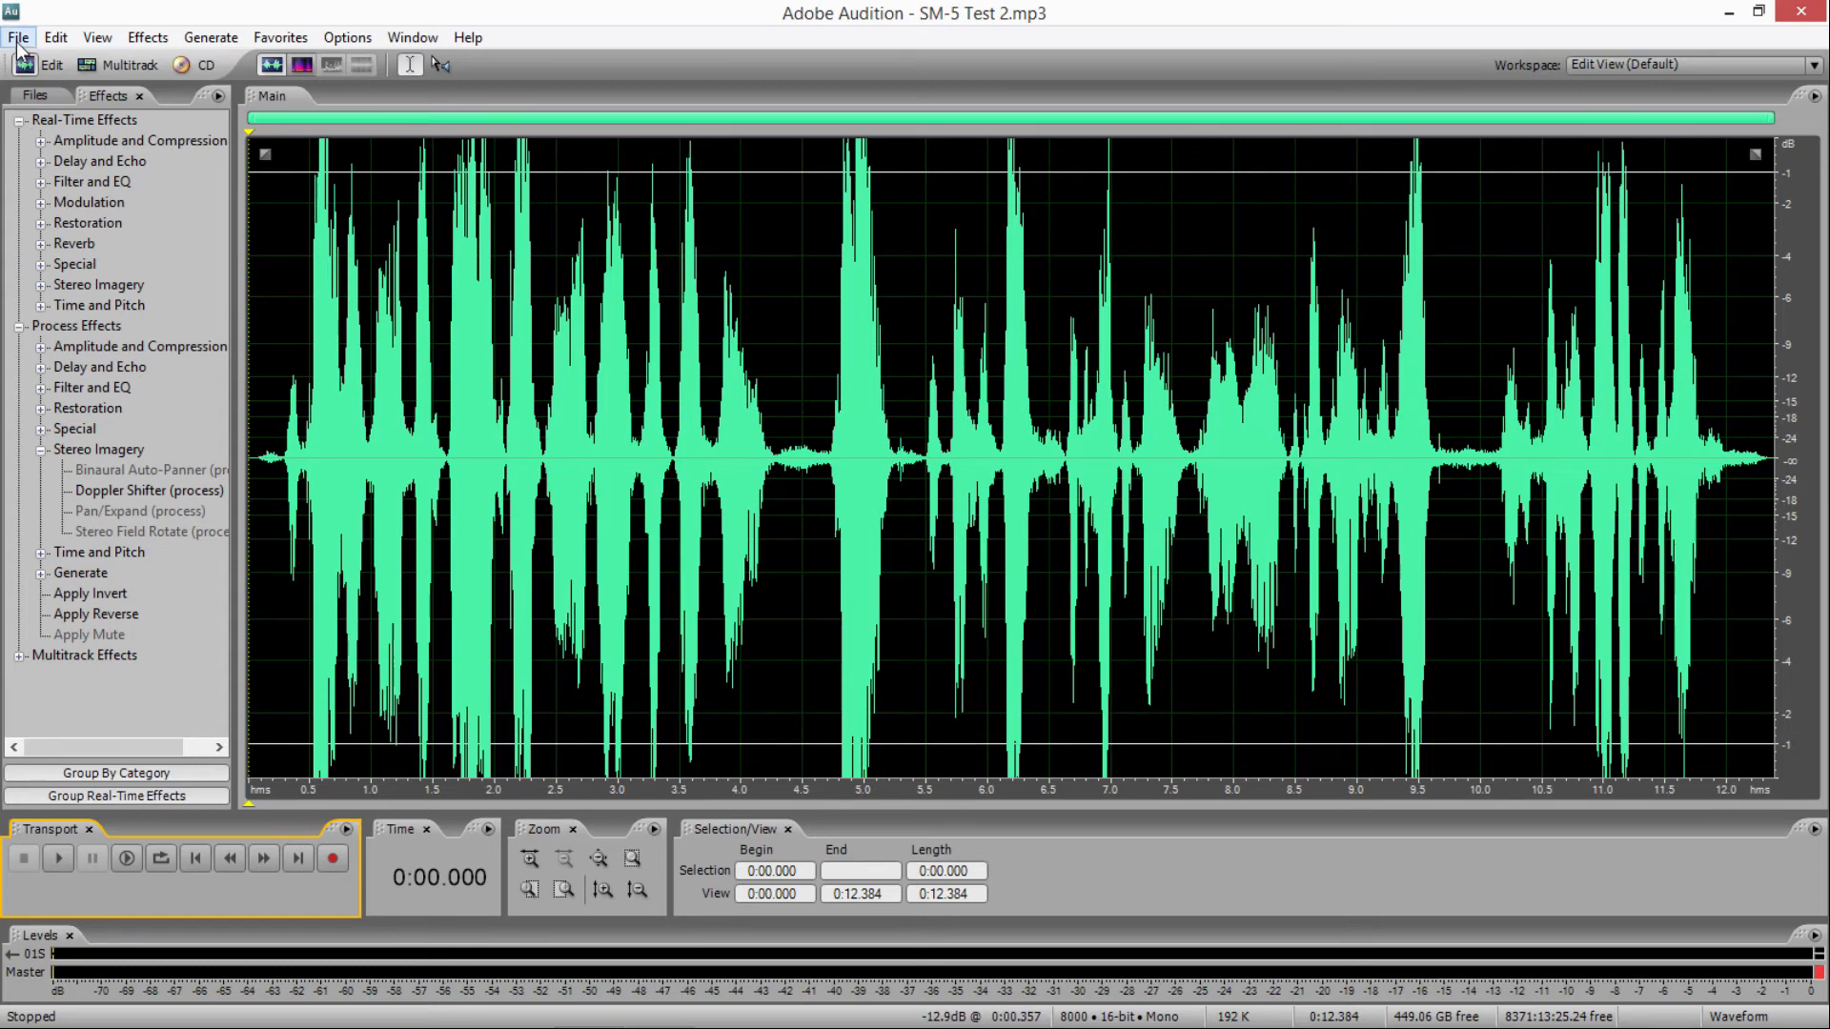
click(17, 36)
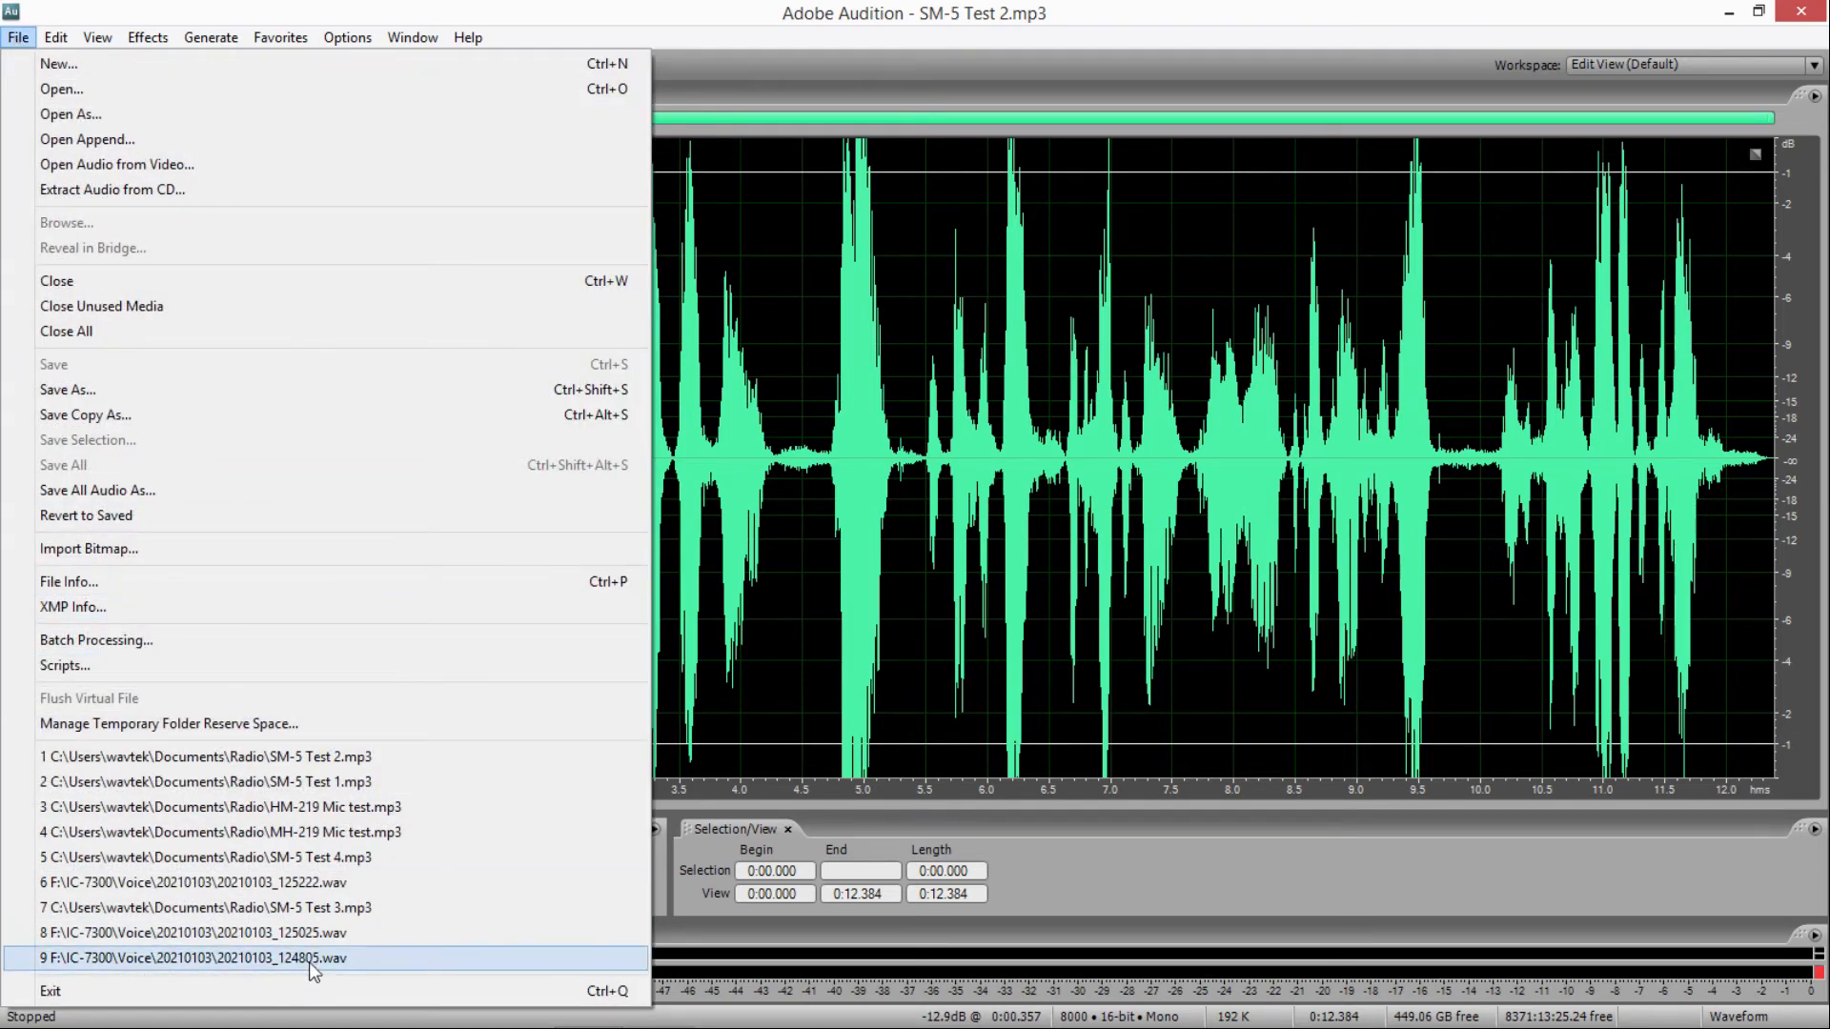
- Switch to SM-5 Test 3.mp3 from recent files, play its 8-second waveform and stop
click(204, 908)
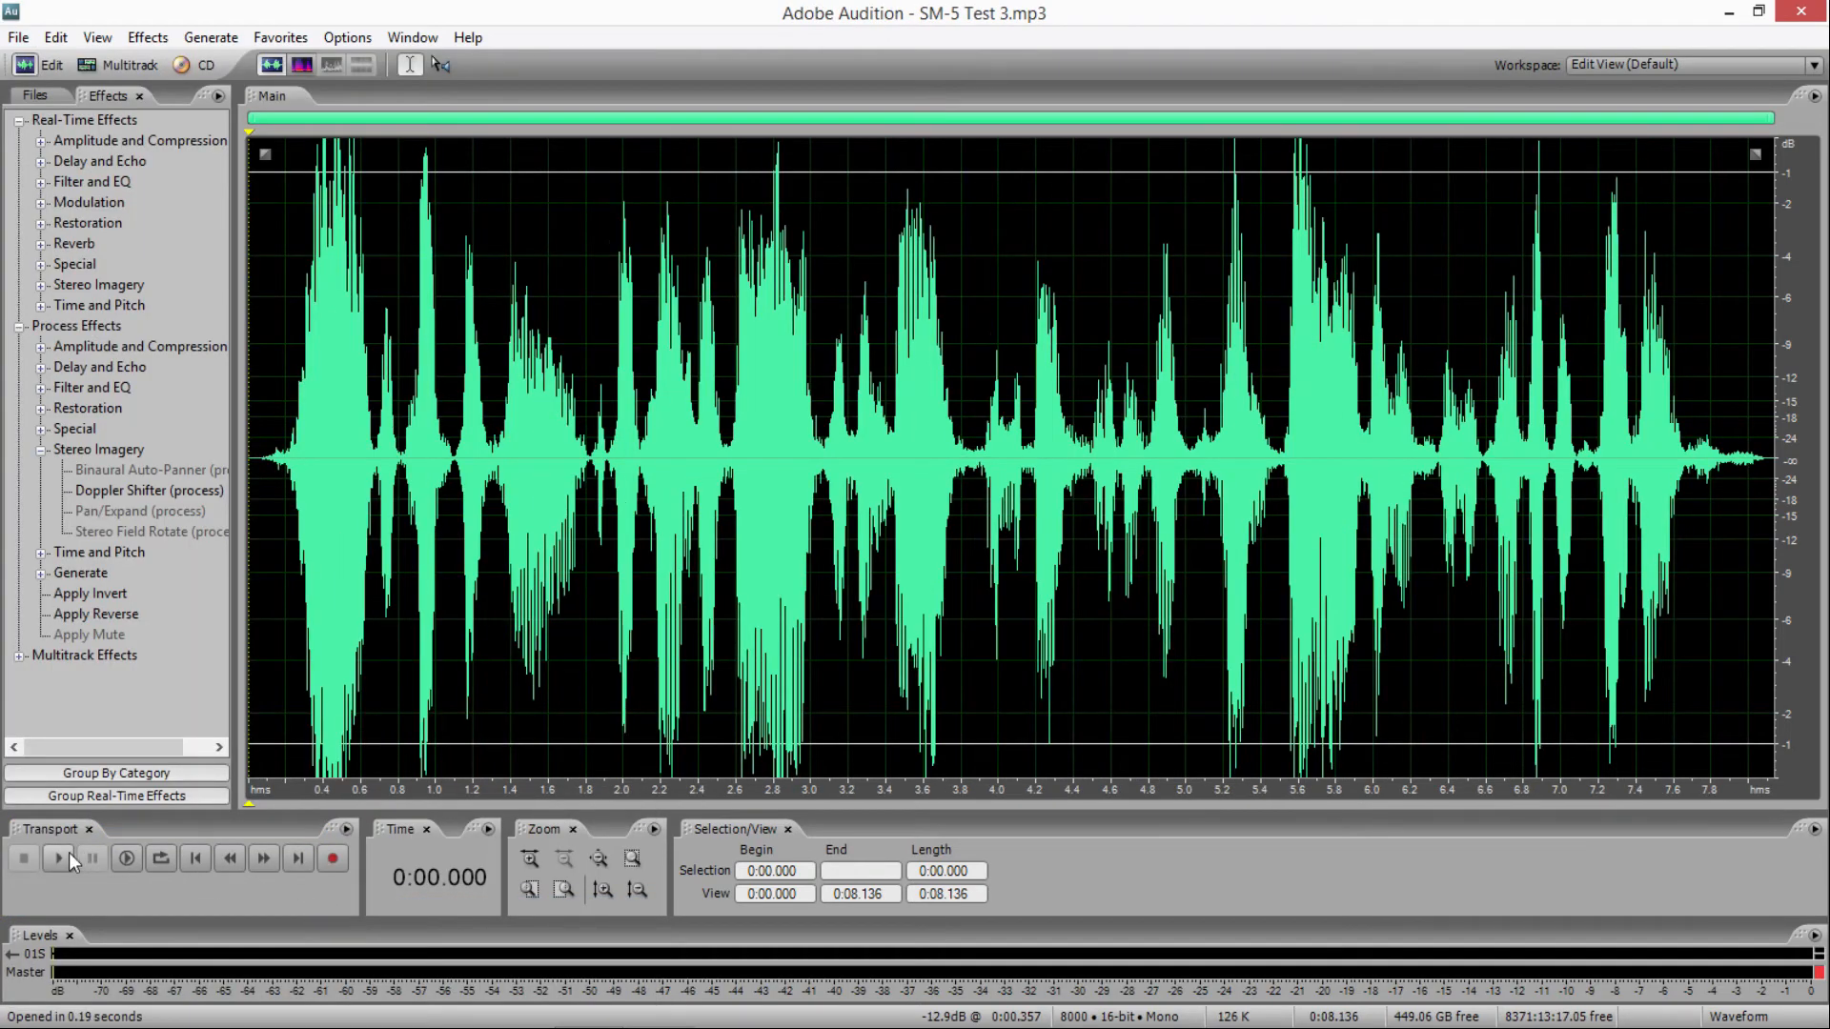
mouse_move(57, 860)
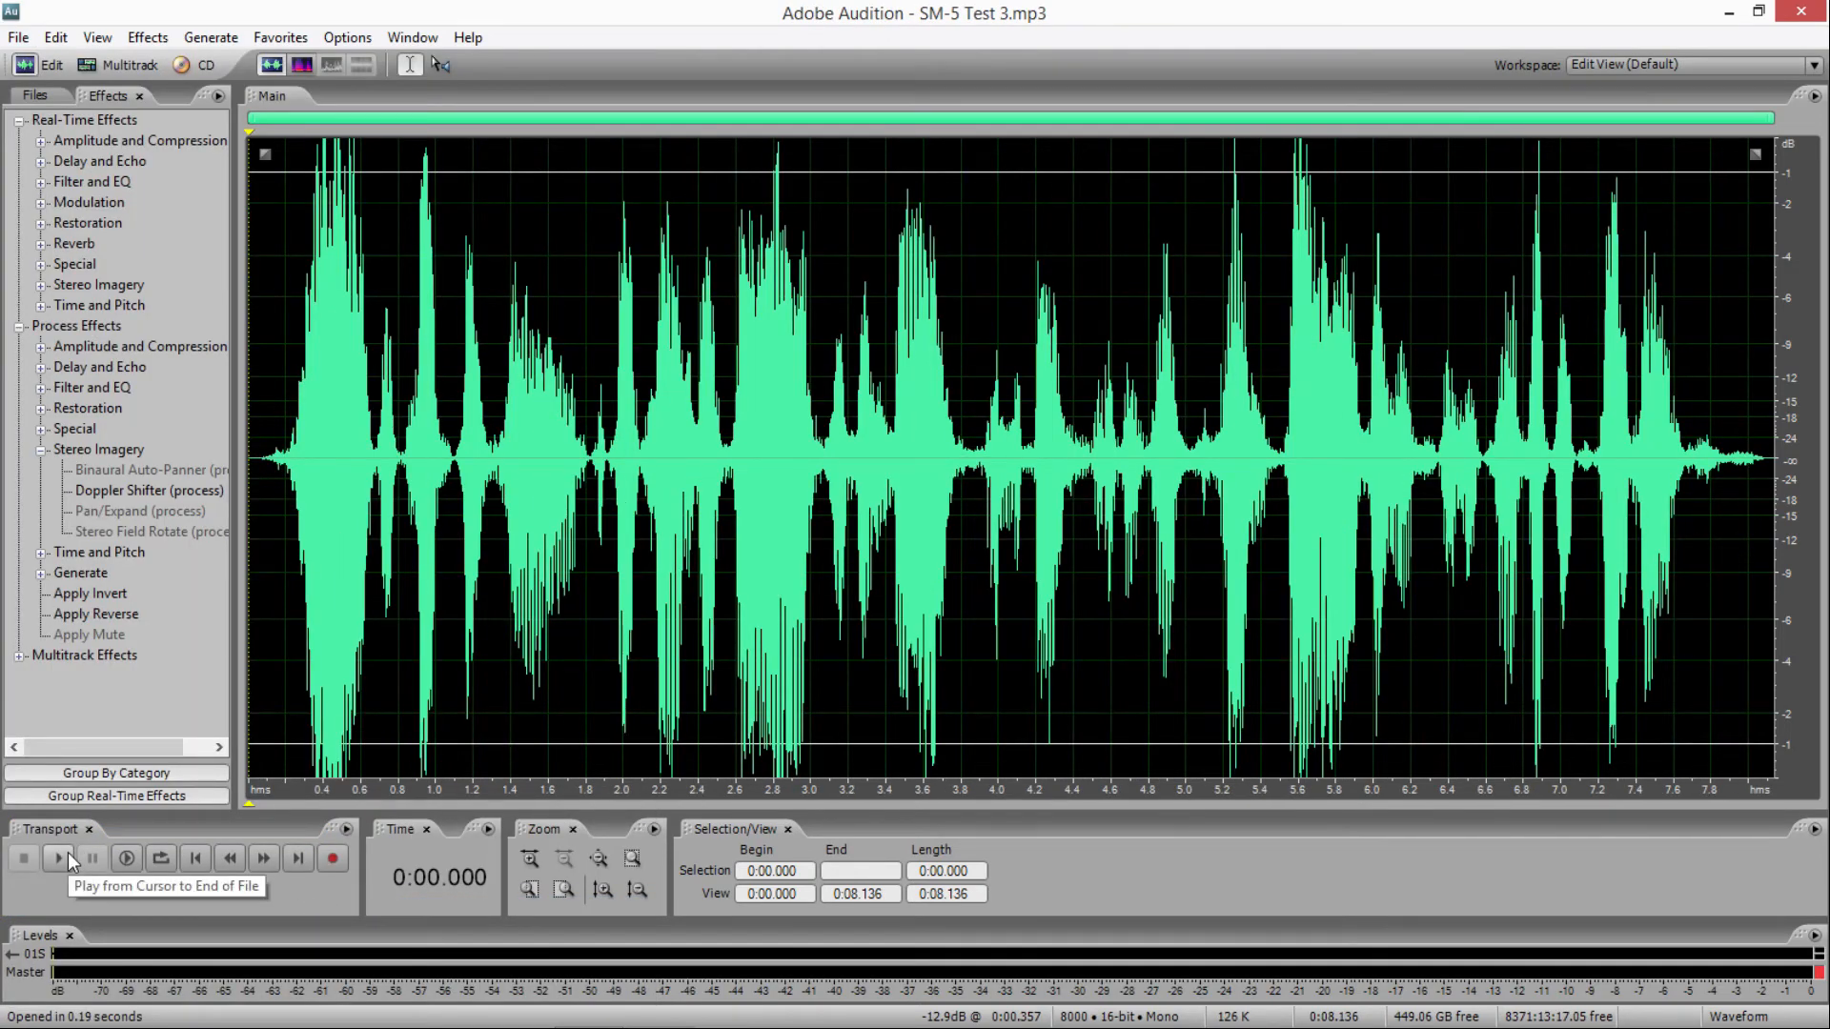
click(56, 857)
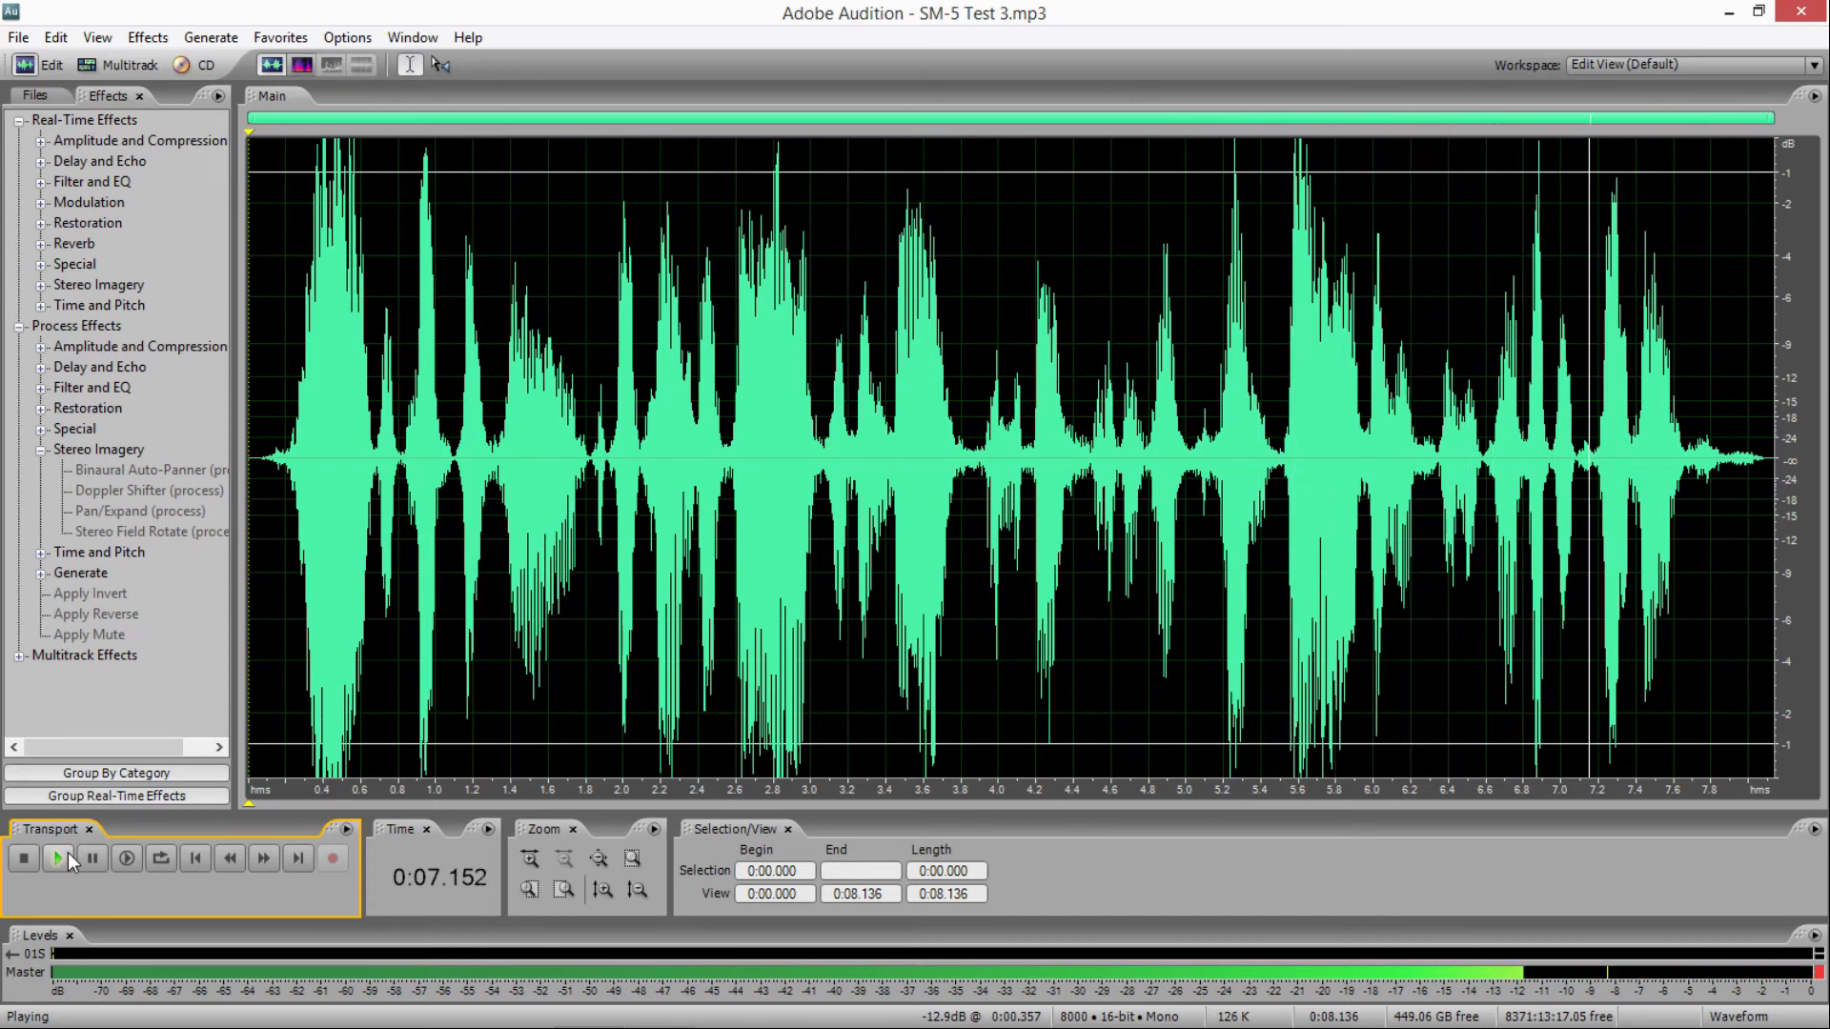
click(21, 858)
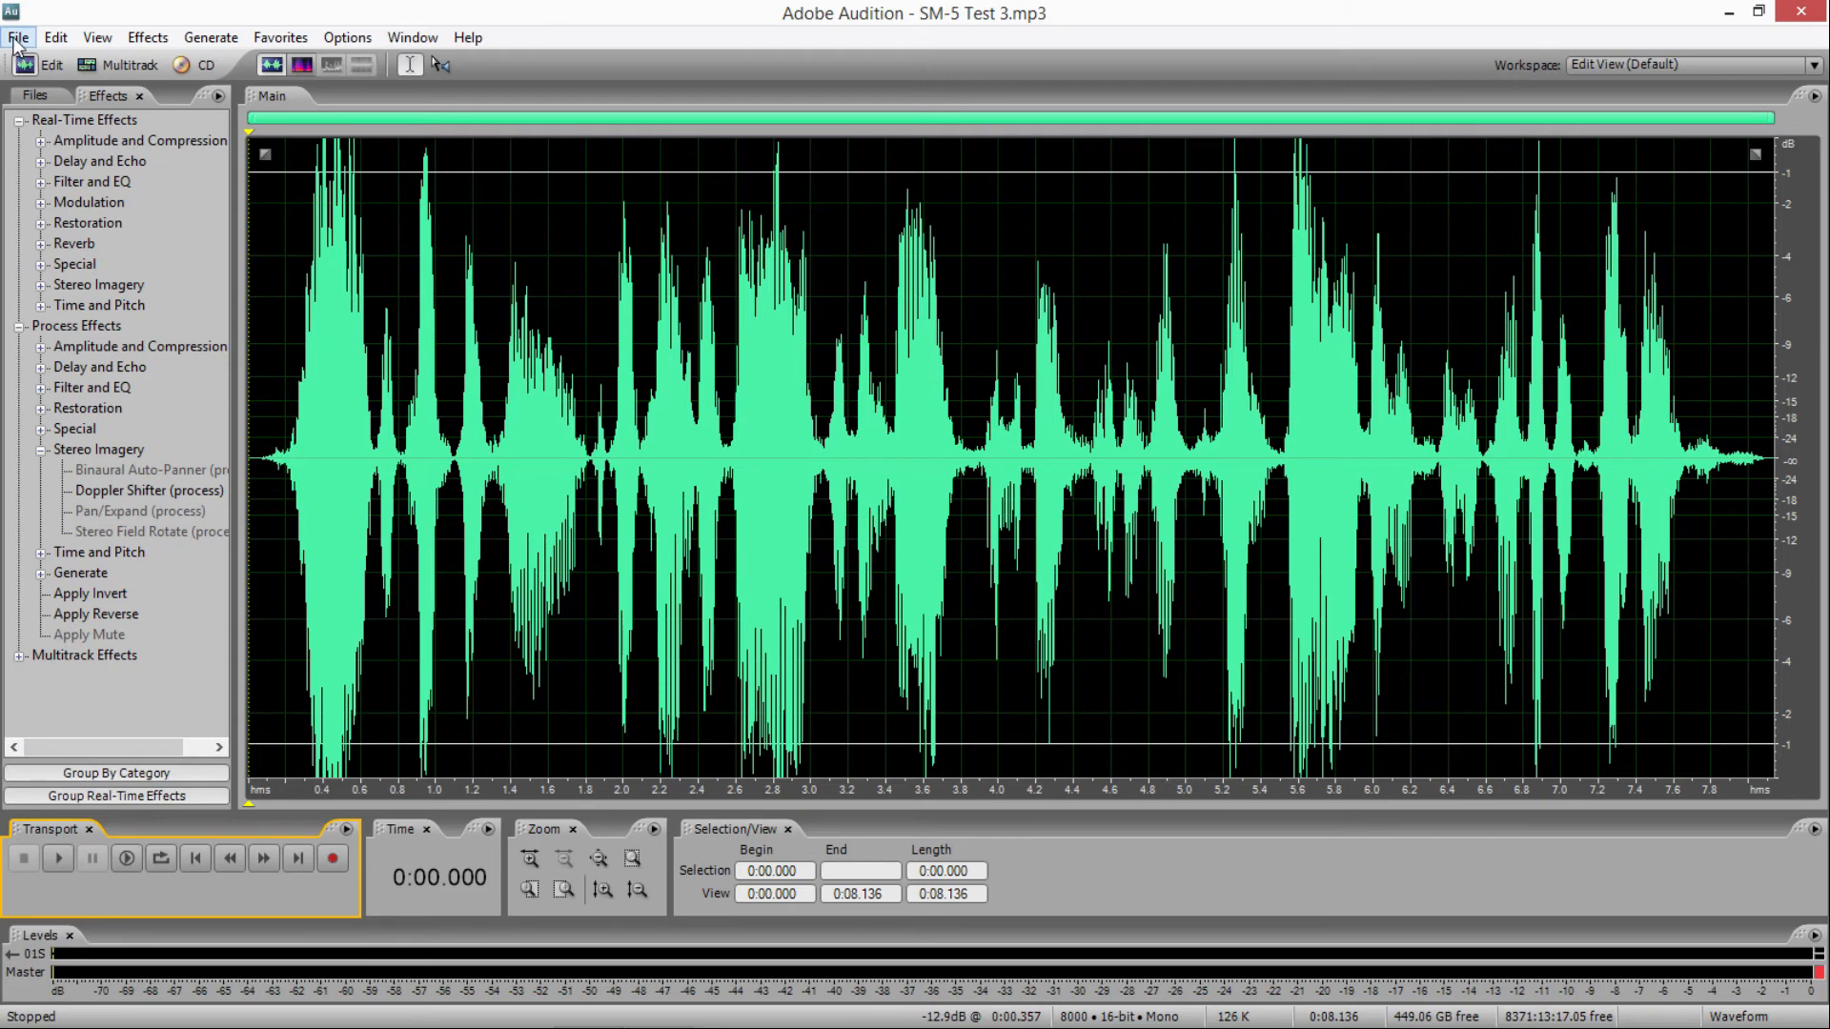
- Switch to SM-5 Test 4.mp3 from recent files, play its 8-second waveform and stop
click(17, 37)
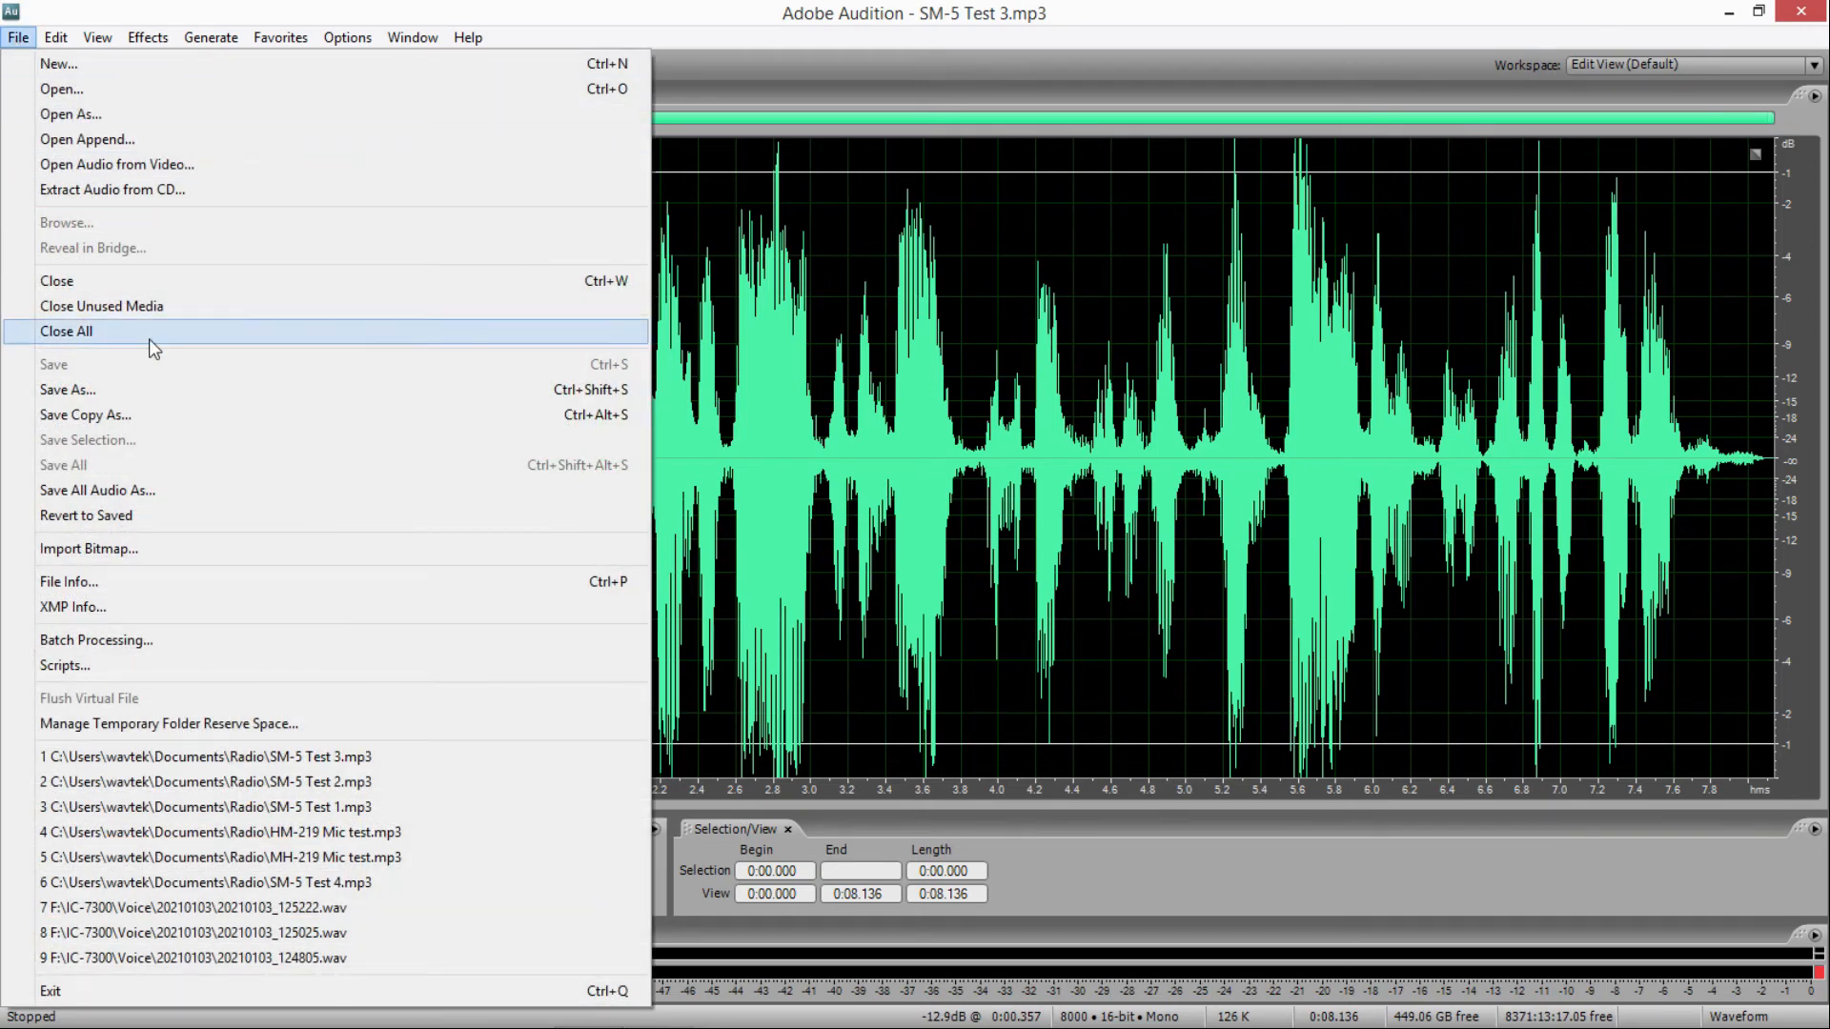
mouse_move(310, 883)
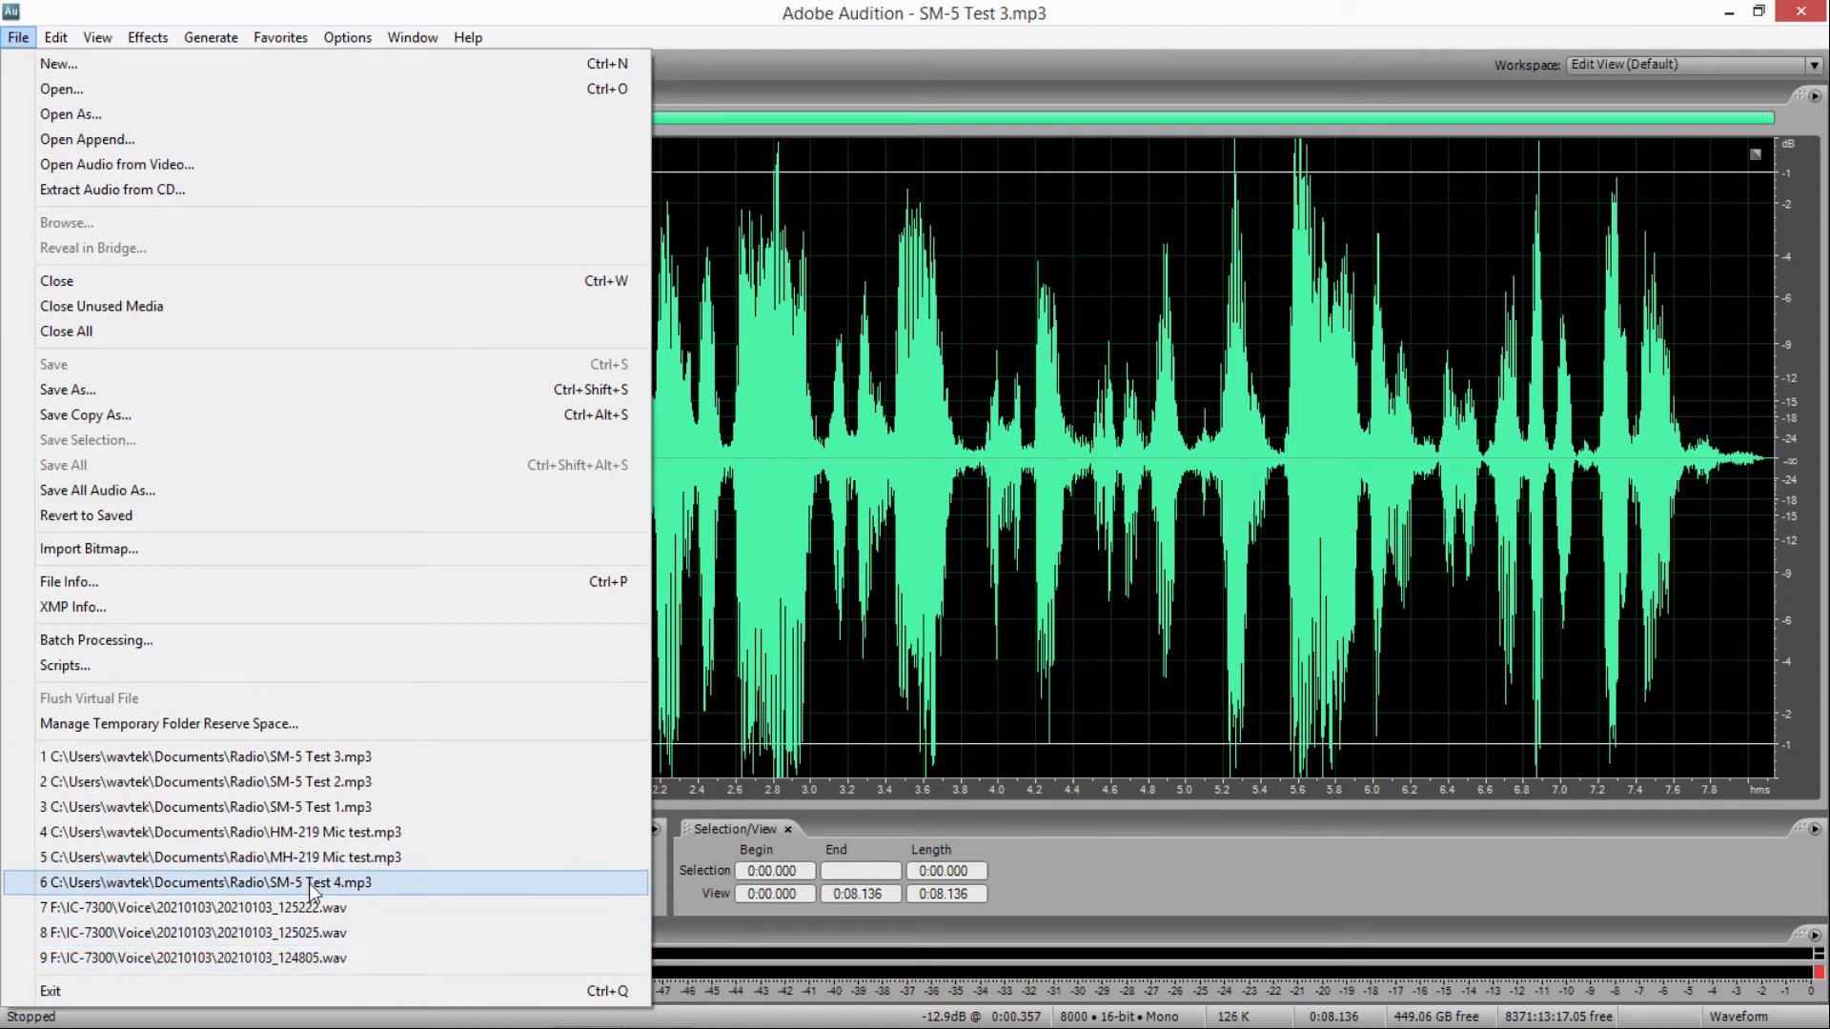
click(204, 882)
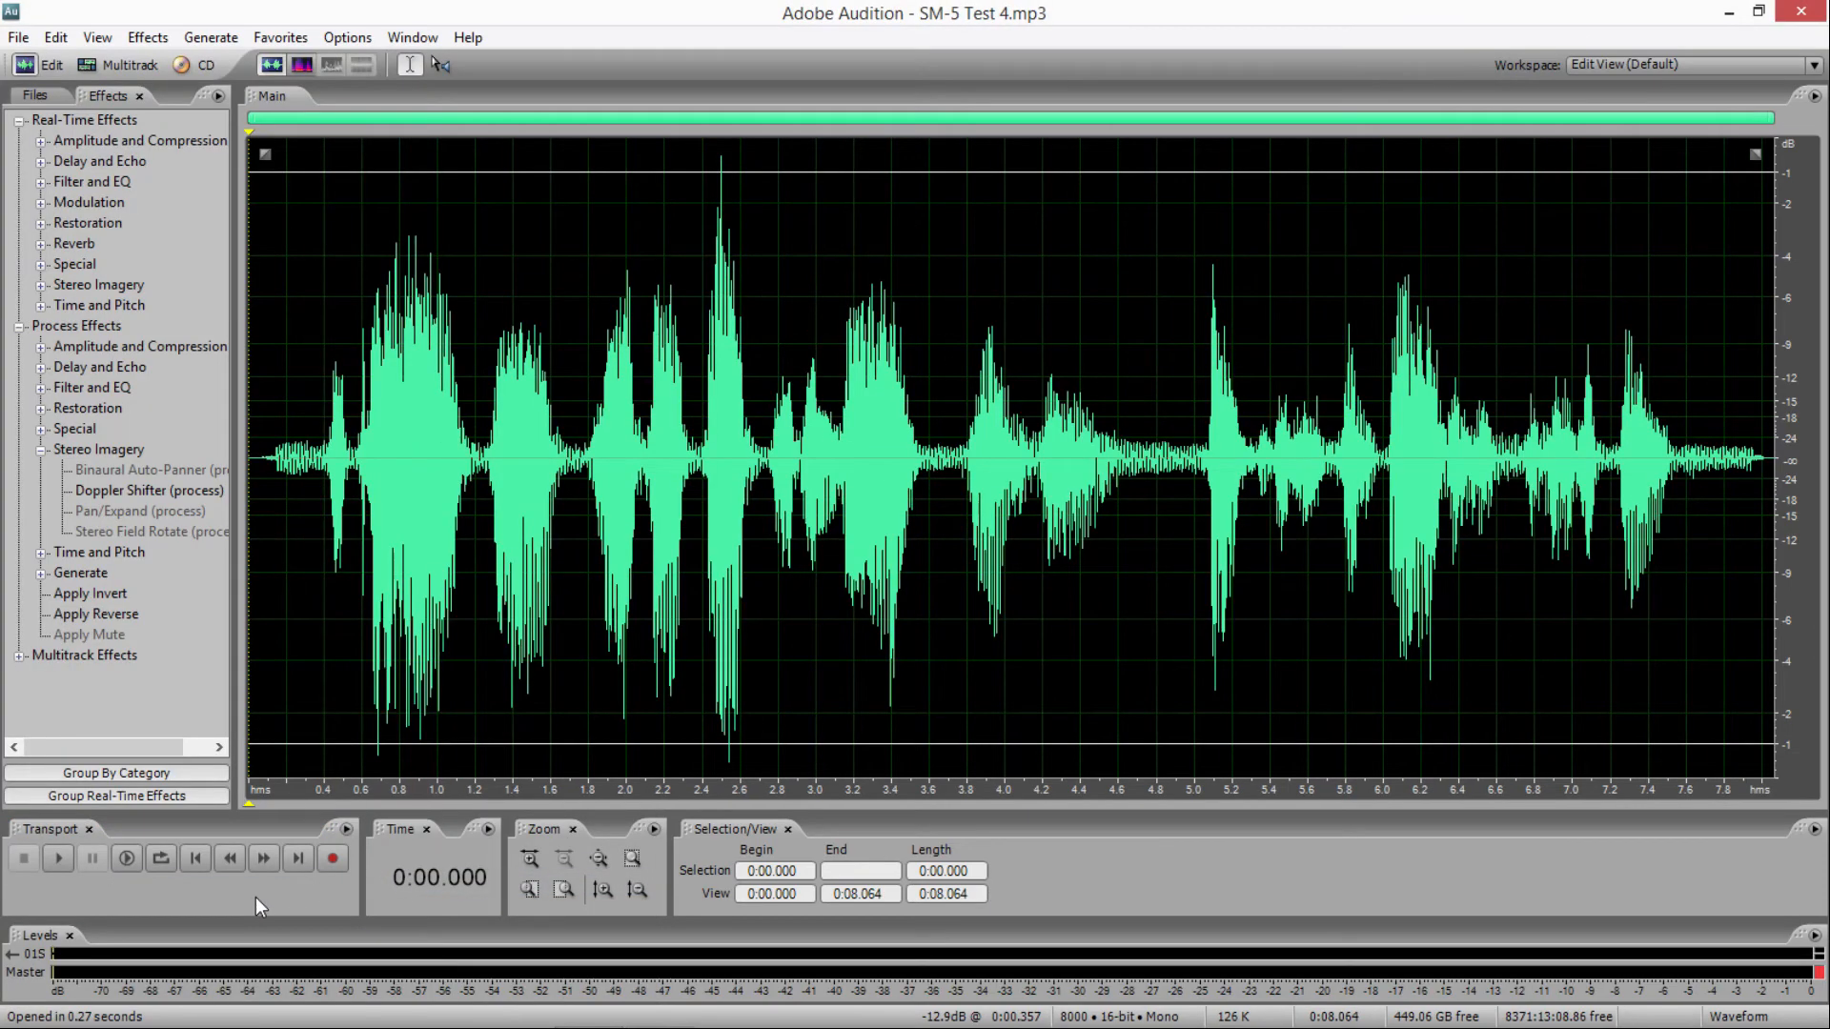
mouse_move(59, 904)
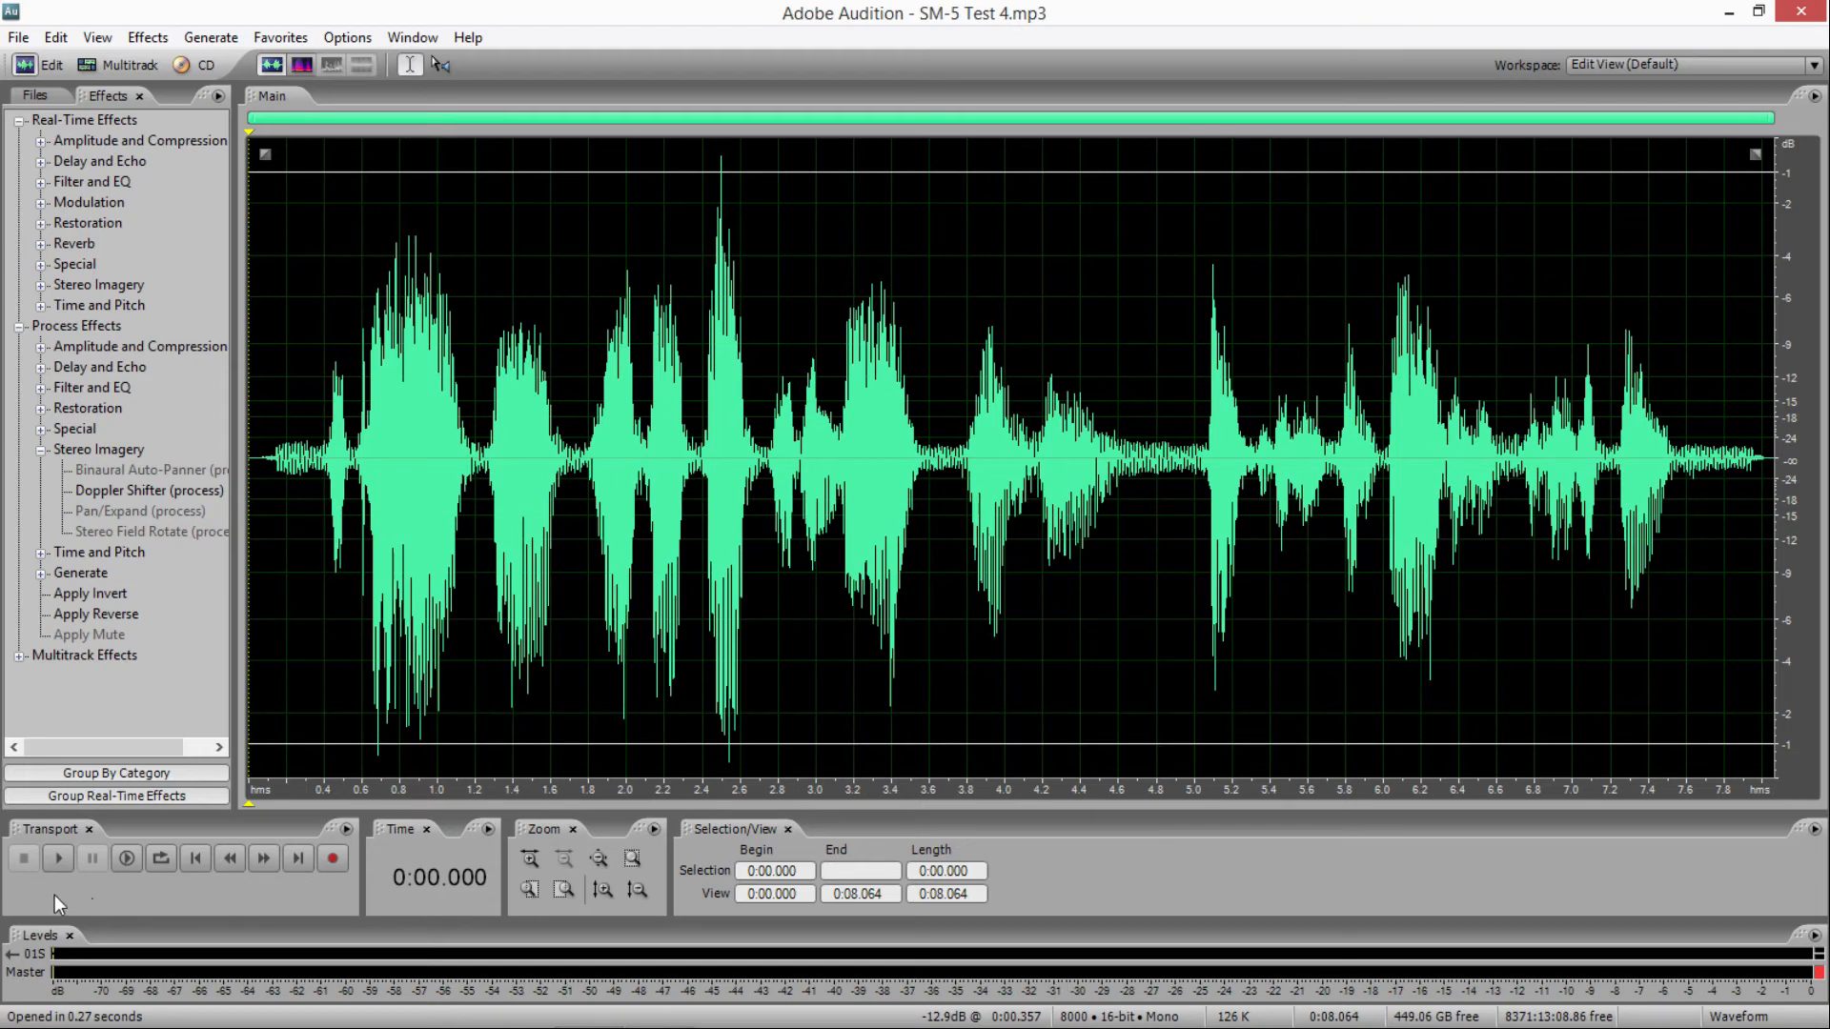
mouse_move(45, 905)
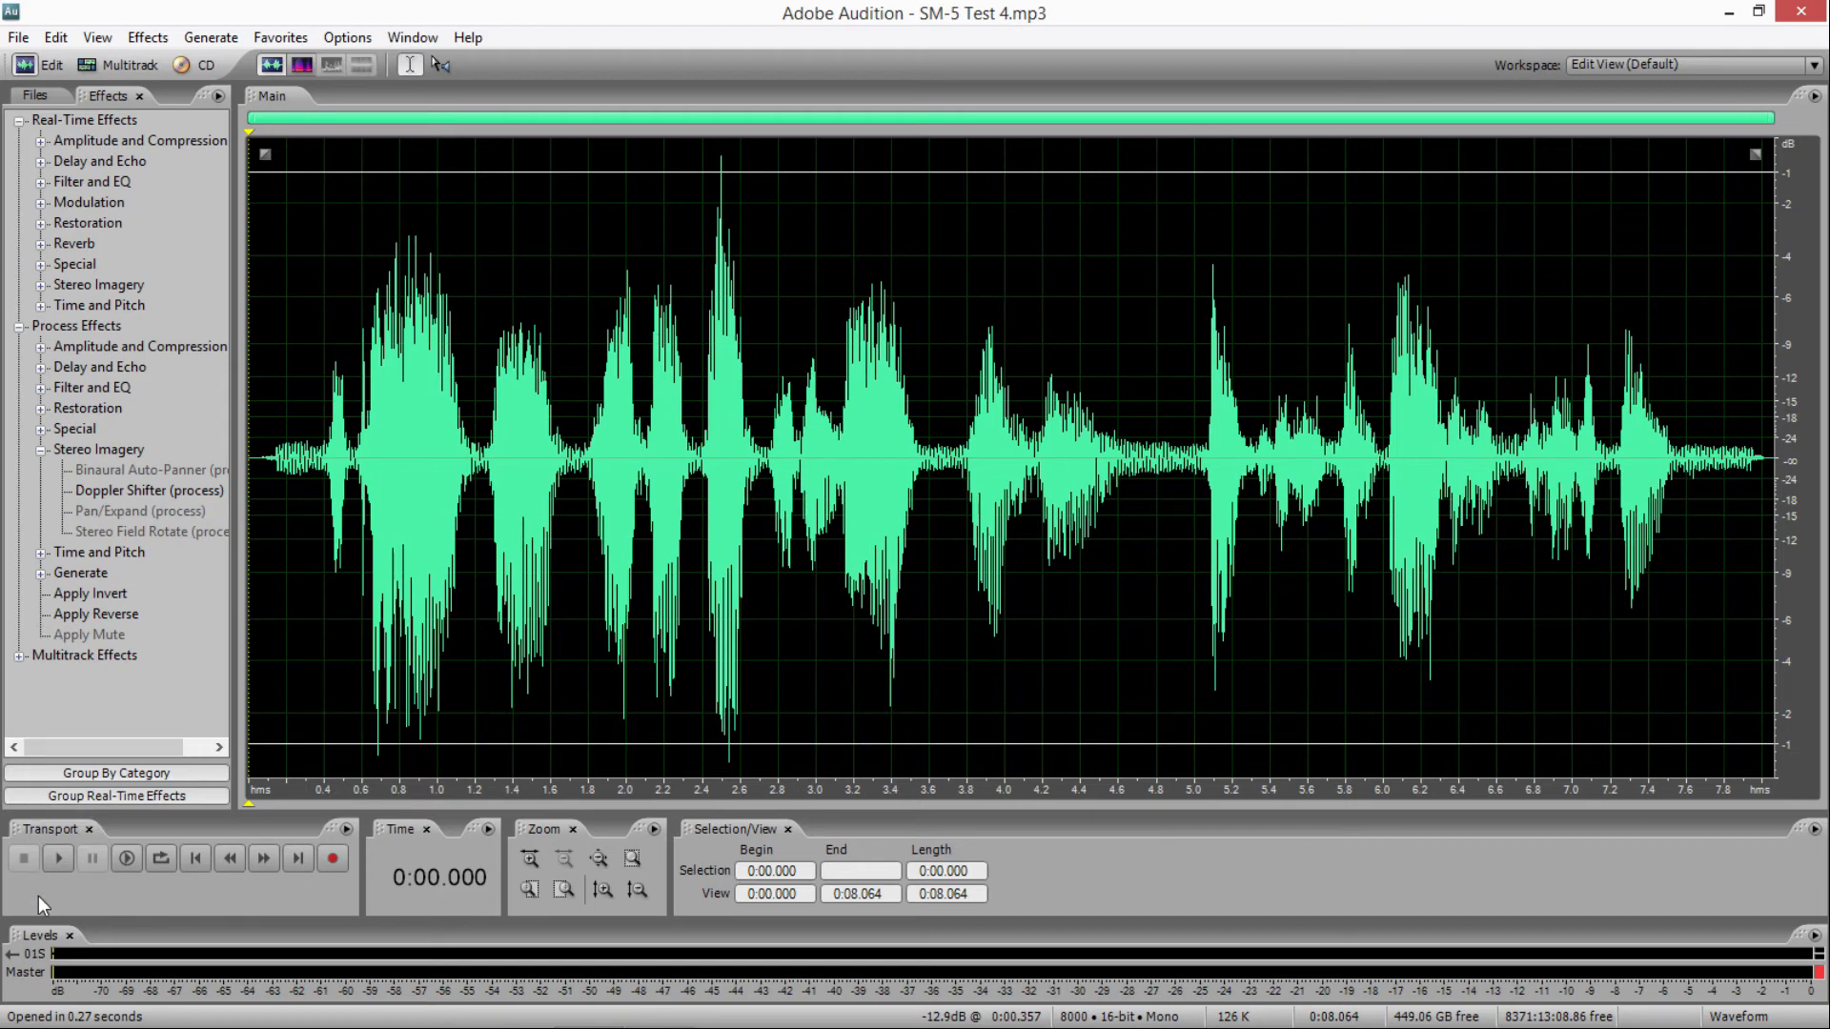
click(58, 857)
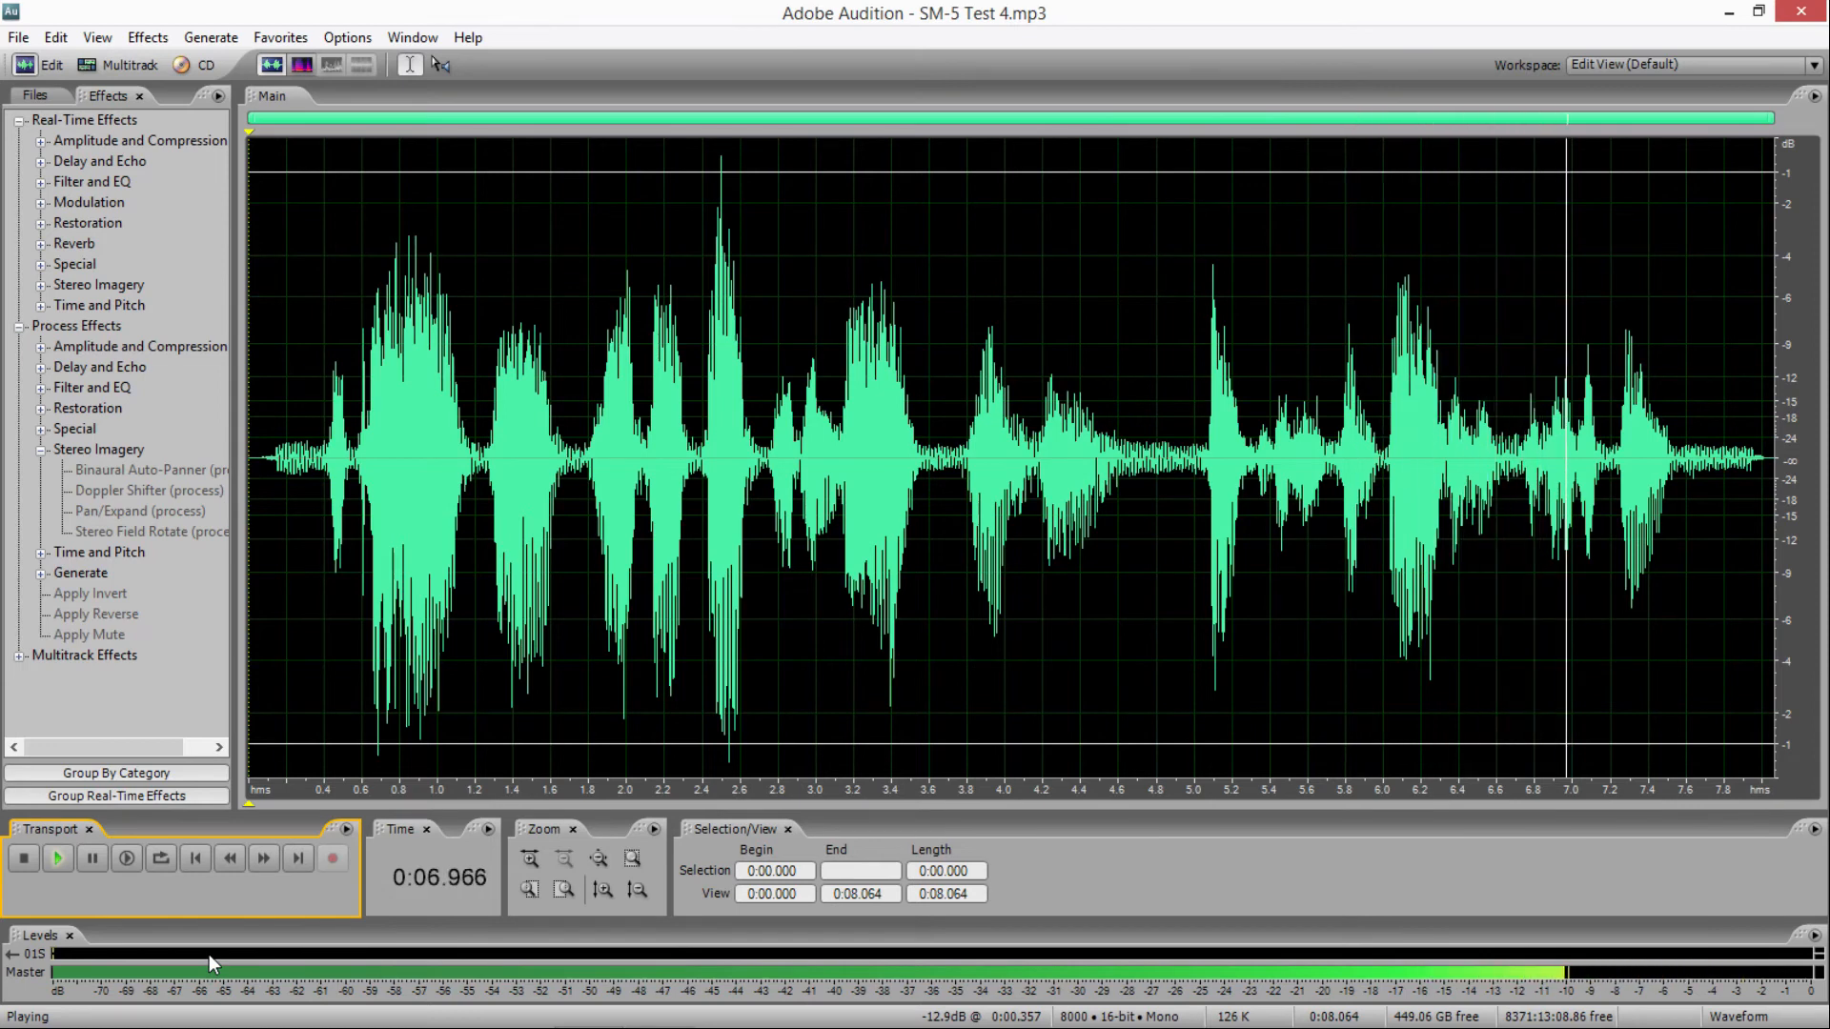
click(21, 858)
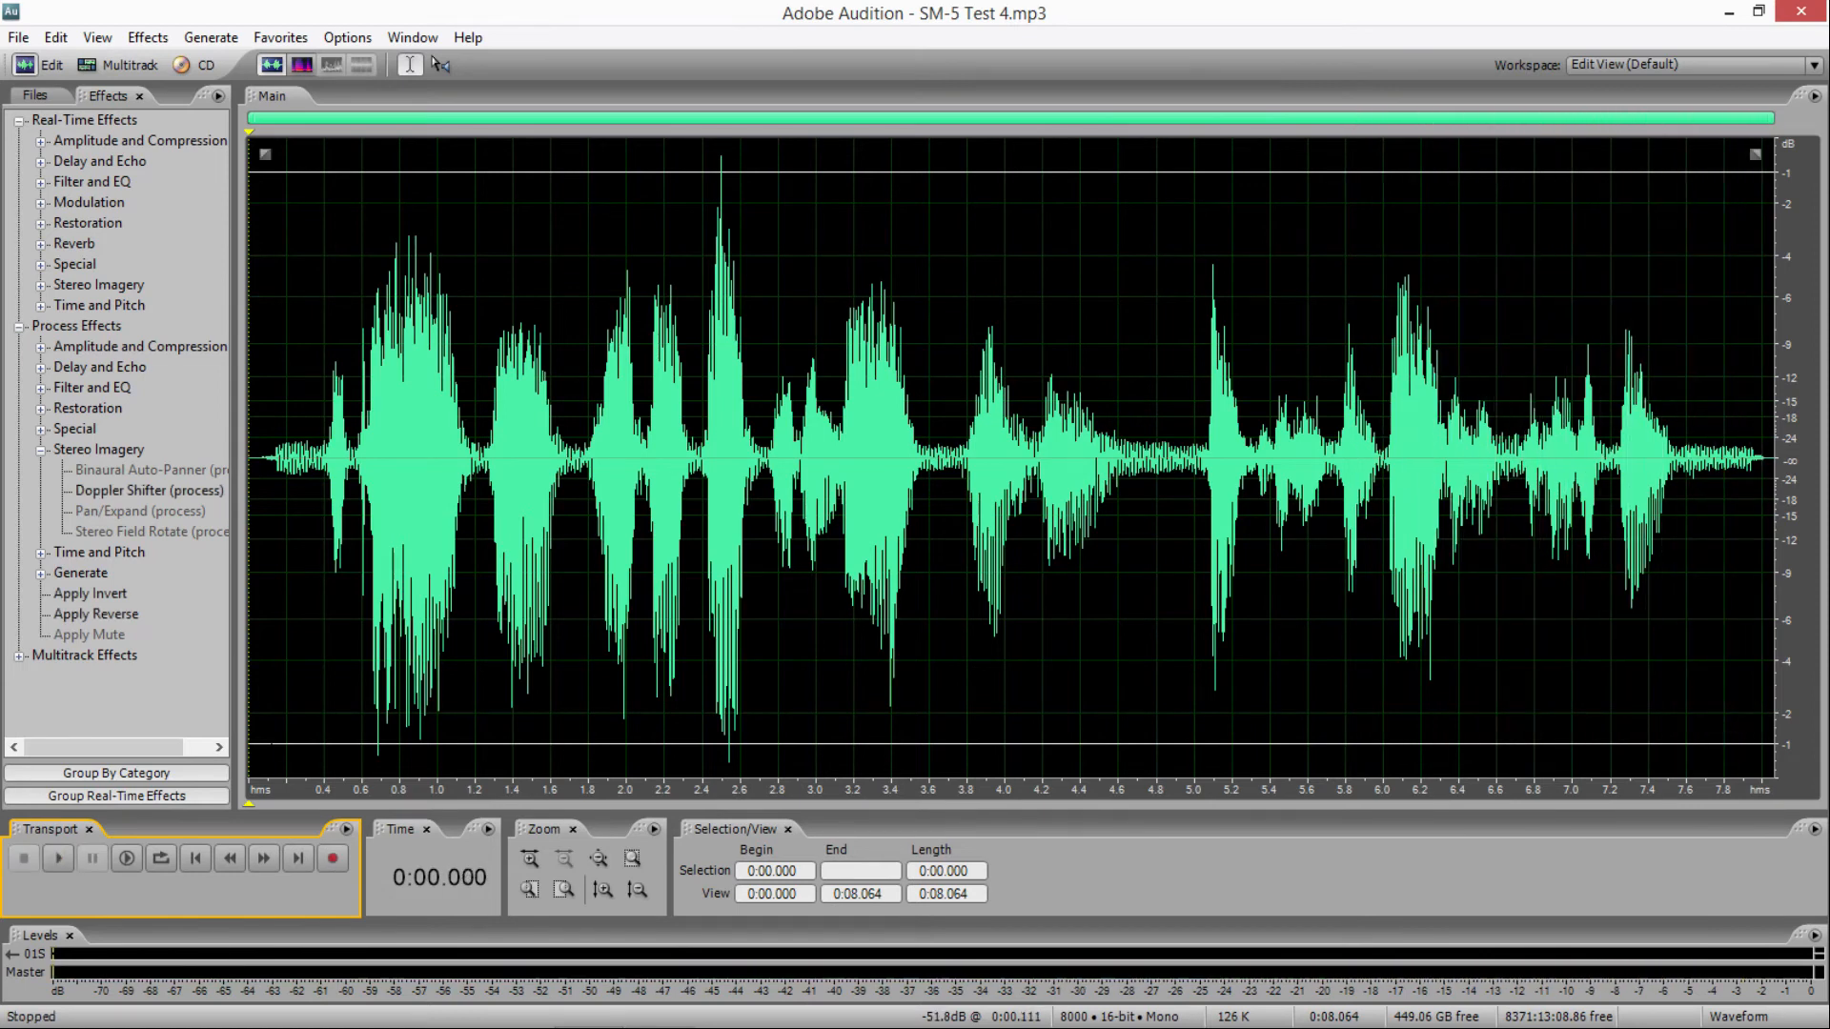
mouse_move(676, 400)
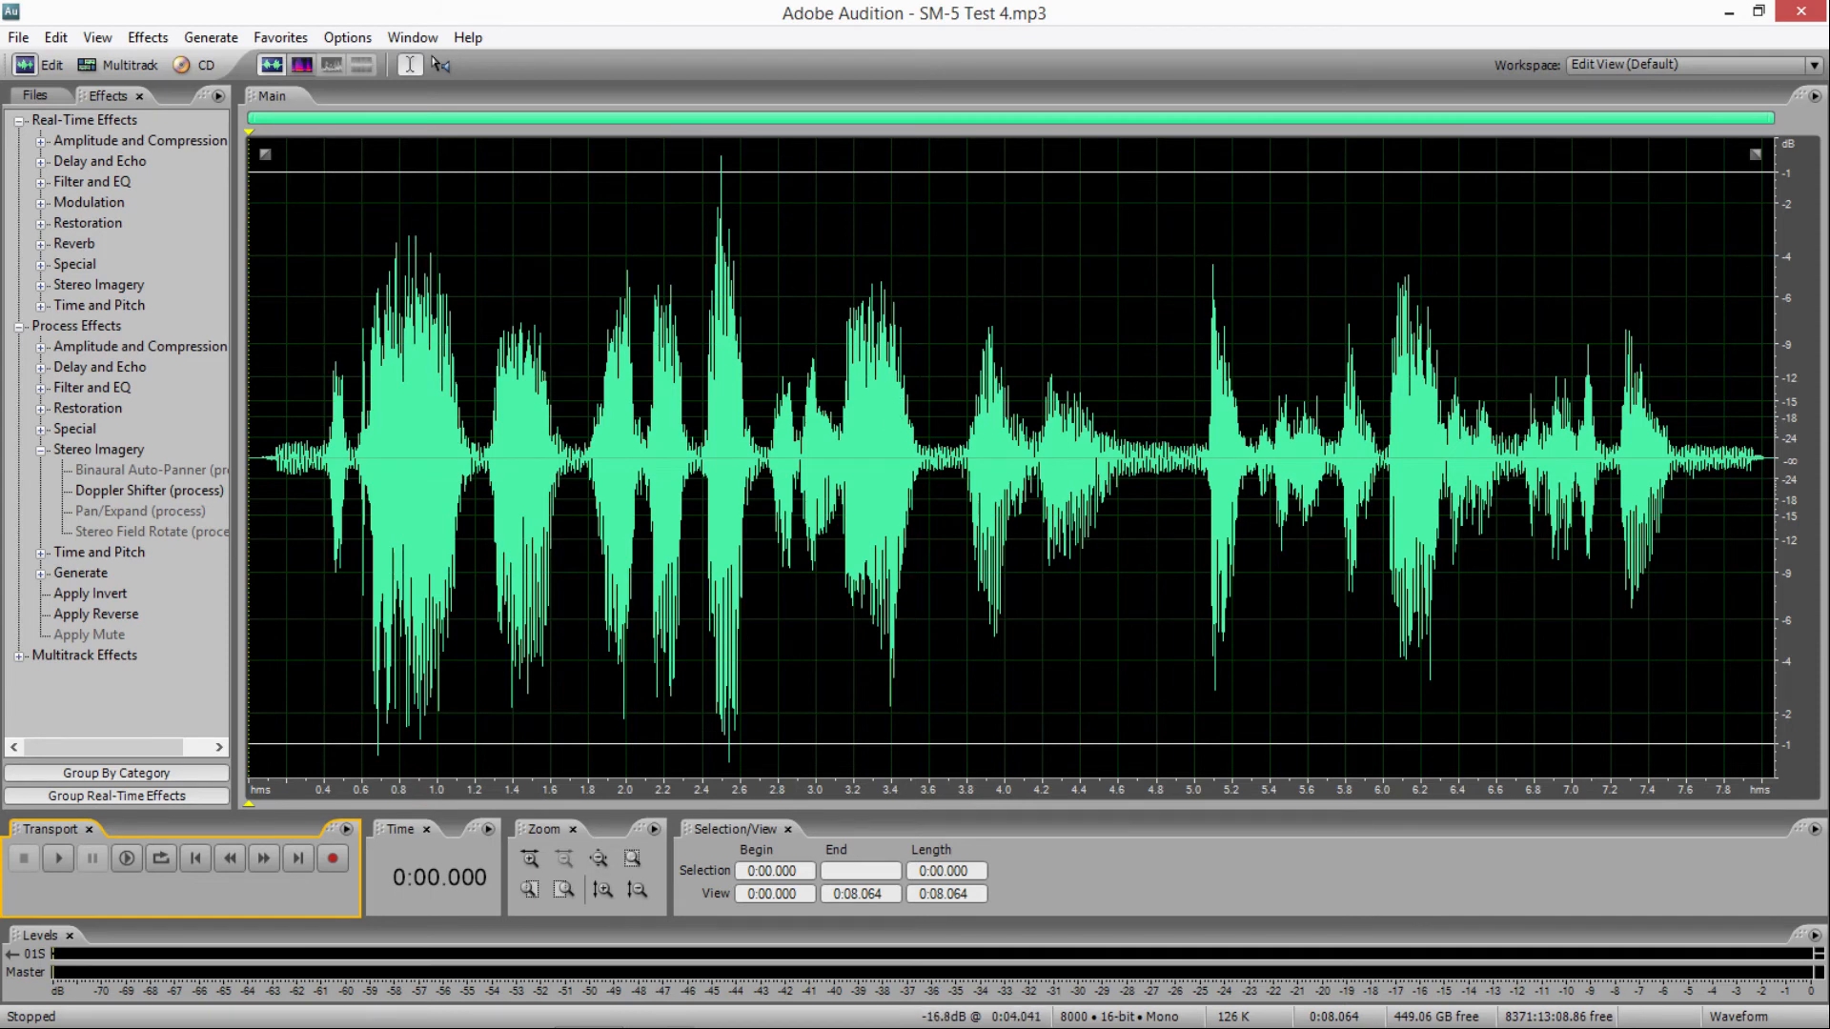
mouse_move(97, 38)
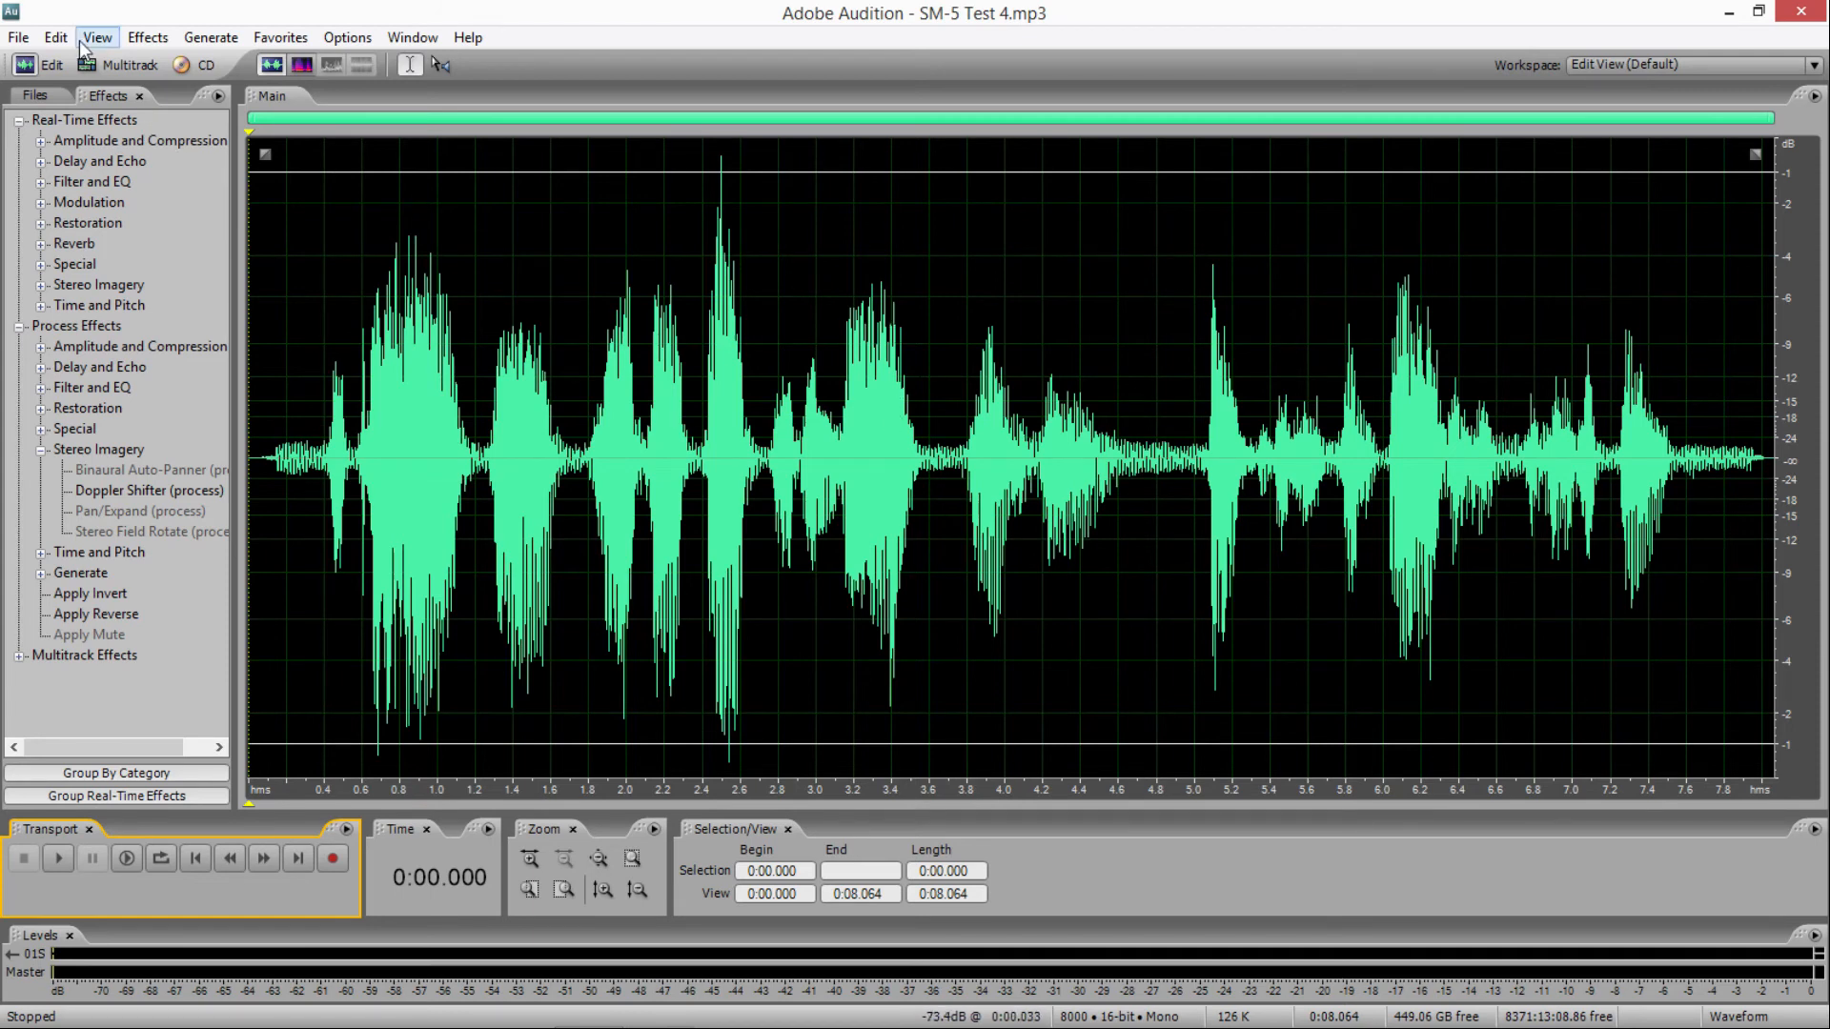
- Switch to HM-219 Mic test (2).mp3, play about 17 seconds of it and stop
click(17, 36)
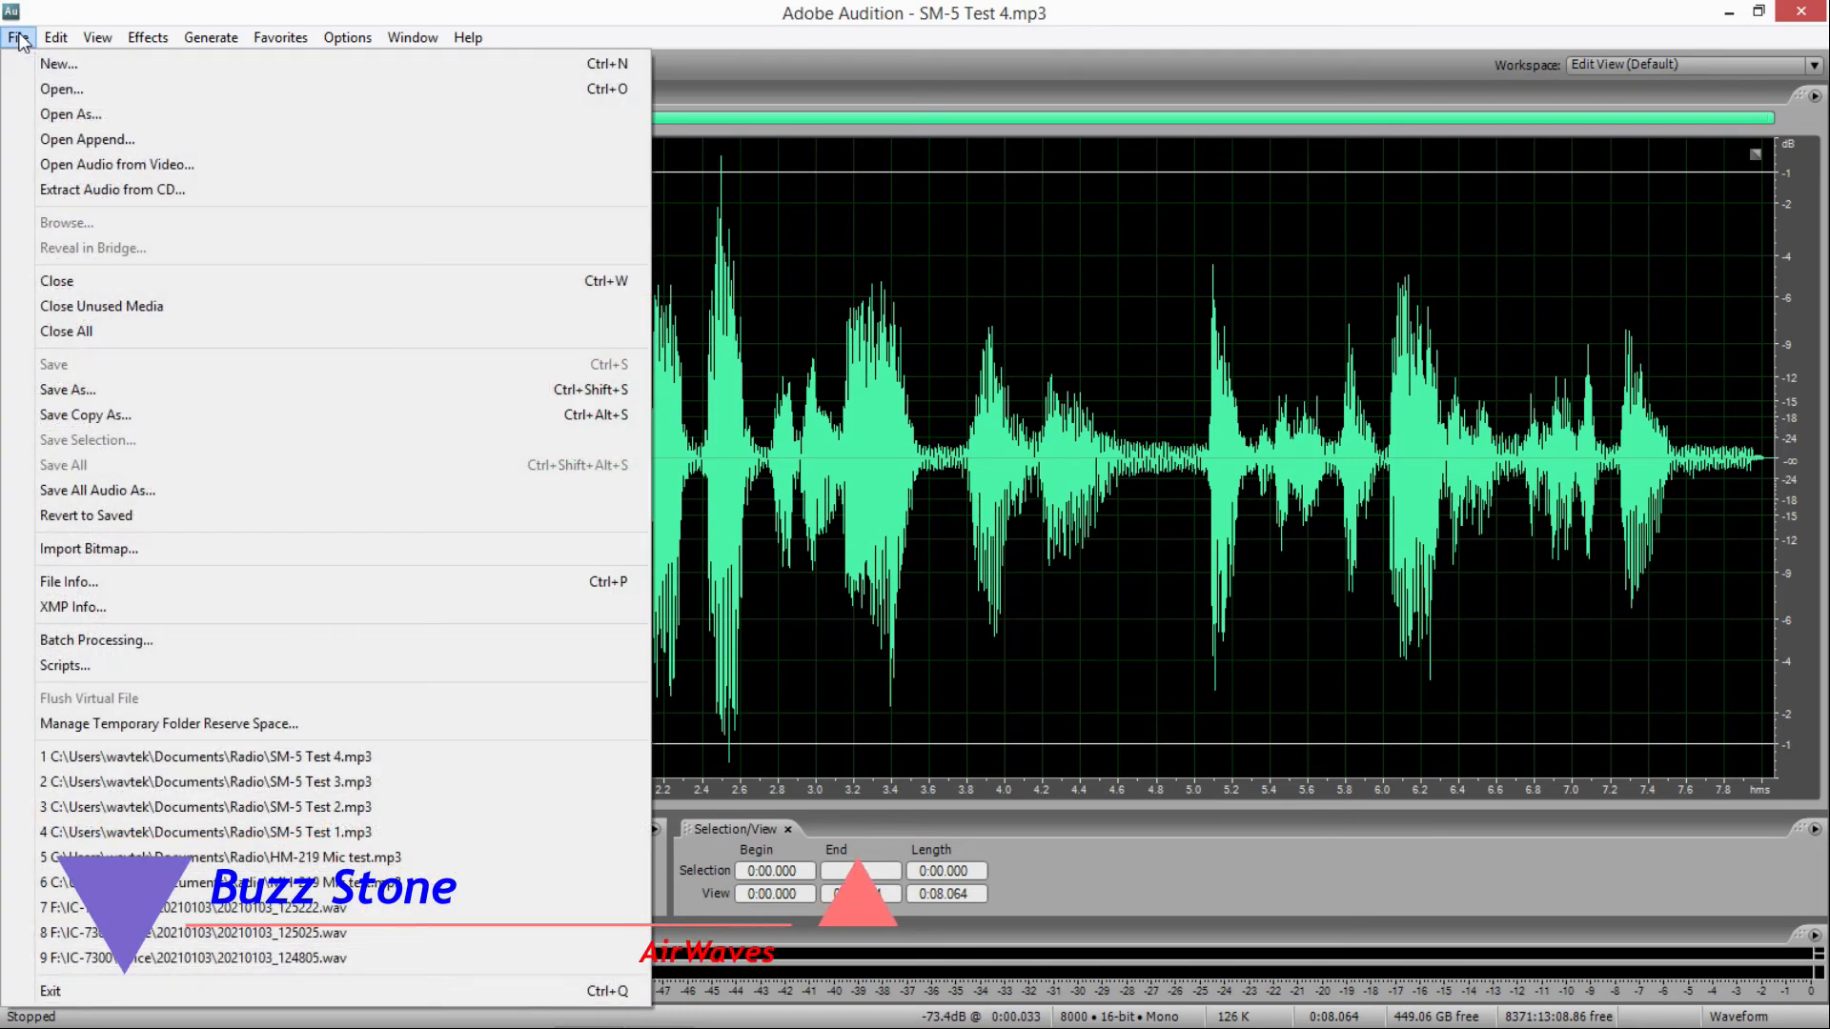
mouse_move(126, 725)
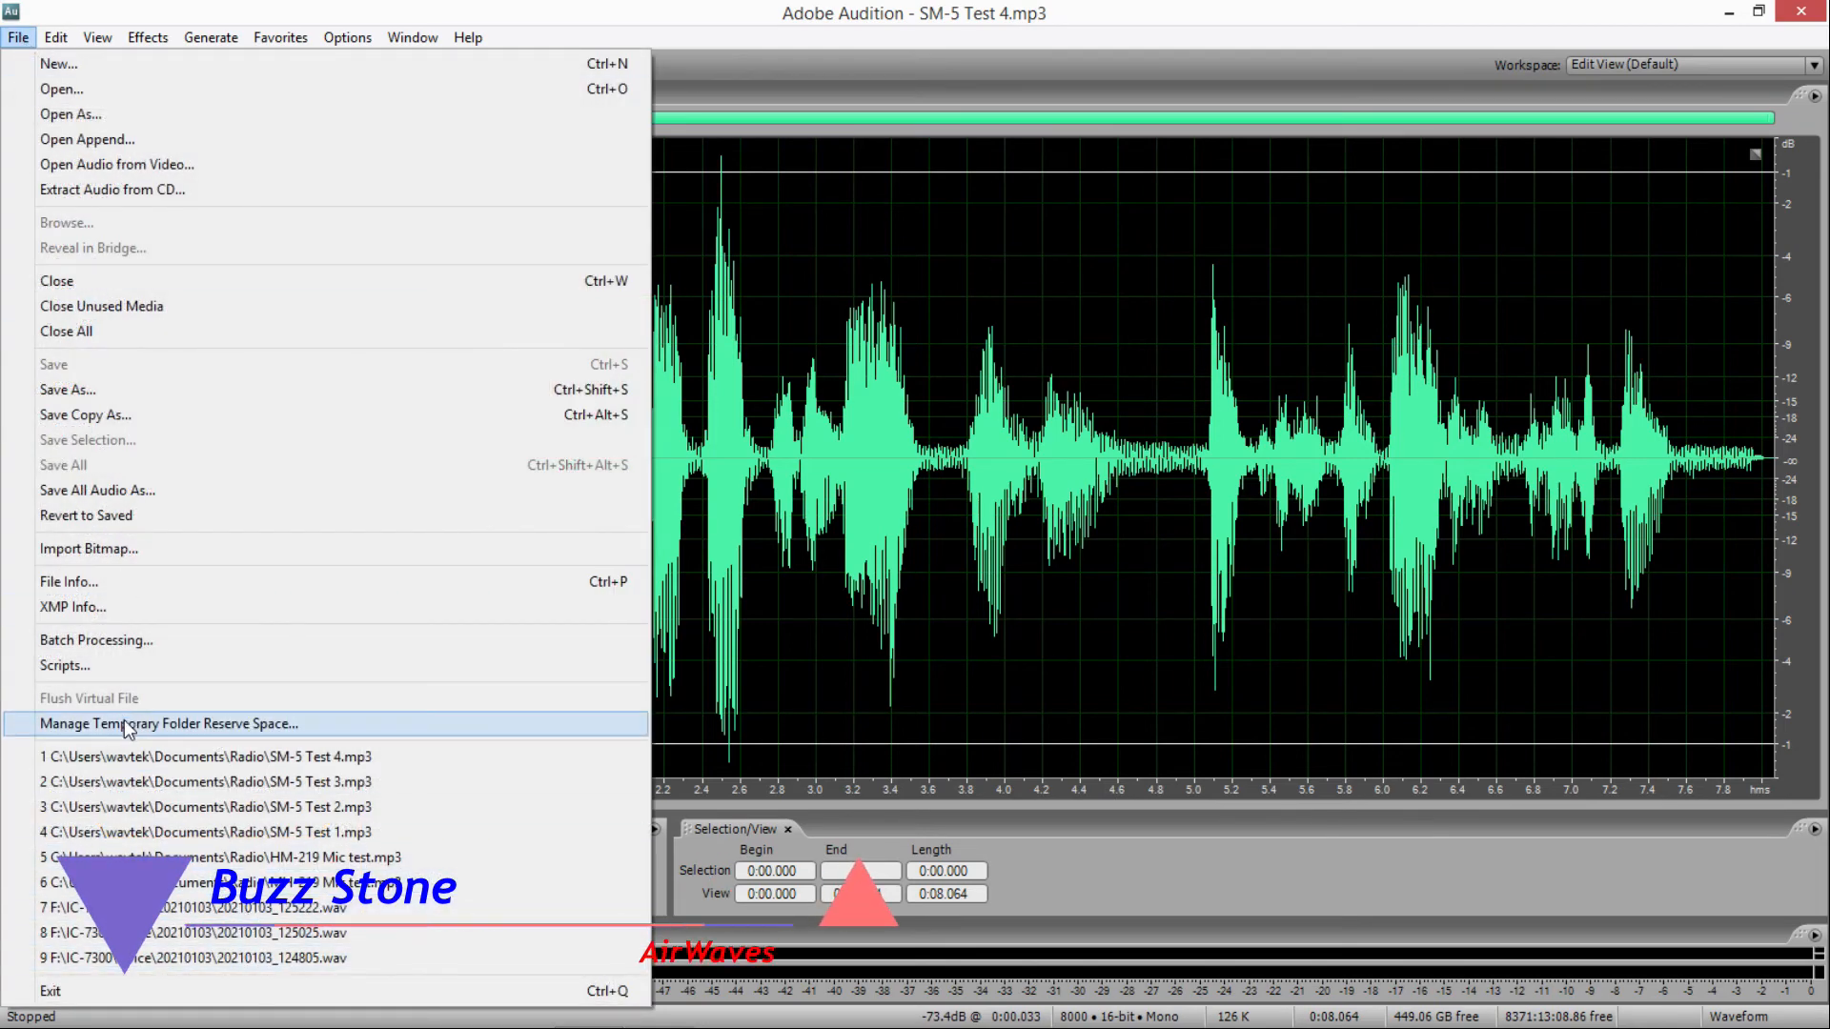
mouse_move(160, 807)
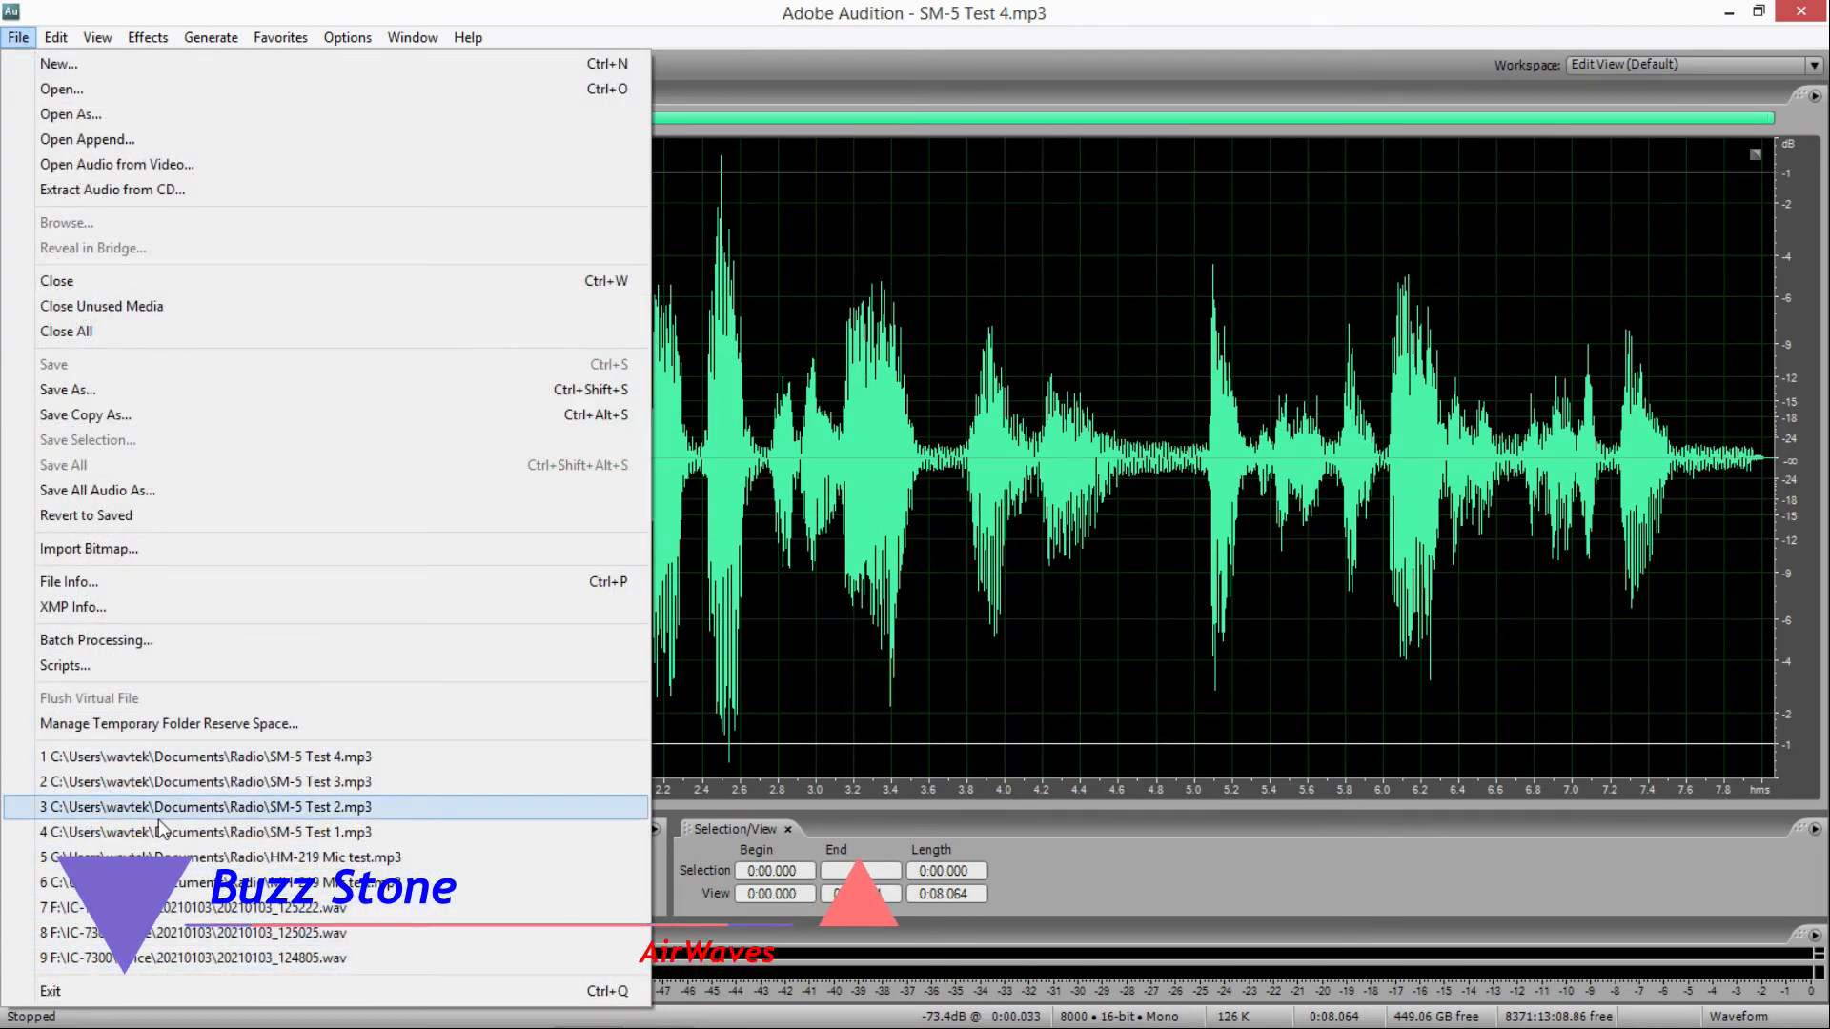
click(212, 856)
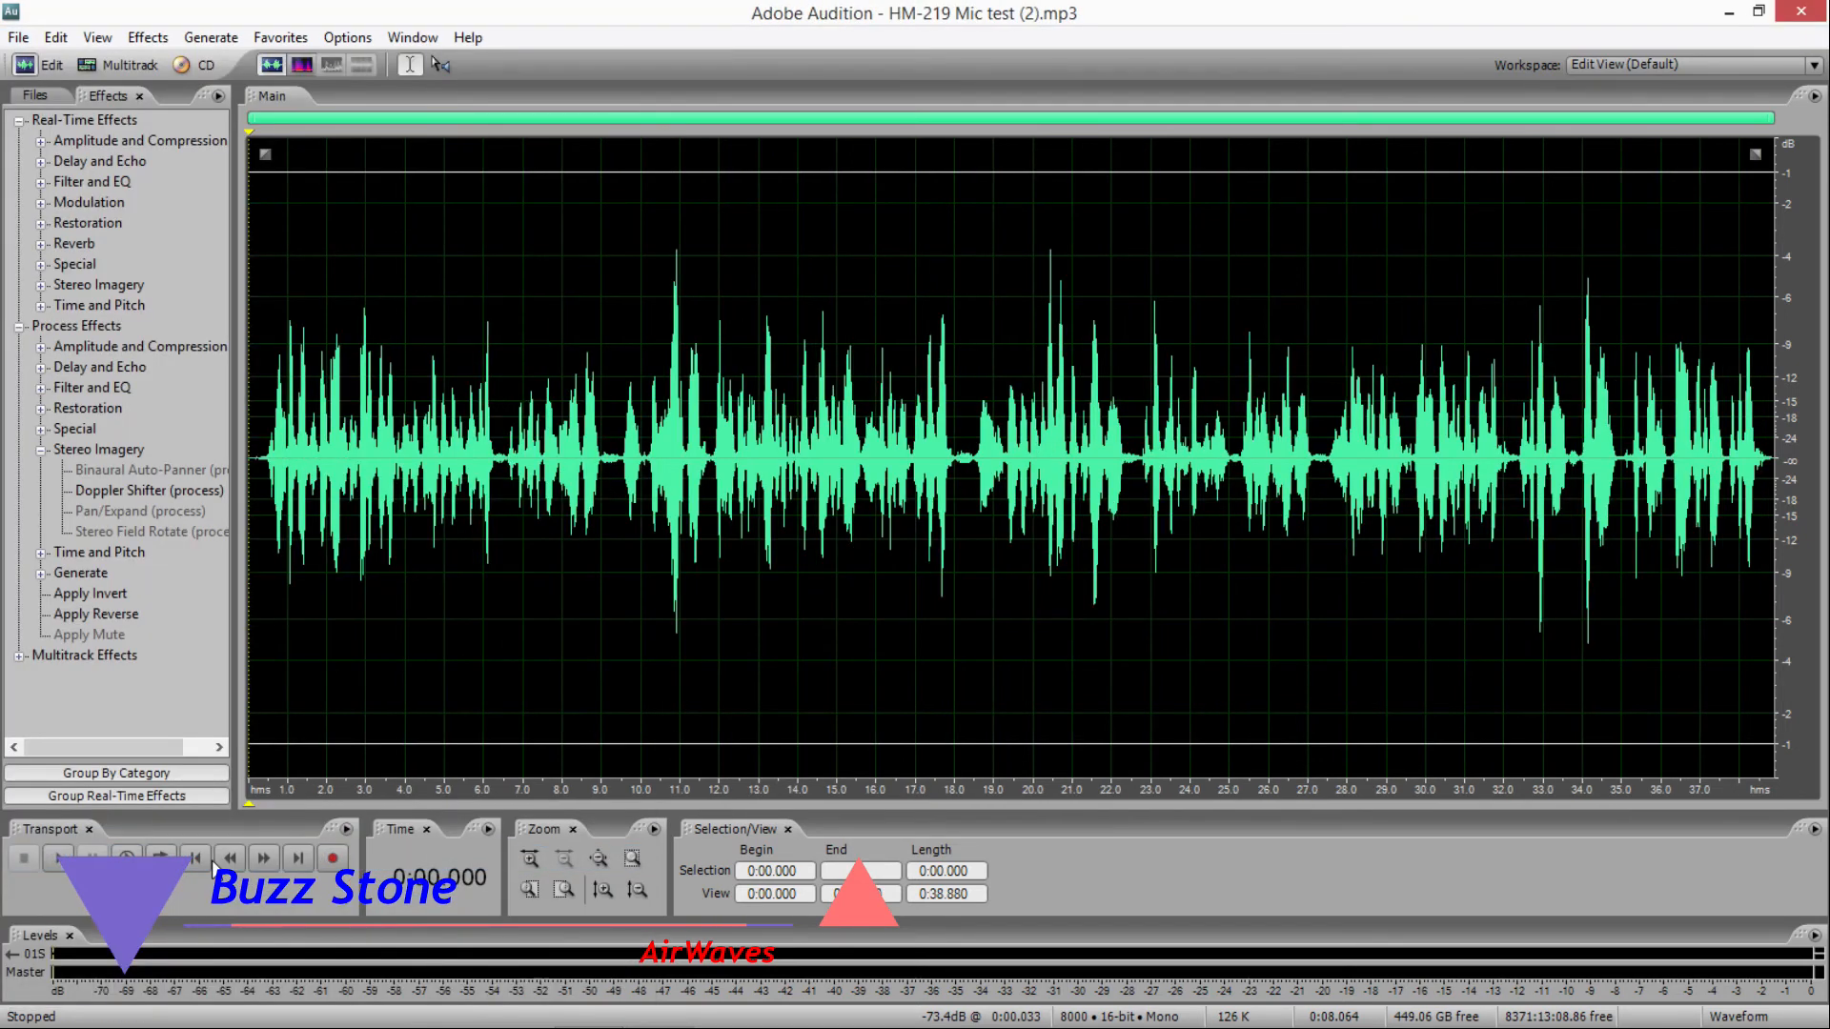
click(56, 857)
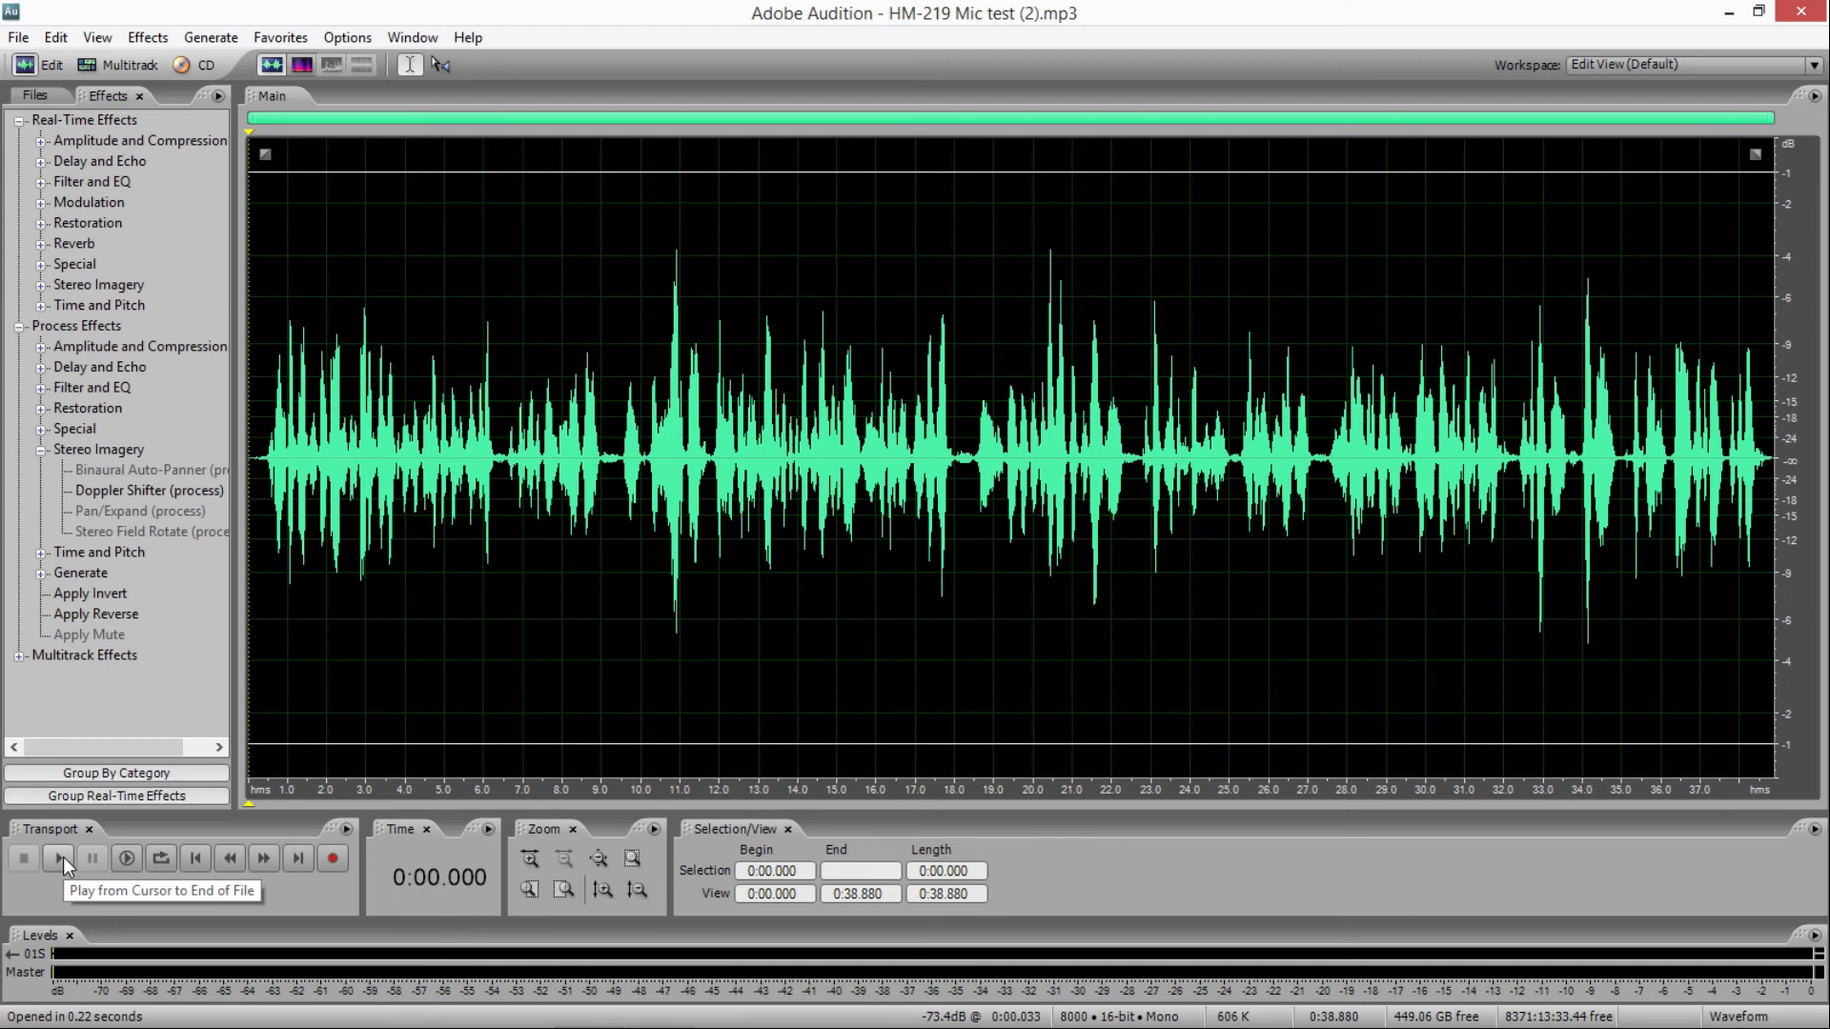
click(59, 857)
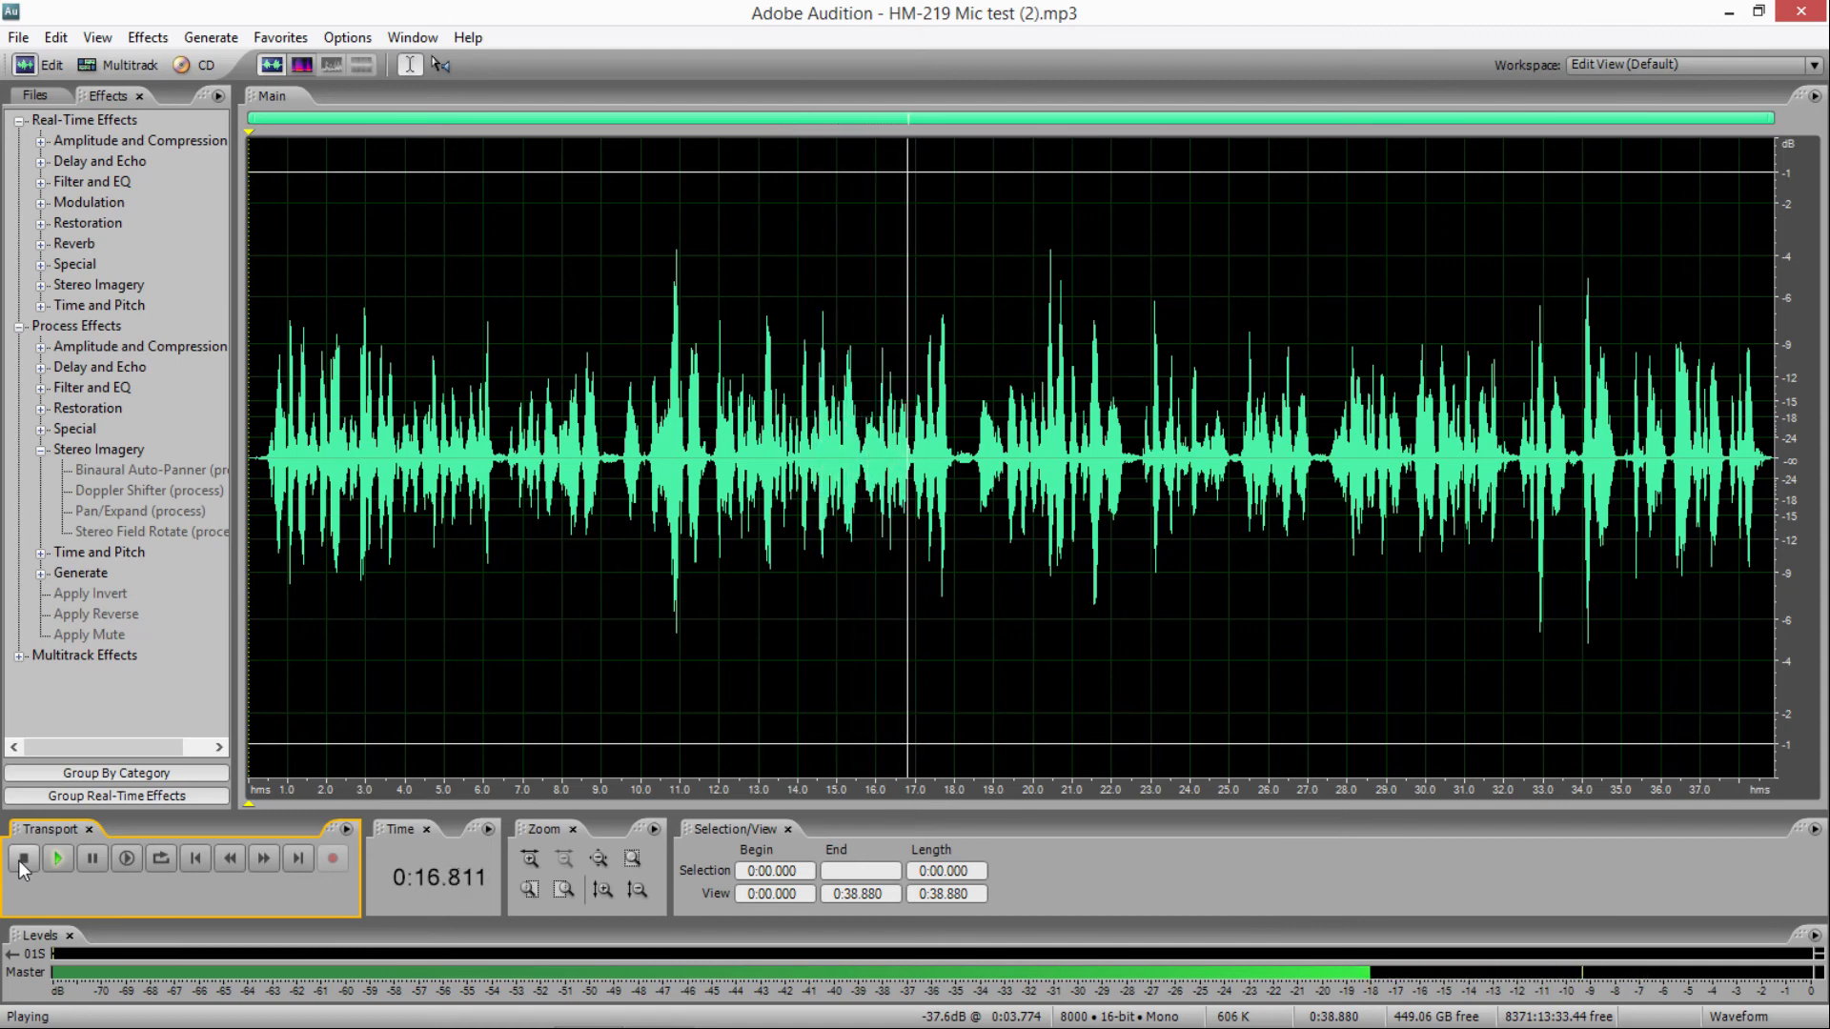
click(23, 858)
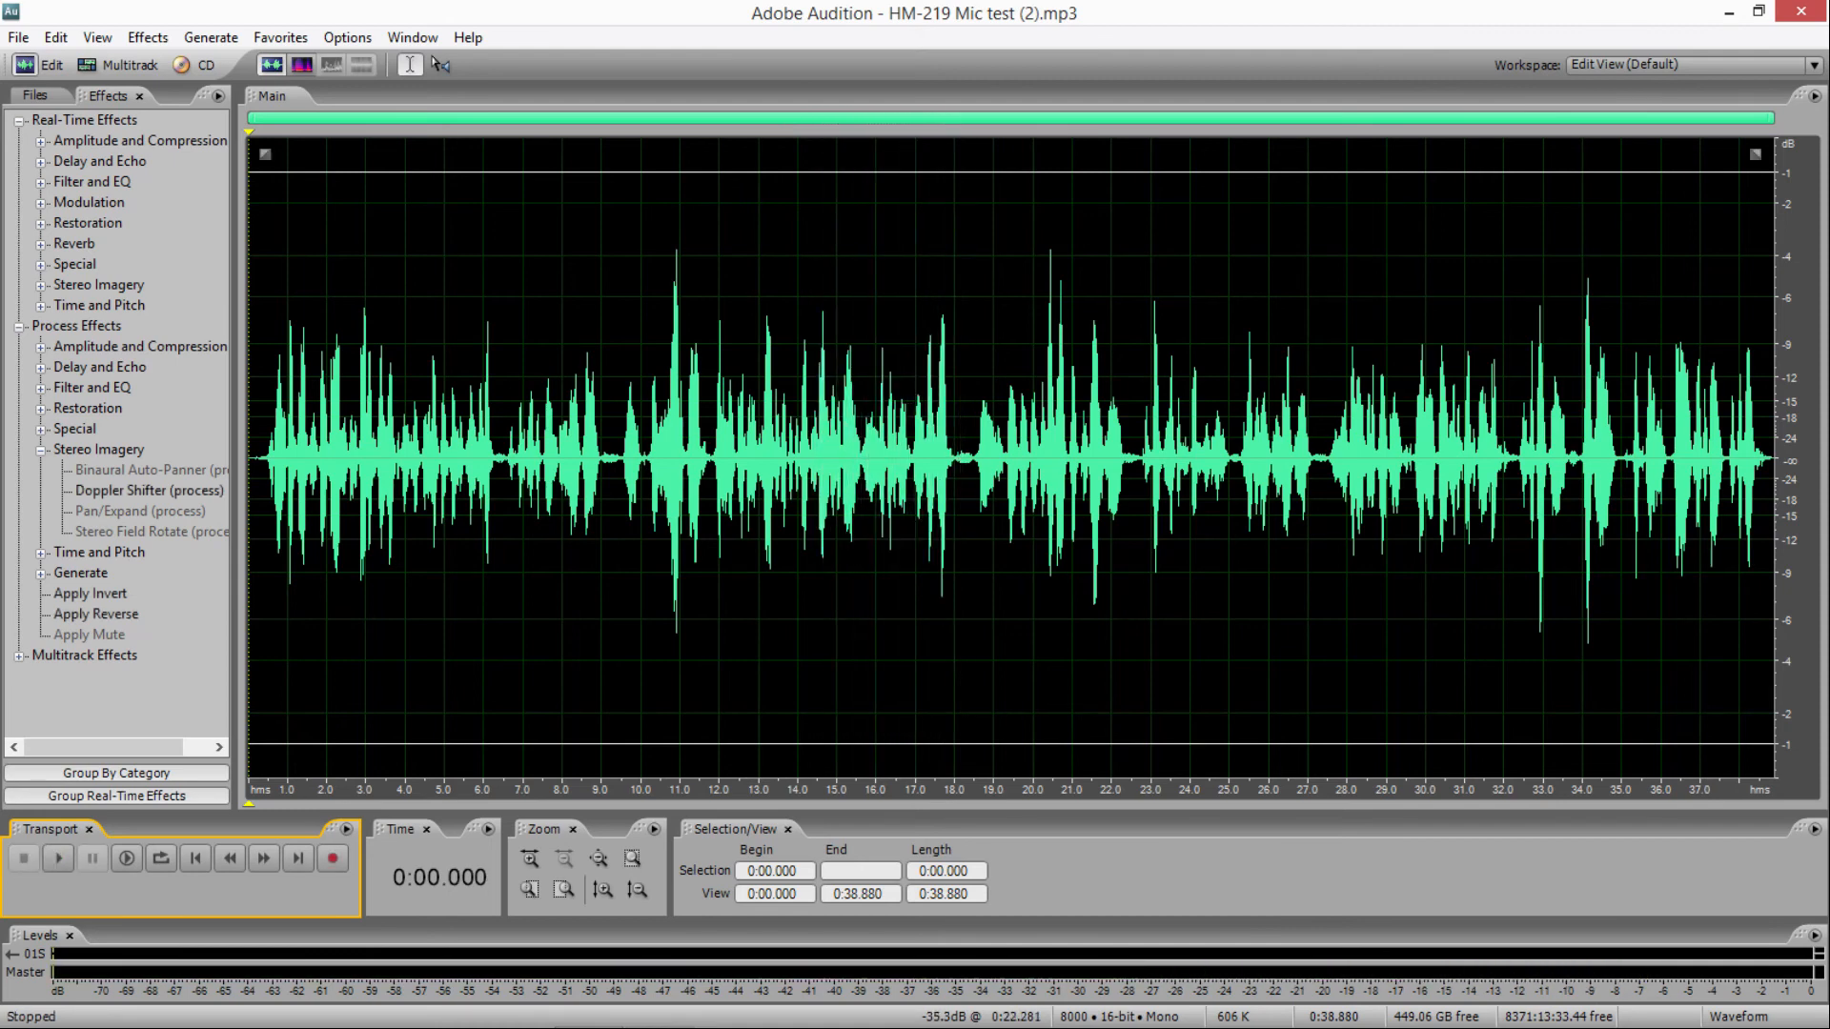